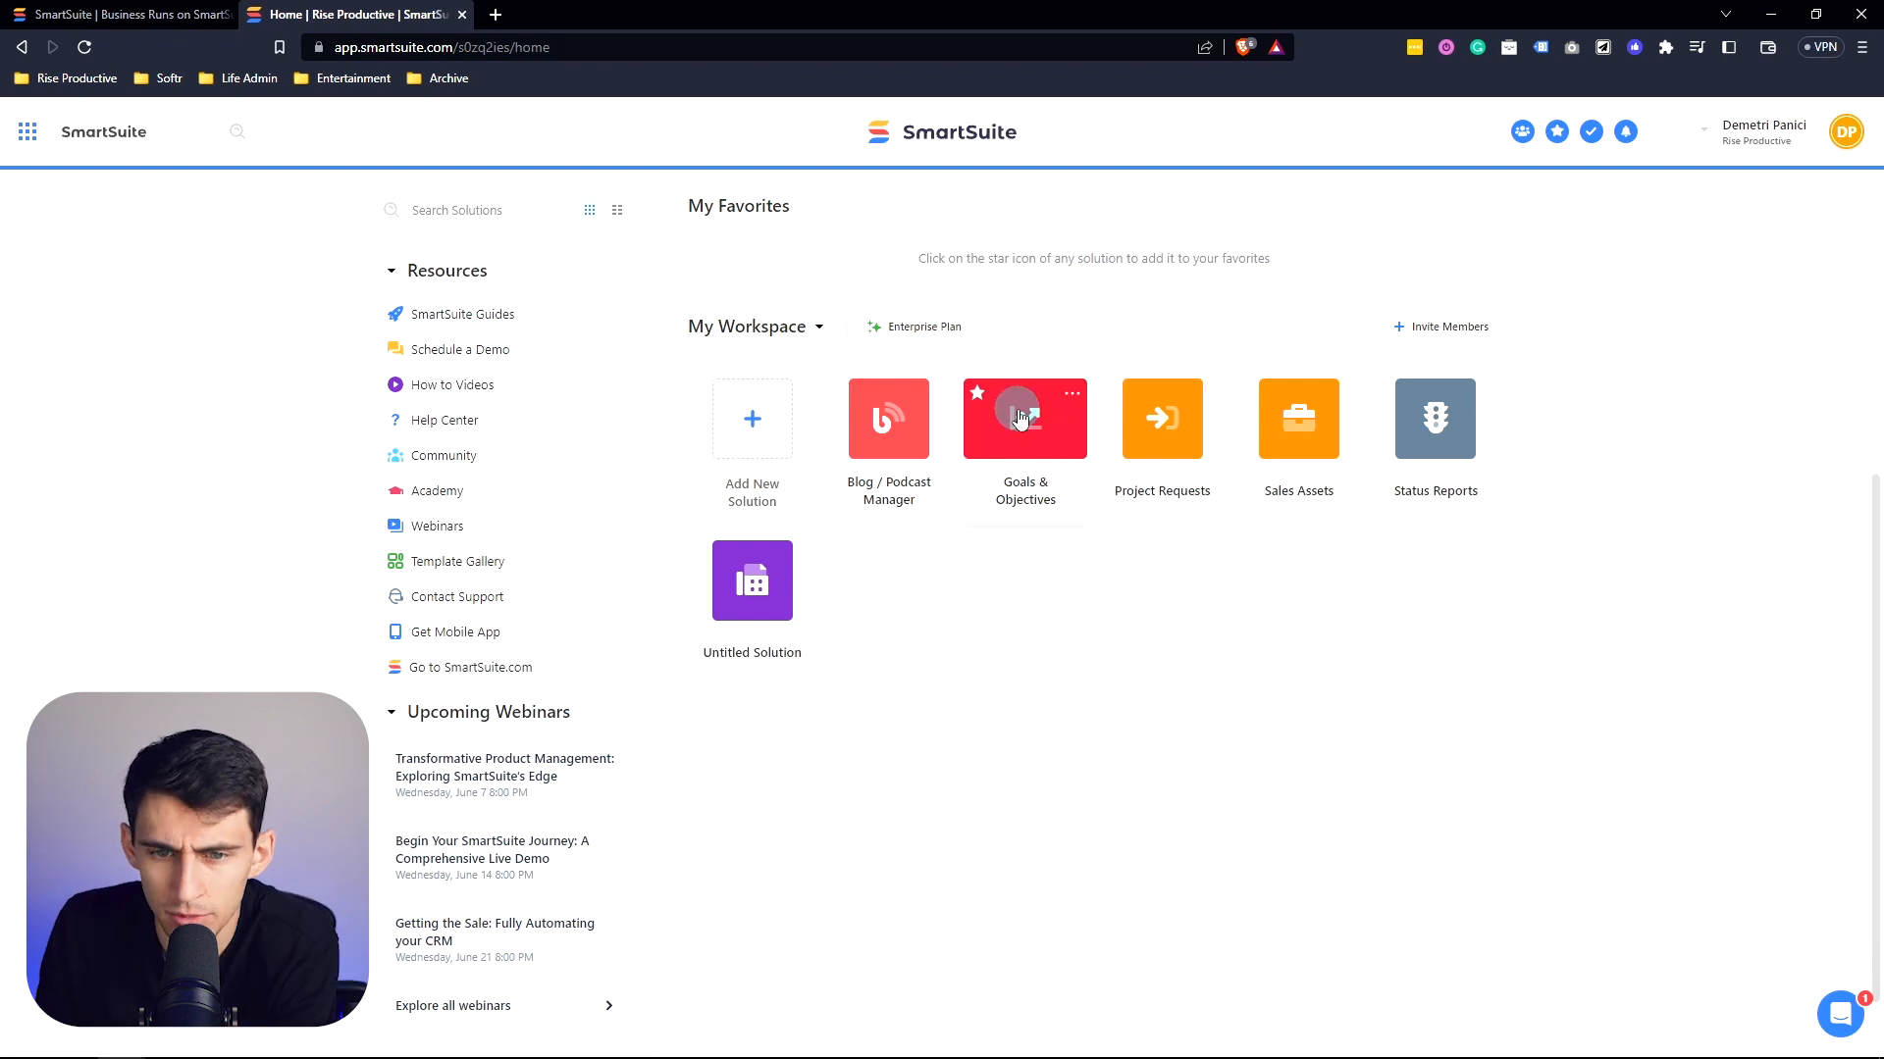
# Step: Open the Sales CRM solution onto the Accounts table's Account Summary grid
pyautogui.click(1025, 418)
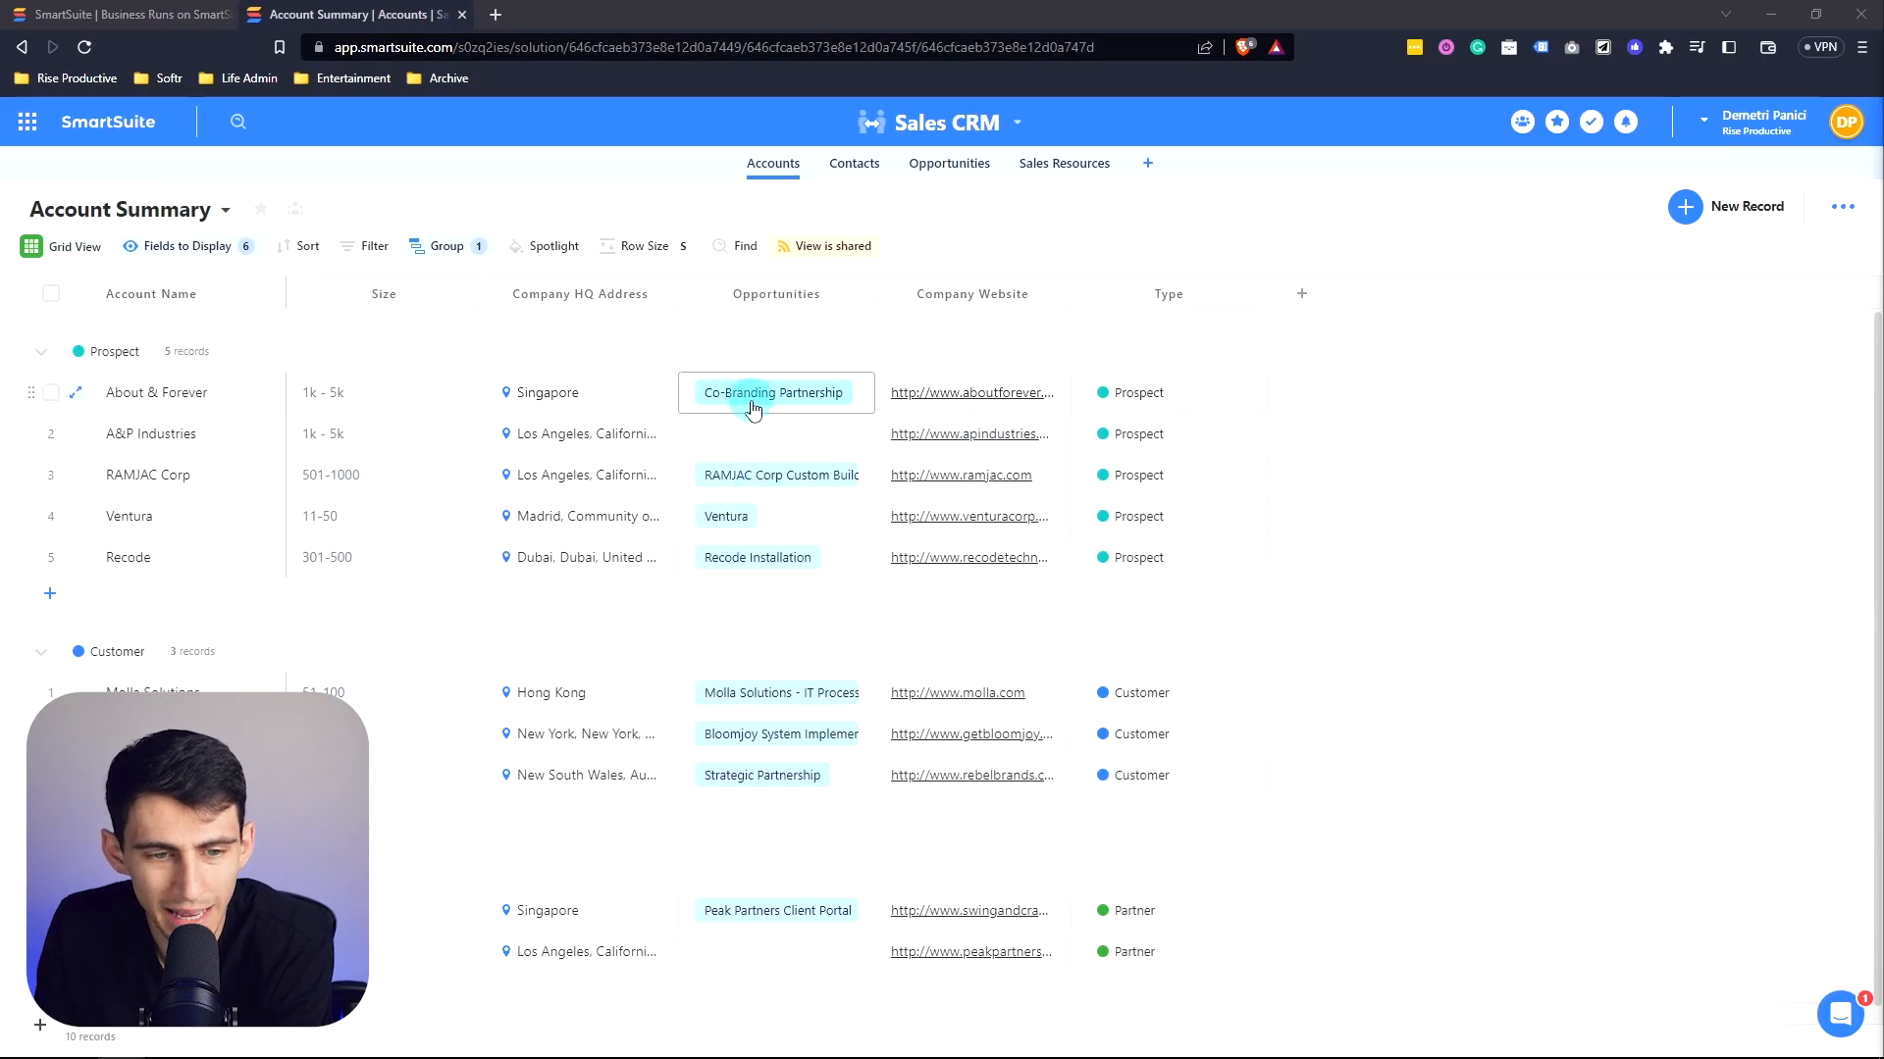
pyautogui.click(1168, 392)
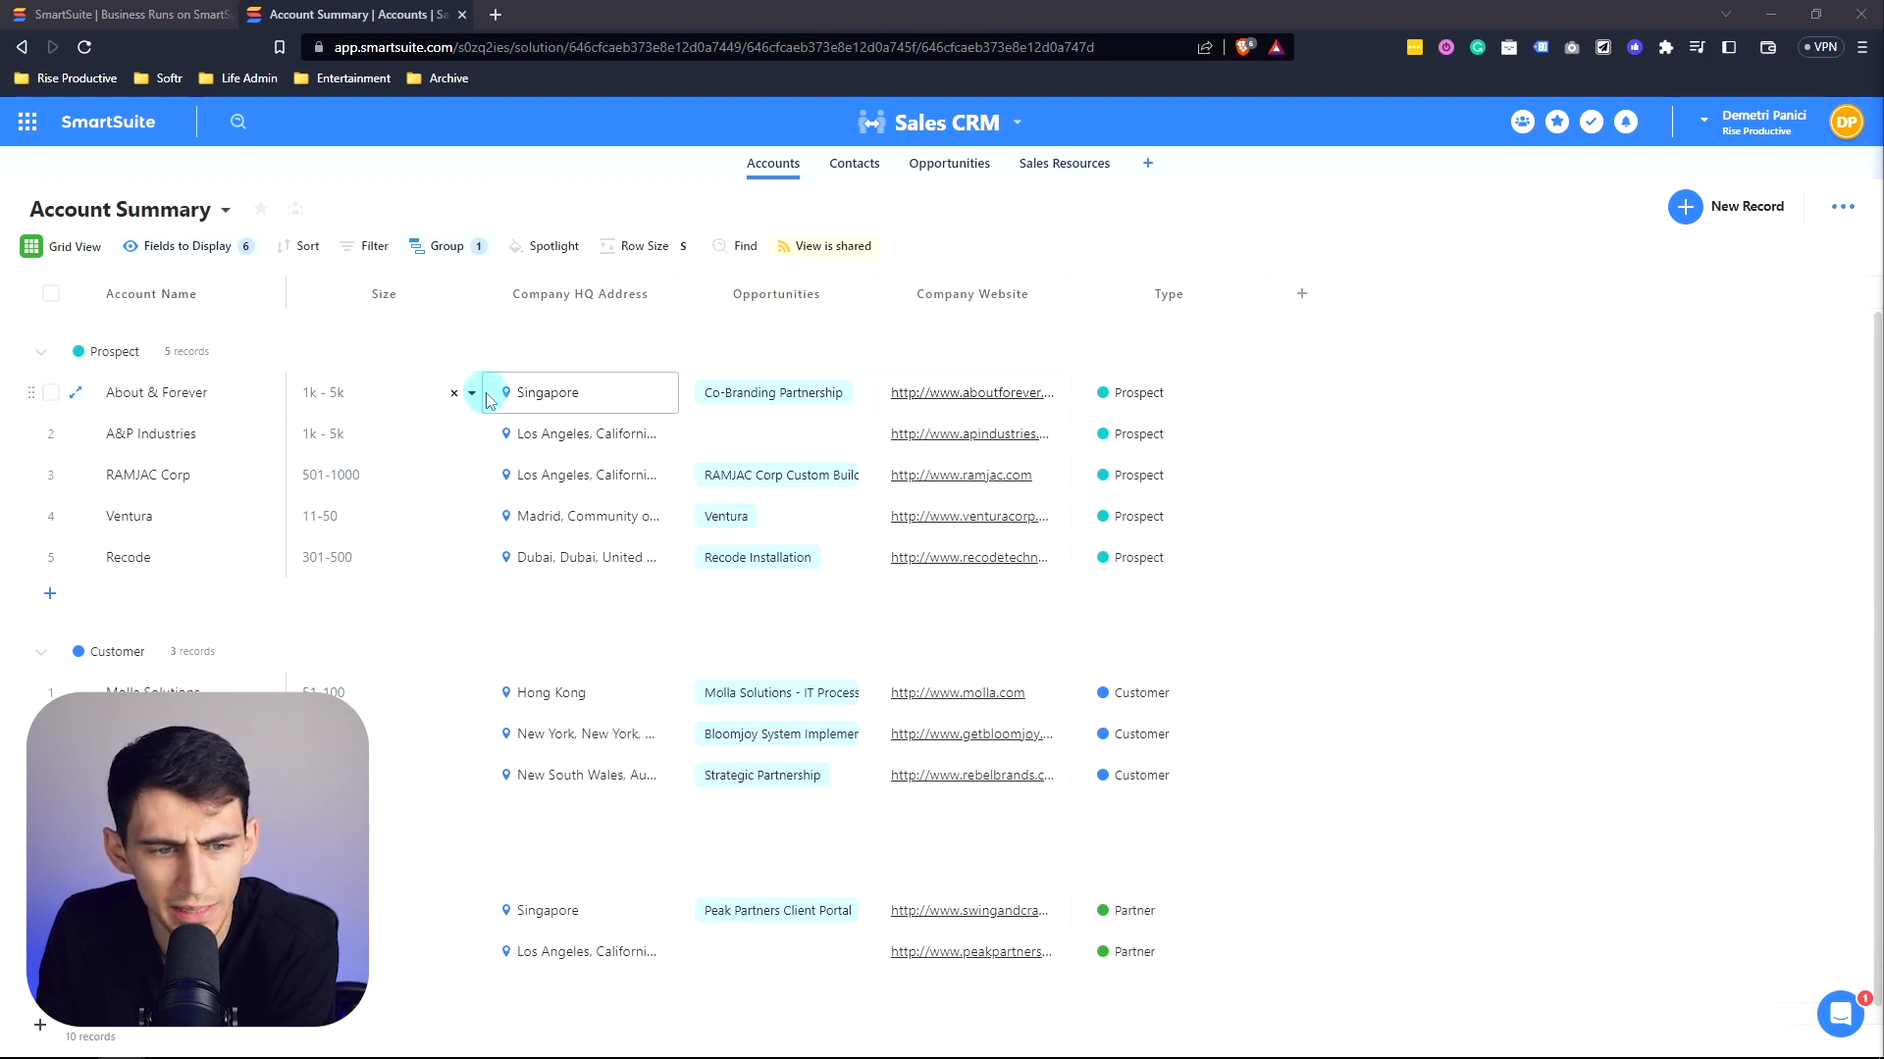
# Step: Add a new Currency field in US dollars to the Accounts table
pyautogui.click(1301, 294)
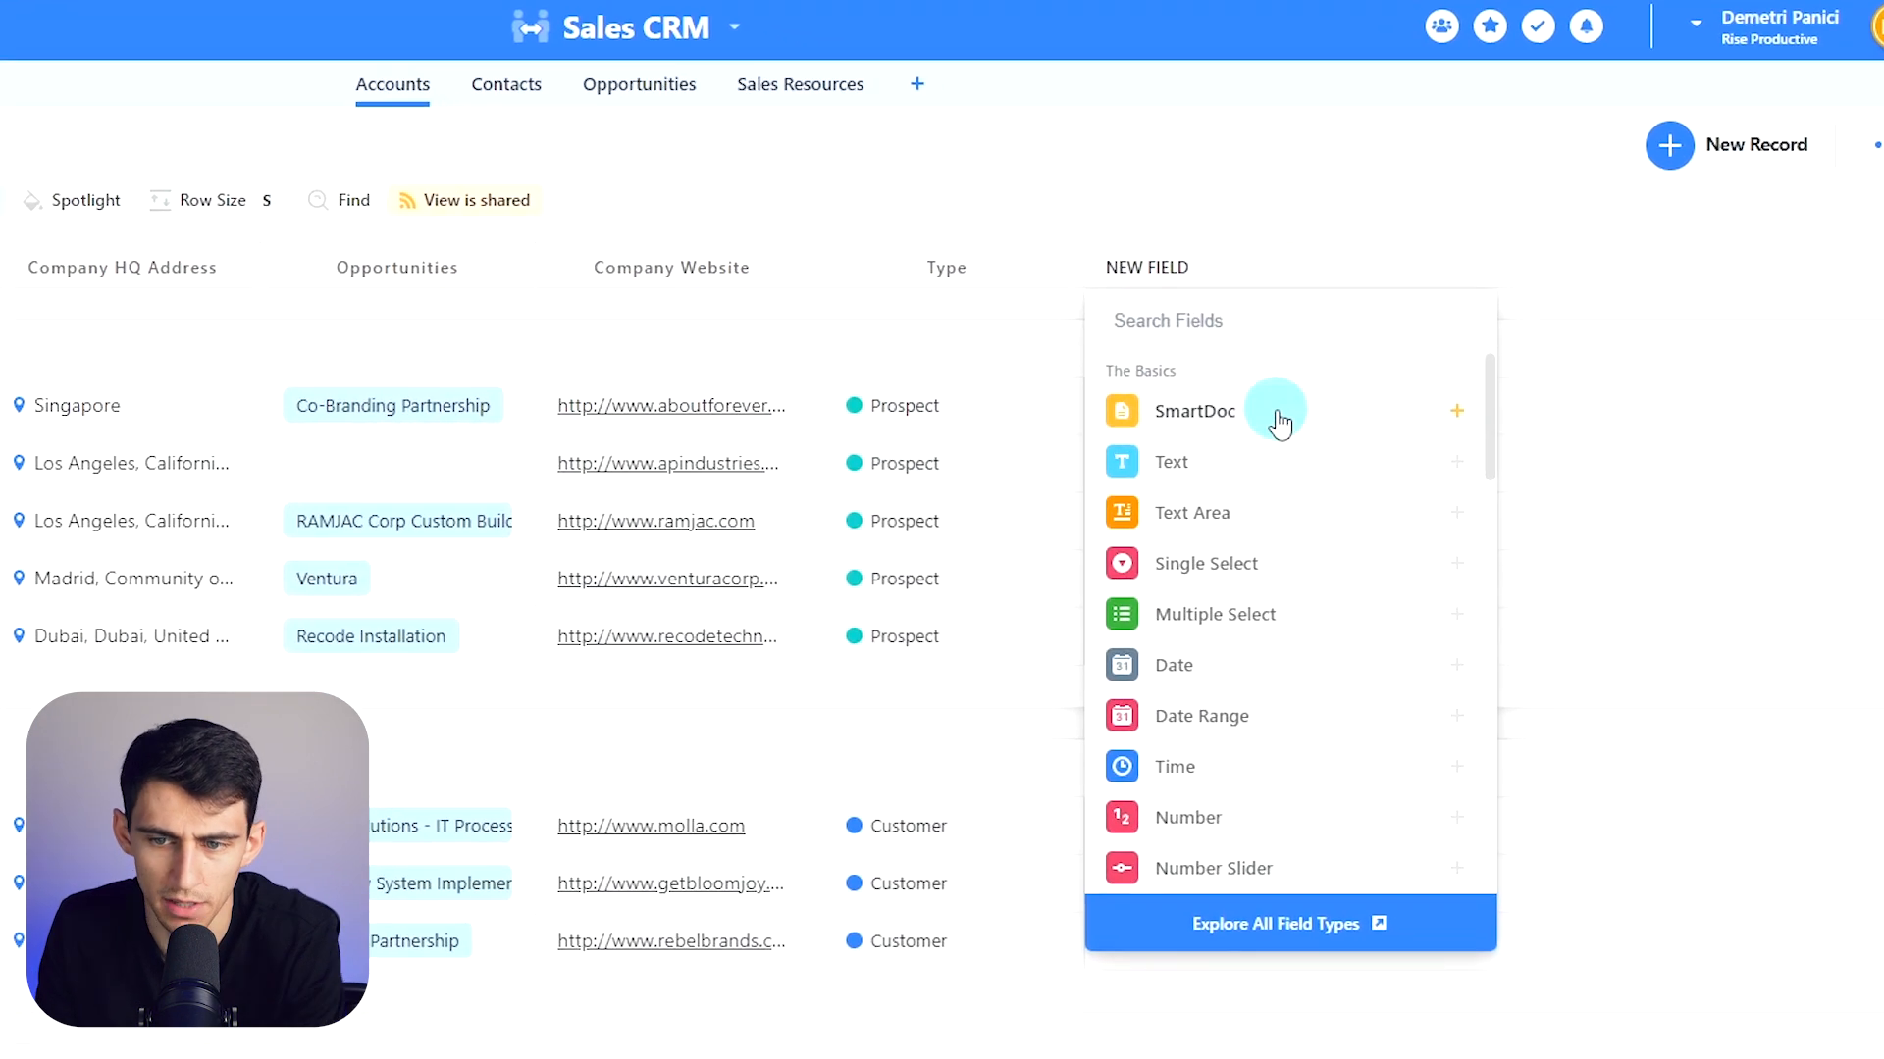
pyautogui.moveTo(1553, 814)
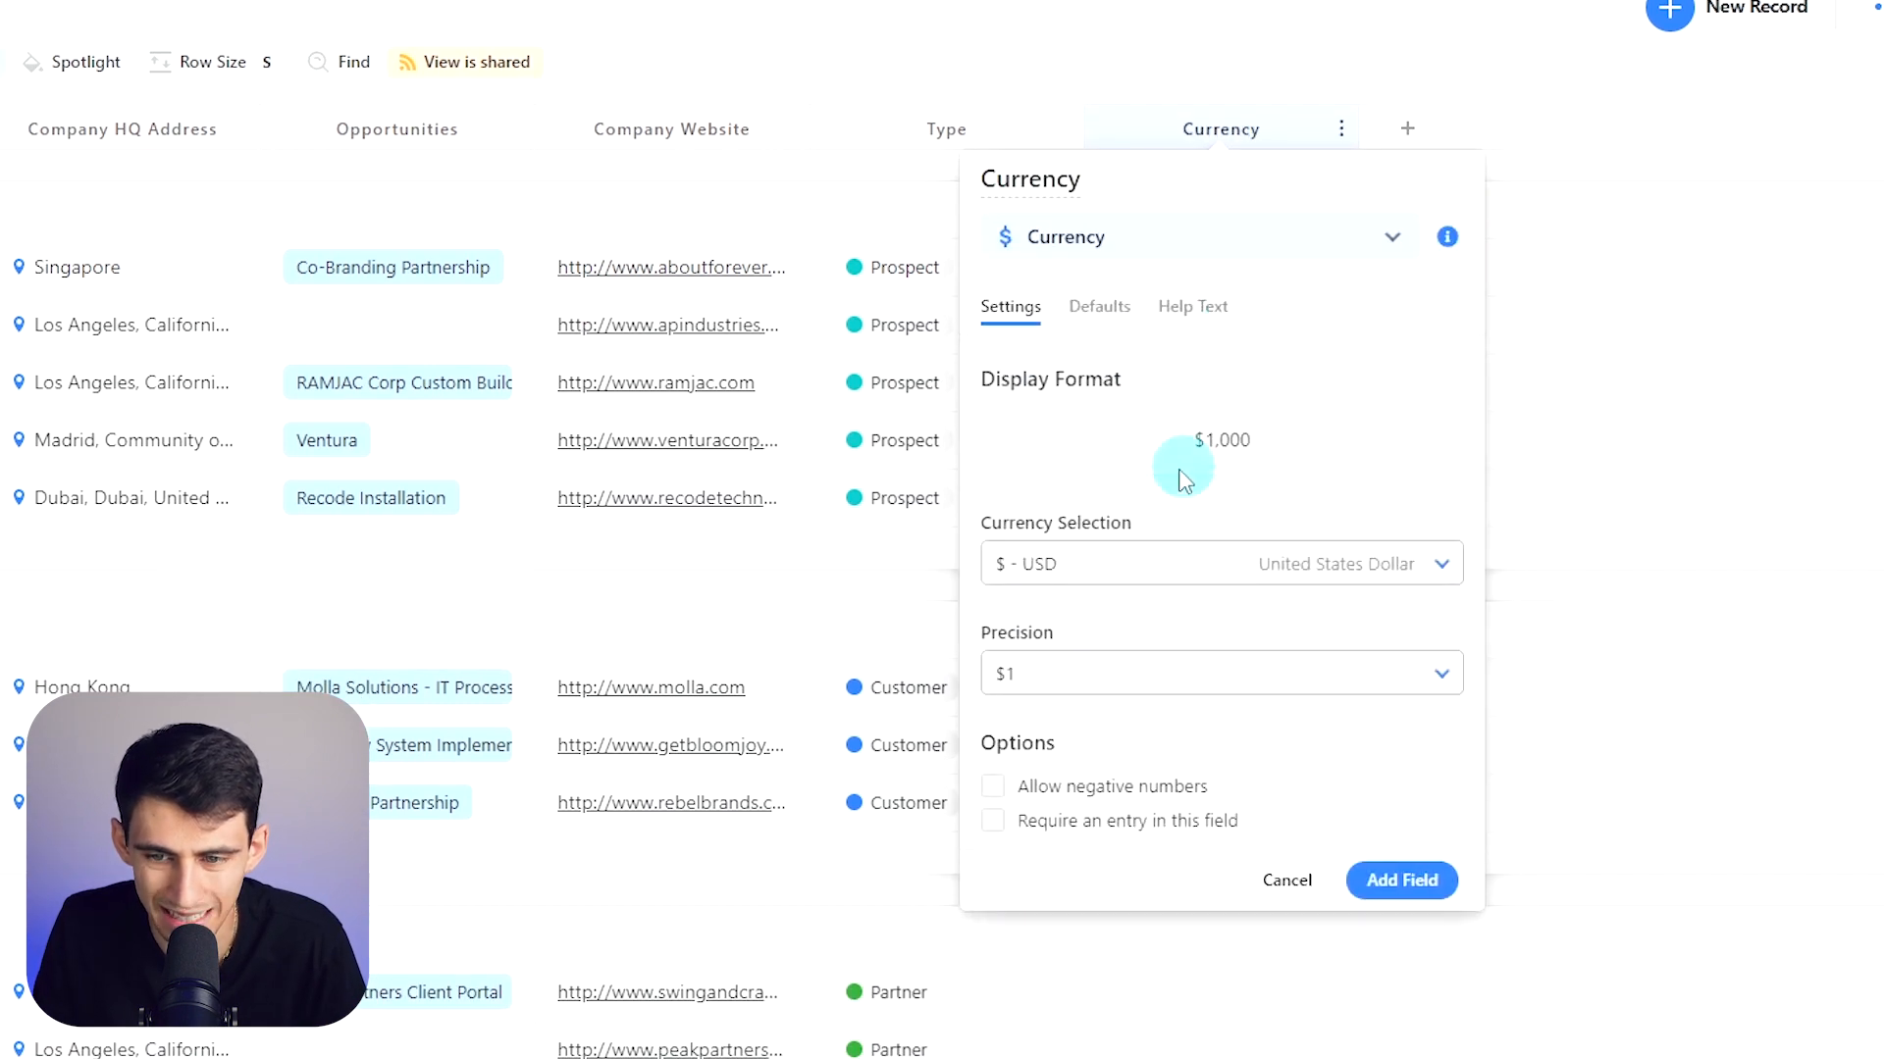
pyautogui.moveTo(1401, 889)
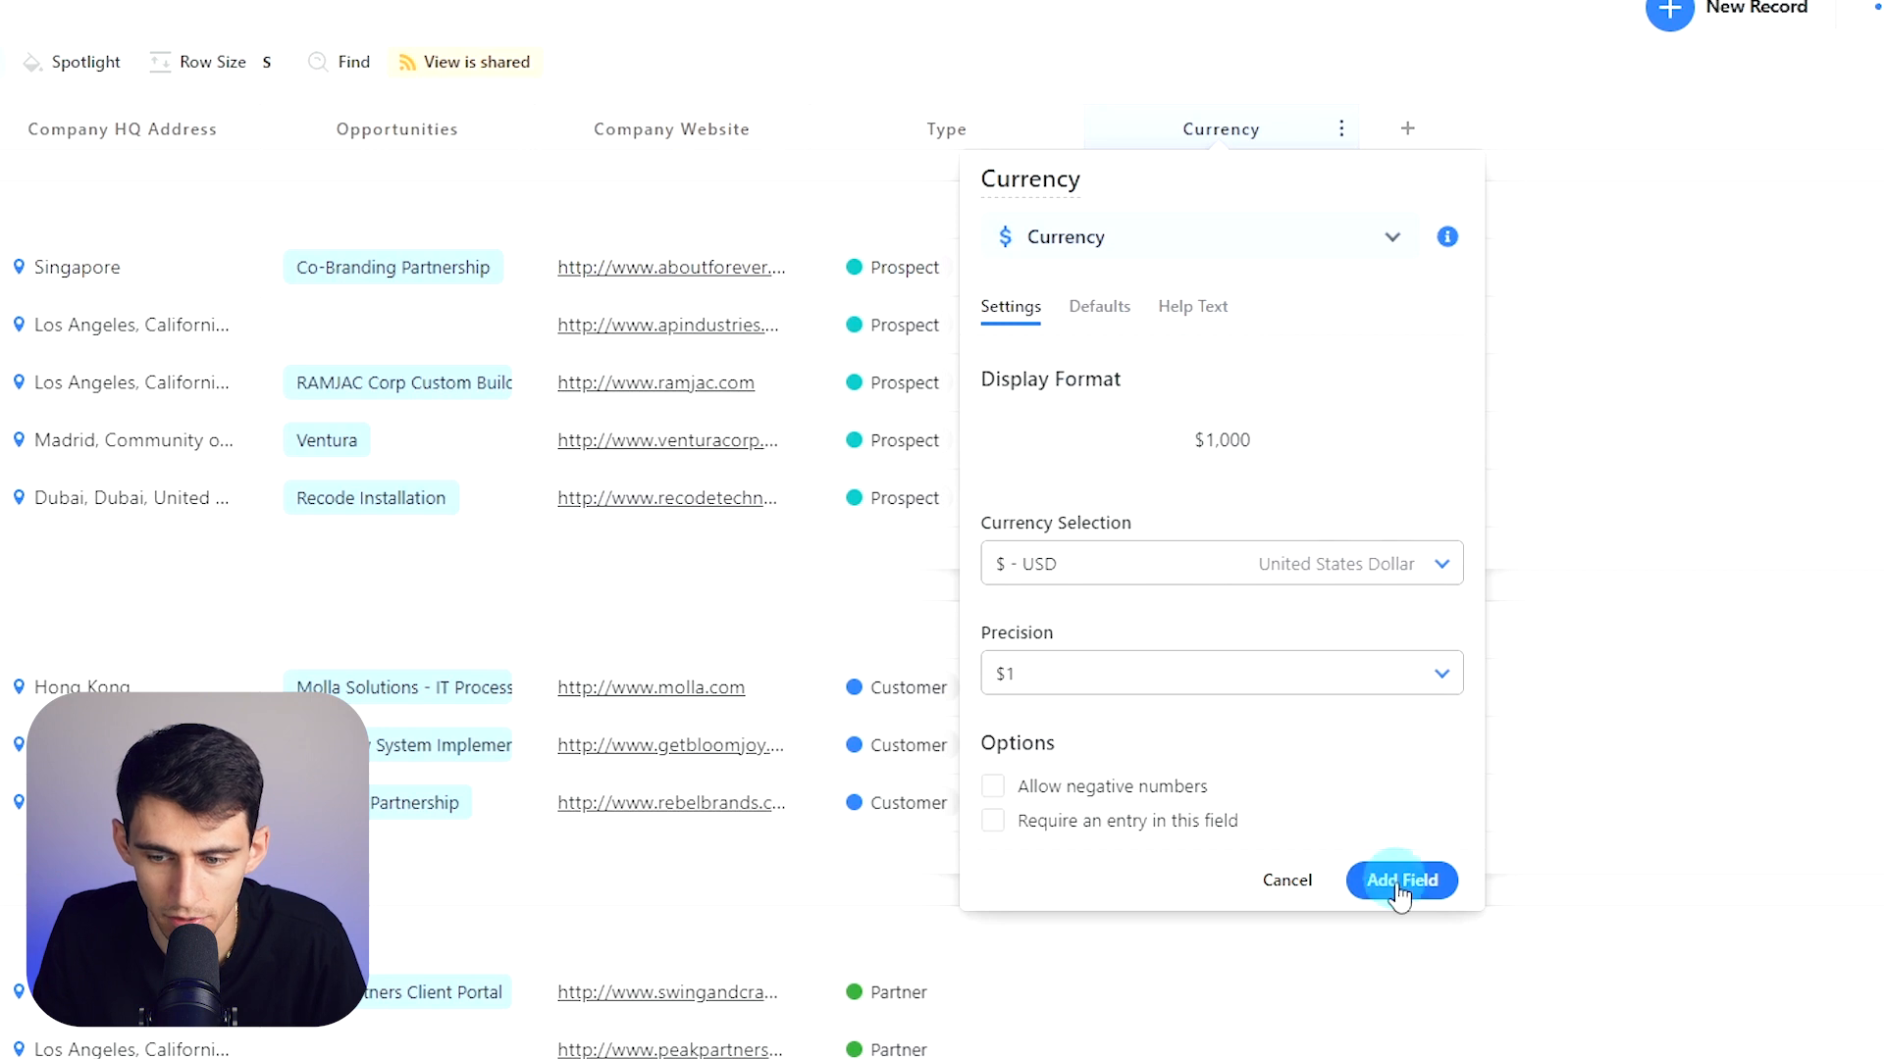
pyautogui.click(1401, 879)
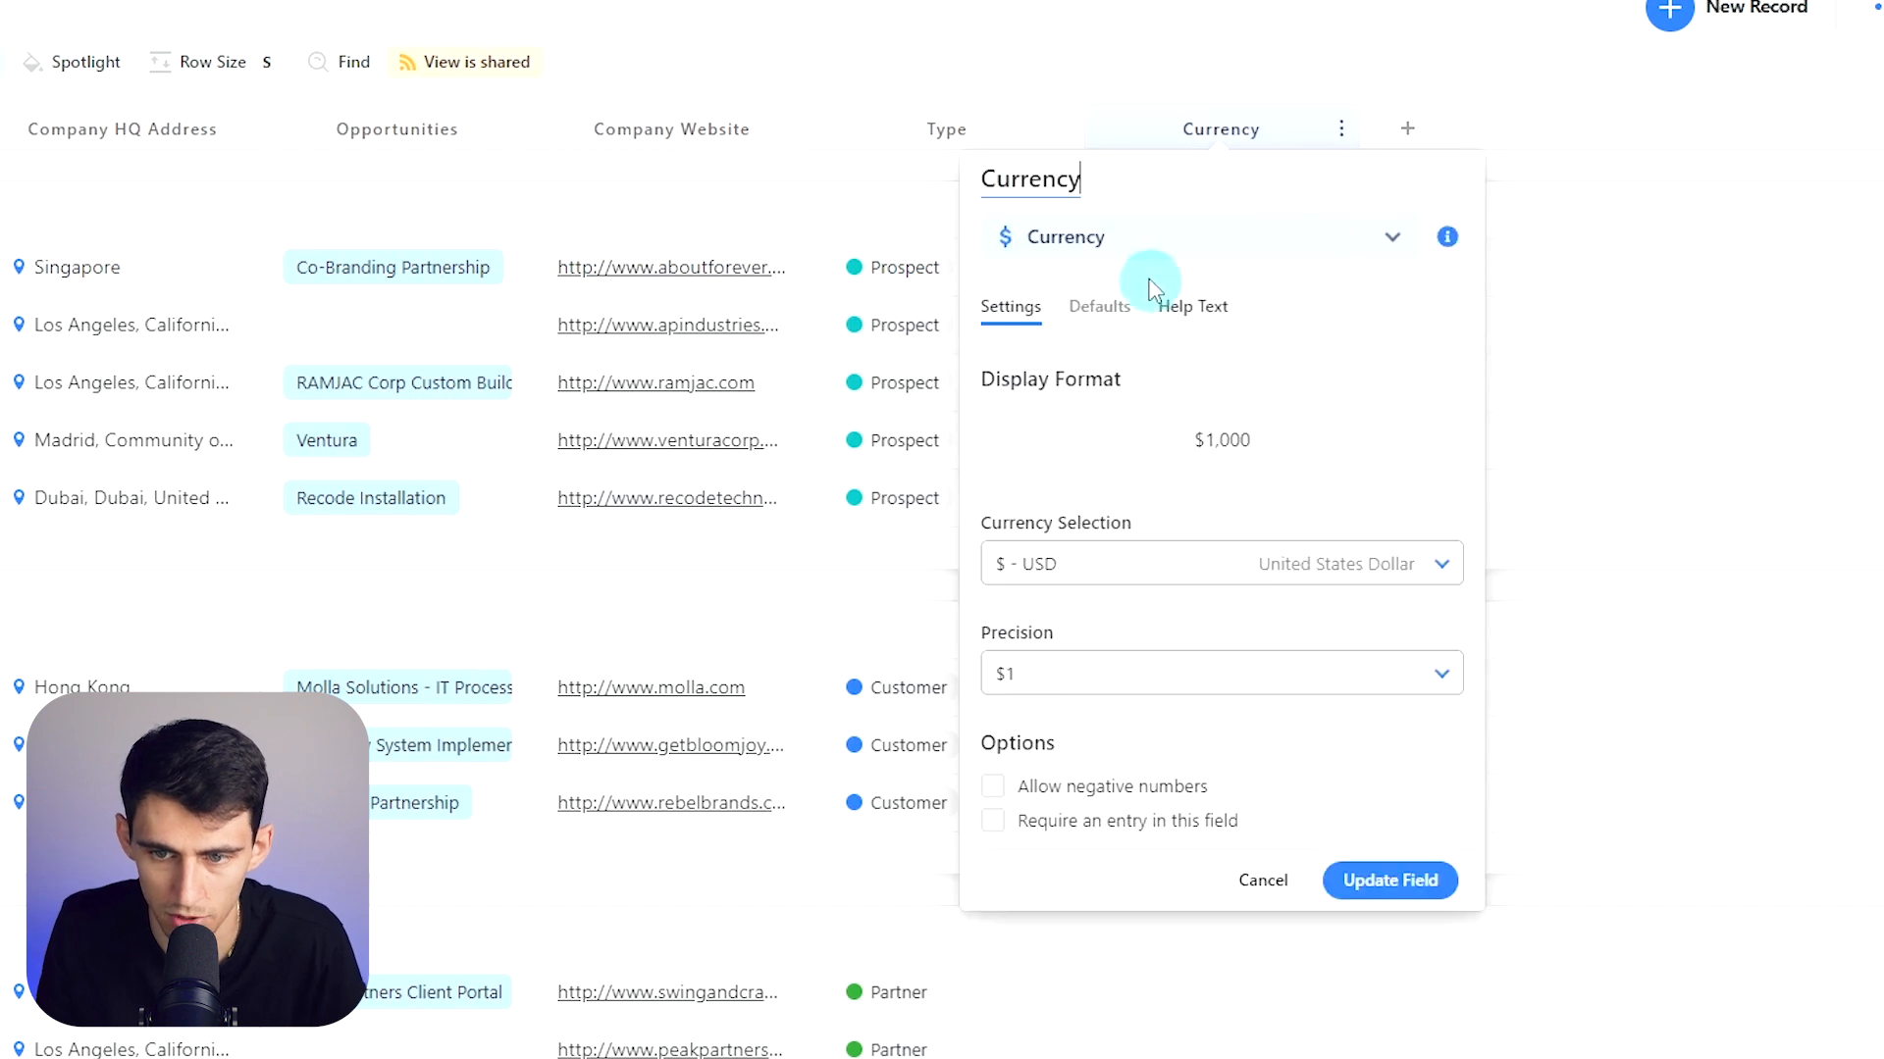
# Step: Name the field Monthly Revenue, add help text about estimated monthly revenue, and save it
pyautogui.click(1221, 235)
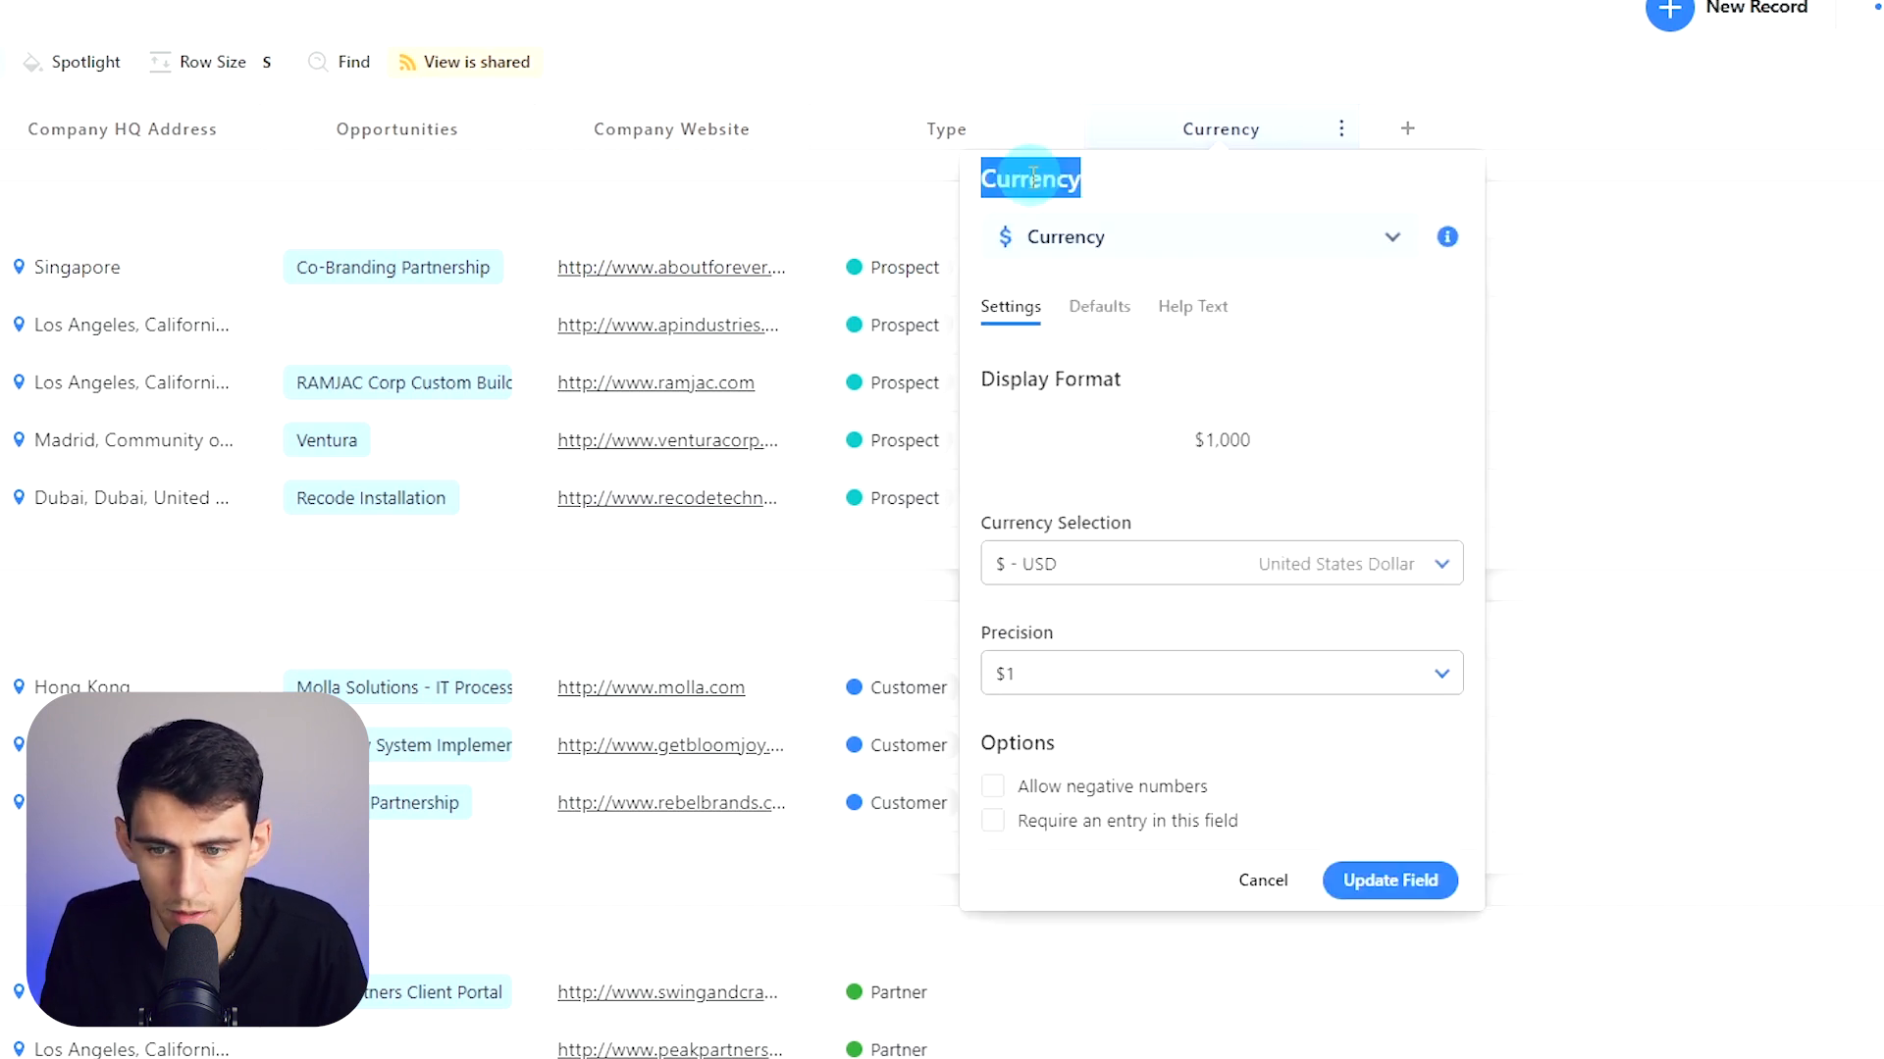
pyautogui.write('Monthly Revenue')
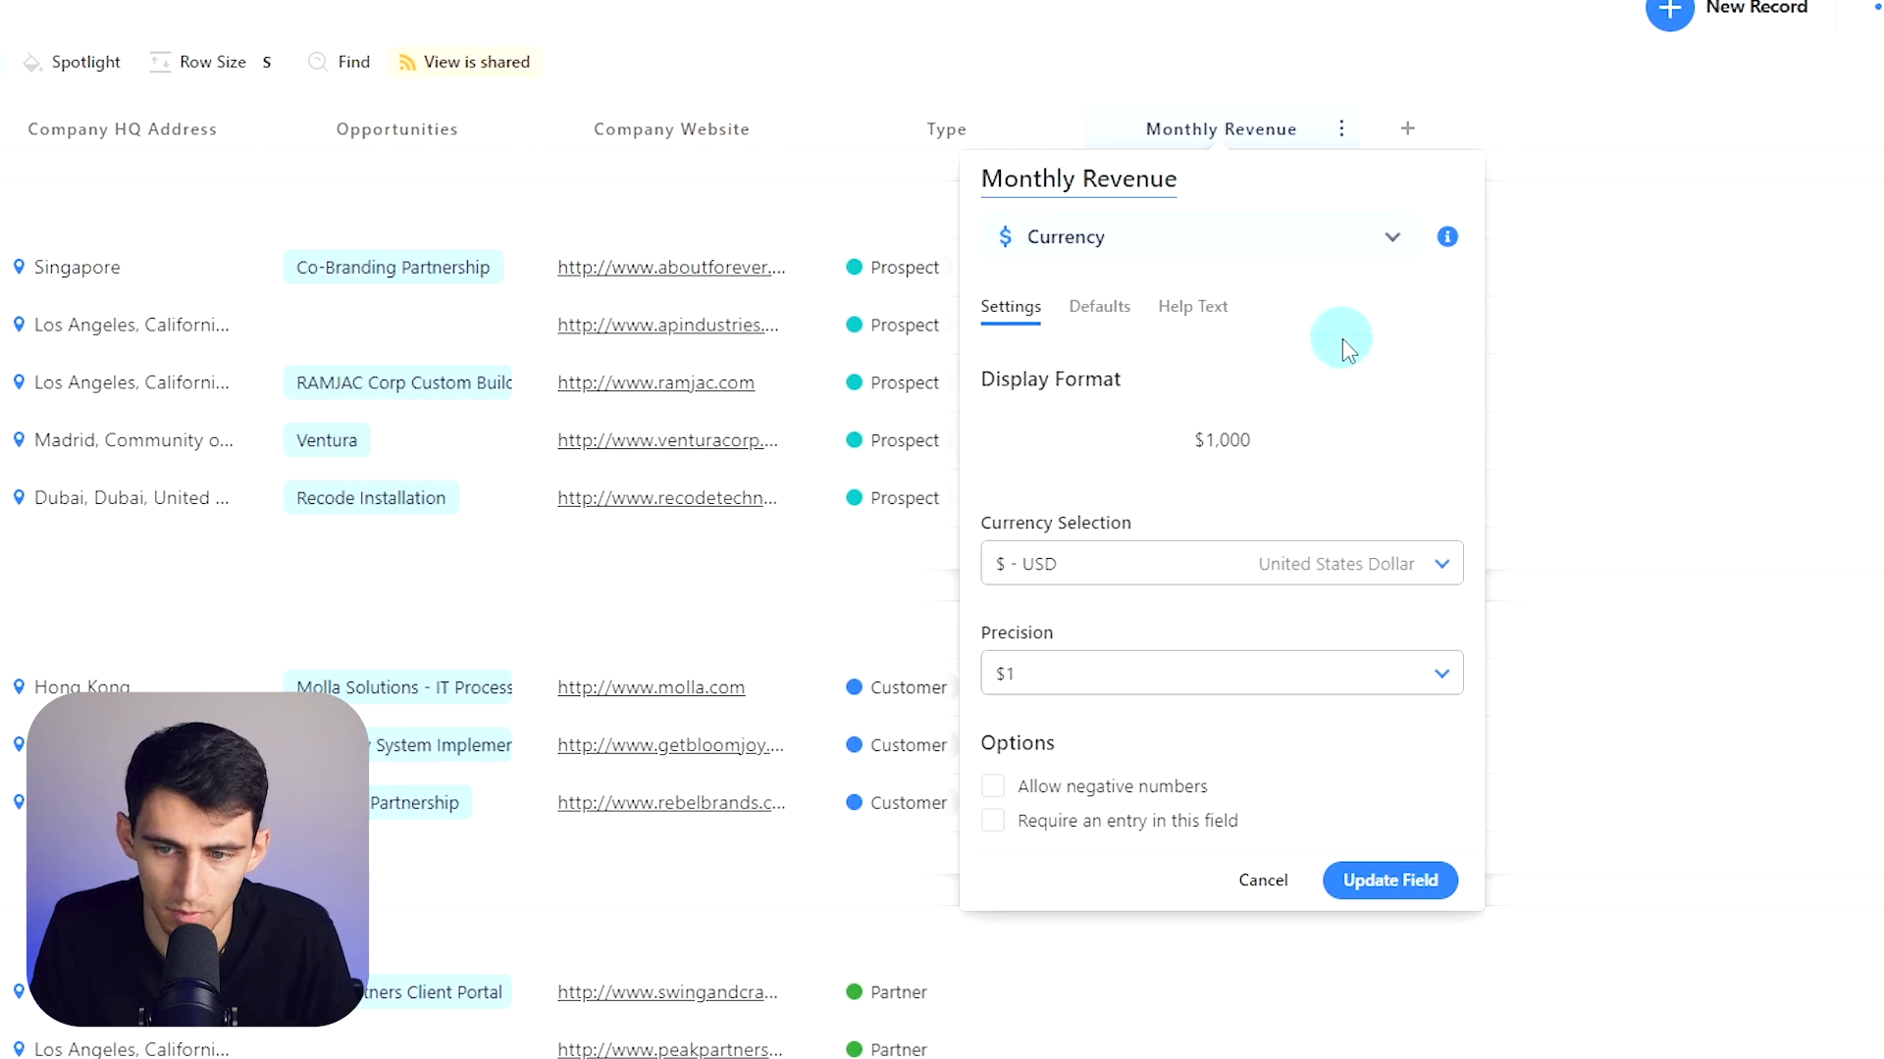
pyautogui.click(1193, 306)
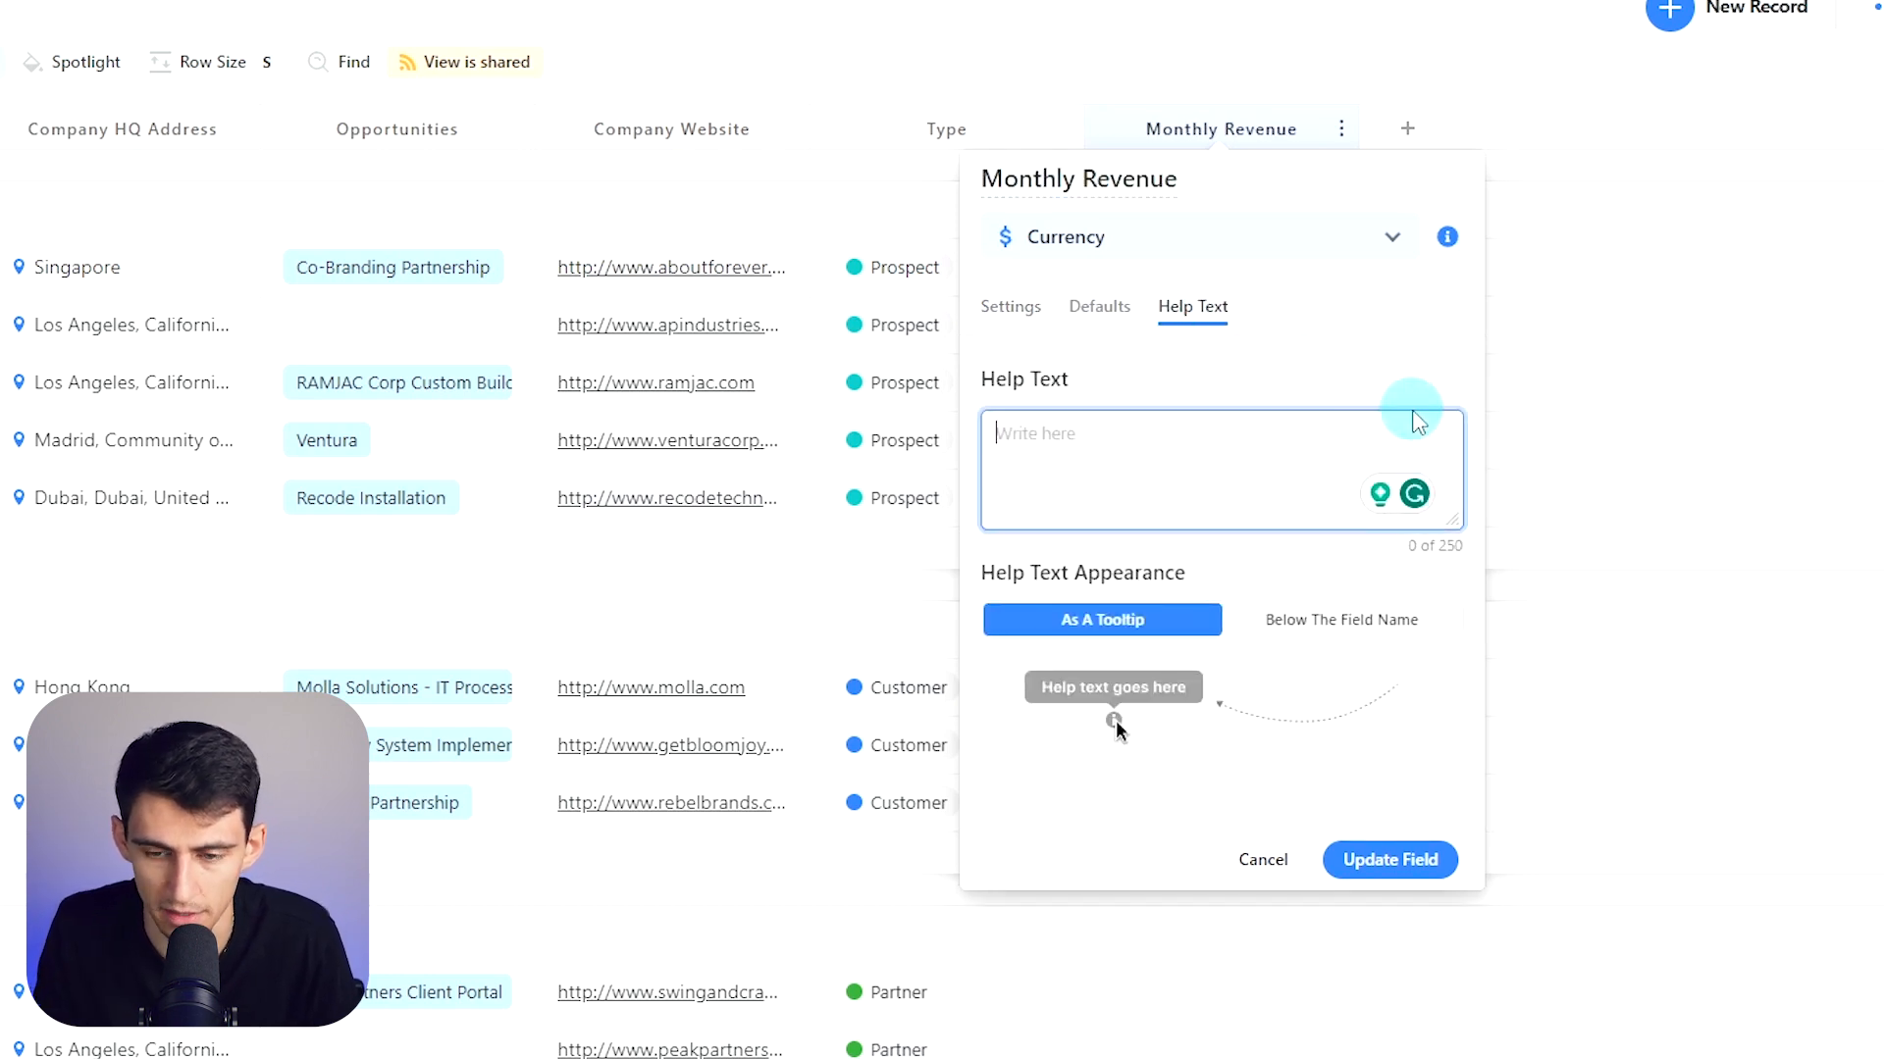
pyautogui.write('Monthly revenue estimated pe')
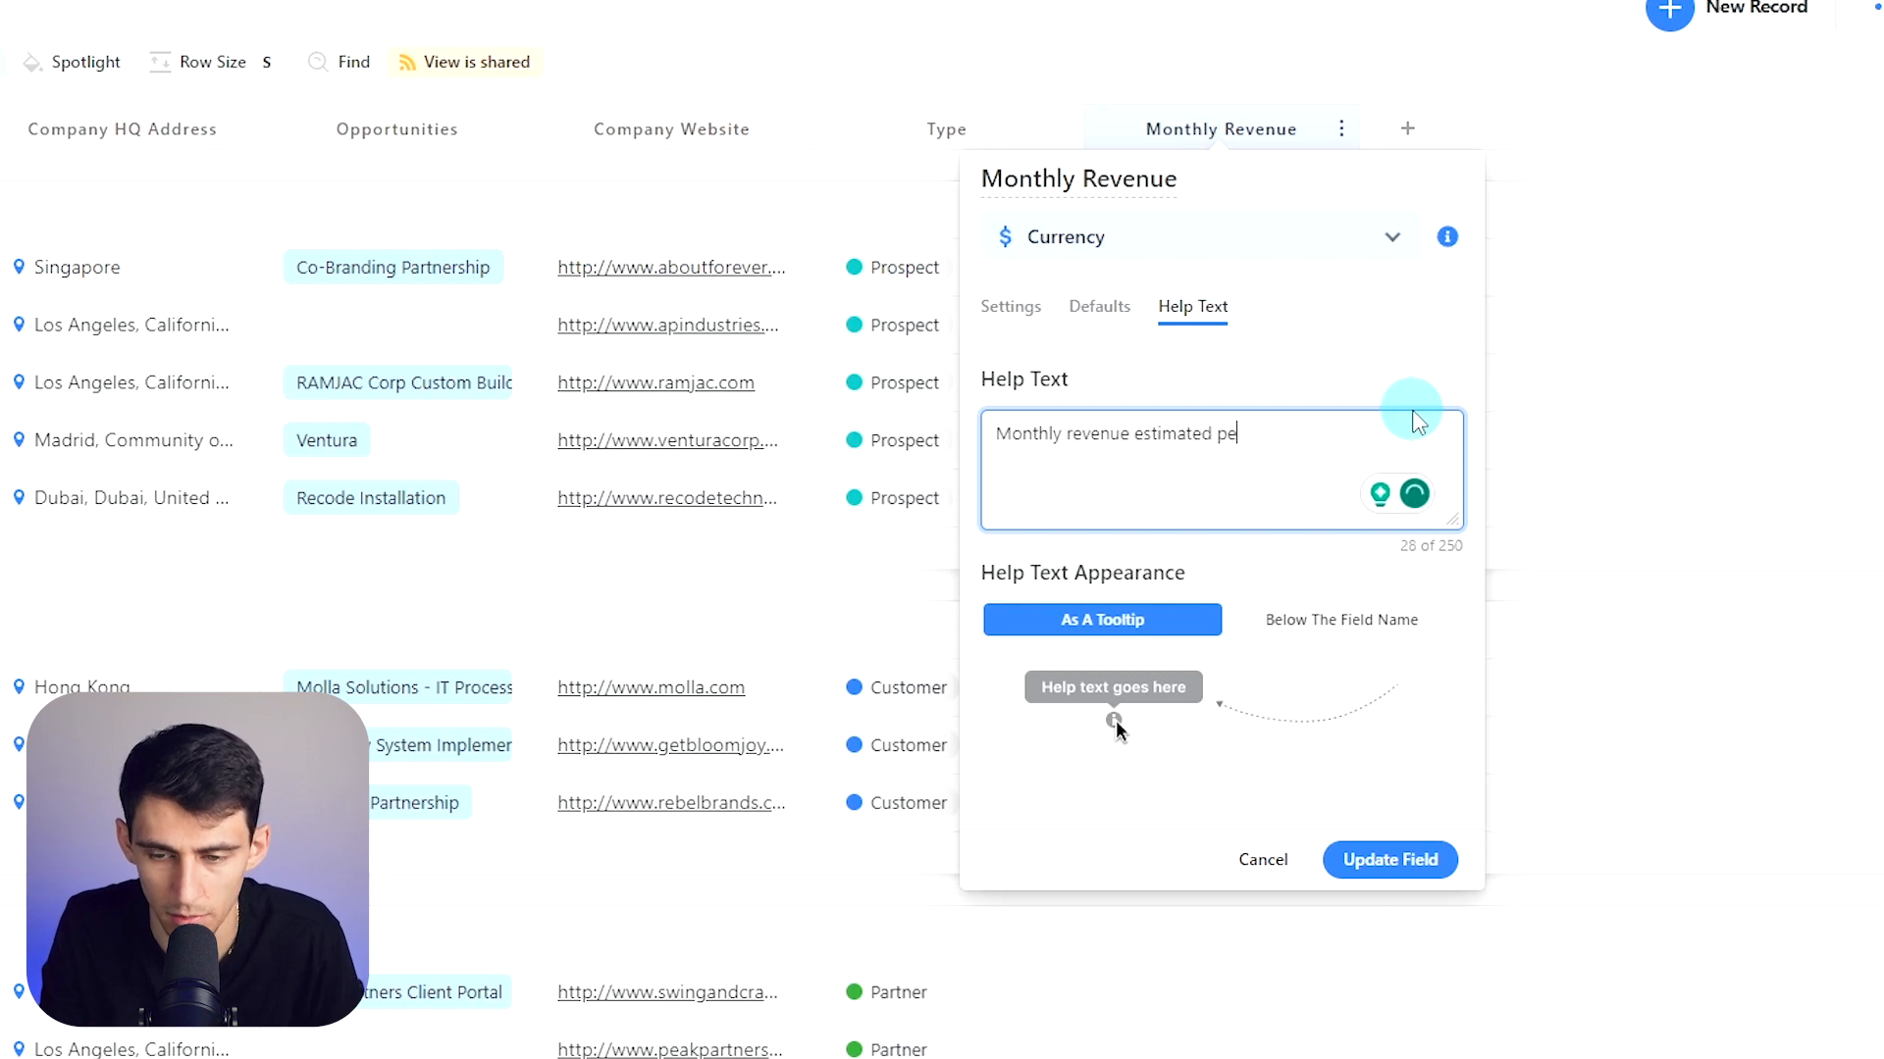
pyautogui.click(1389, 859)
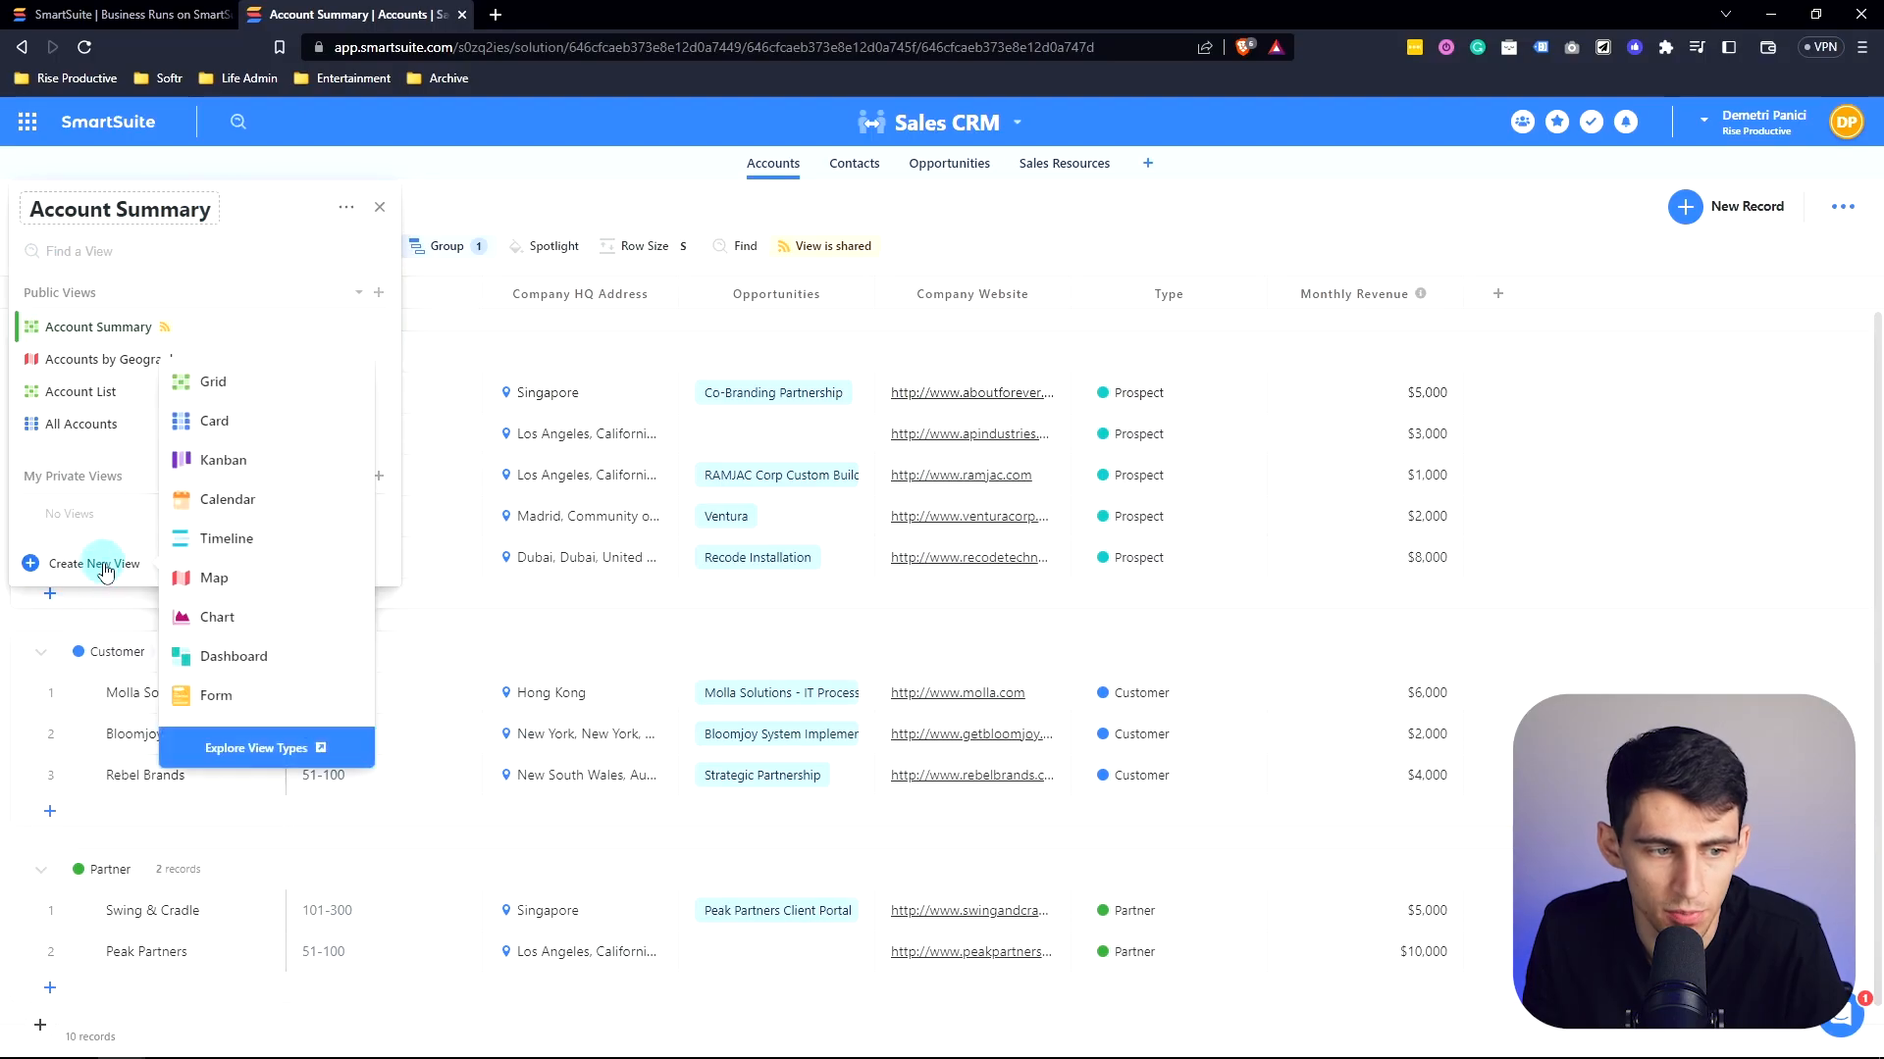
# Step: Start creating a new public Dashboard view for the Accounts table
pyautogui.click(102, 565)
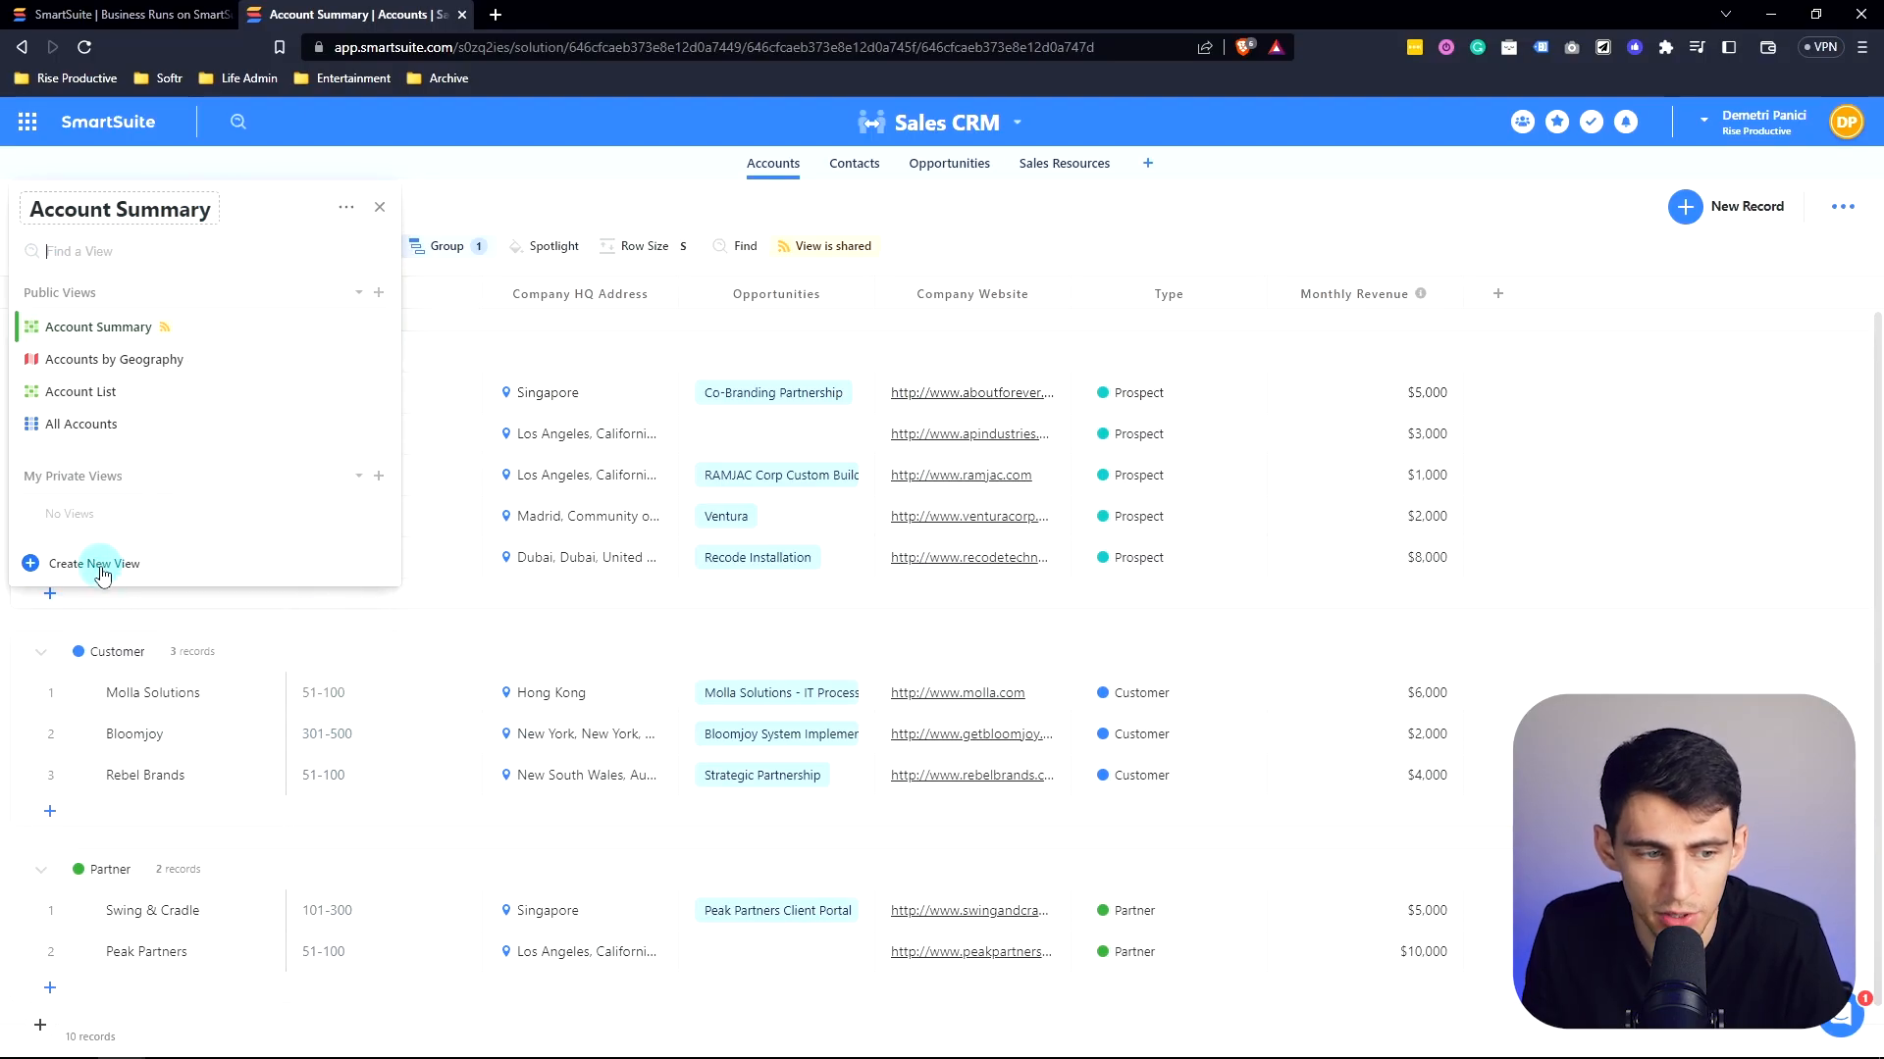
pyautogui.moveTo(87, 573)
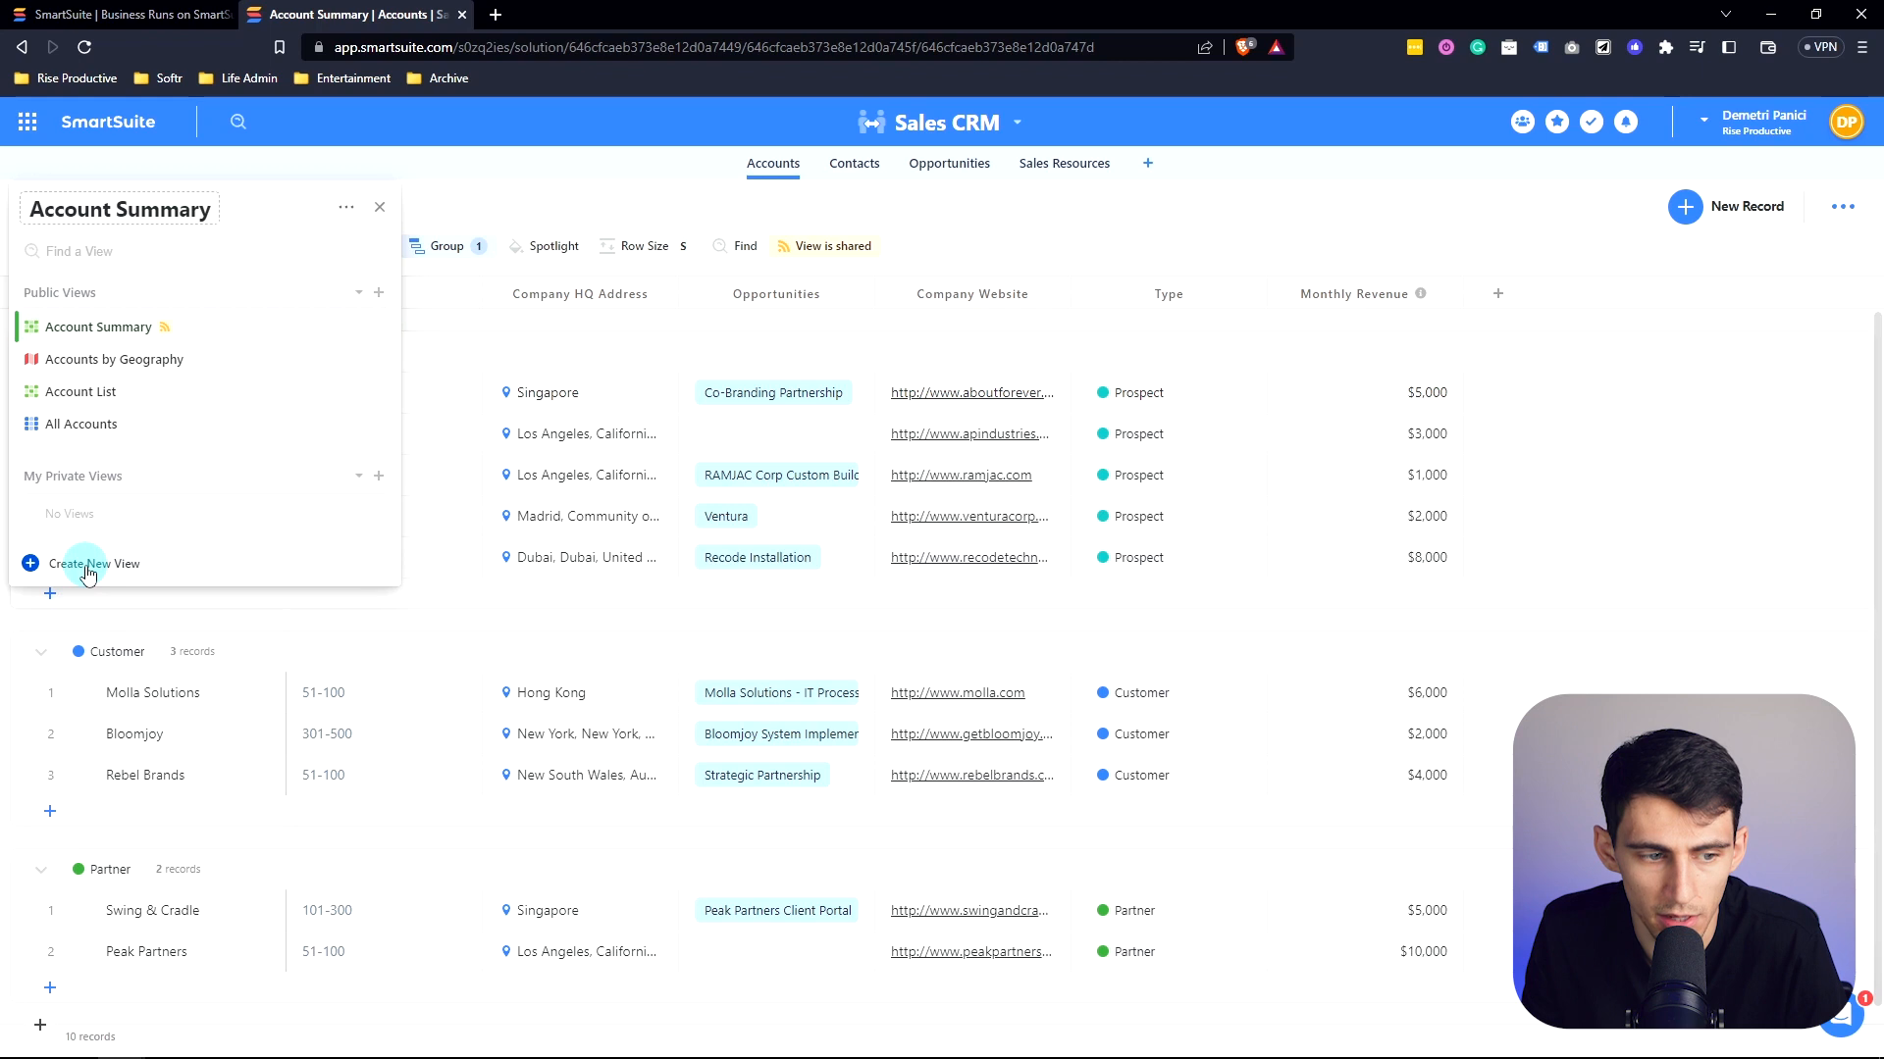
pyautogui.click(94, 563)
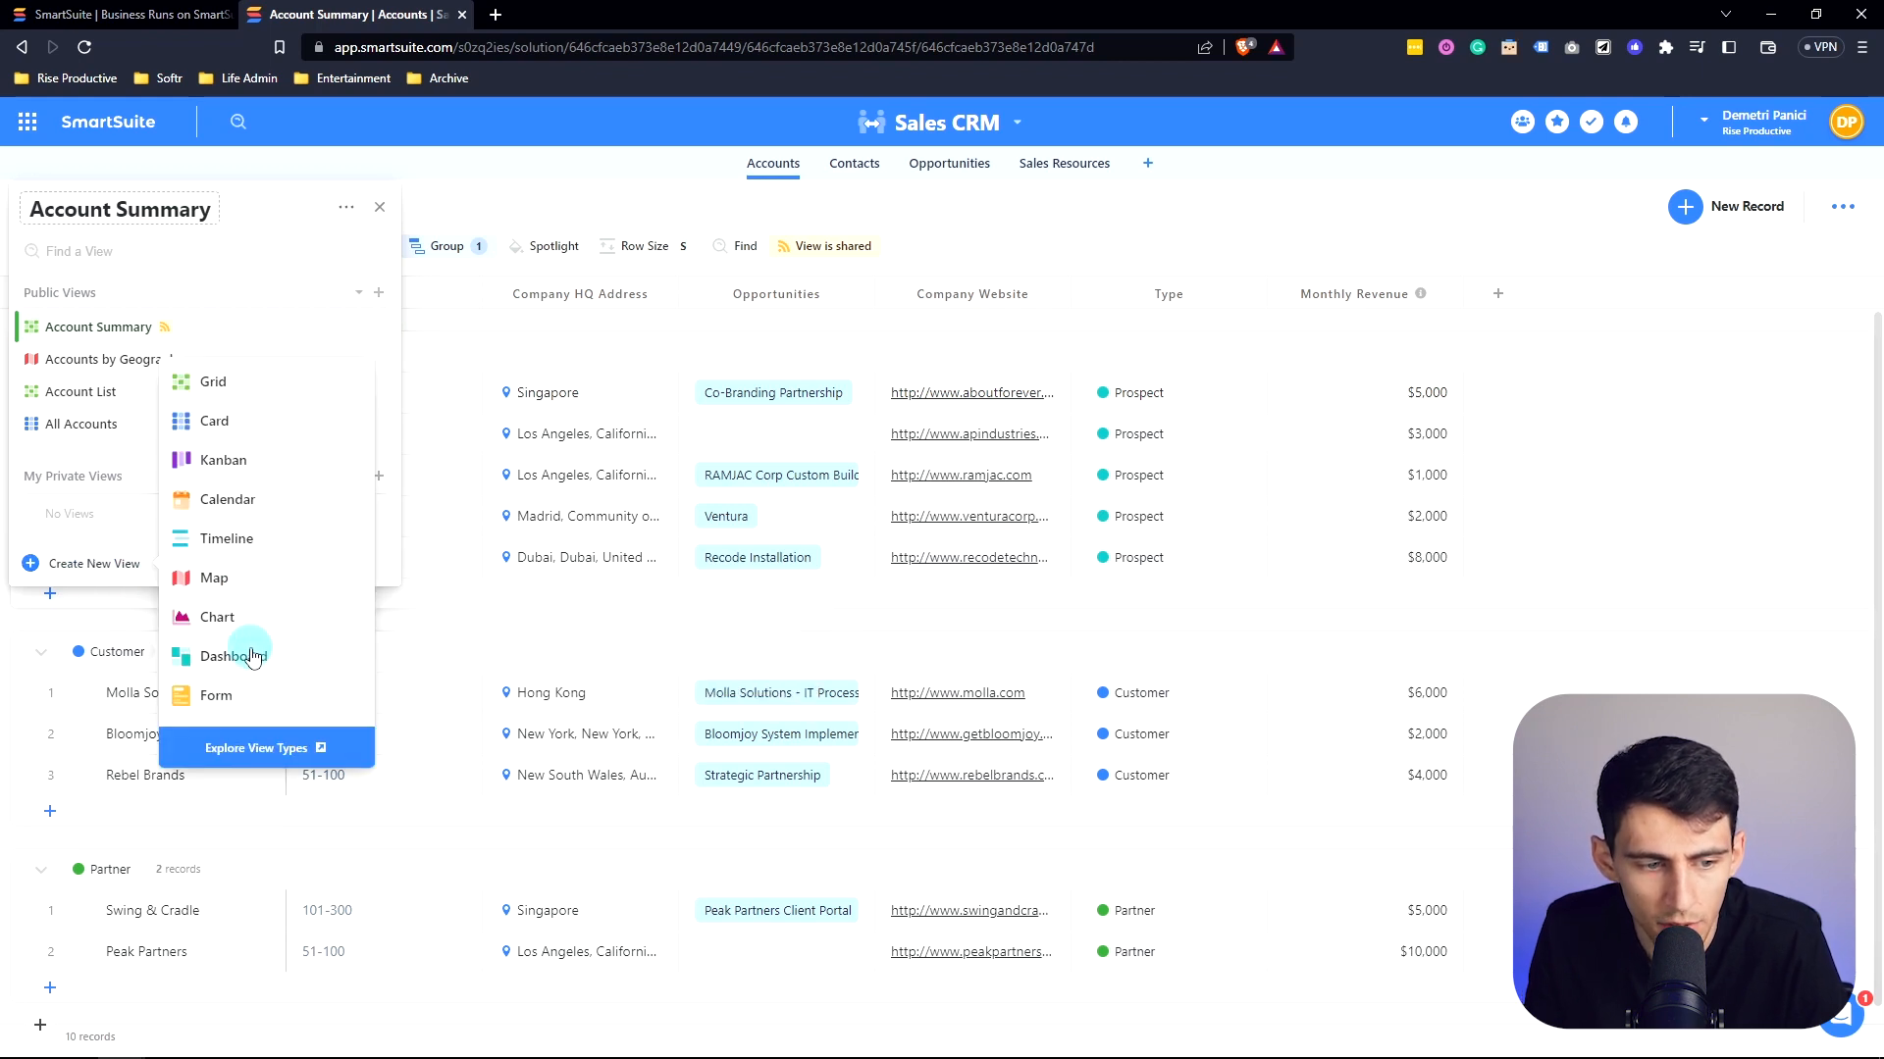
pyautogui.click(220, 655)
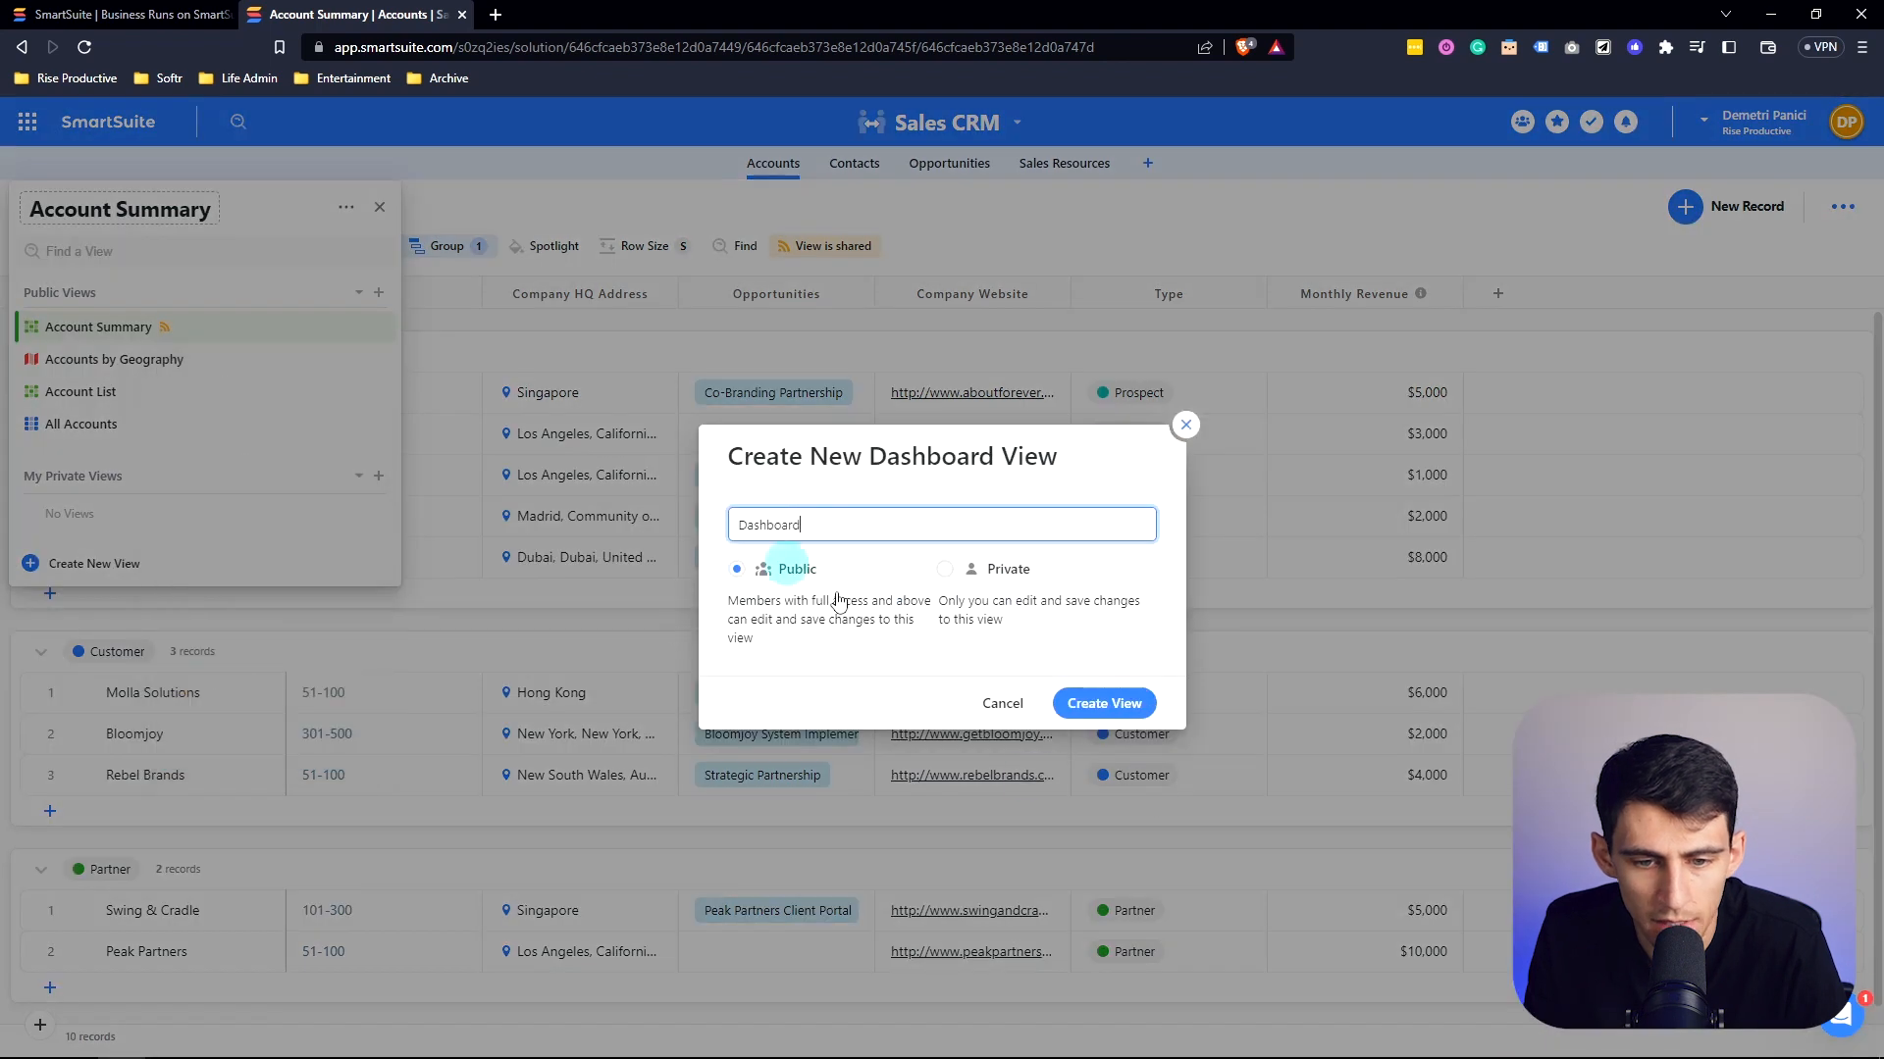
pyautogui.moveTo(1083, 642)
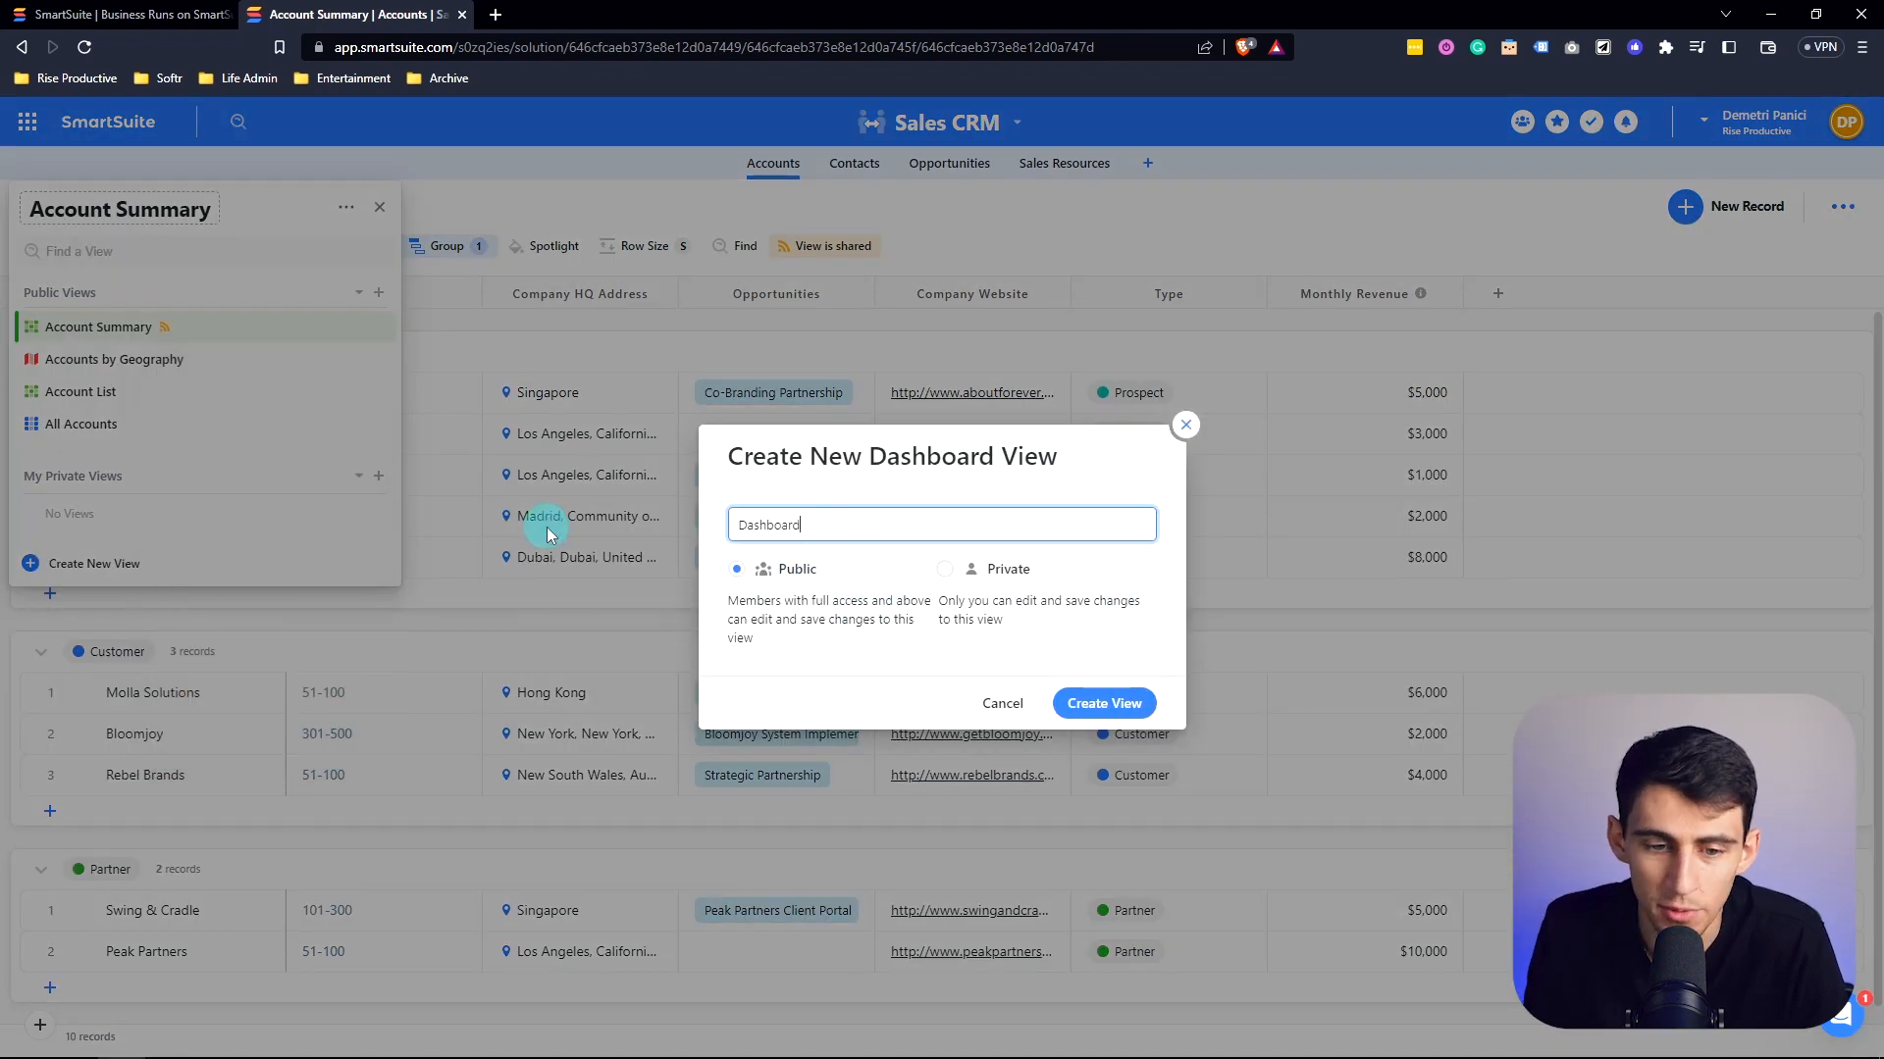
pyautogui.moveTo(961, 573)
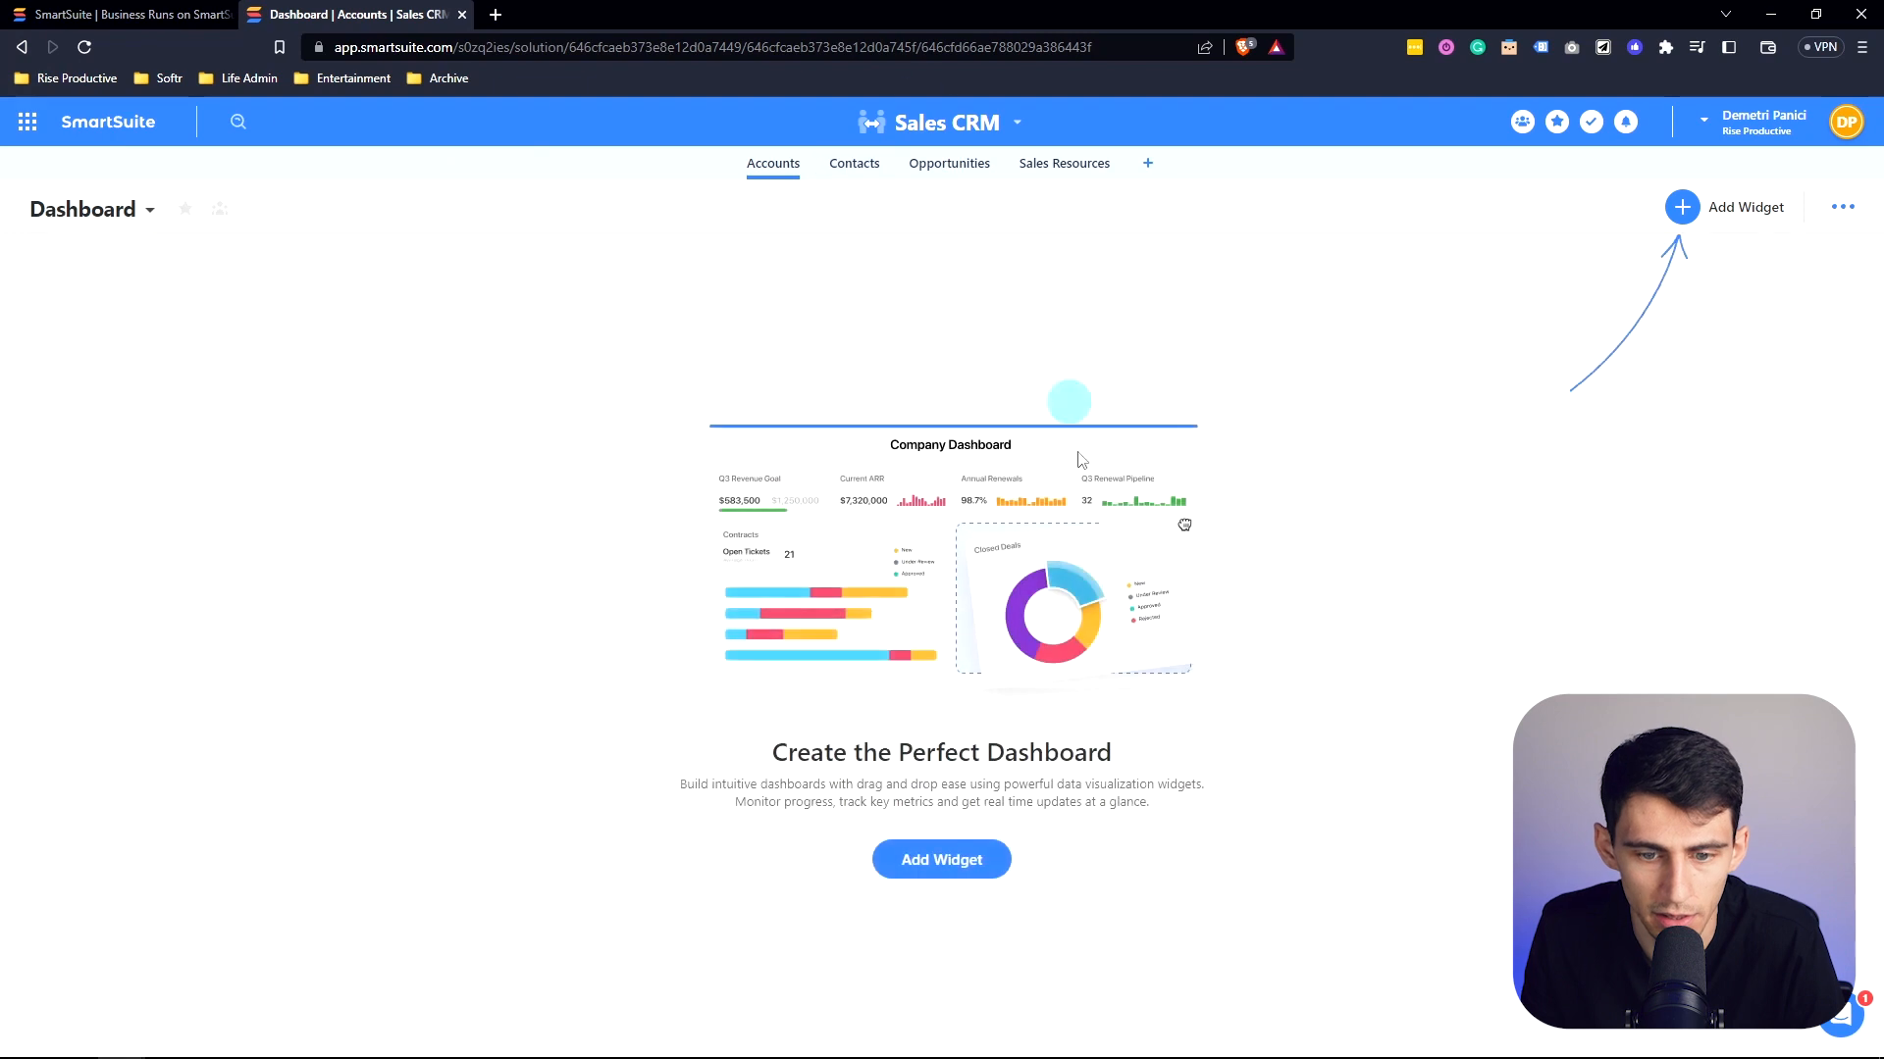
# Step: Browse the Widget Library categories for the empty Dashboard
pyautogui.click(1682, 206)
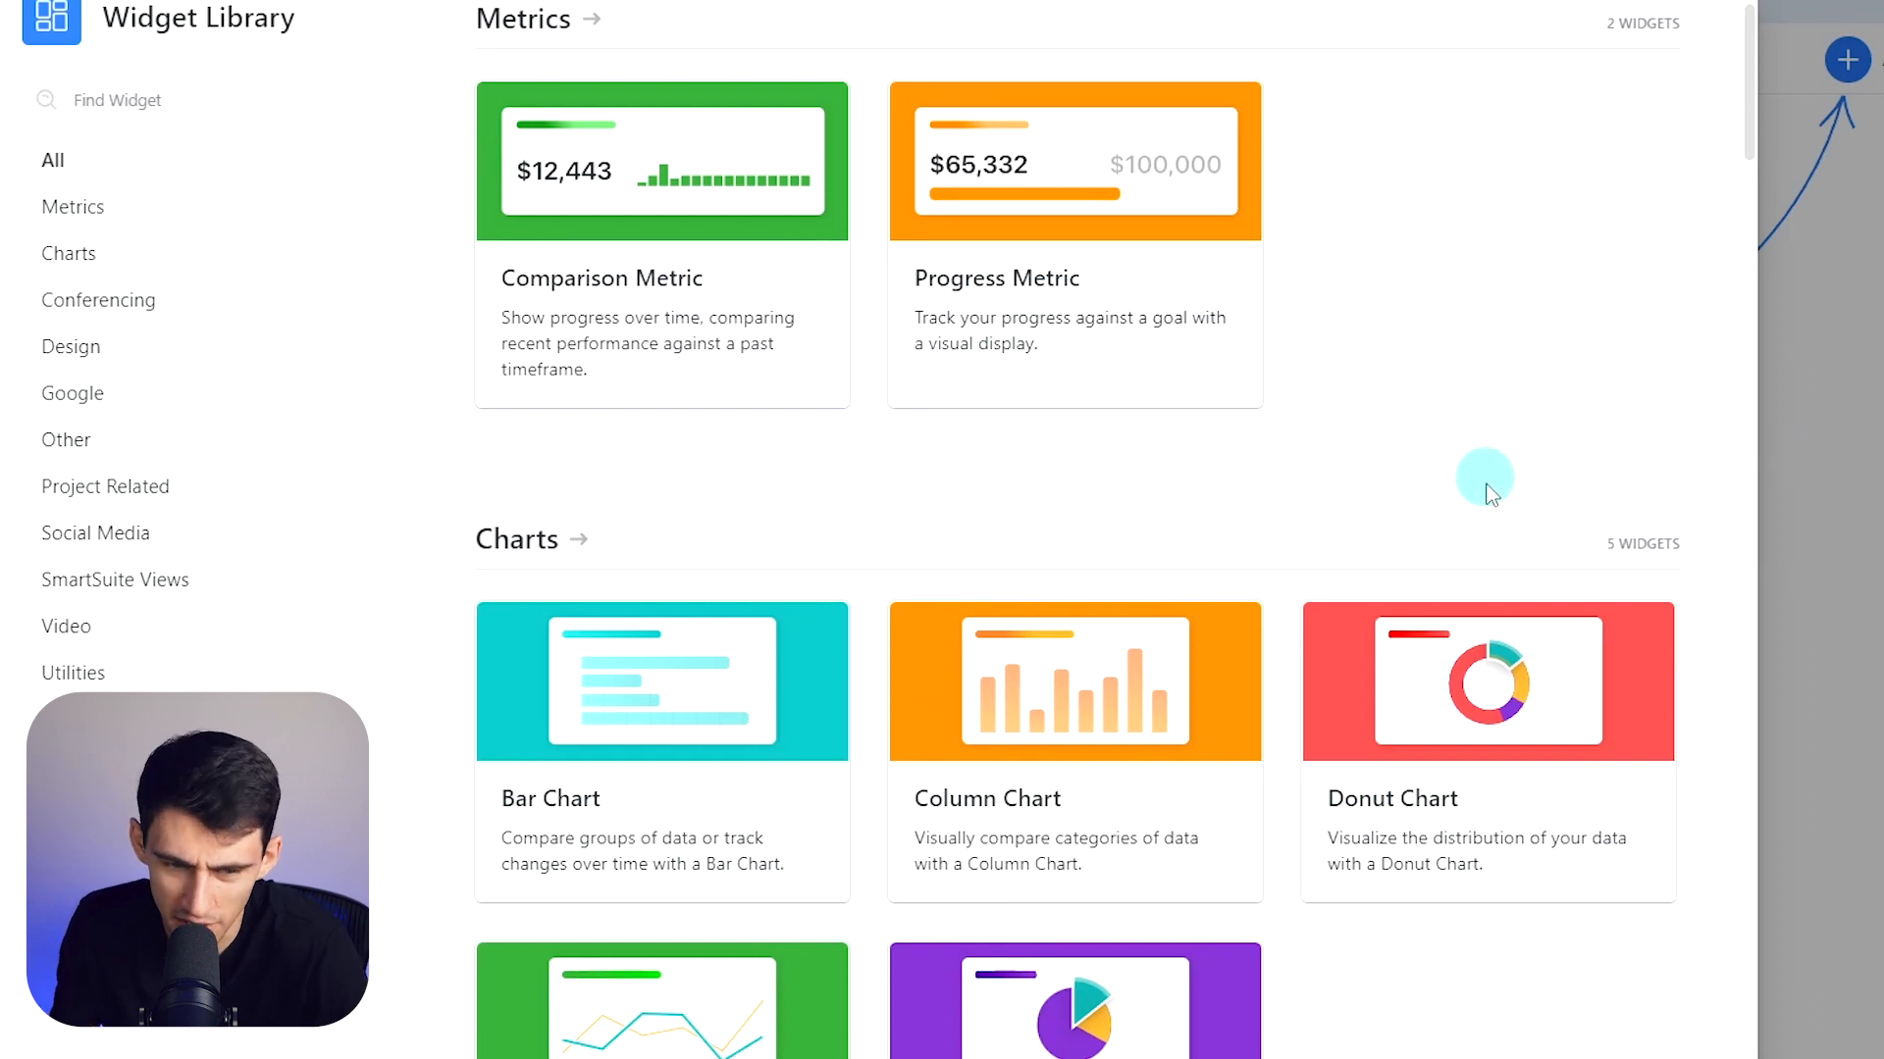
pyautogui.scroll(-3)
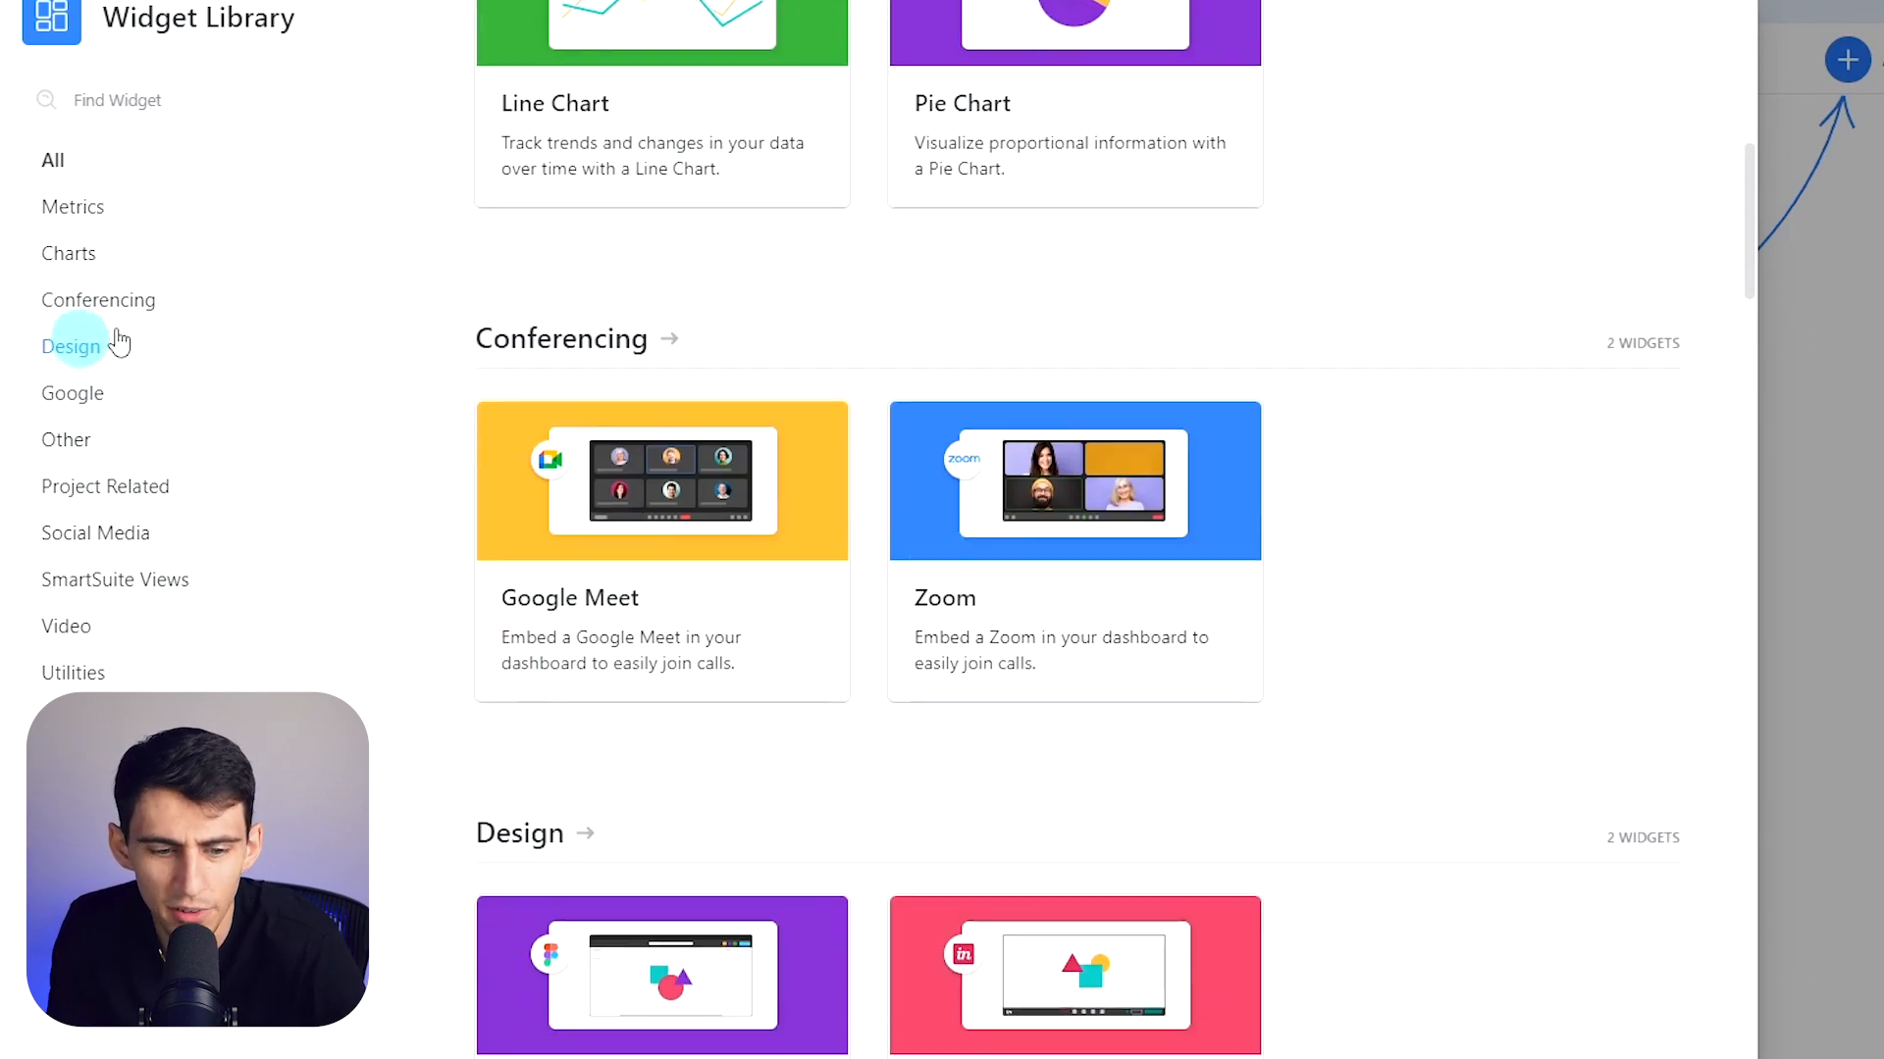
pyautogui.scroll(-3)
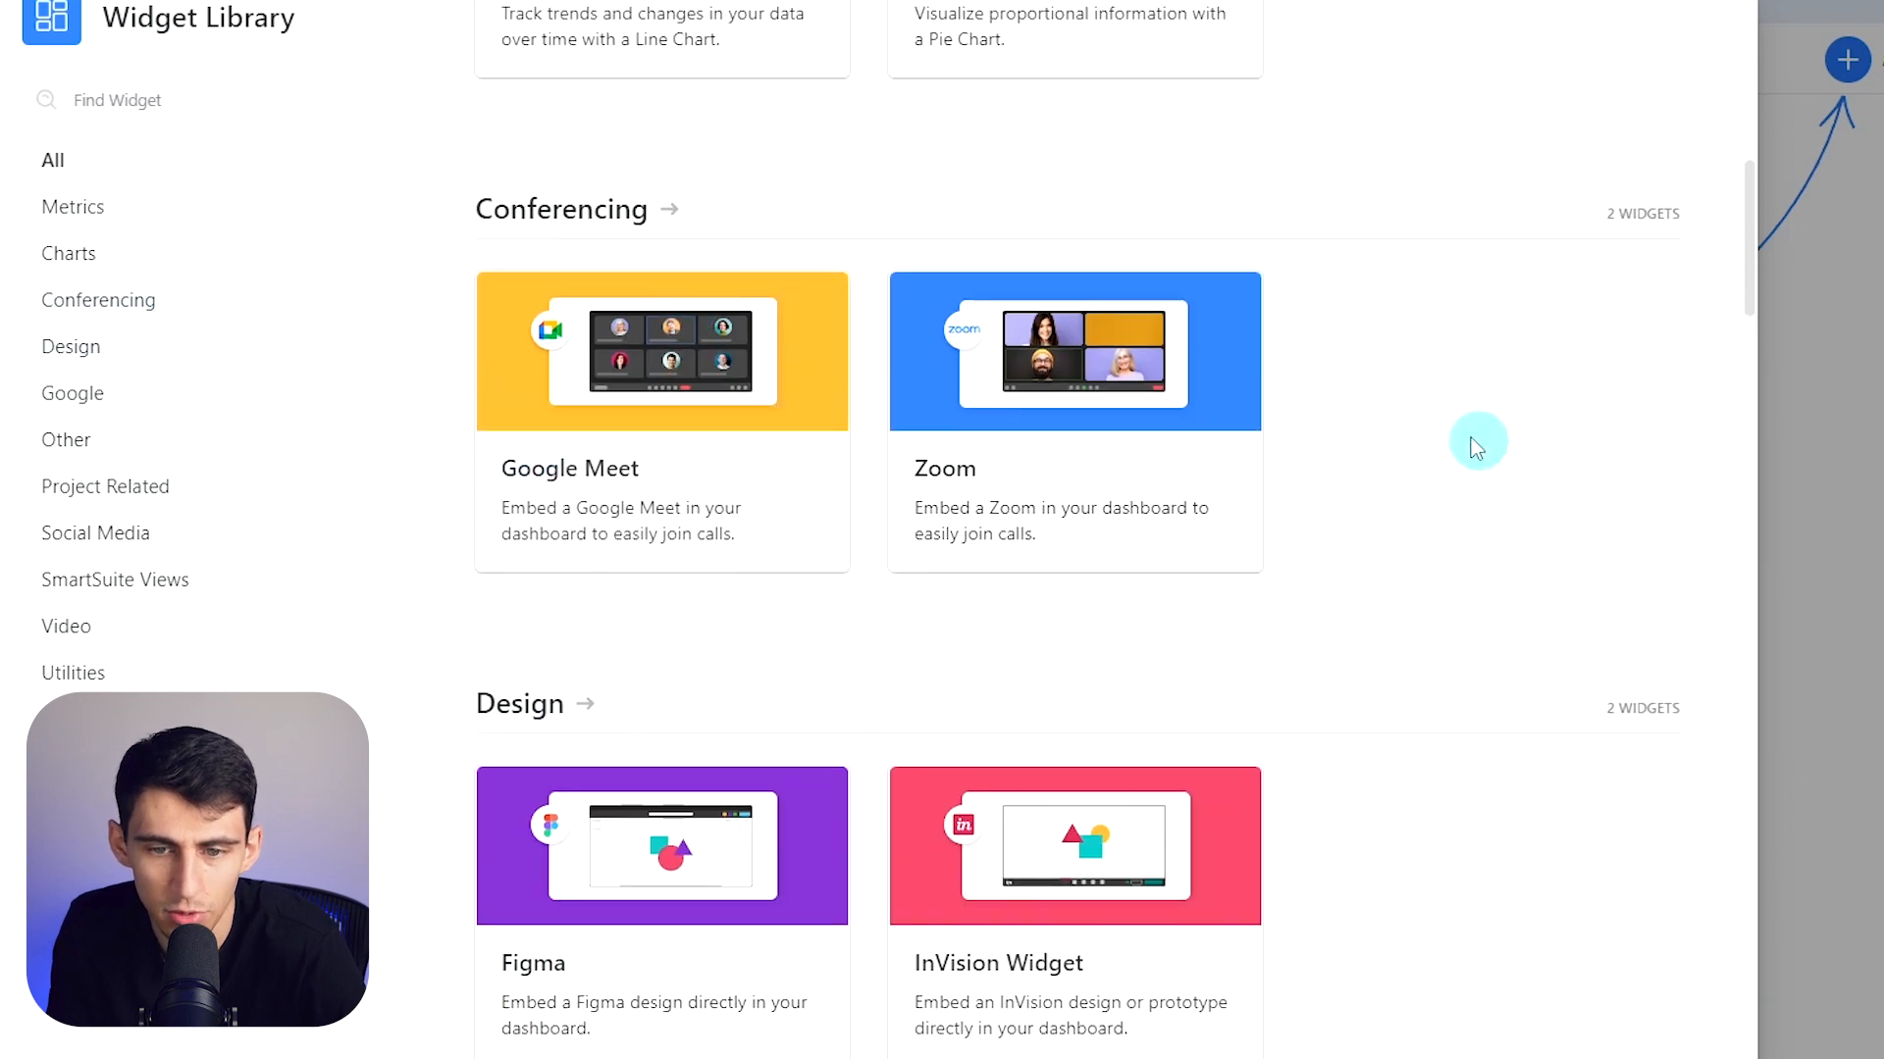
pyautogui.scroll(-3)
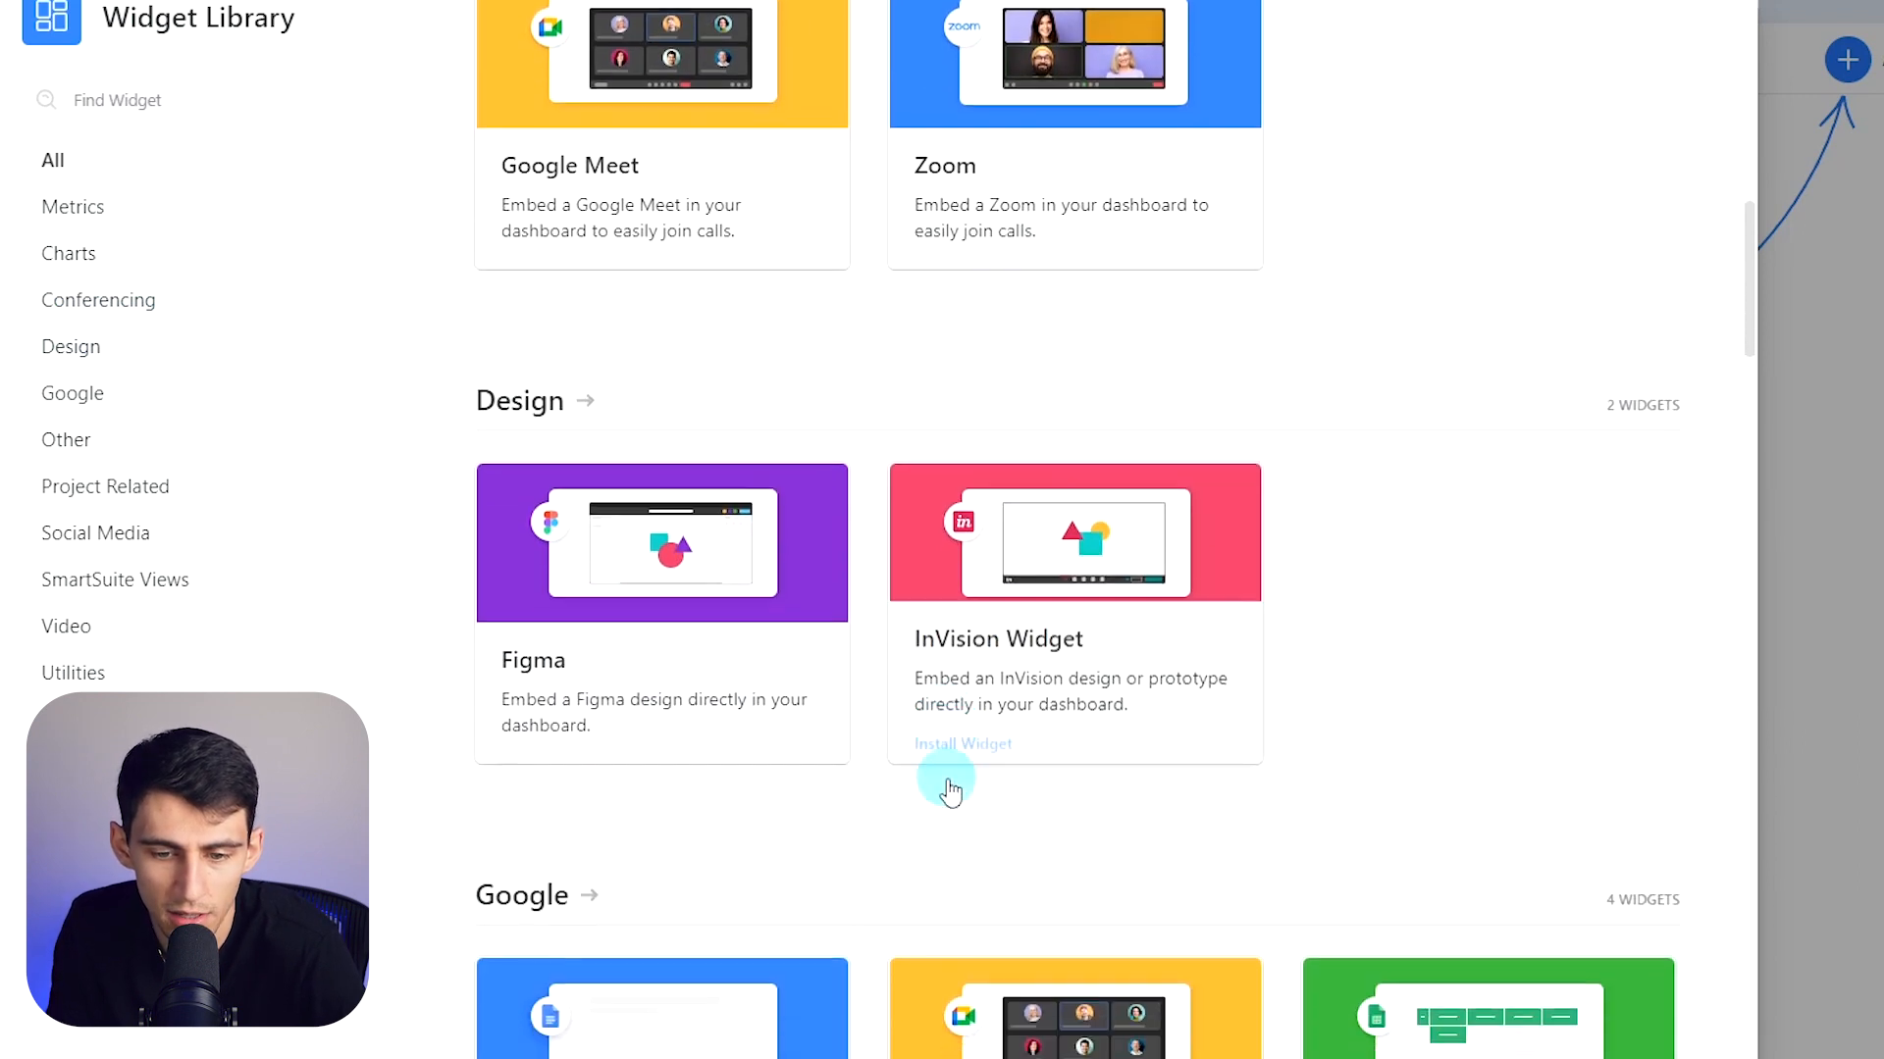
pyautogui.scroll(-3)
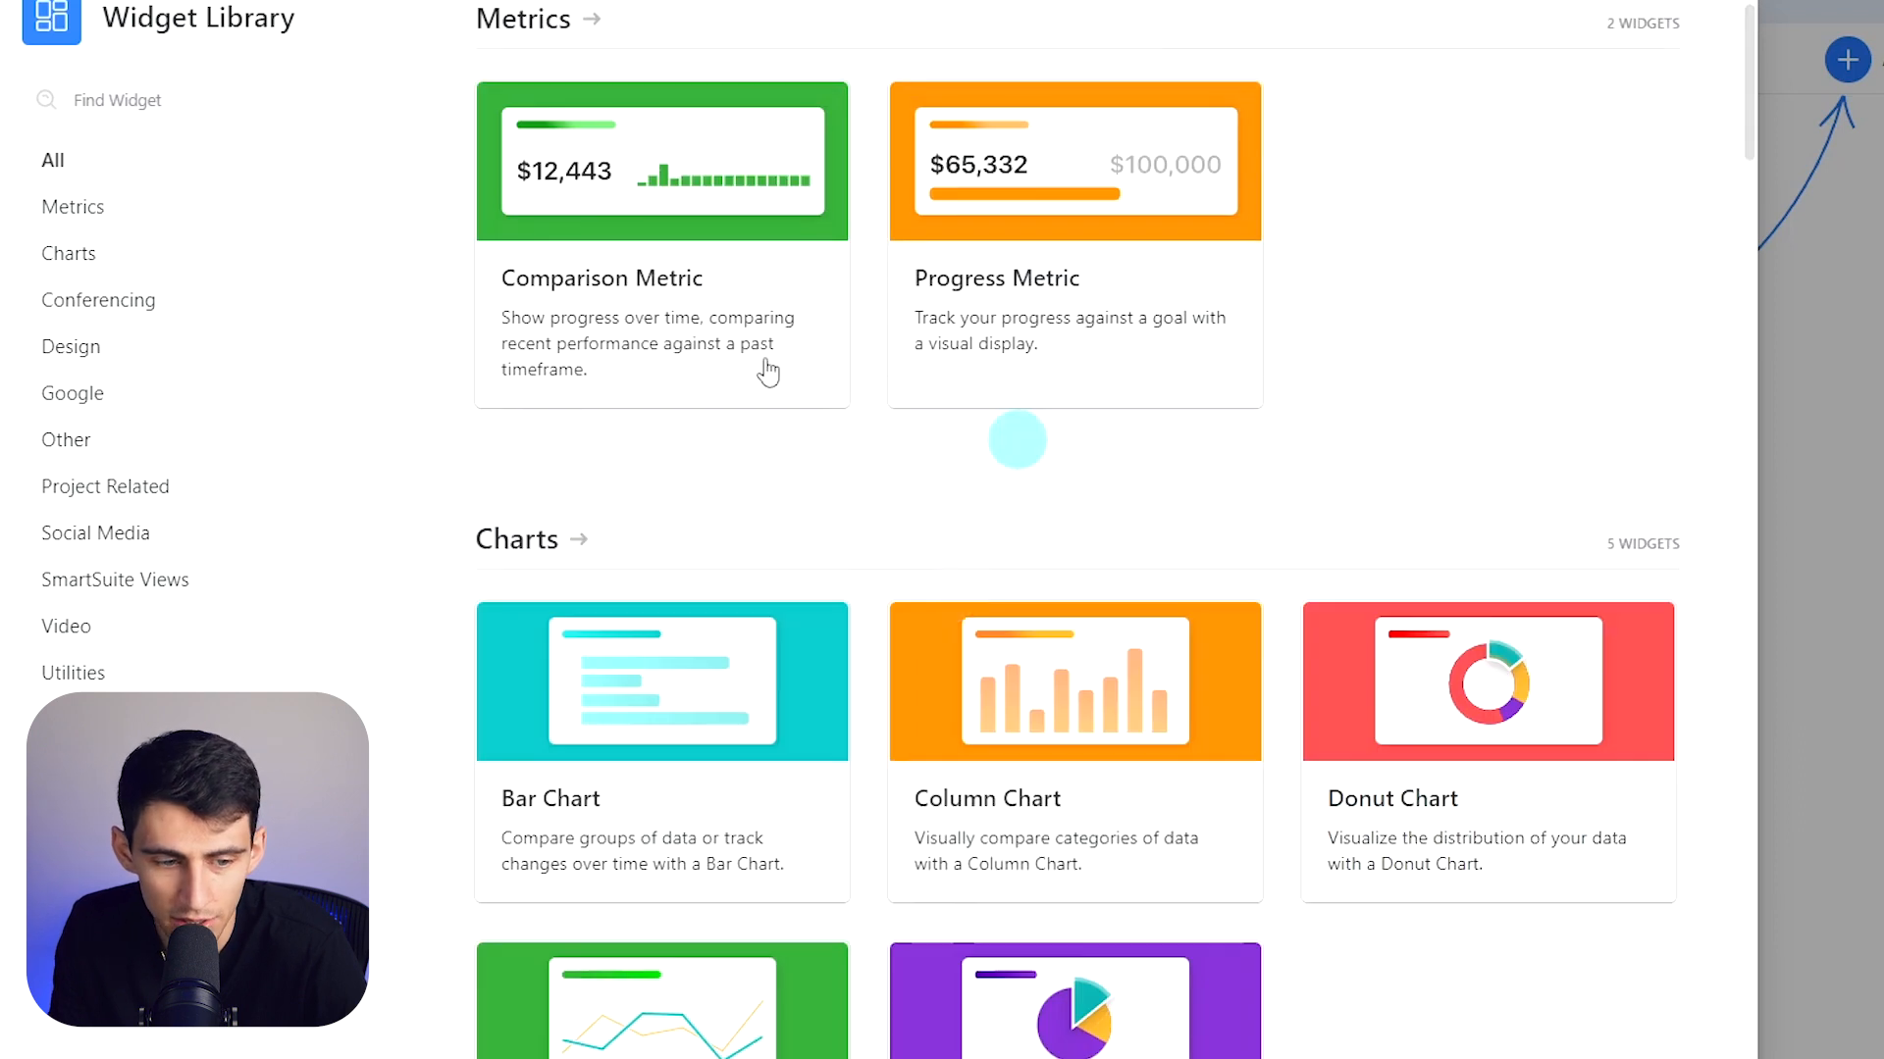
# Step: Show all categories and choose the Progress Metric widget
pyautogui.click(49, 160)
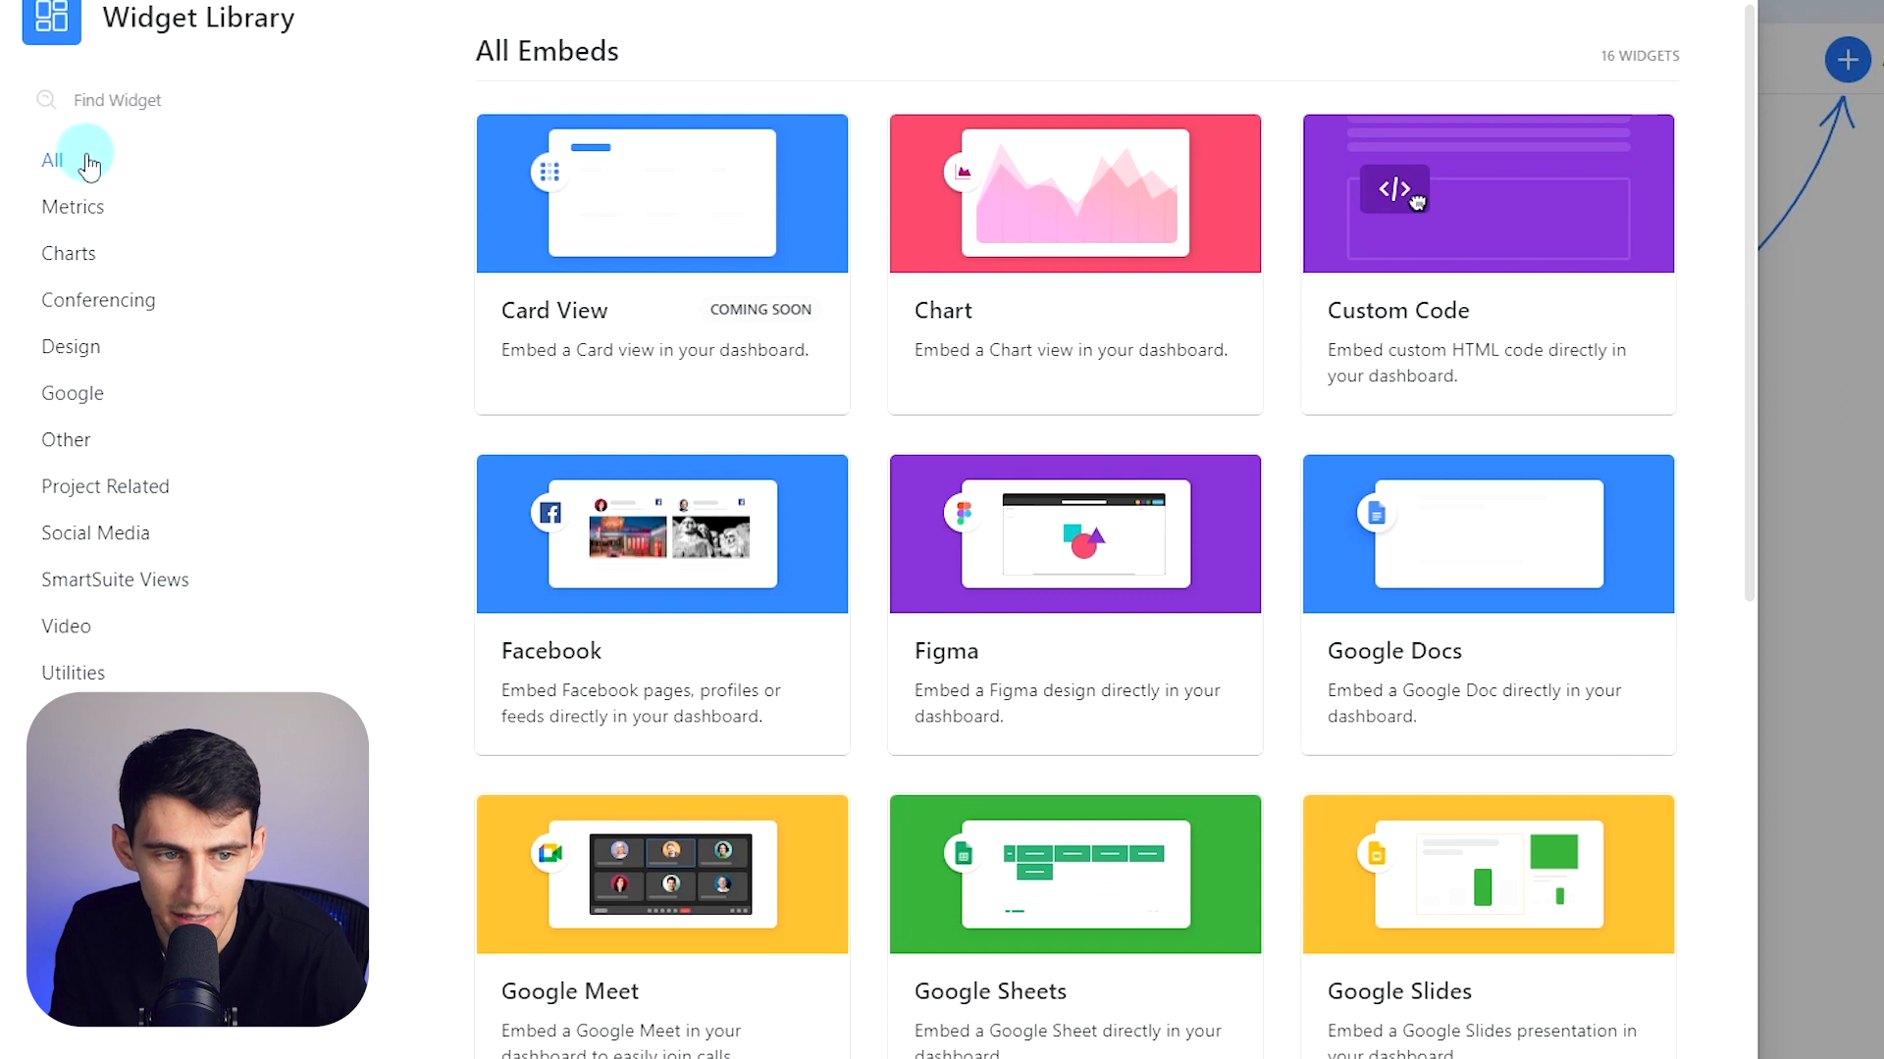
pyautogui.click(72, 208)
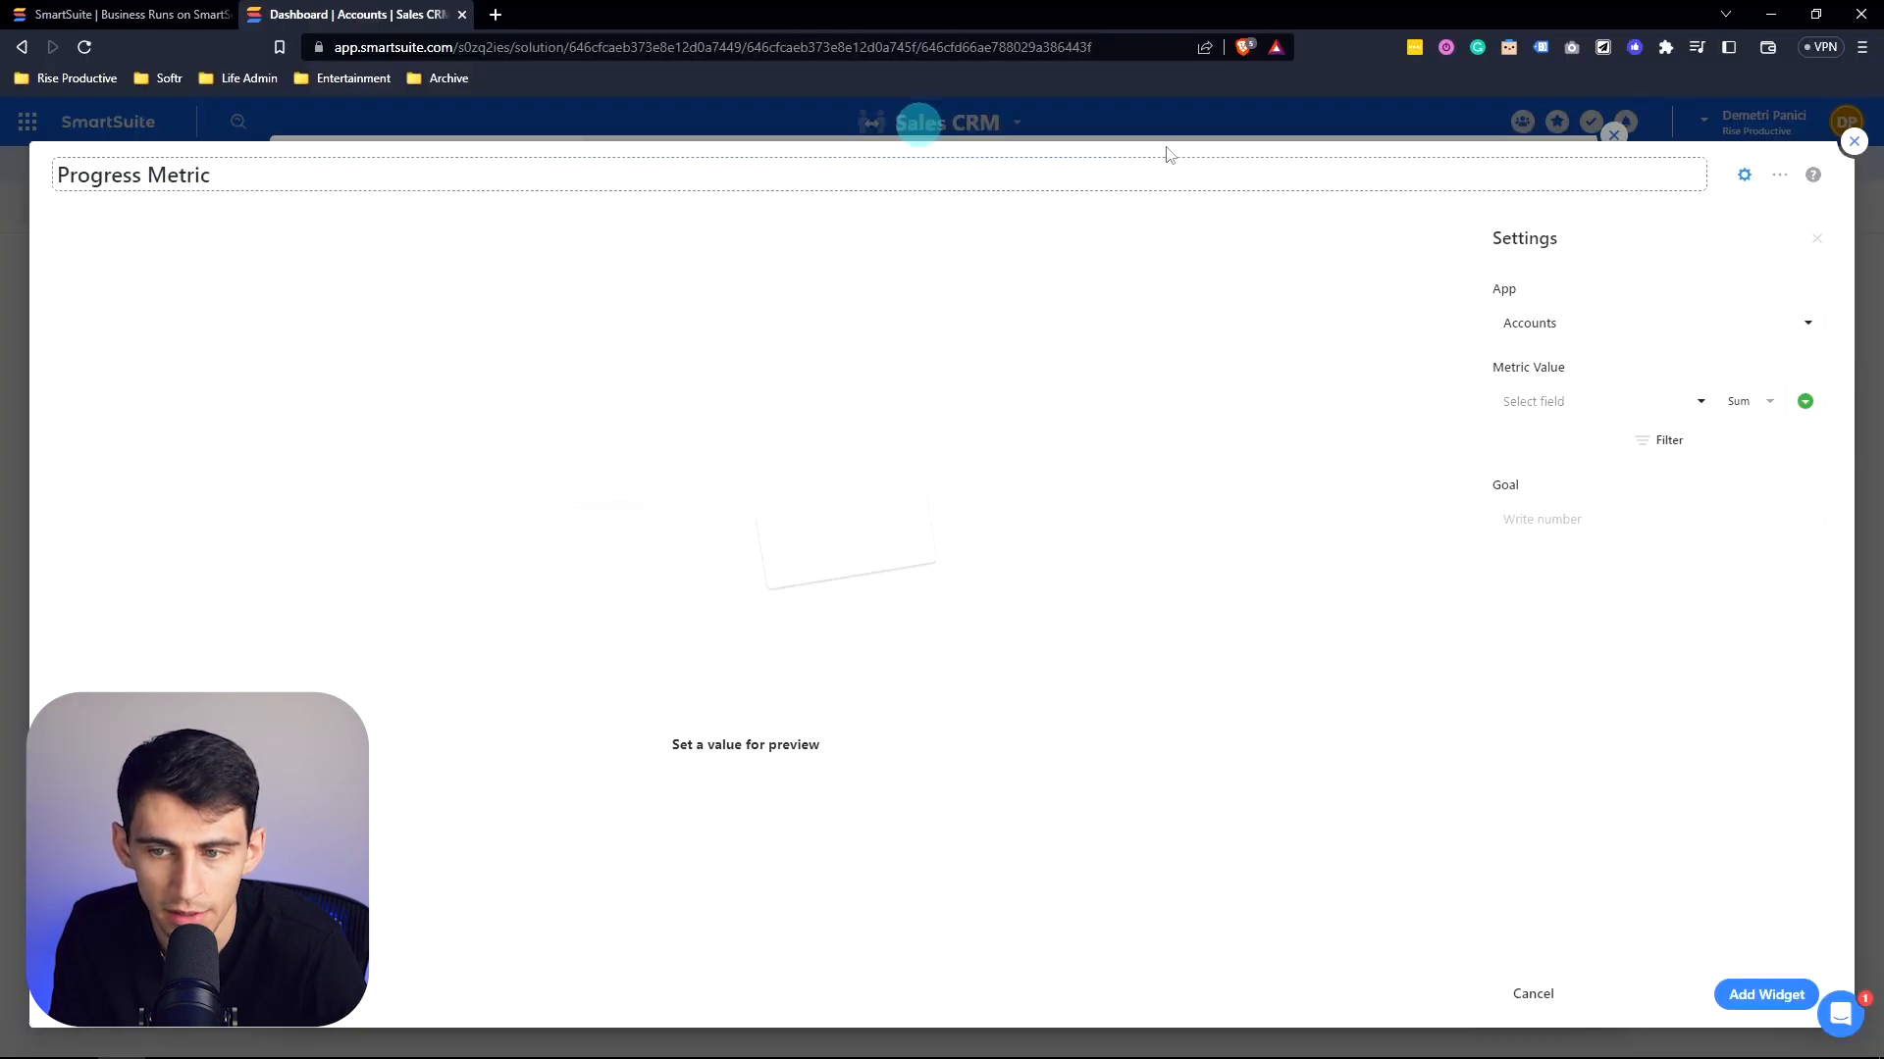
# Step: Add a Progress Metric summing Monthly Revenue against a 60000 goal to the dashboard
pyautogui.click(1597, 401)
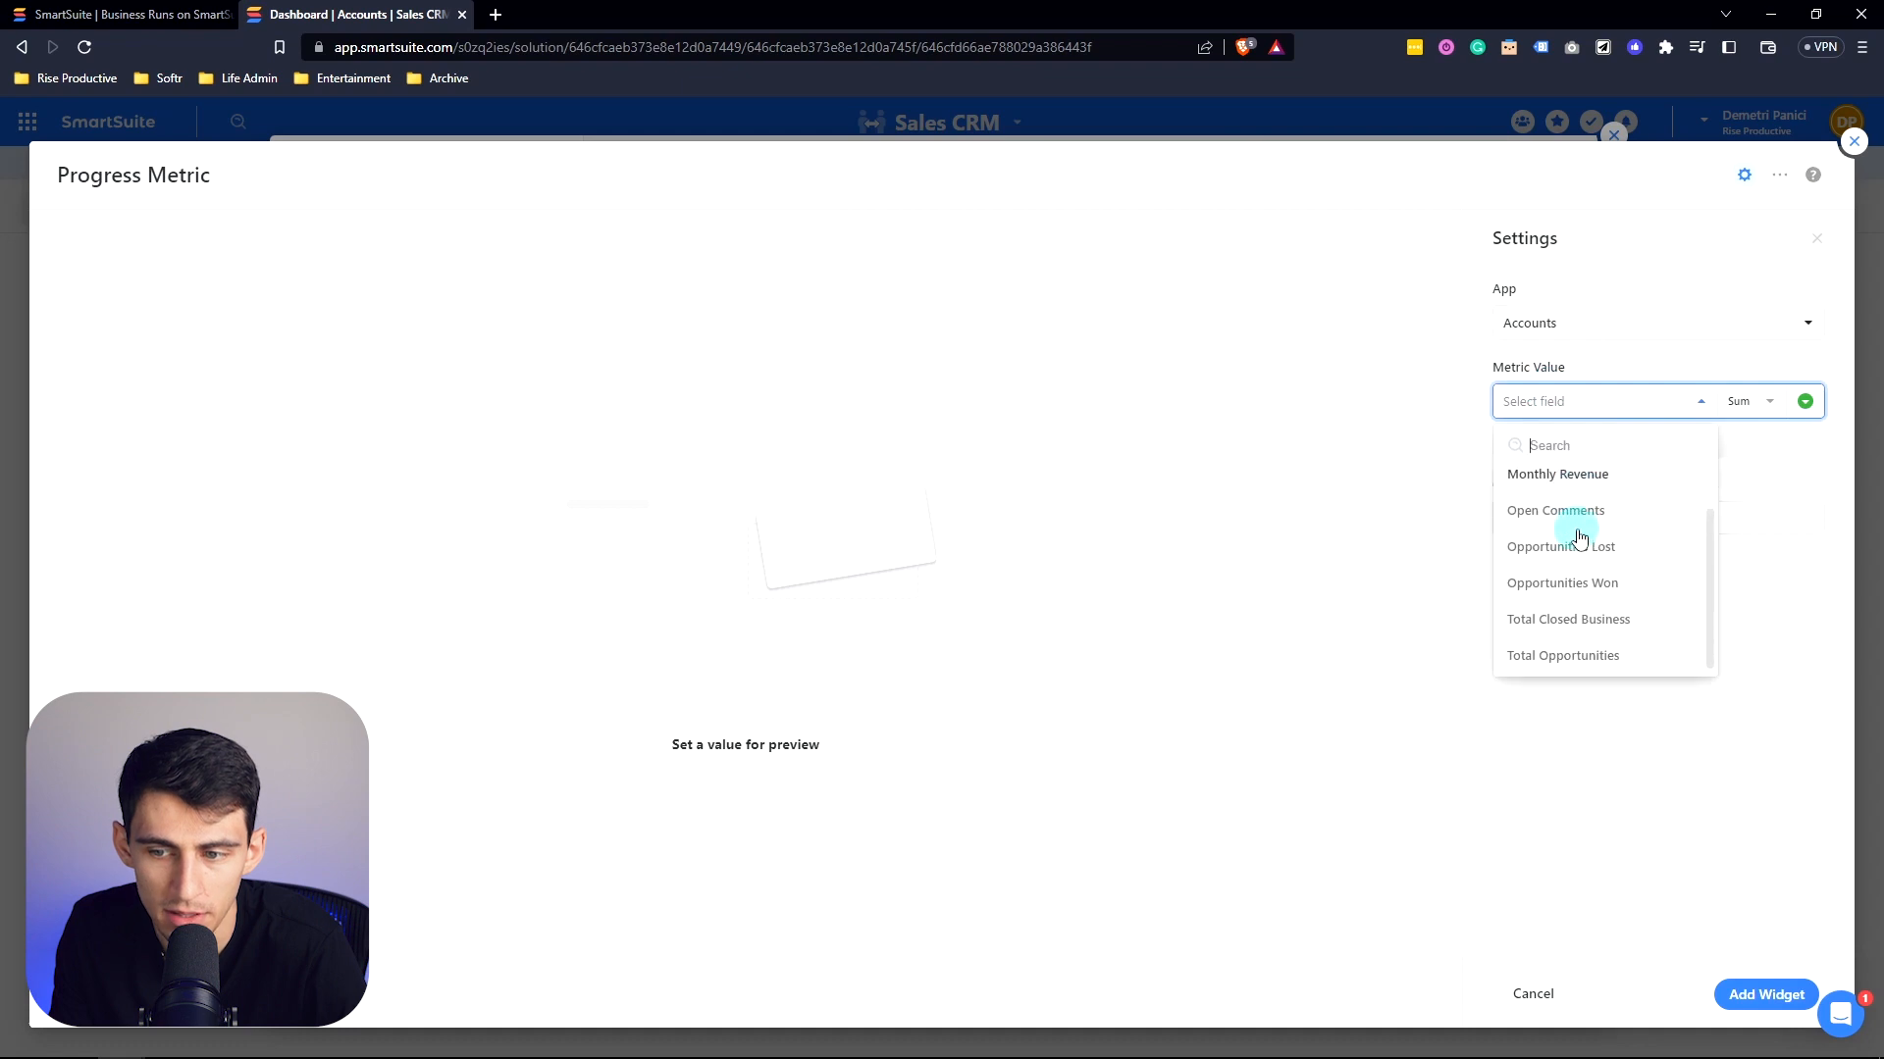
pyautogui.click(1558, 473)
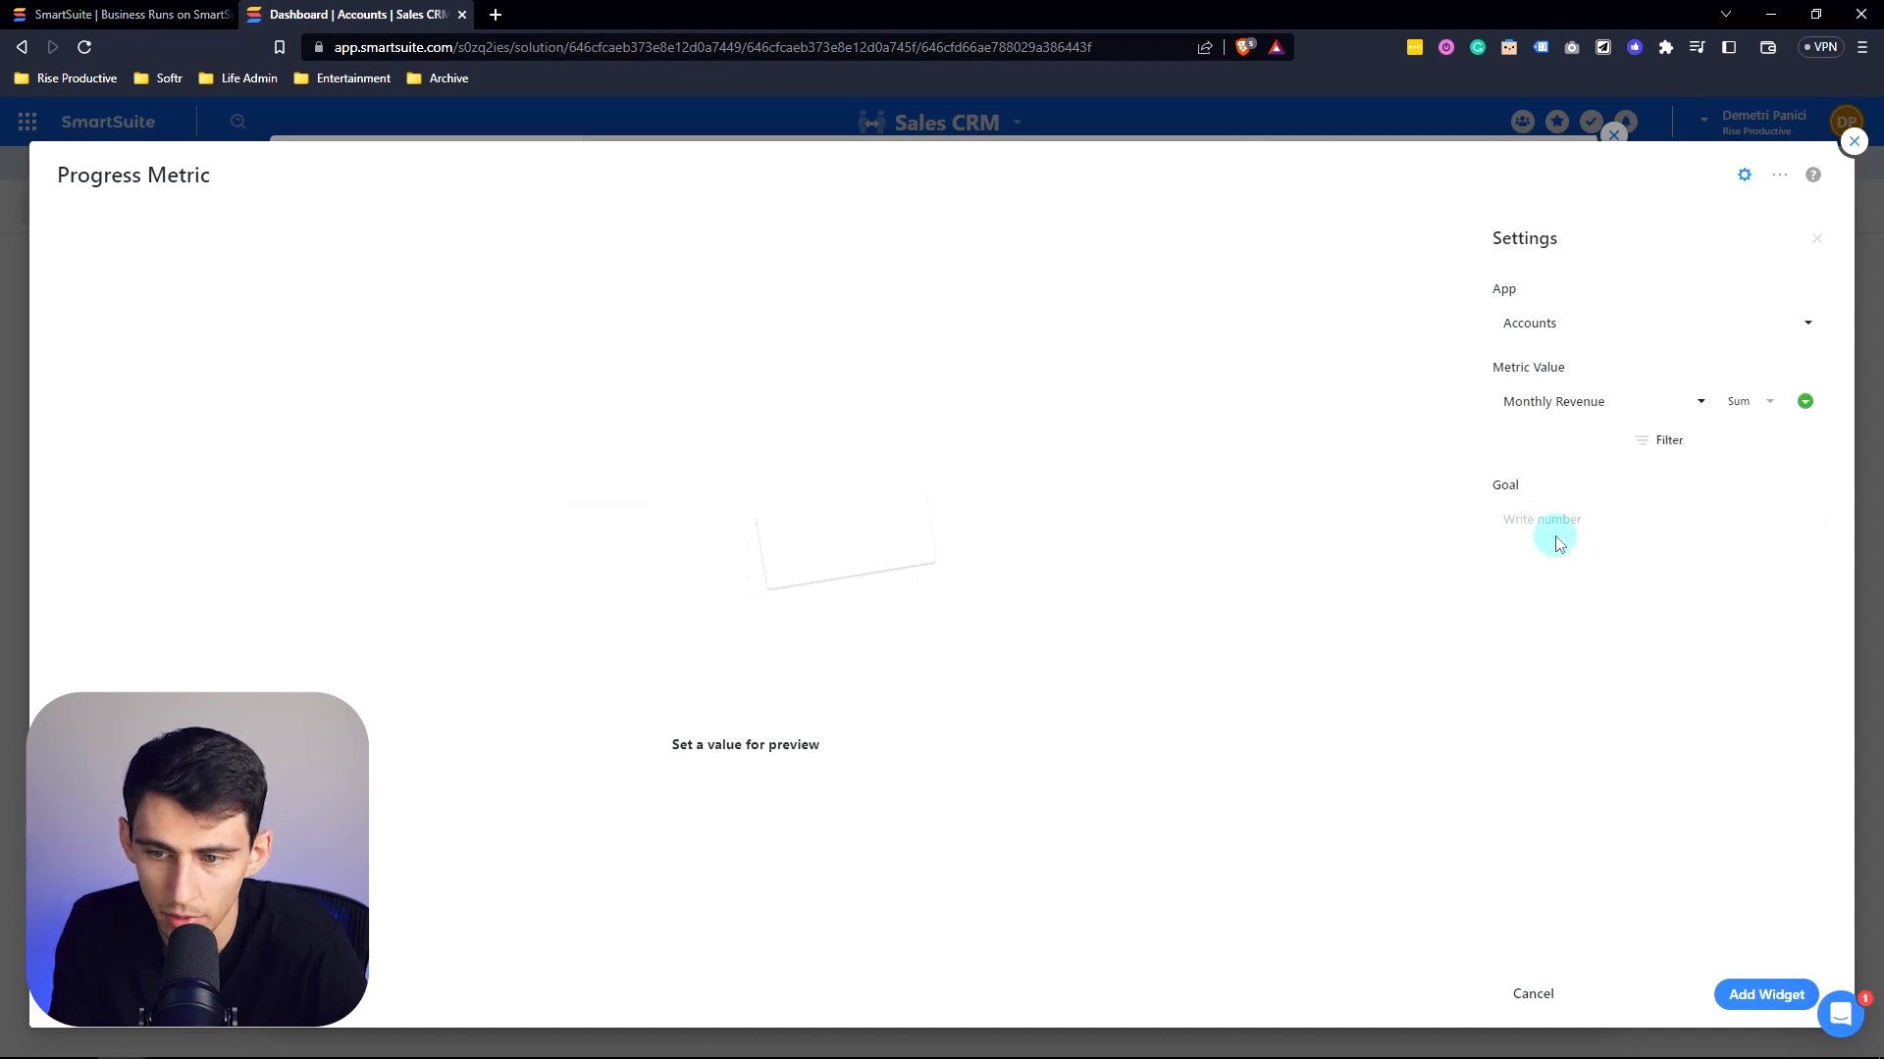
pyautogui.click(1554, 518)
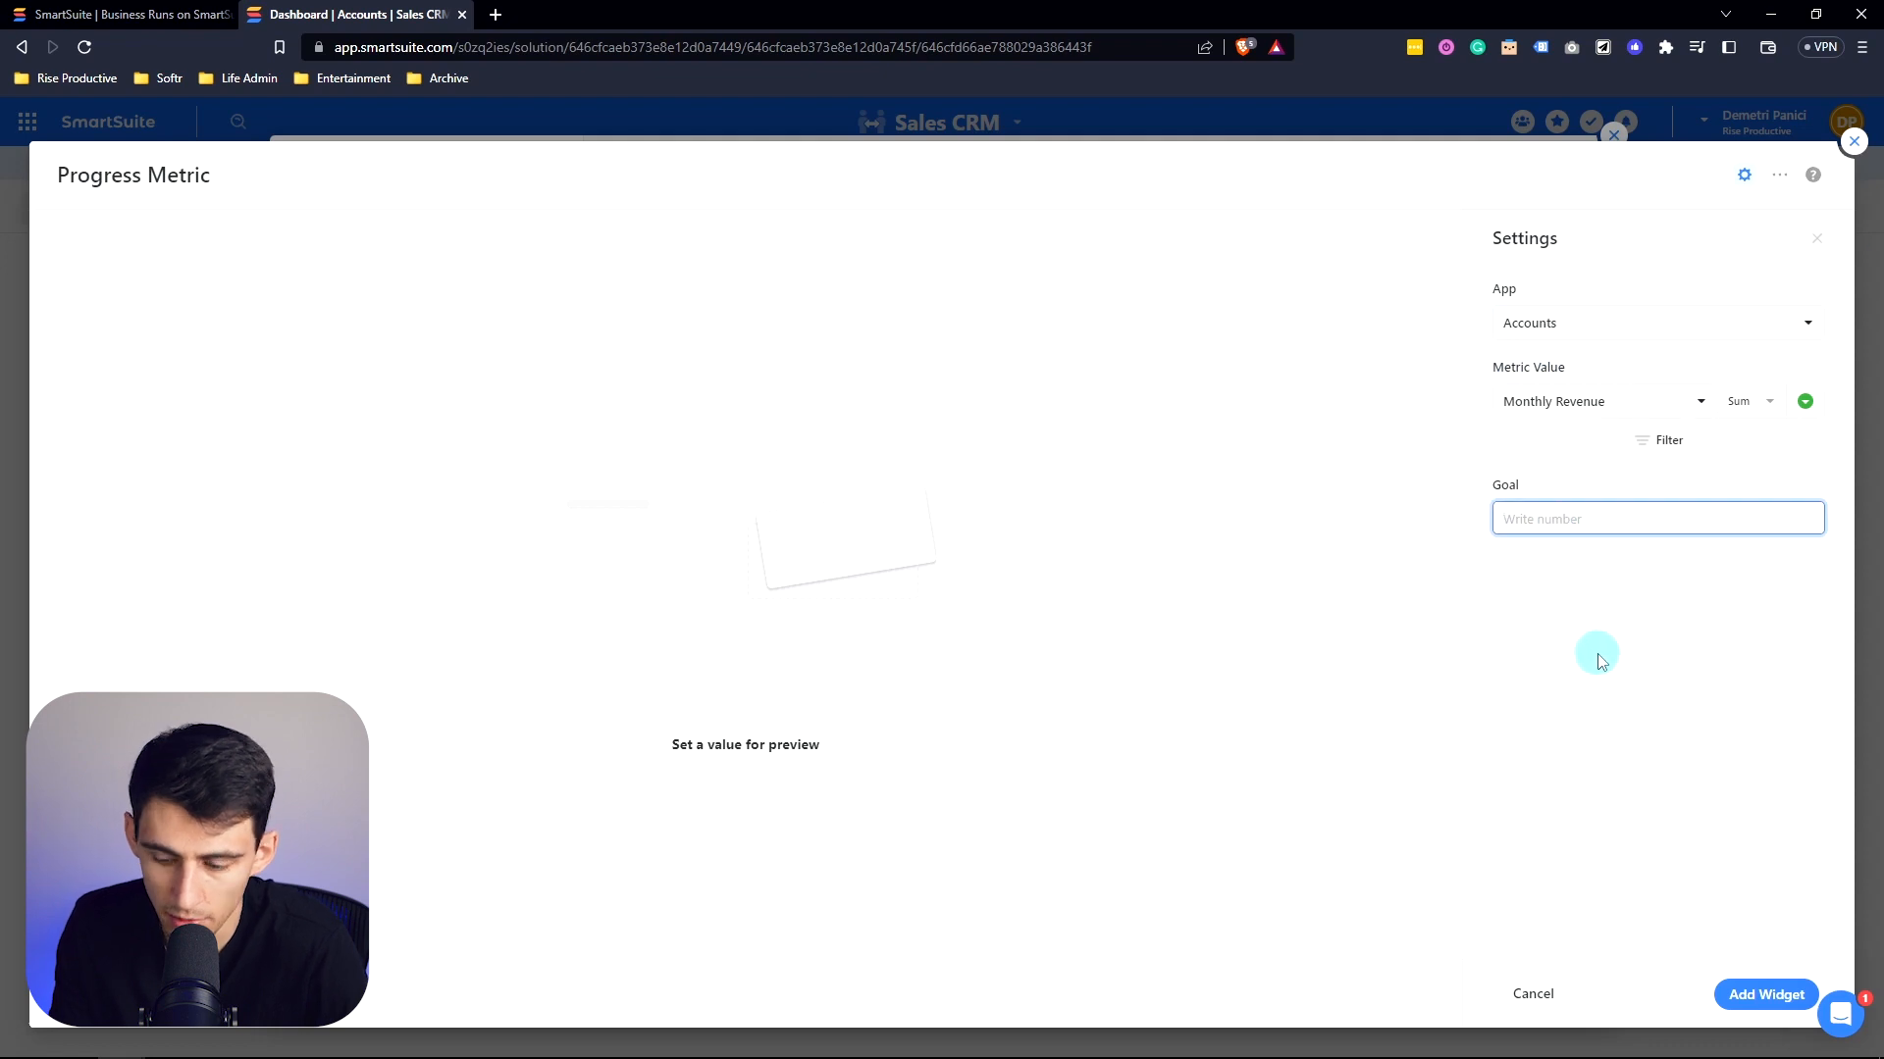
pyautogui.write('60000')
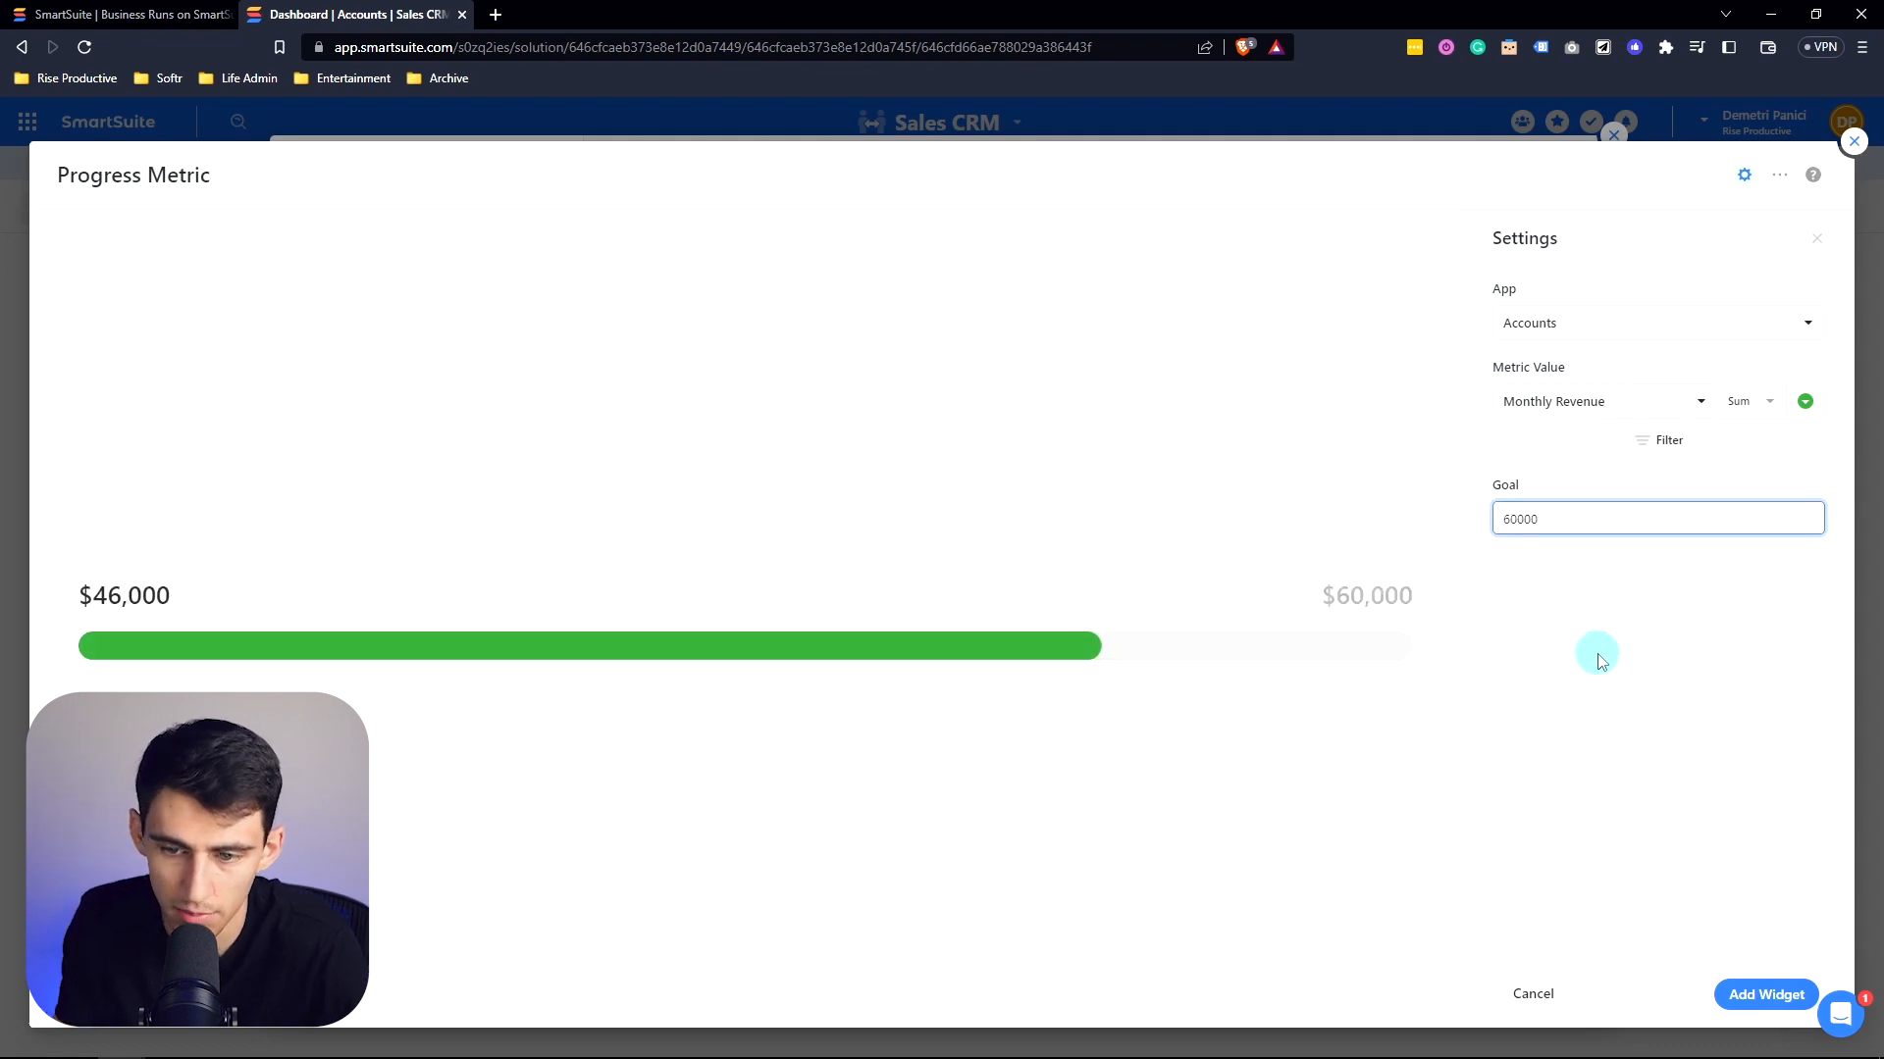
pyautogui.click(1766, 993)
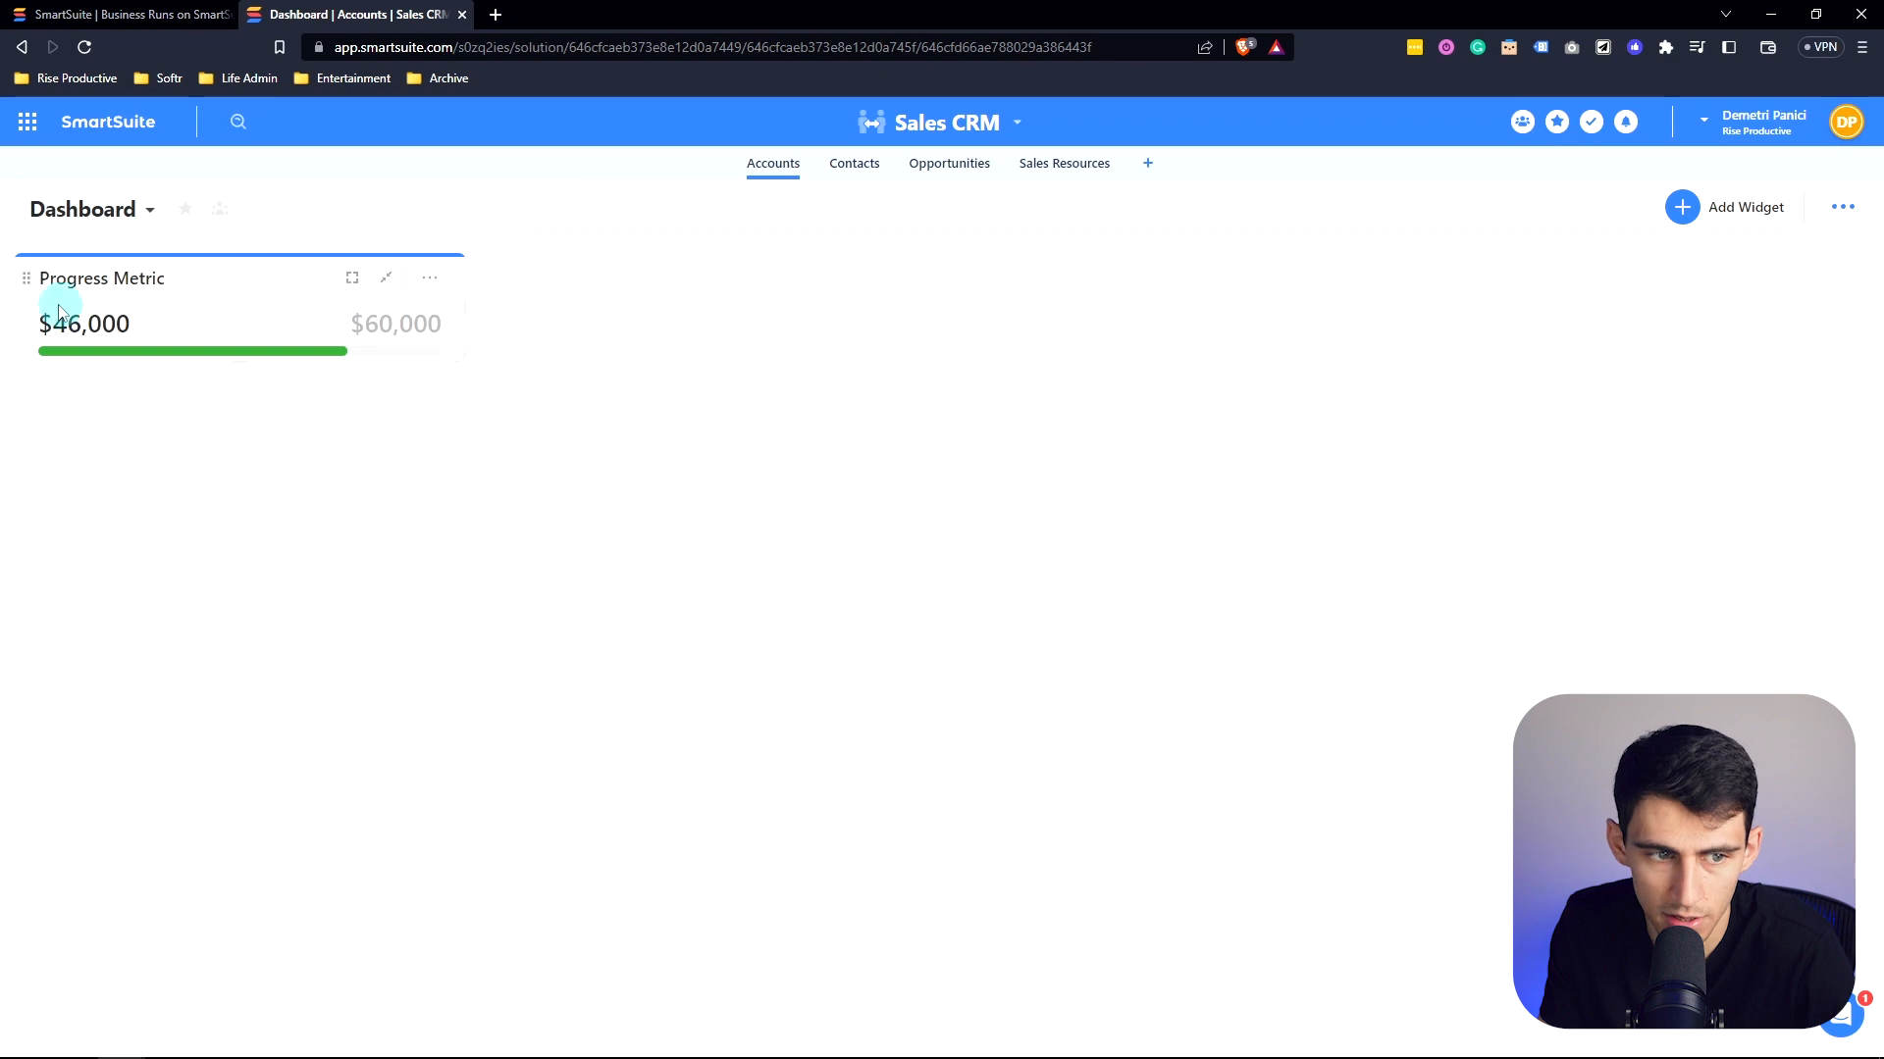
# Step: Filter the progress metric to accounts whose Type is Partner or Customer
pyautogui.click(428, 279)
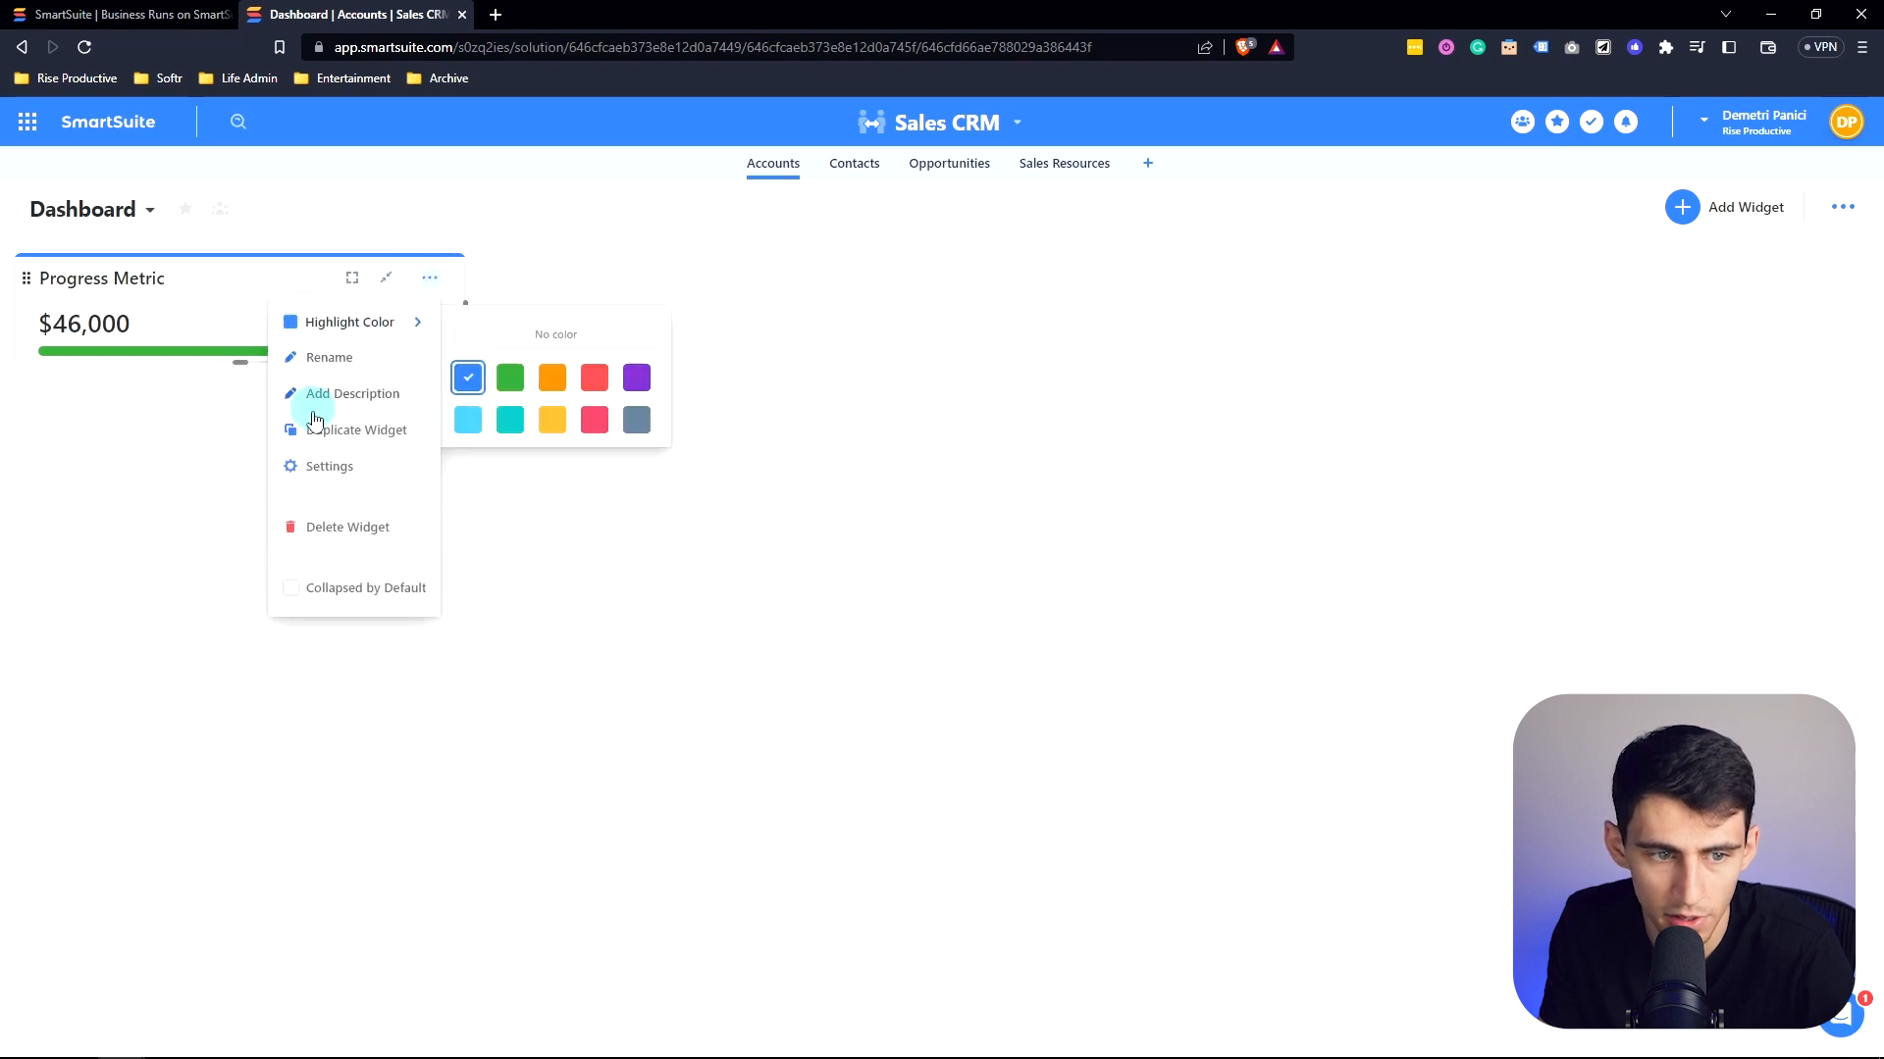
pyautogui.click(330, 467)
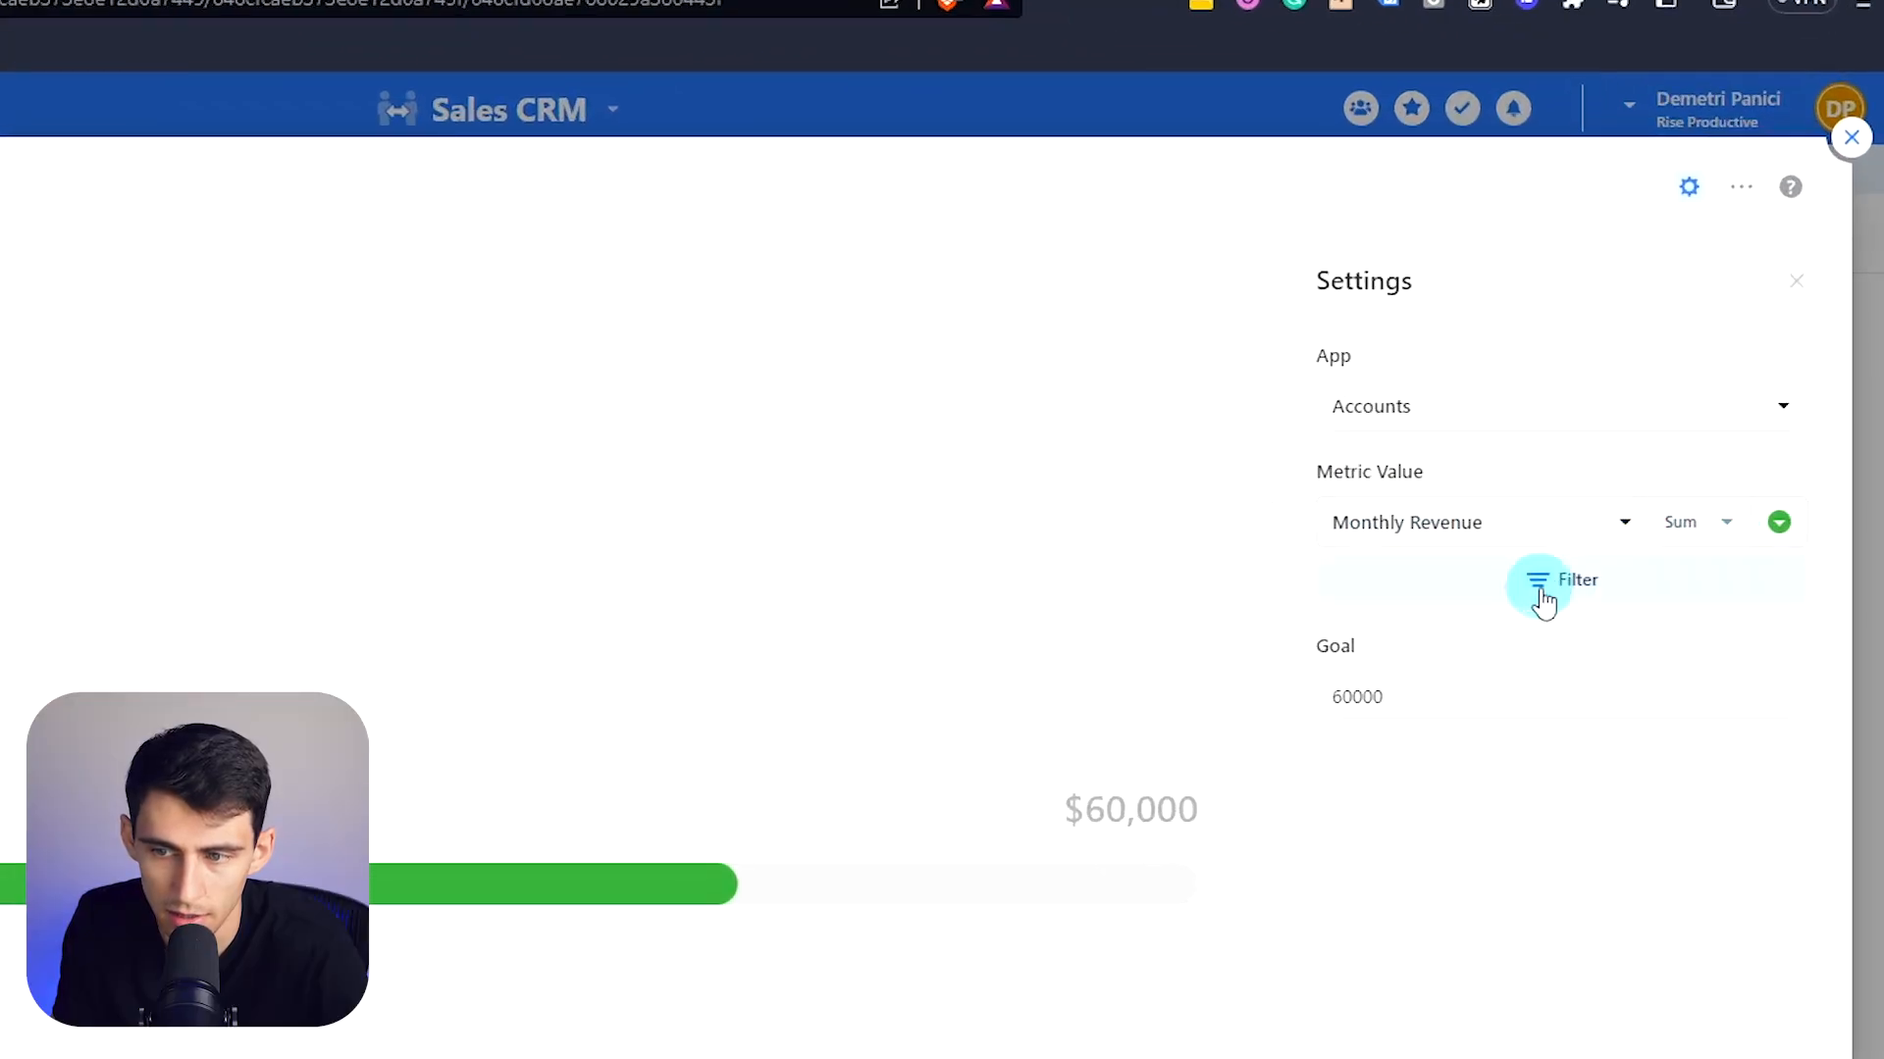
pyautogui.click(1562, 579)
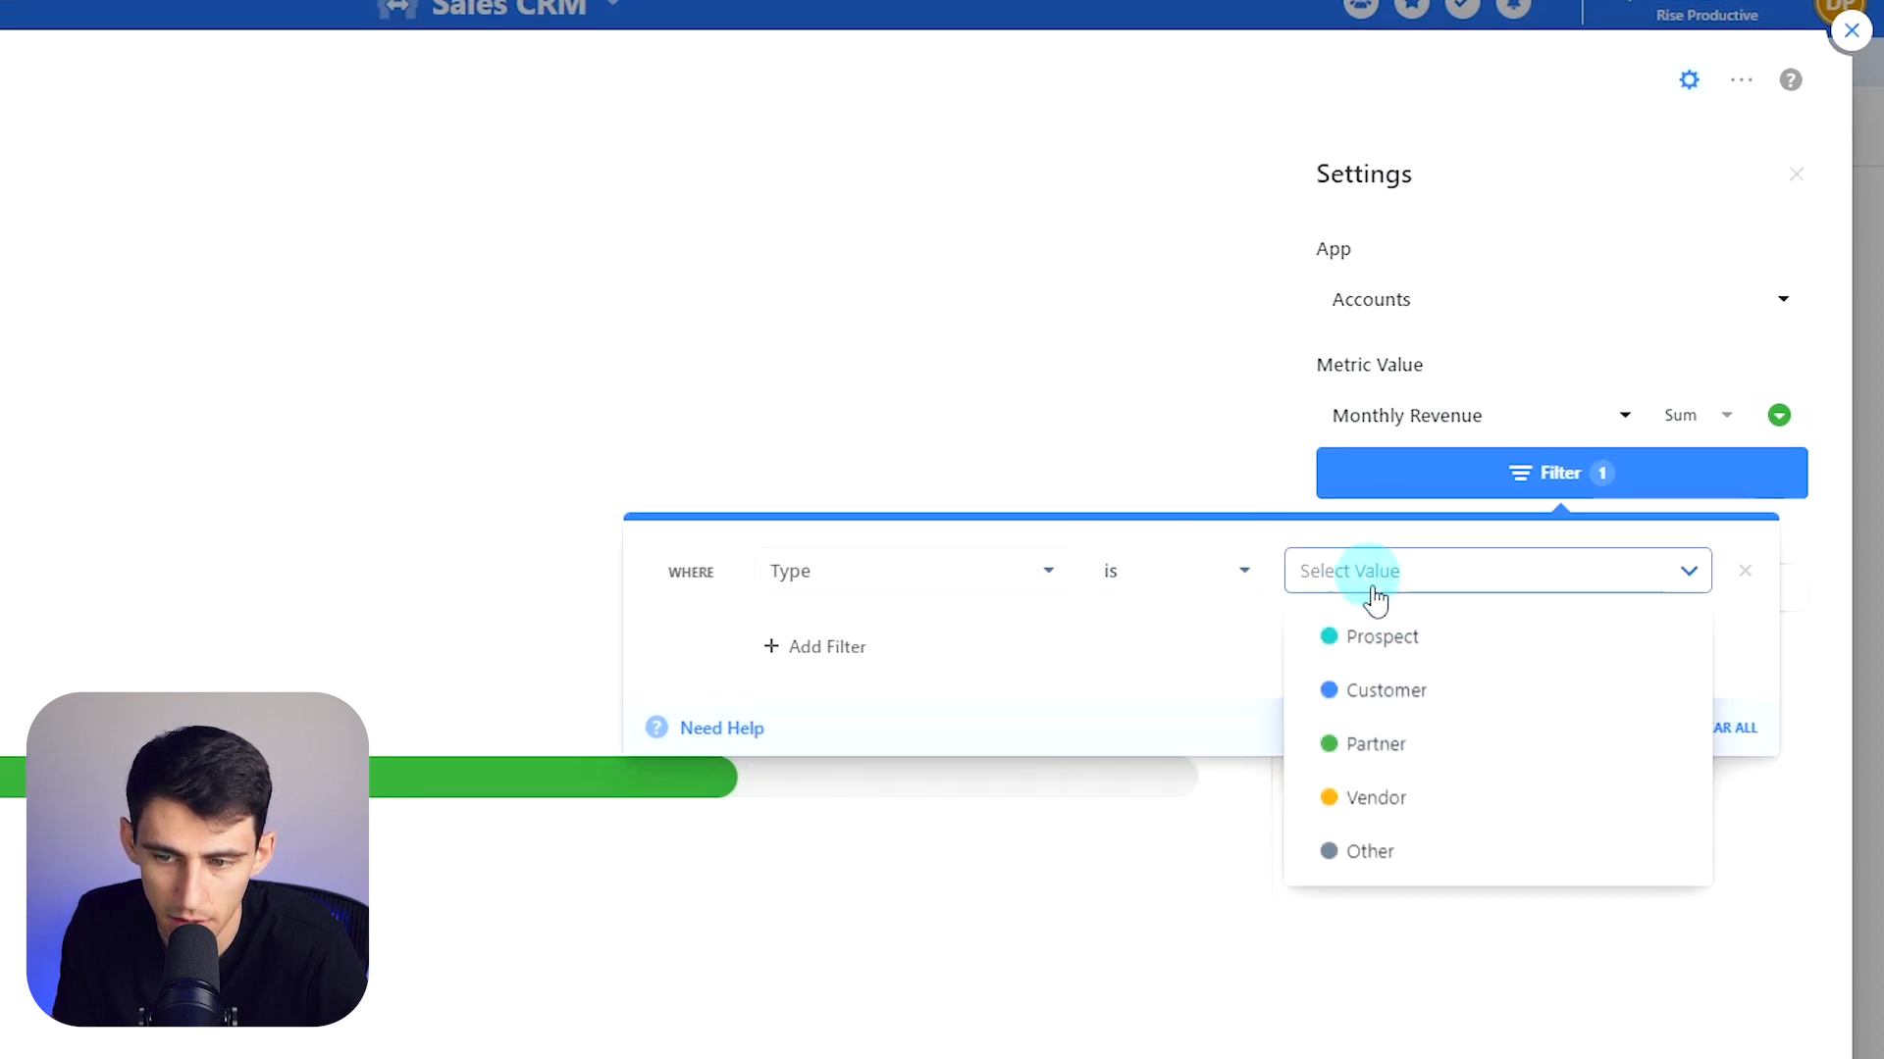
pyautogui.click(1387, 691)
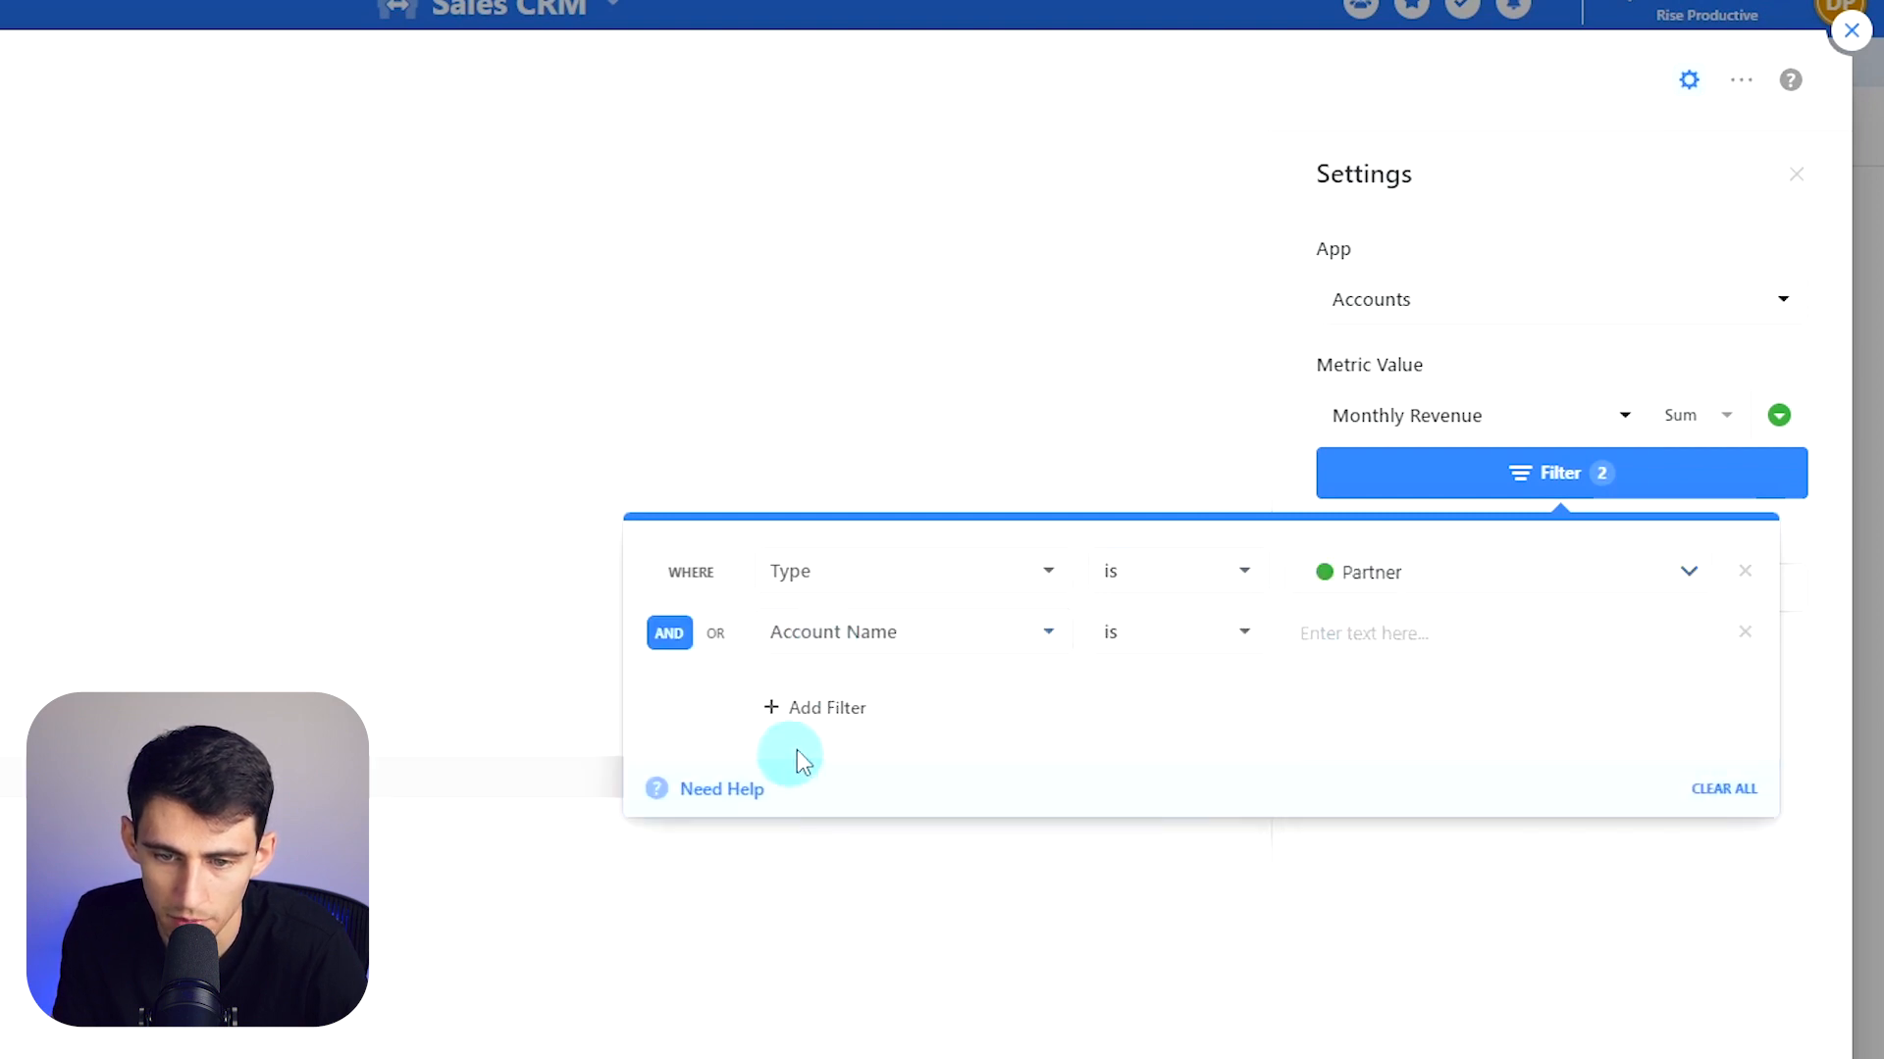
pyautogui.click(912, 632)
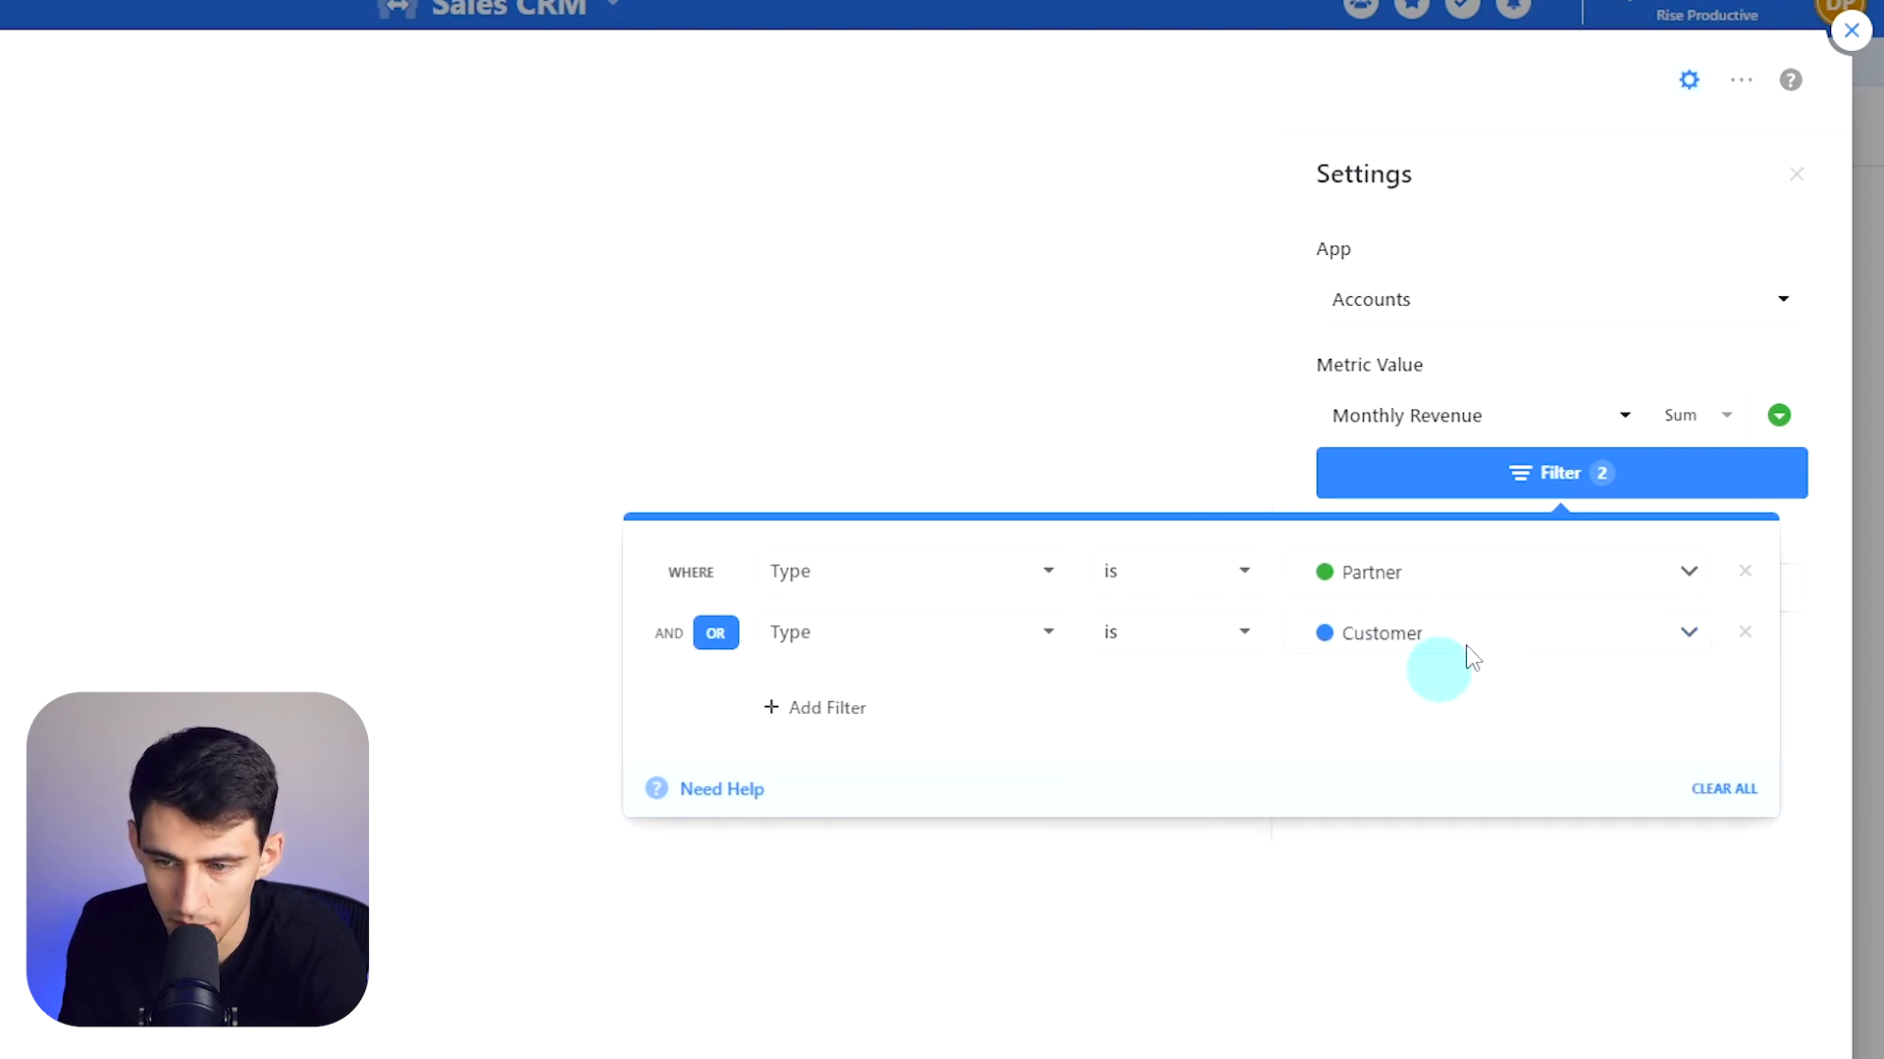
pyautogui.click(1562, 473)
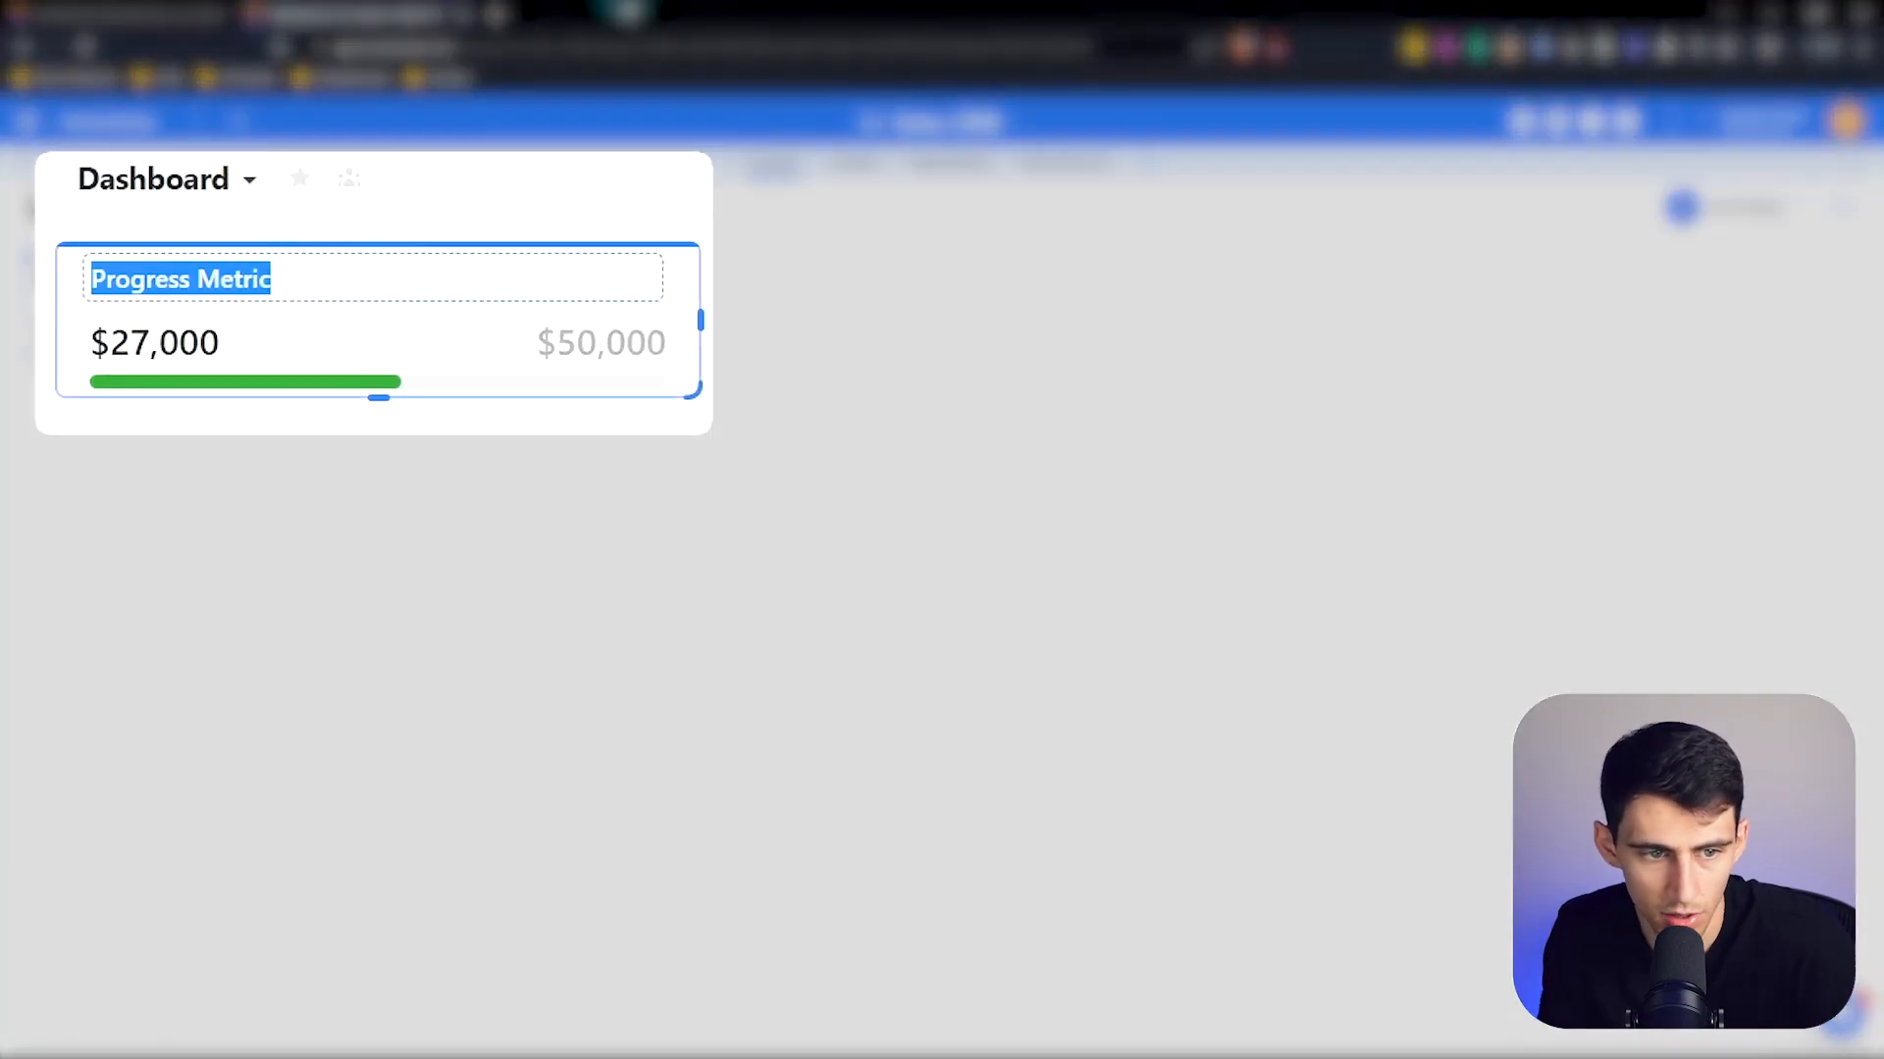
# Step: Title the widget 'MRR Goal for FY23' and shrink it to a compact card
pyautogui.write('MRR G')
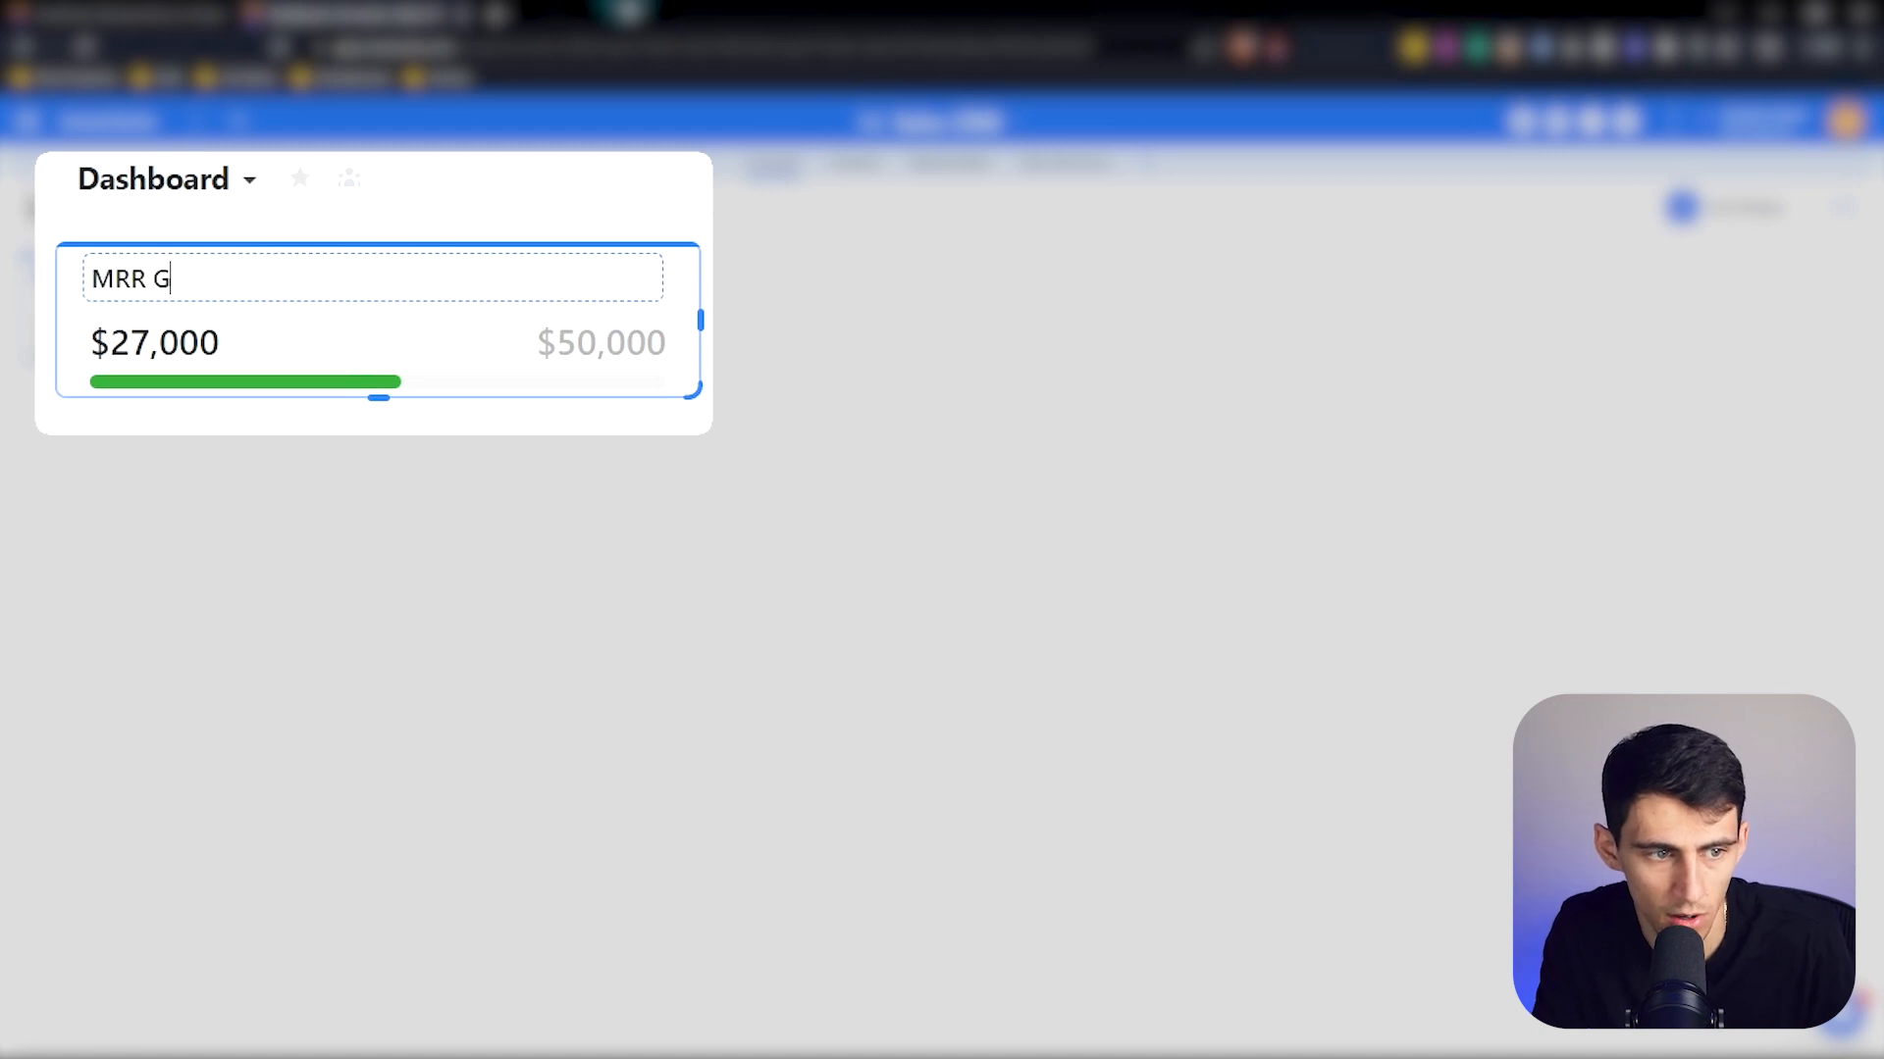
pyautogui.write('oal for FY')
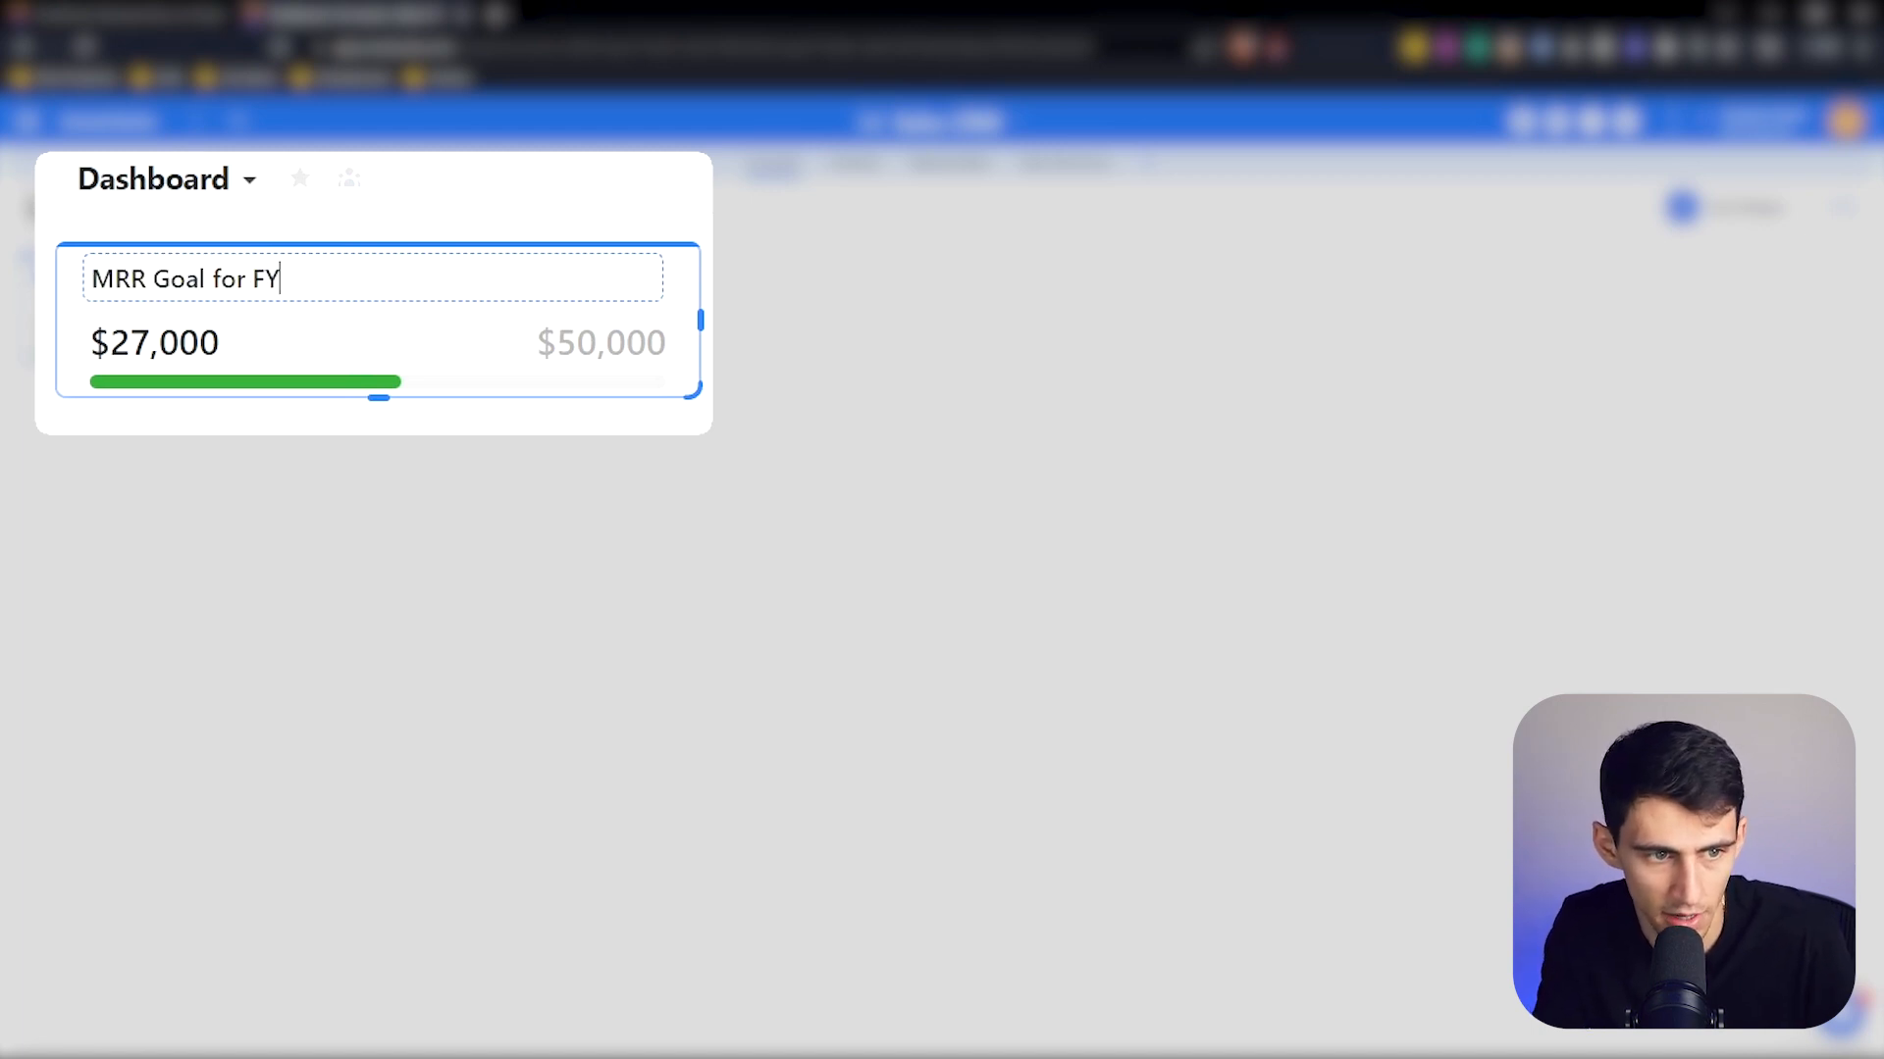
pyautogui.write('23')
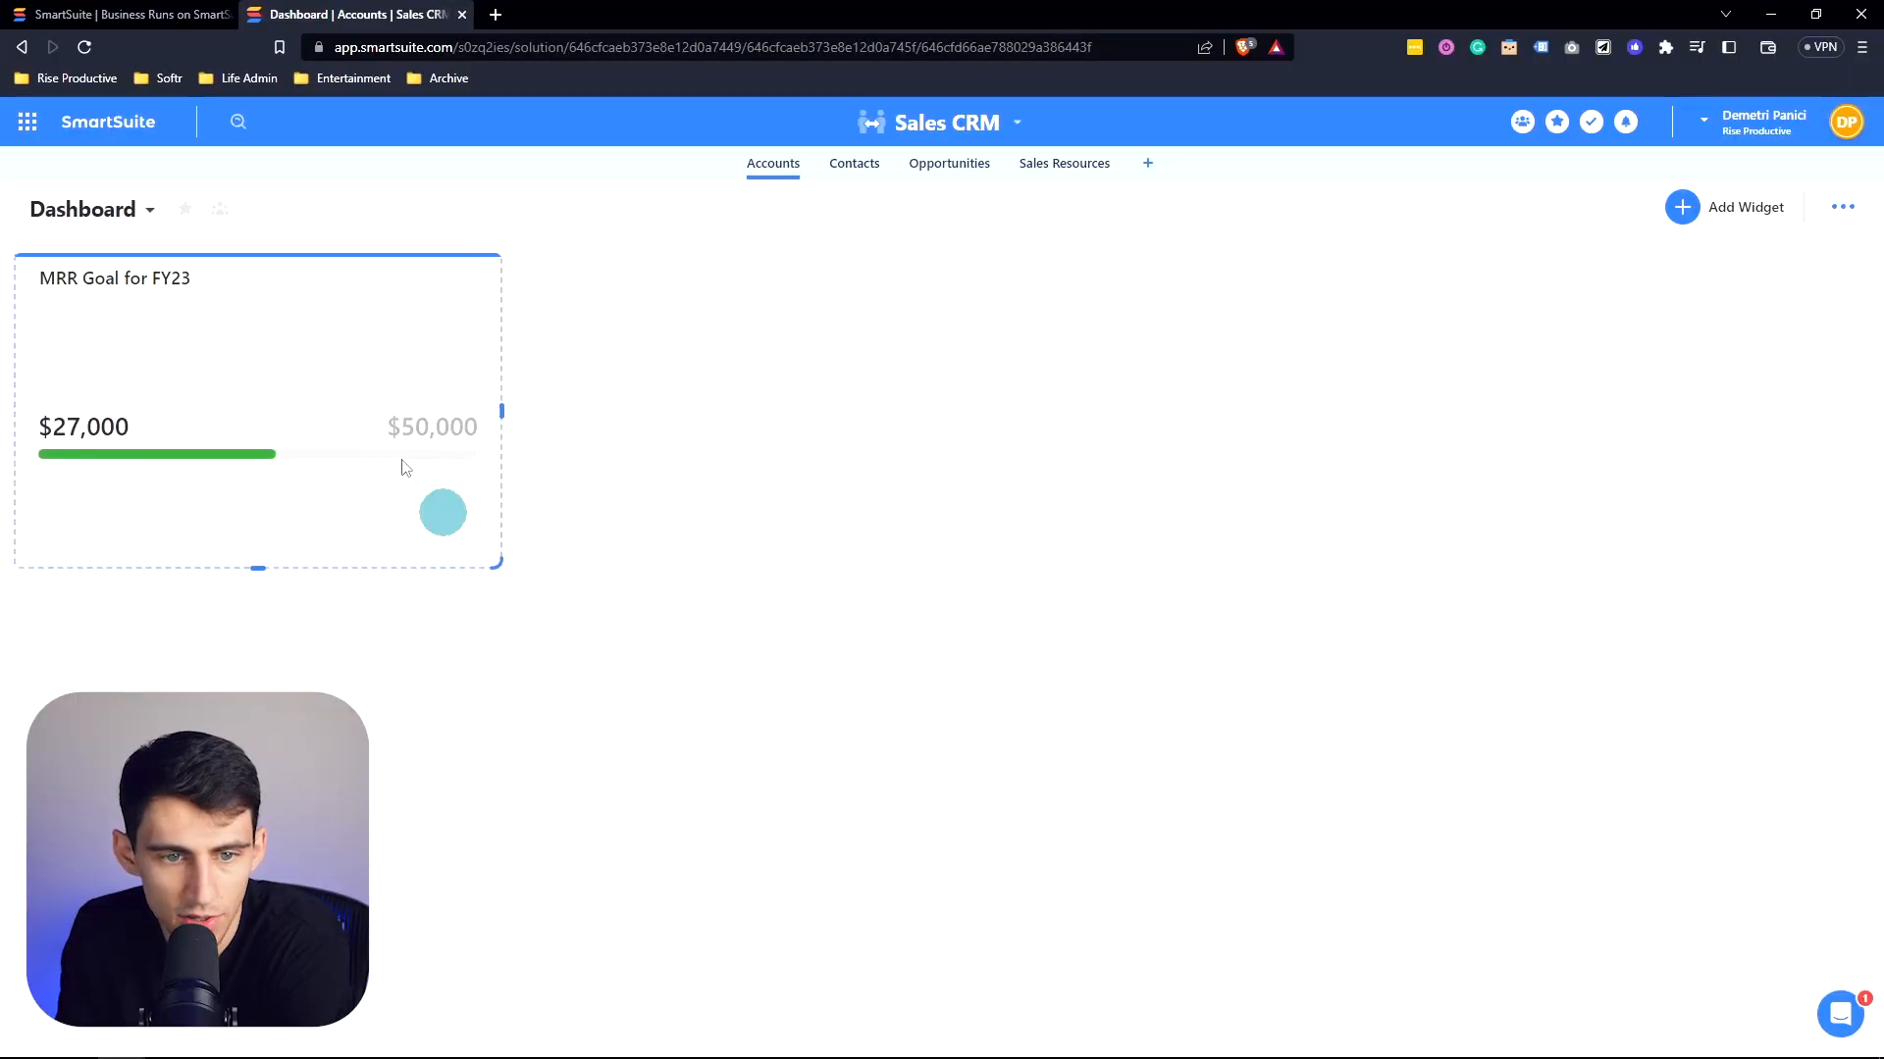
pyautogui.moveTo(496, 565); pyautogui.dragTo(460, 432)
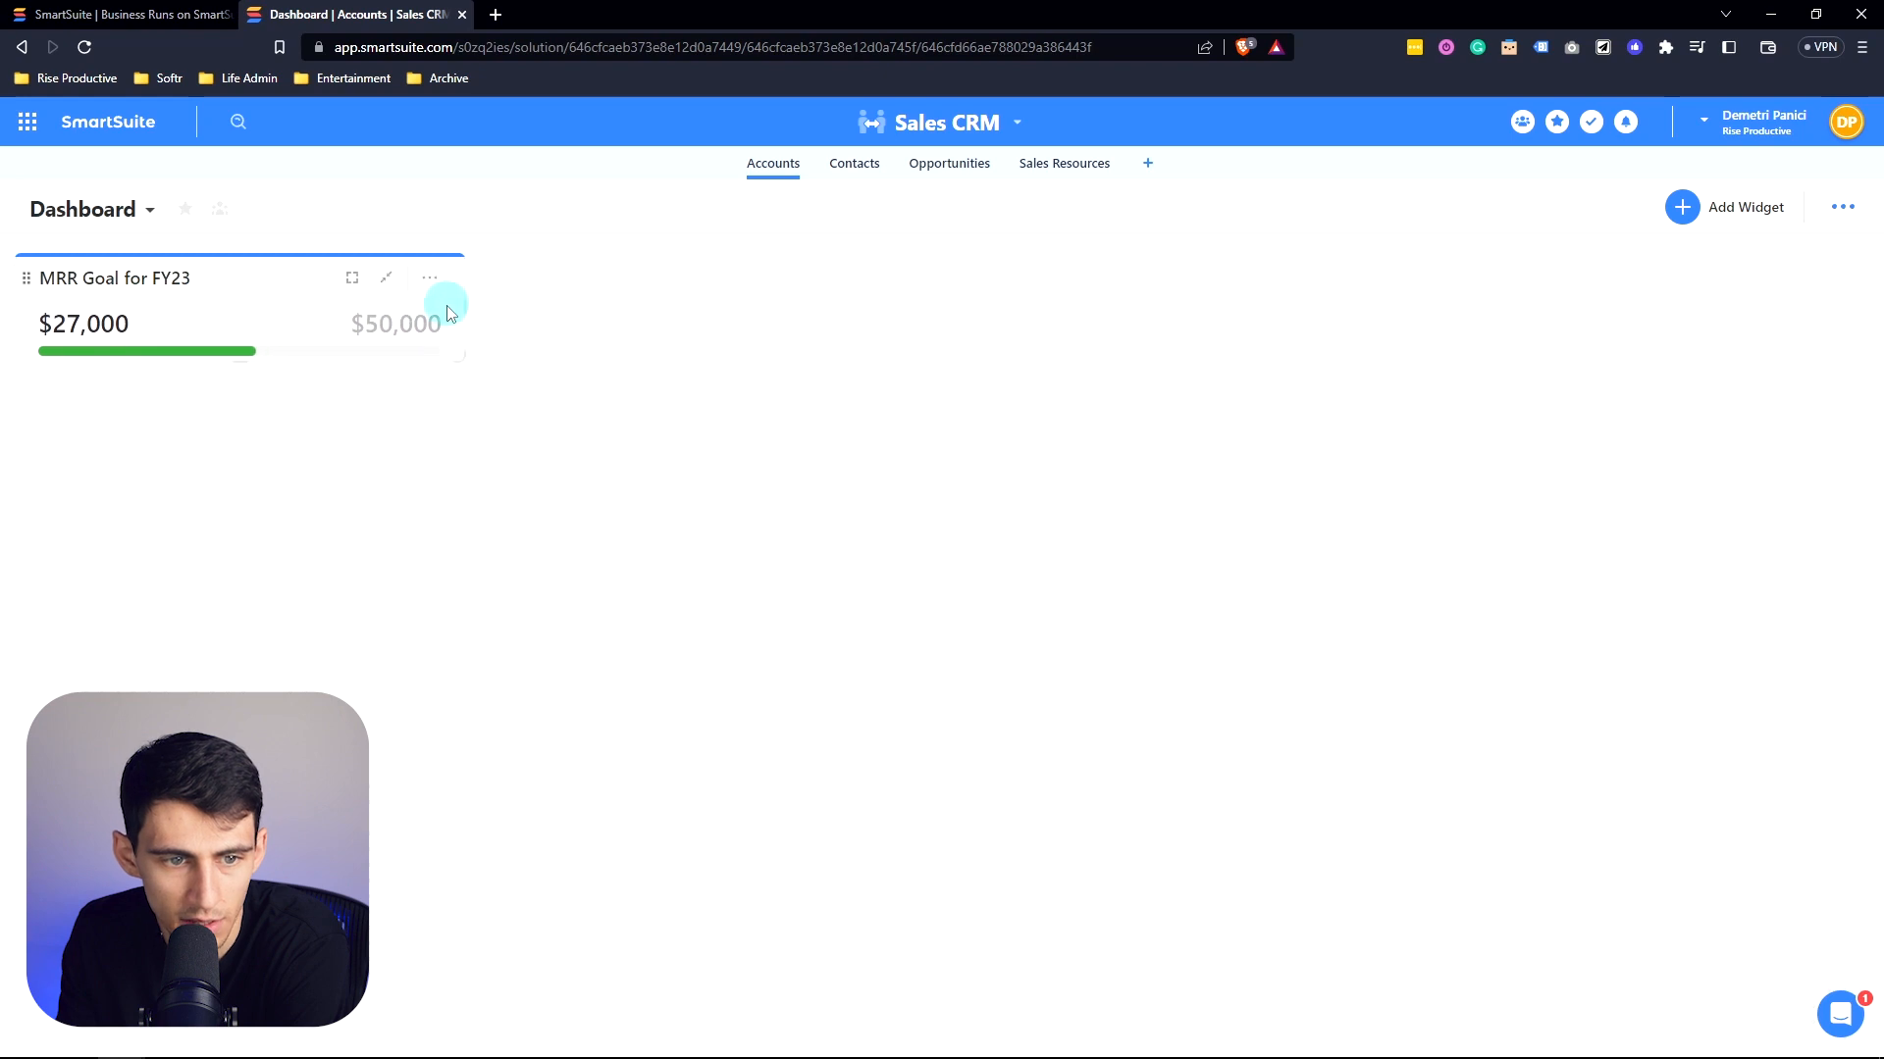
pyautogui.moveTo(353, 279)
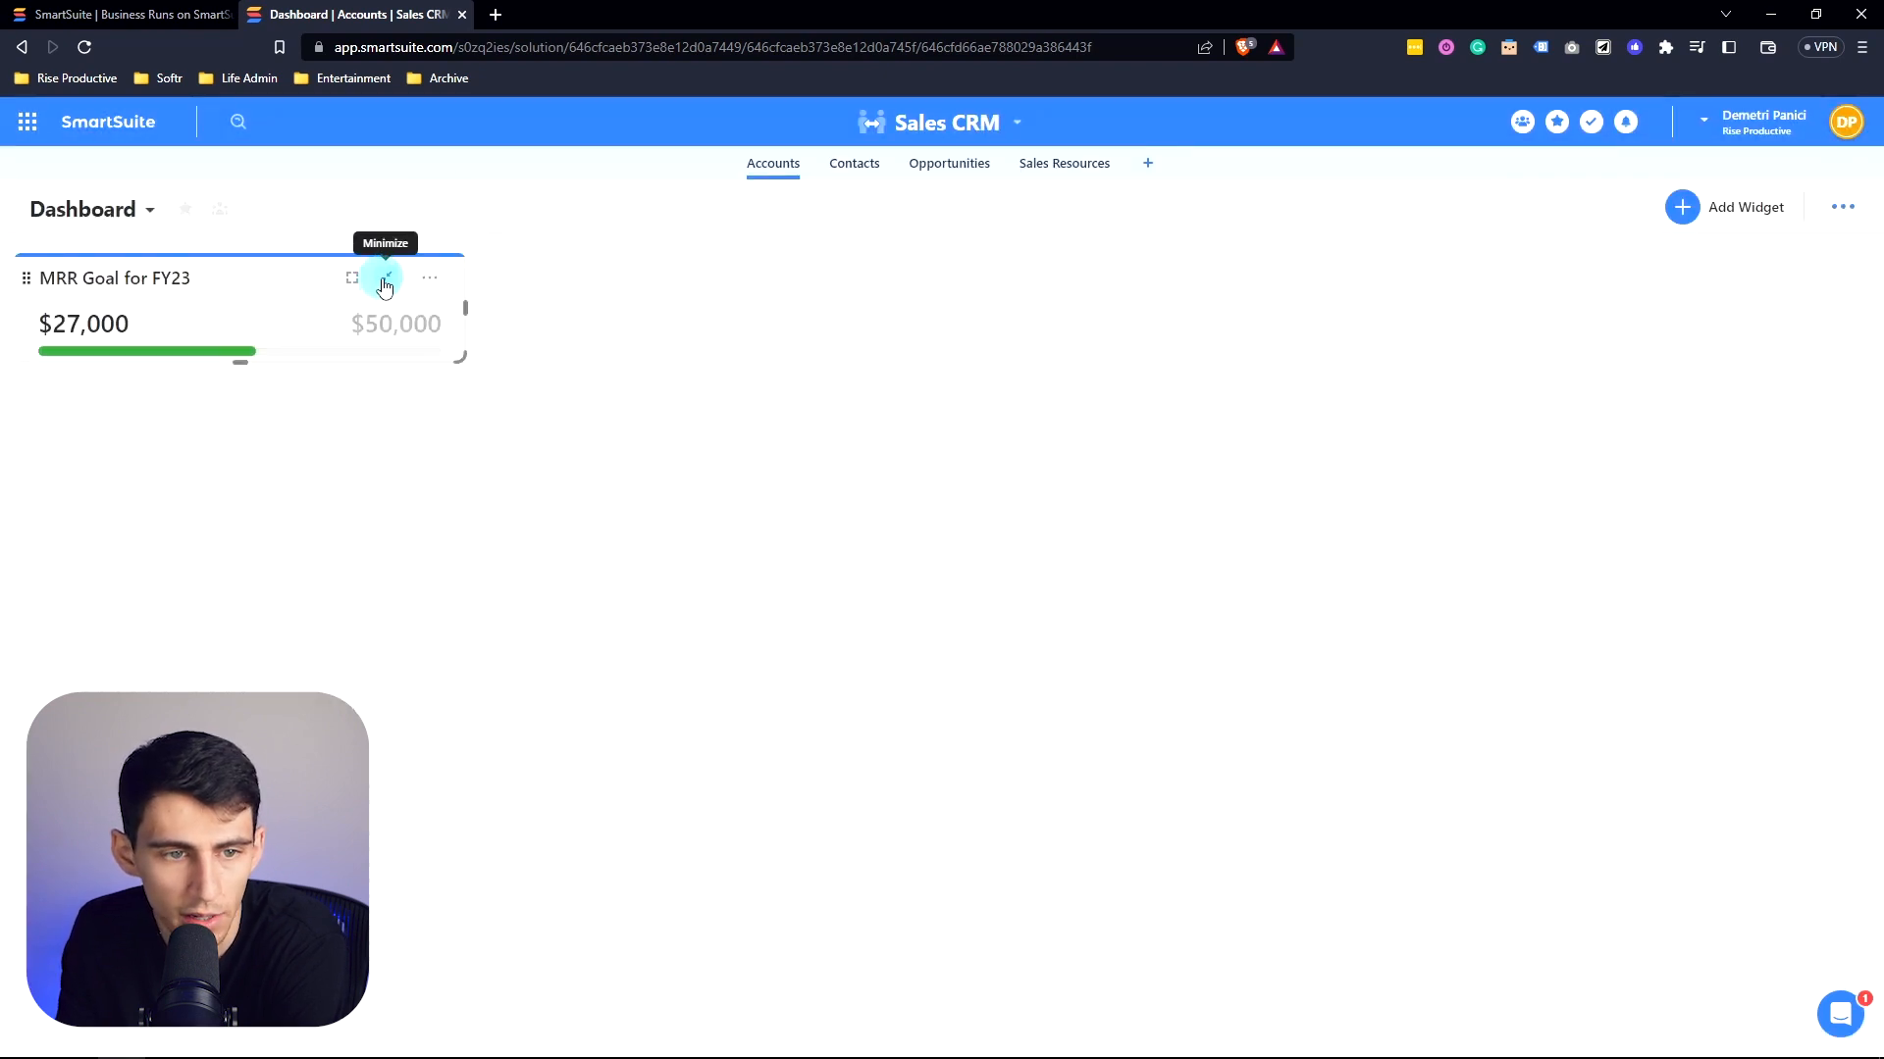
pyautogui.click(427, 279)
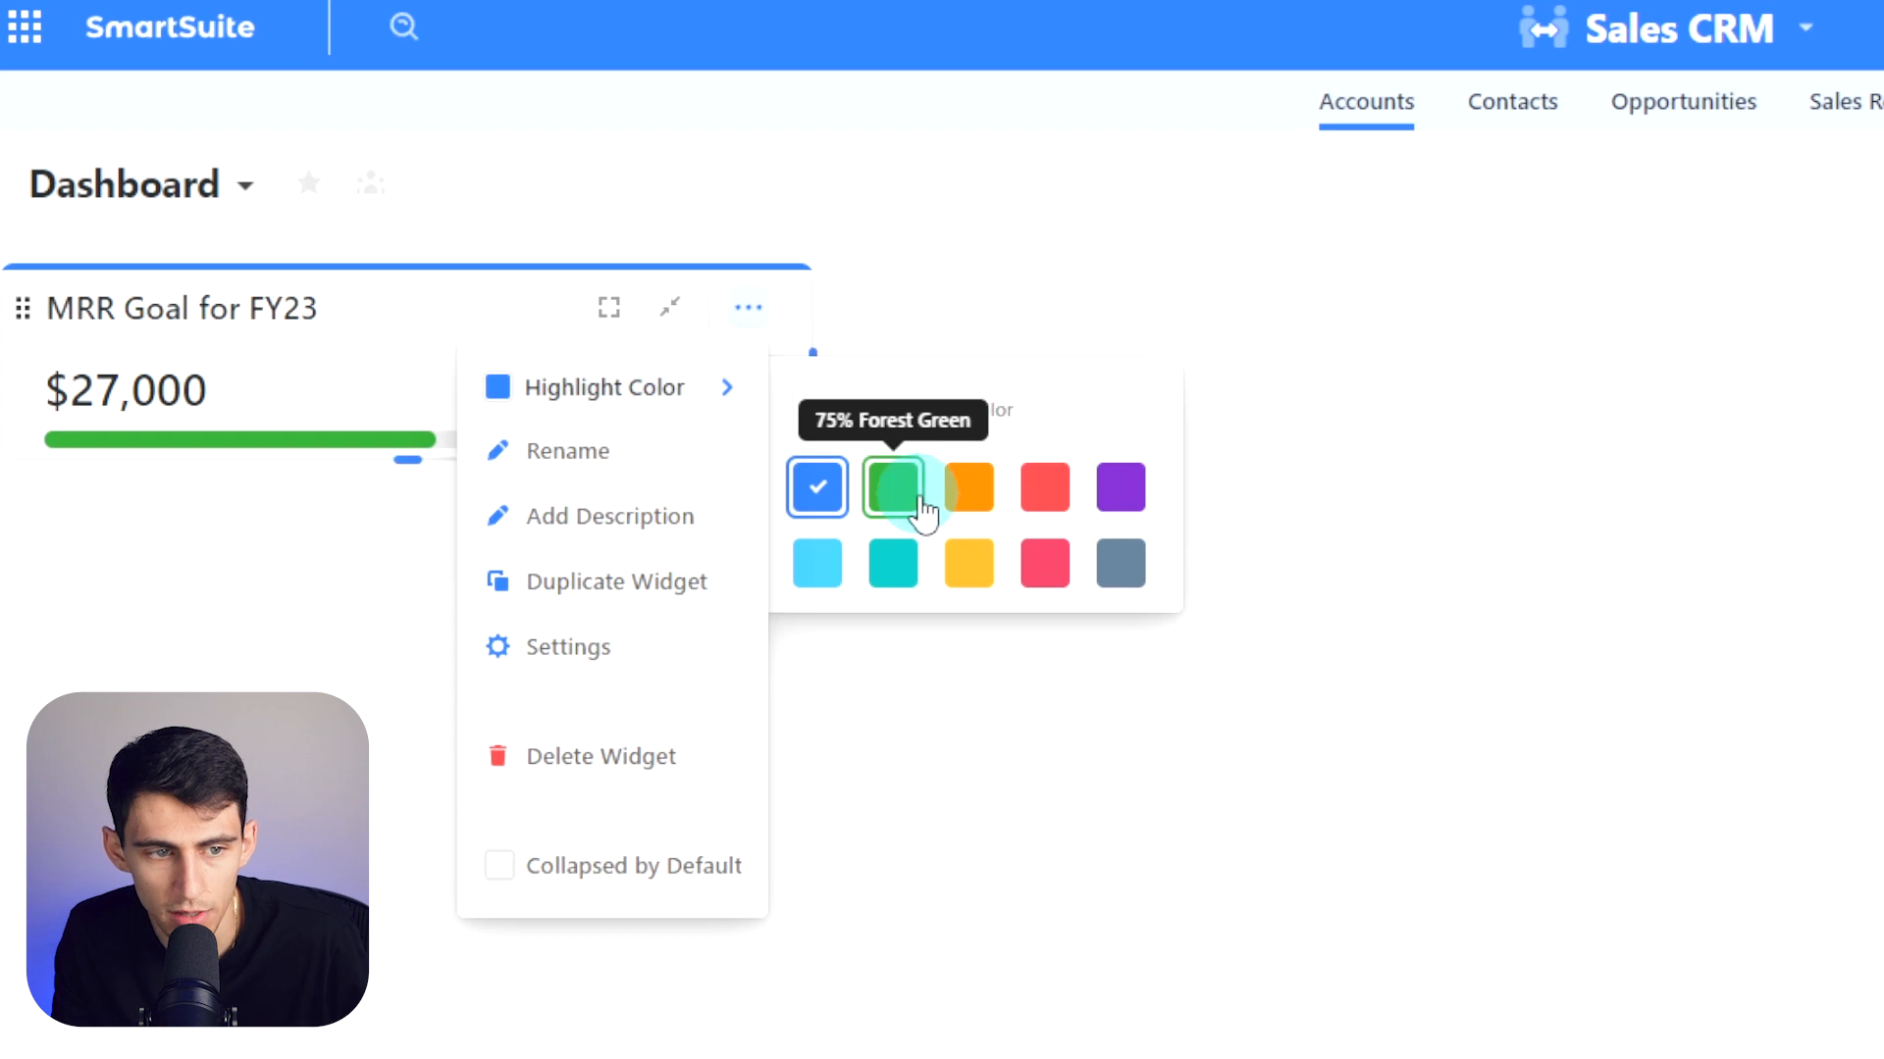
# Step: Give the widget a green highlight and a description about recurring revenue for current customers and partners
pyautogui.click(893, 486)
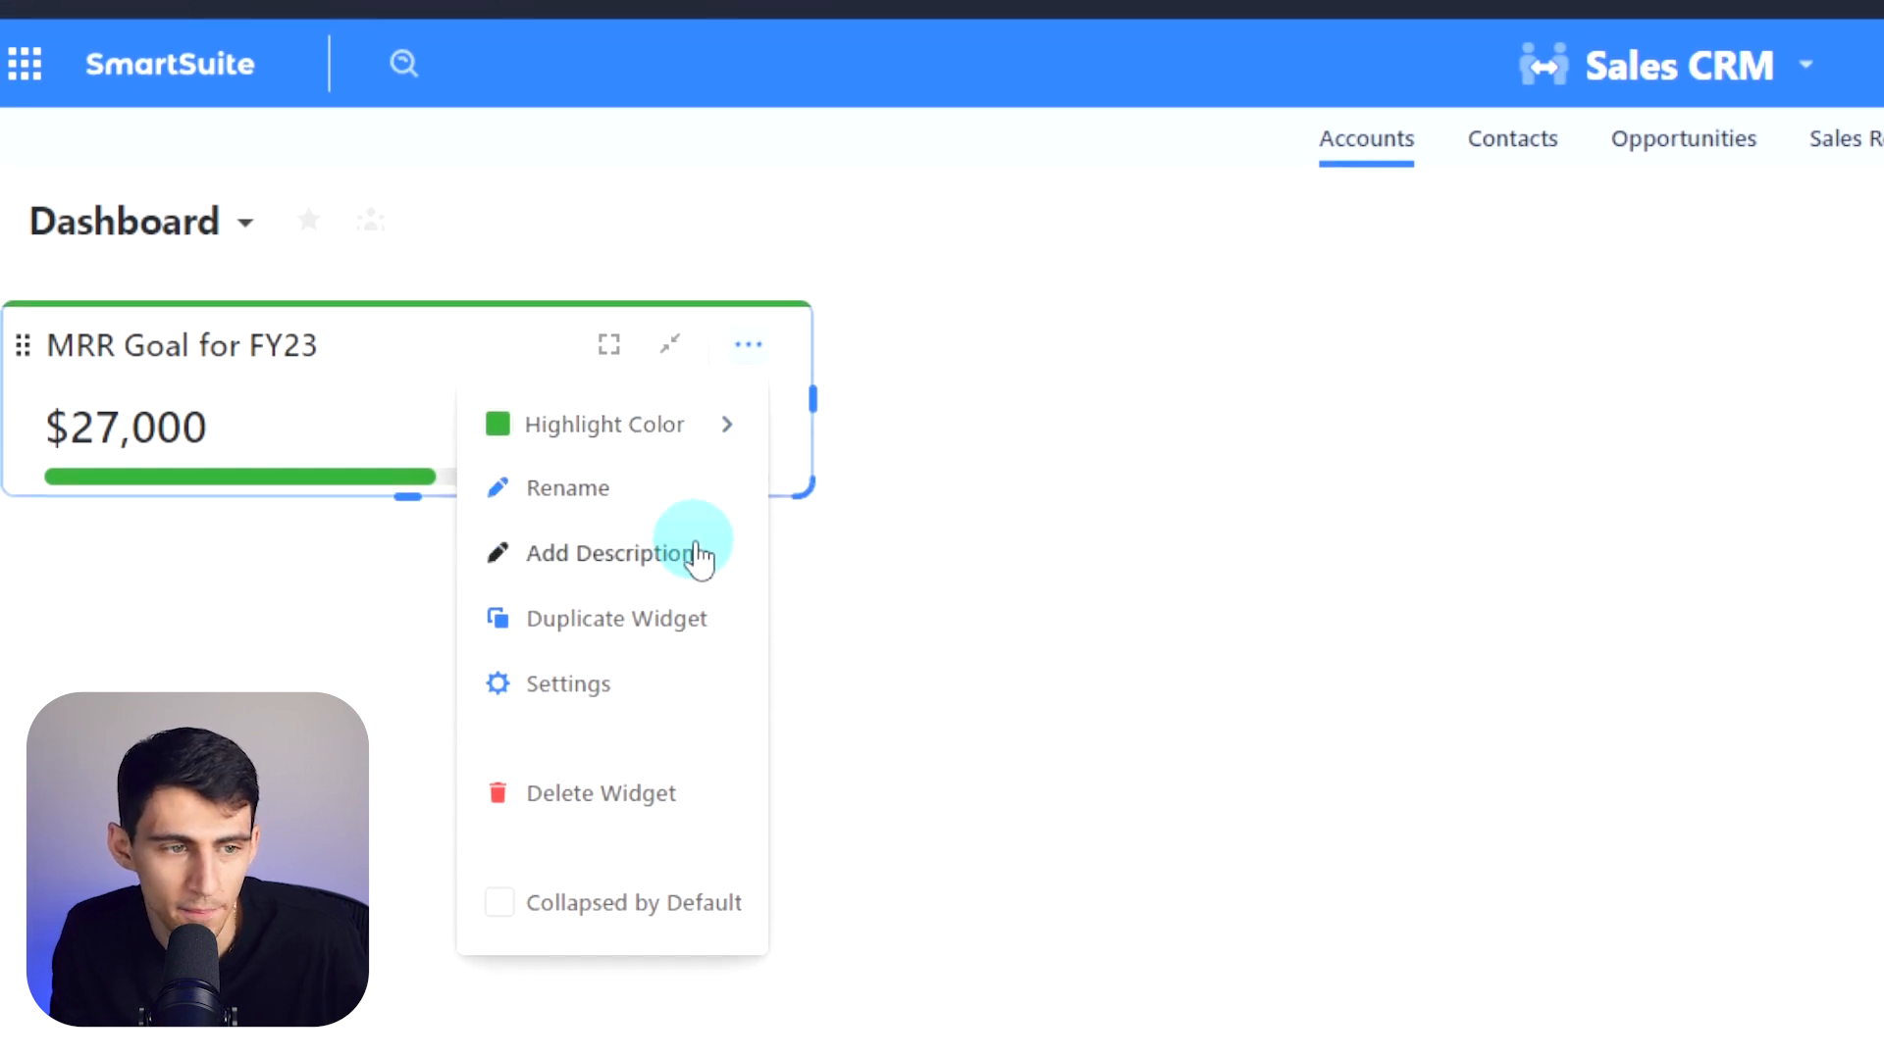
pyautogui.click(604, 553)
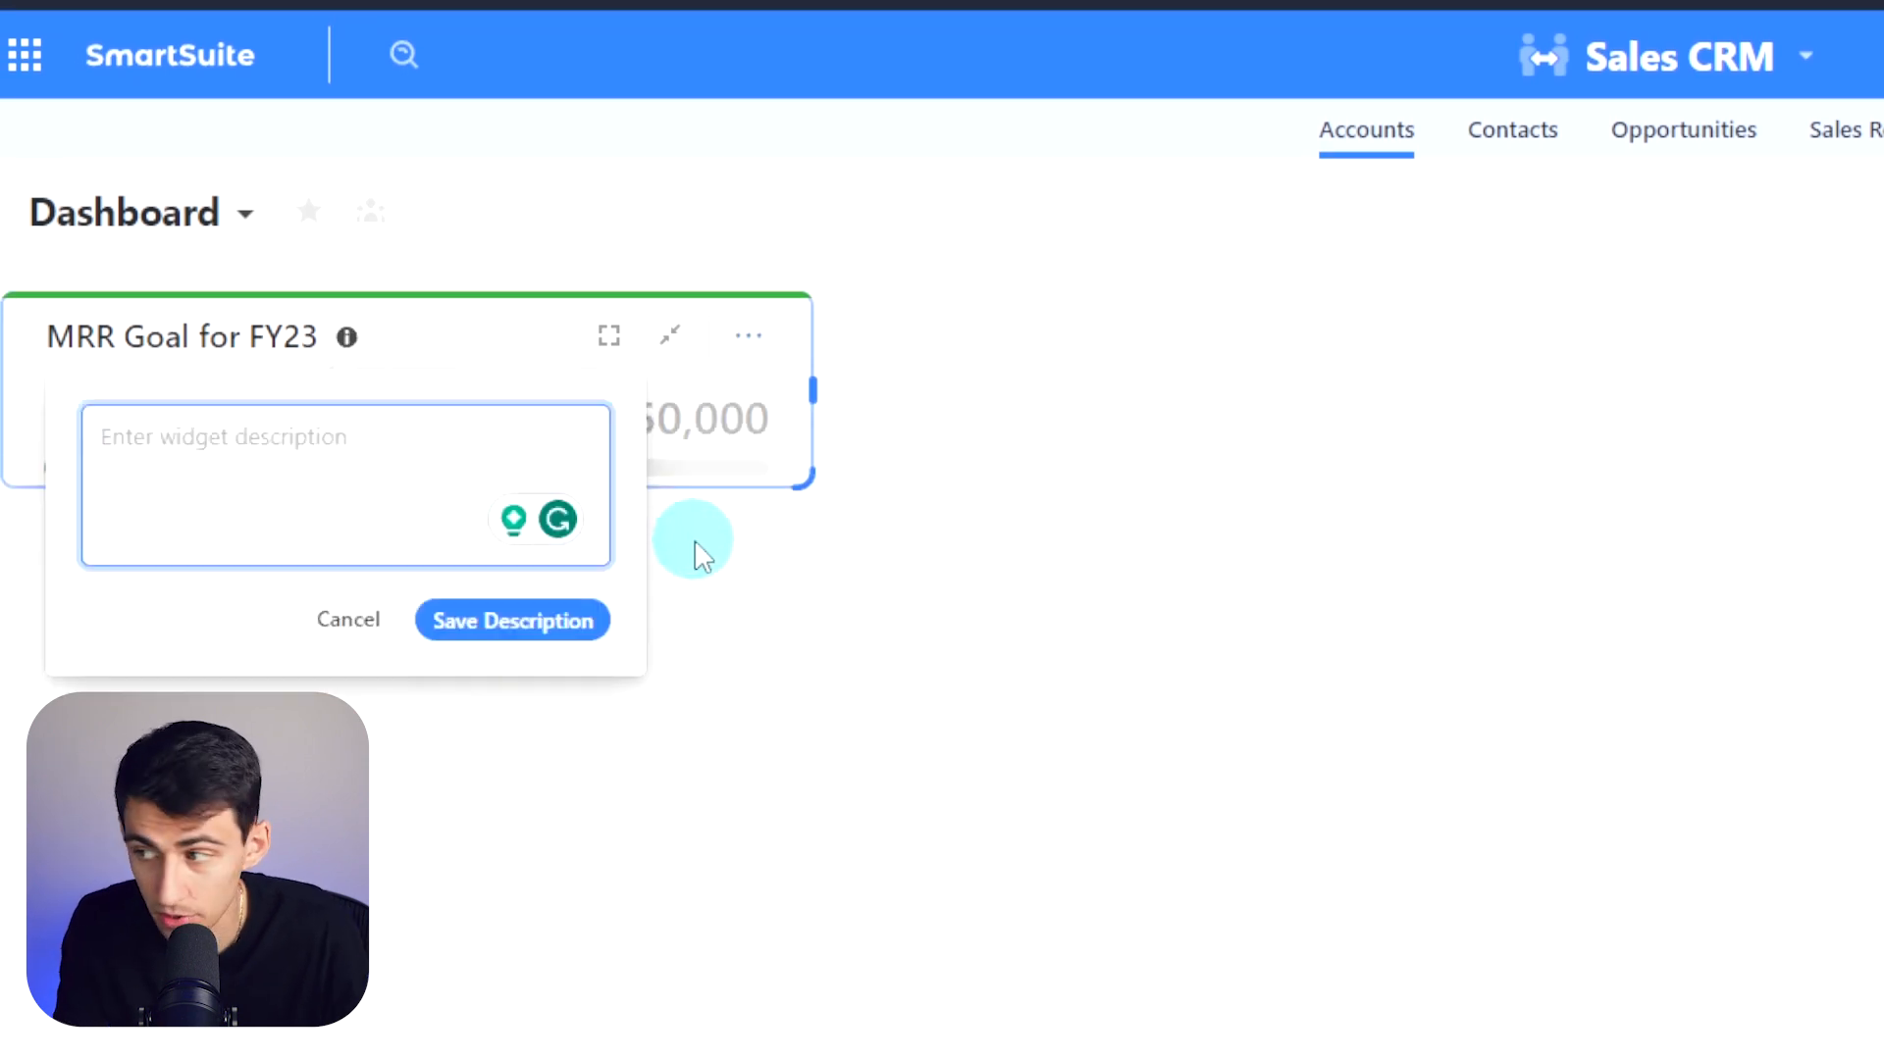
pyautogui.write('Monthly recurring revenue goal fo')
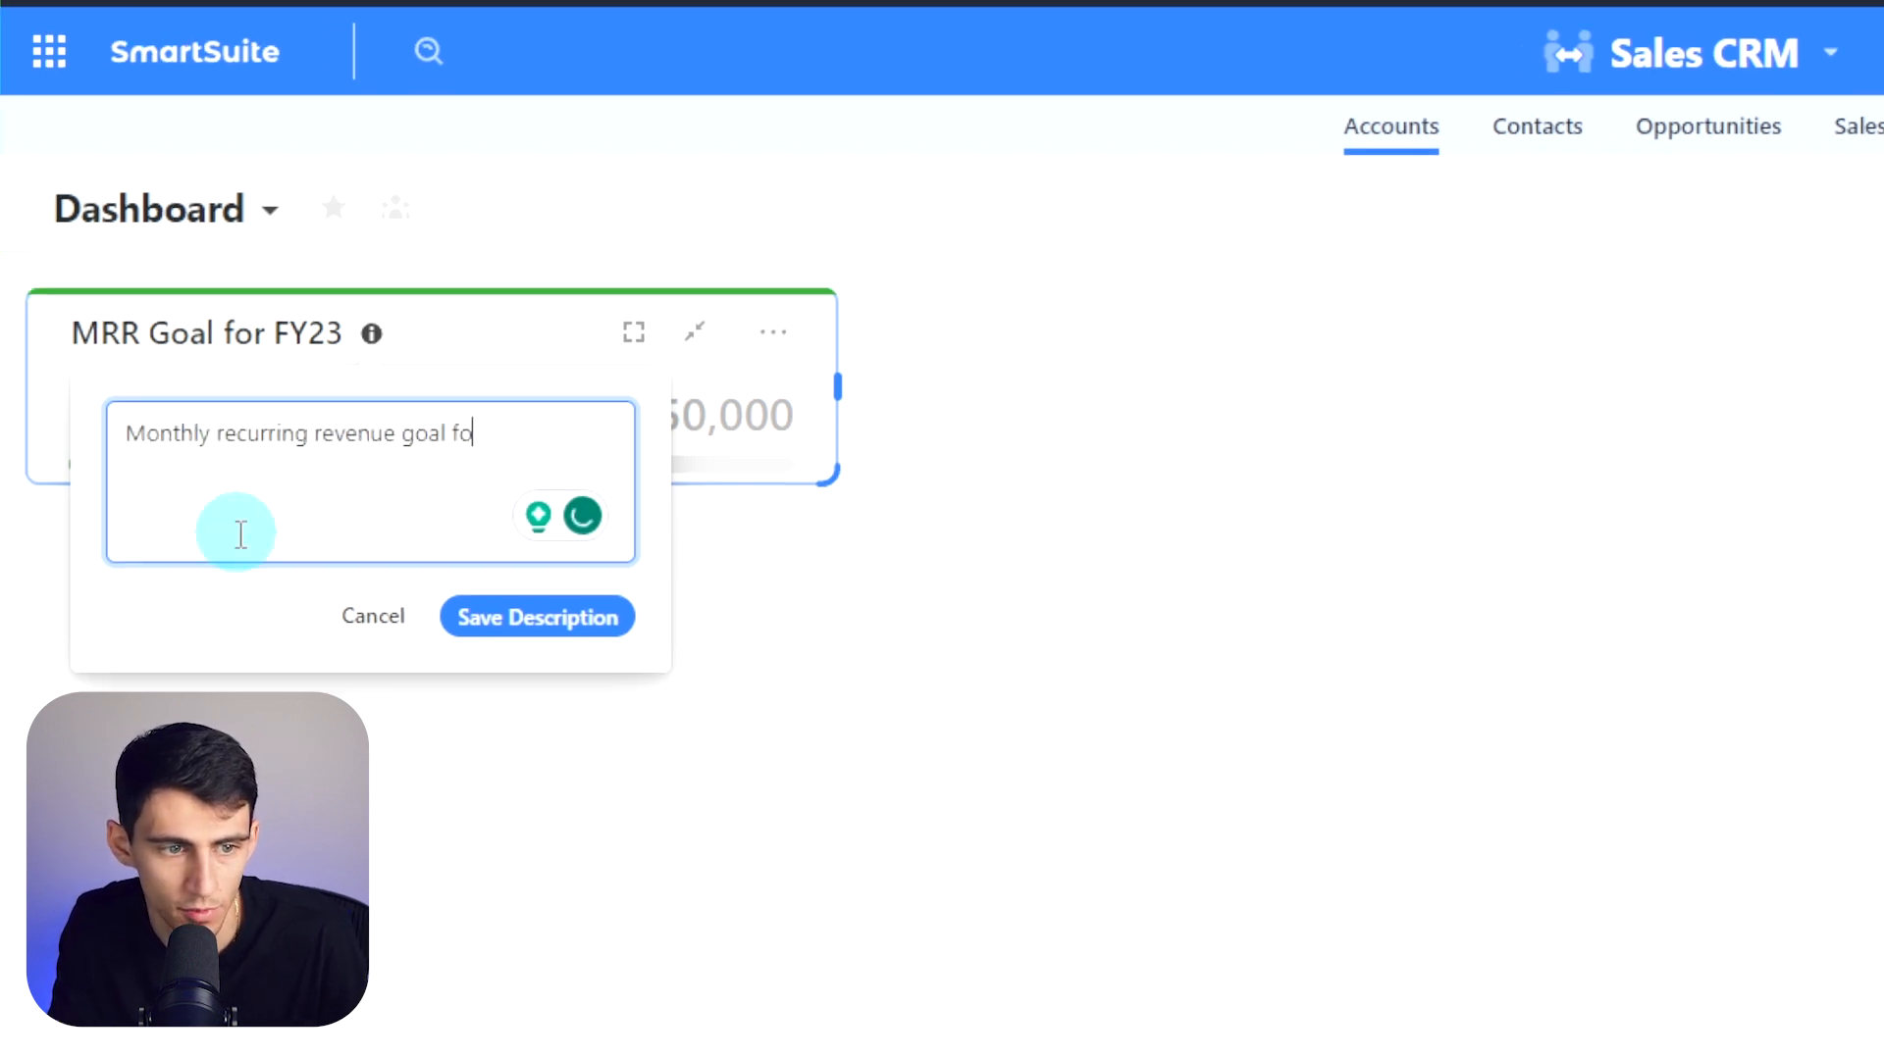
pyautogui.write('r our current')
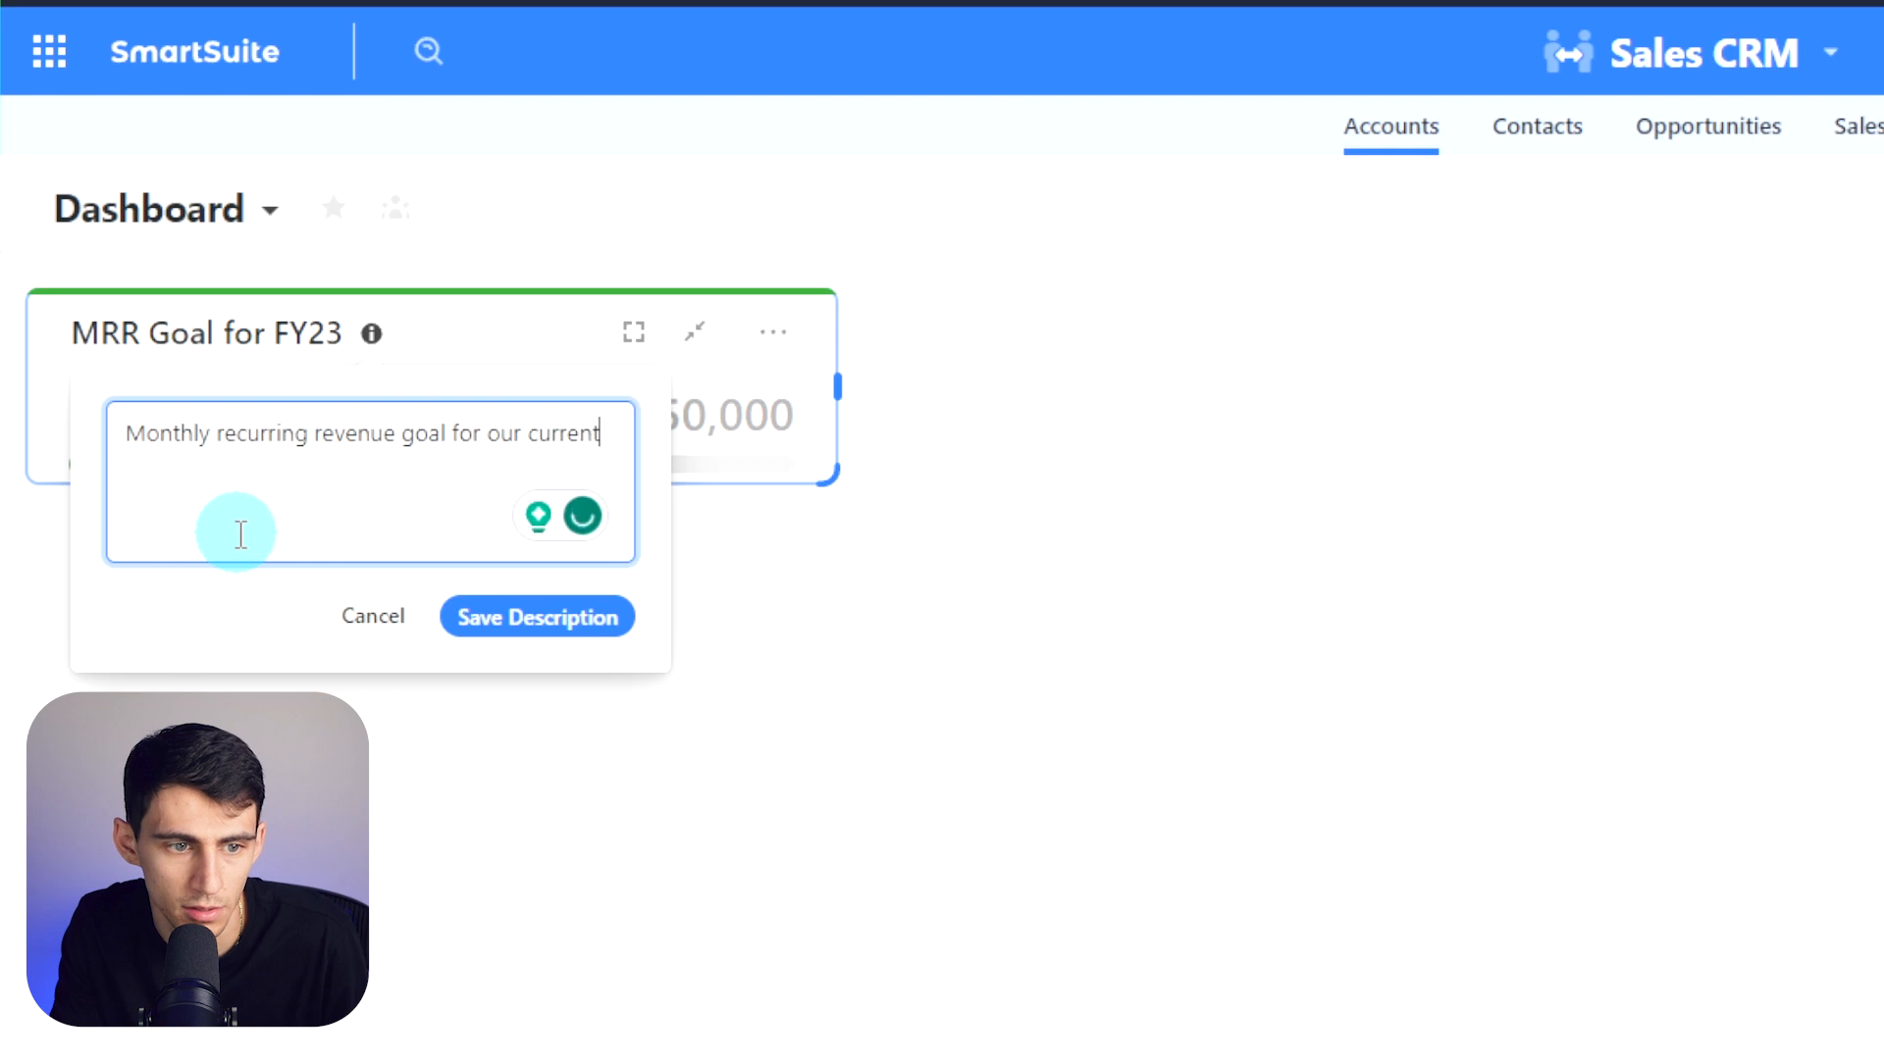
pyautogui.write('customers and part')
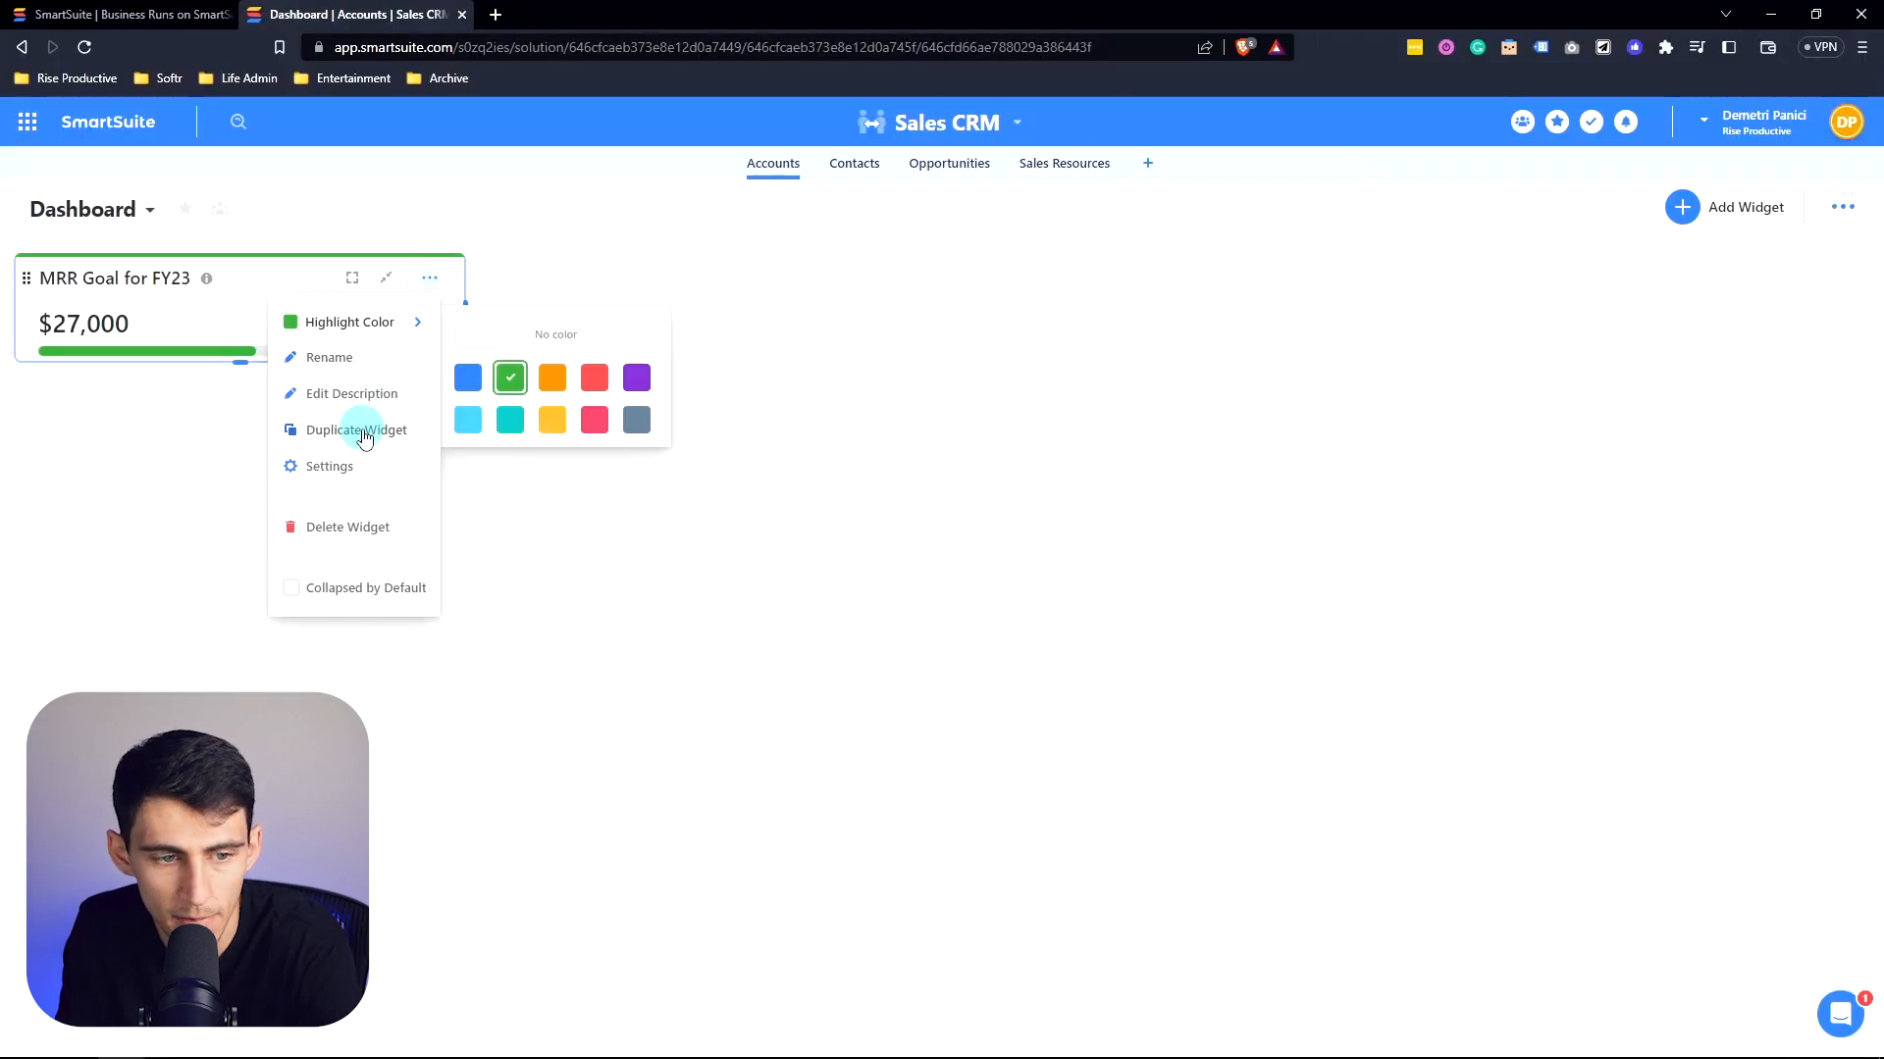
pyautogui.click(291, 588)
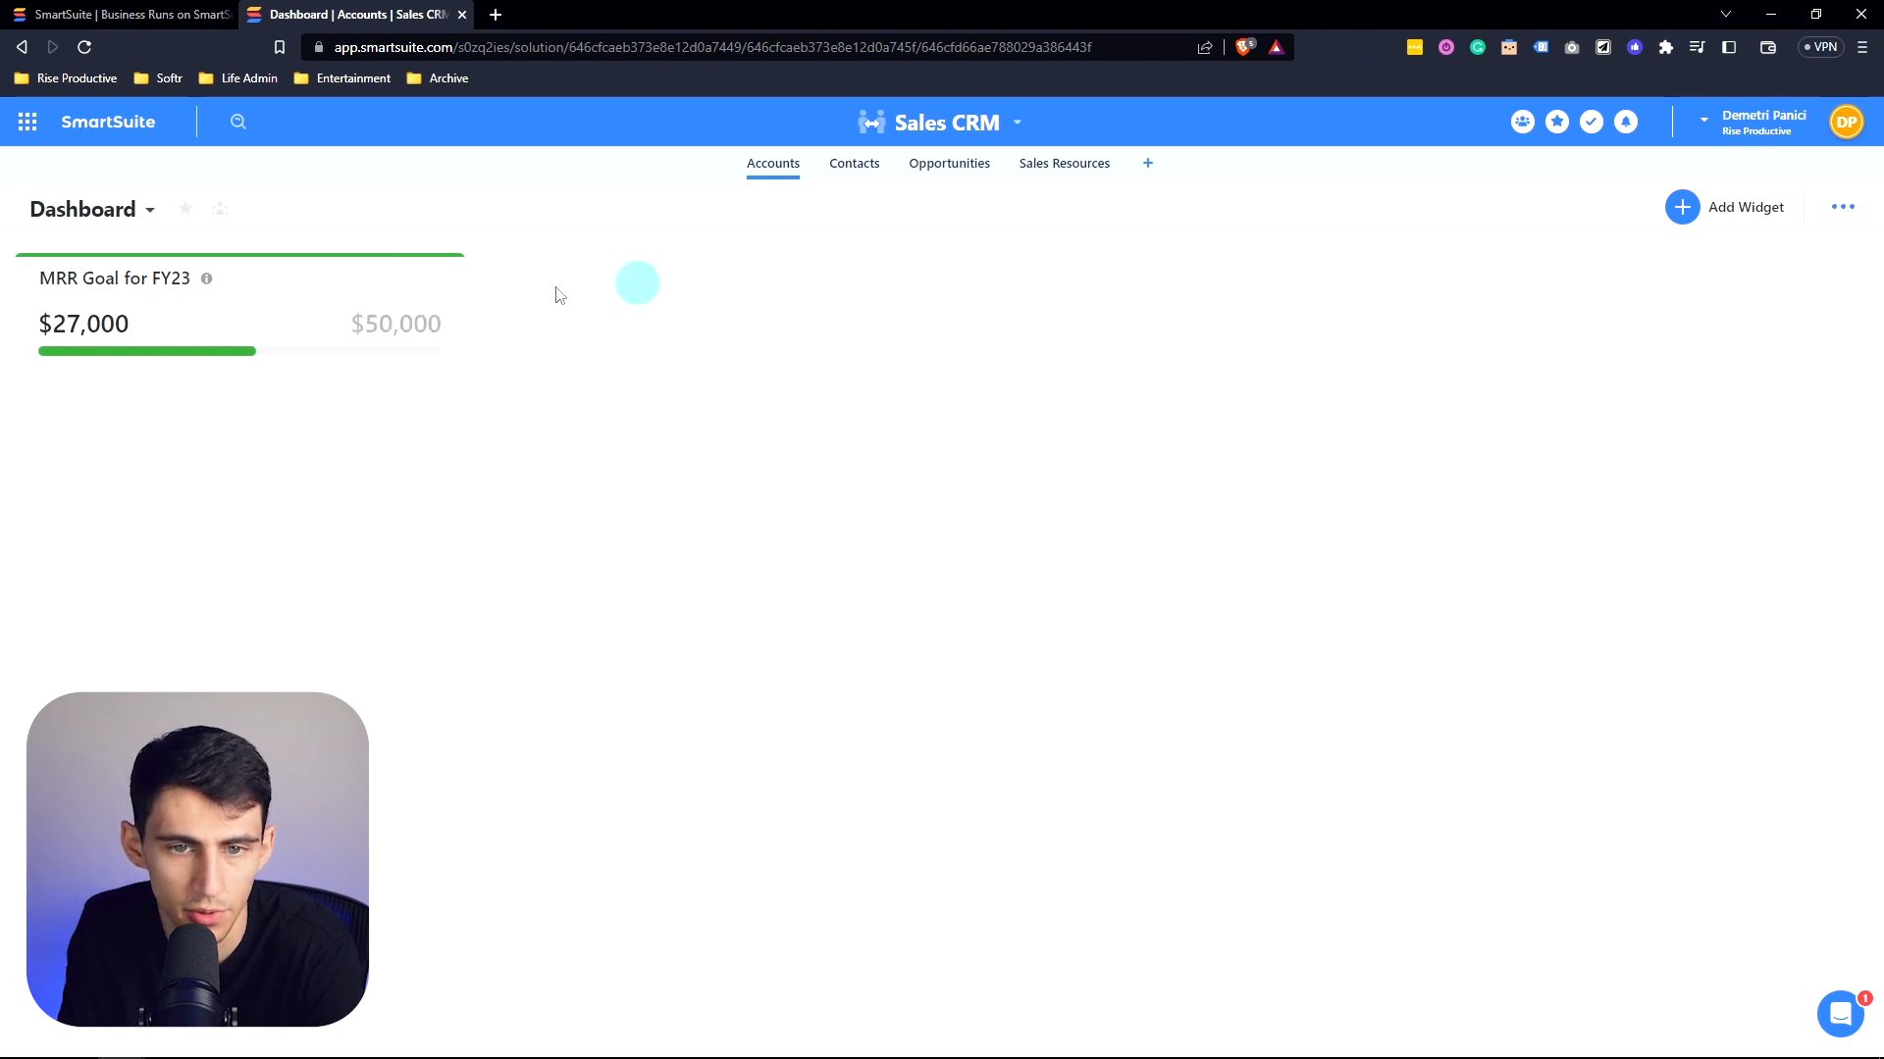
# Step: Show the dashboard in full screen with the MRR Goal for FY23 widget
pyautogui.click(1843, 208)
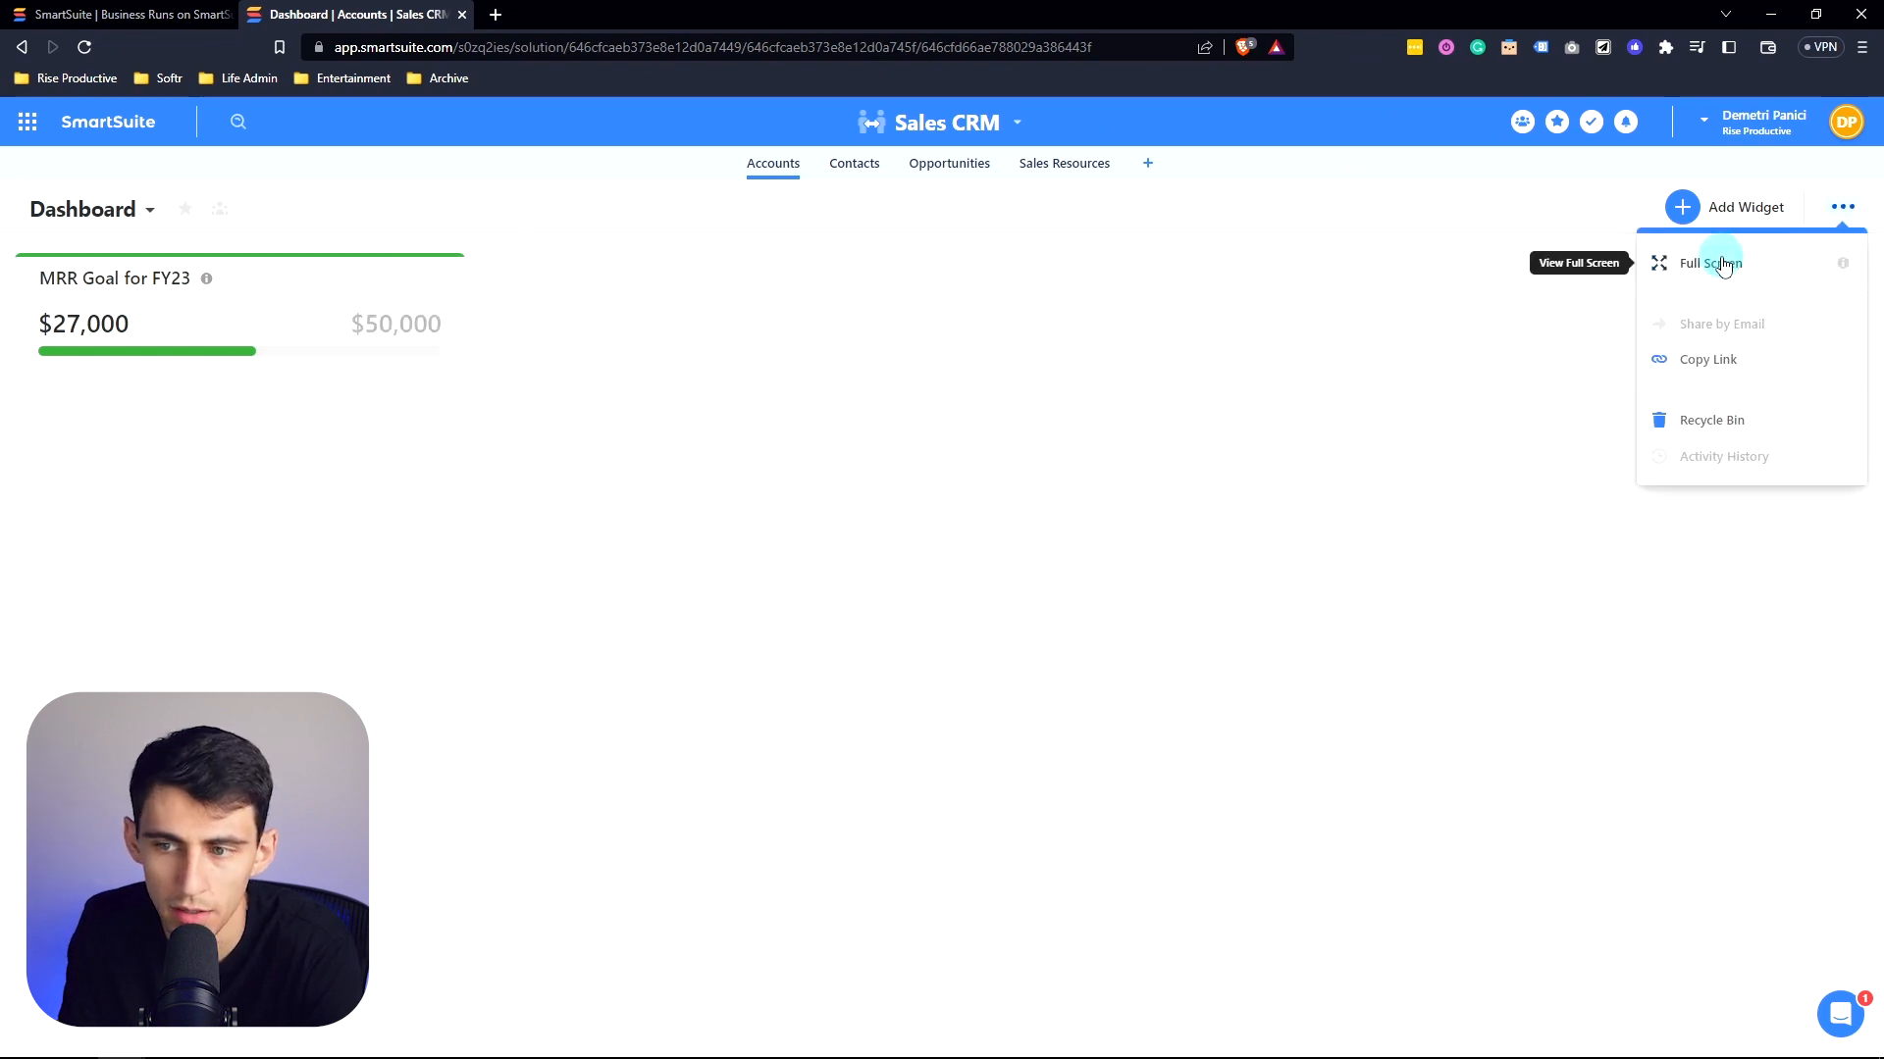
pyautogui.click(1711, 263)
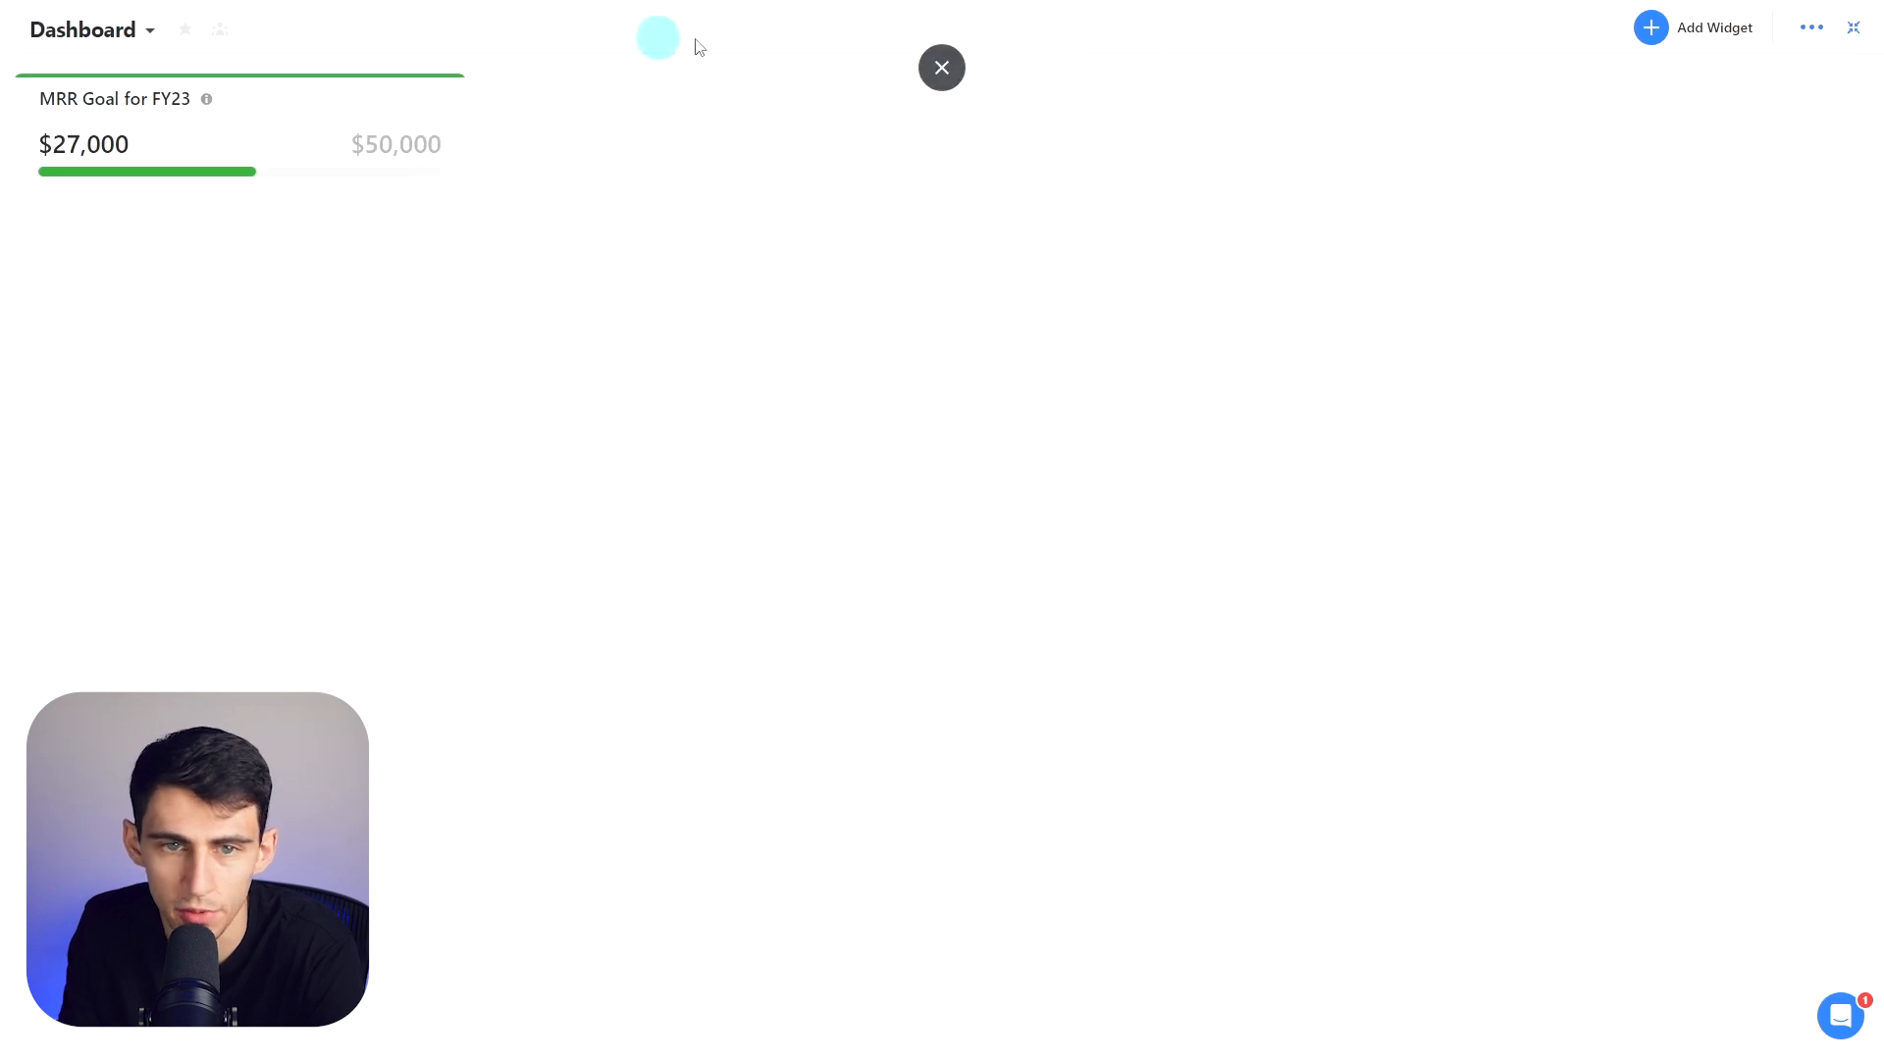
pyautogui.moveTo(1852, 28)
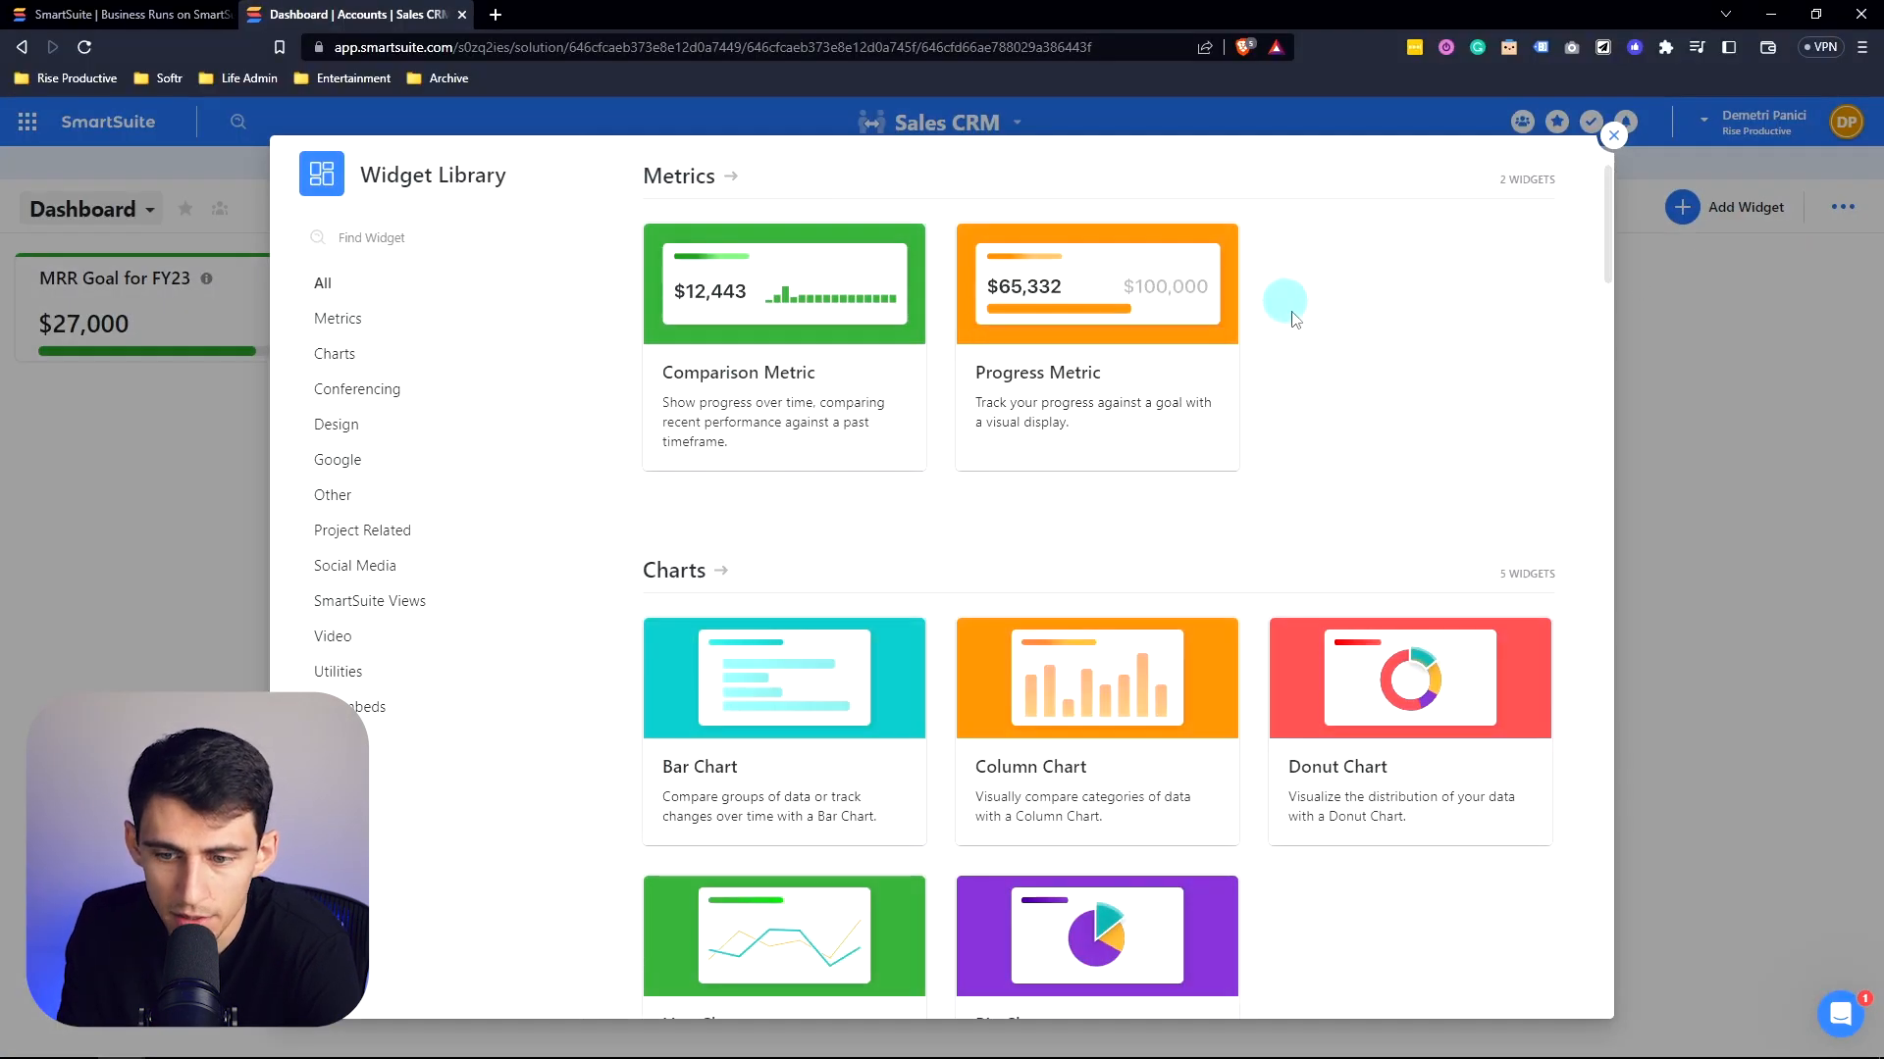
pyautogui.moveTo(243, 286)
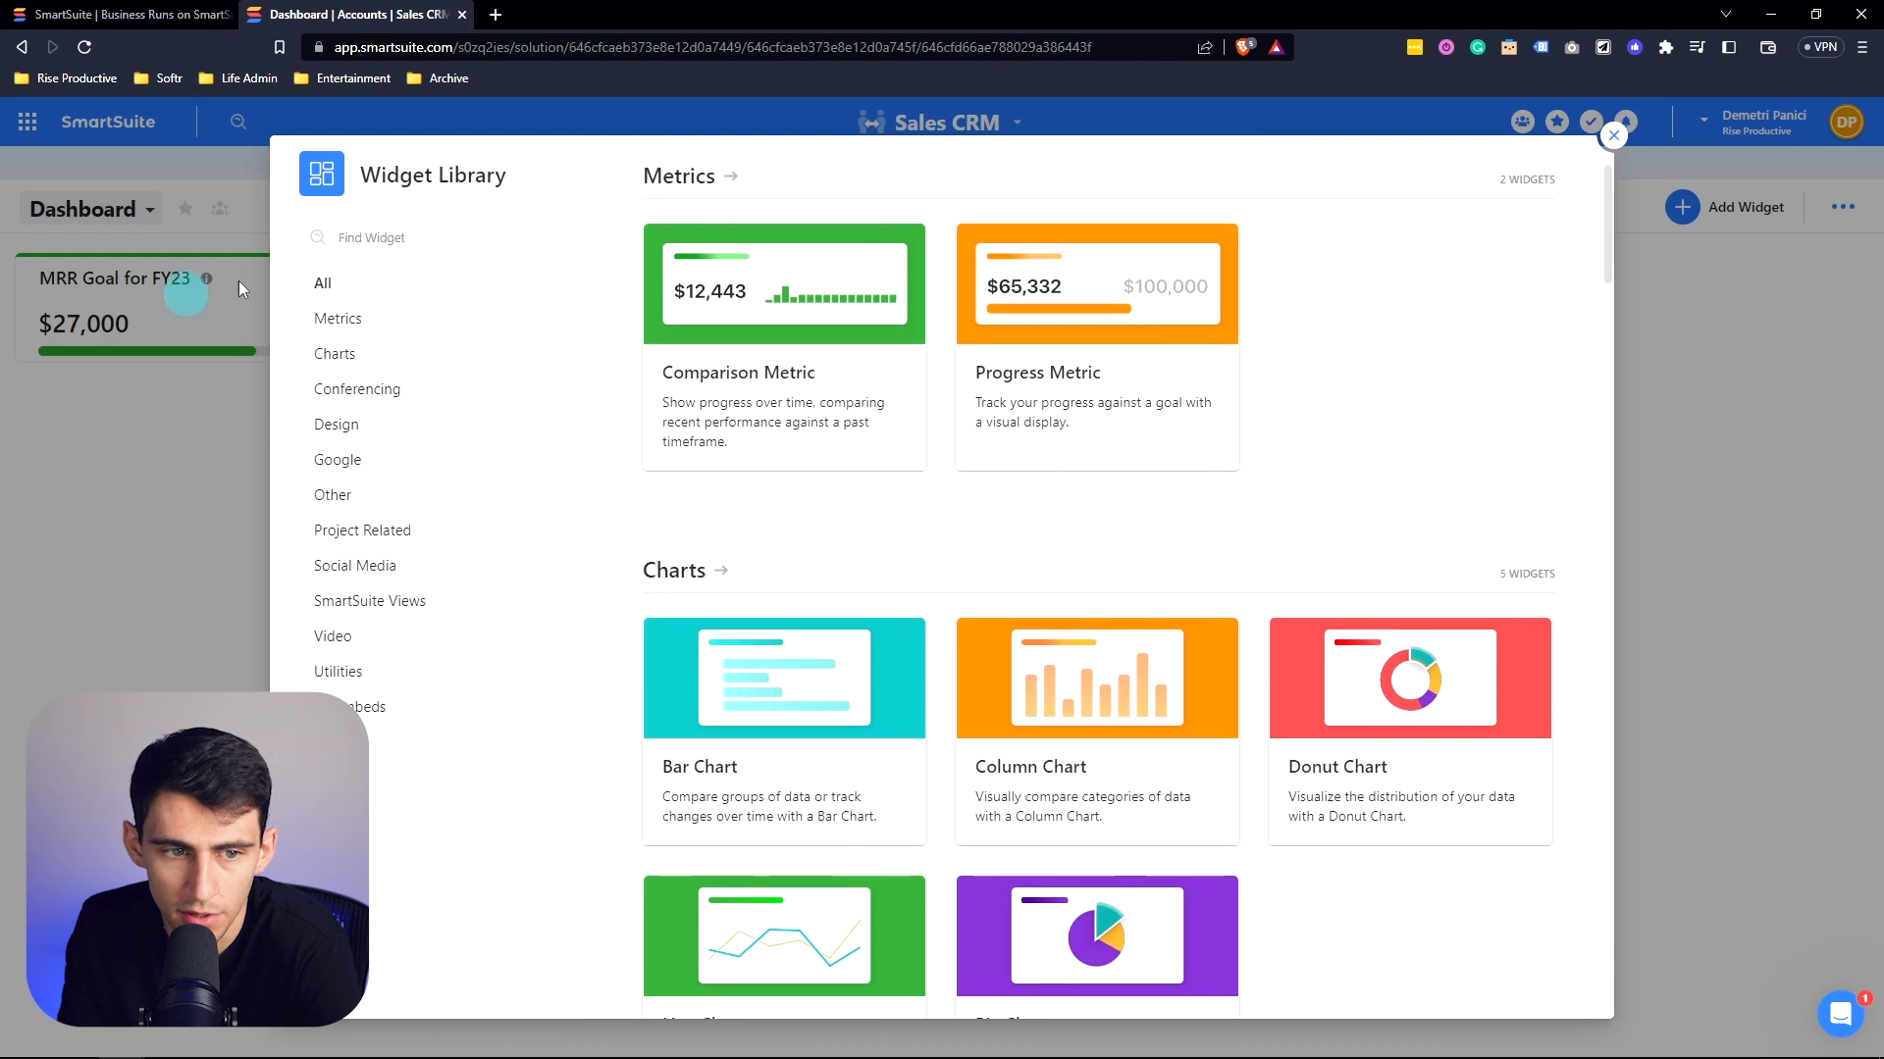
pyautogui.moveTo(699, 692)
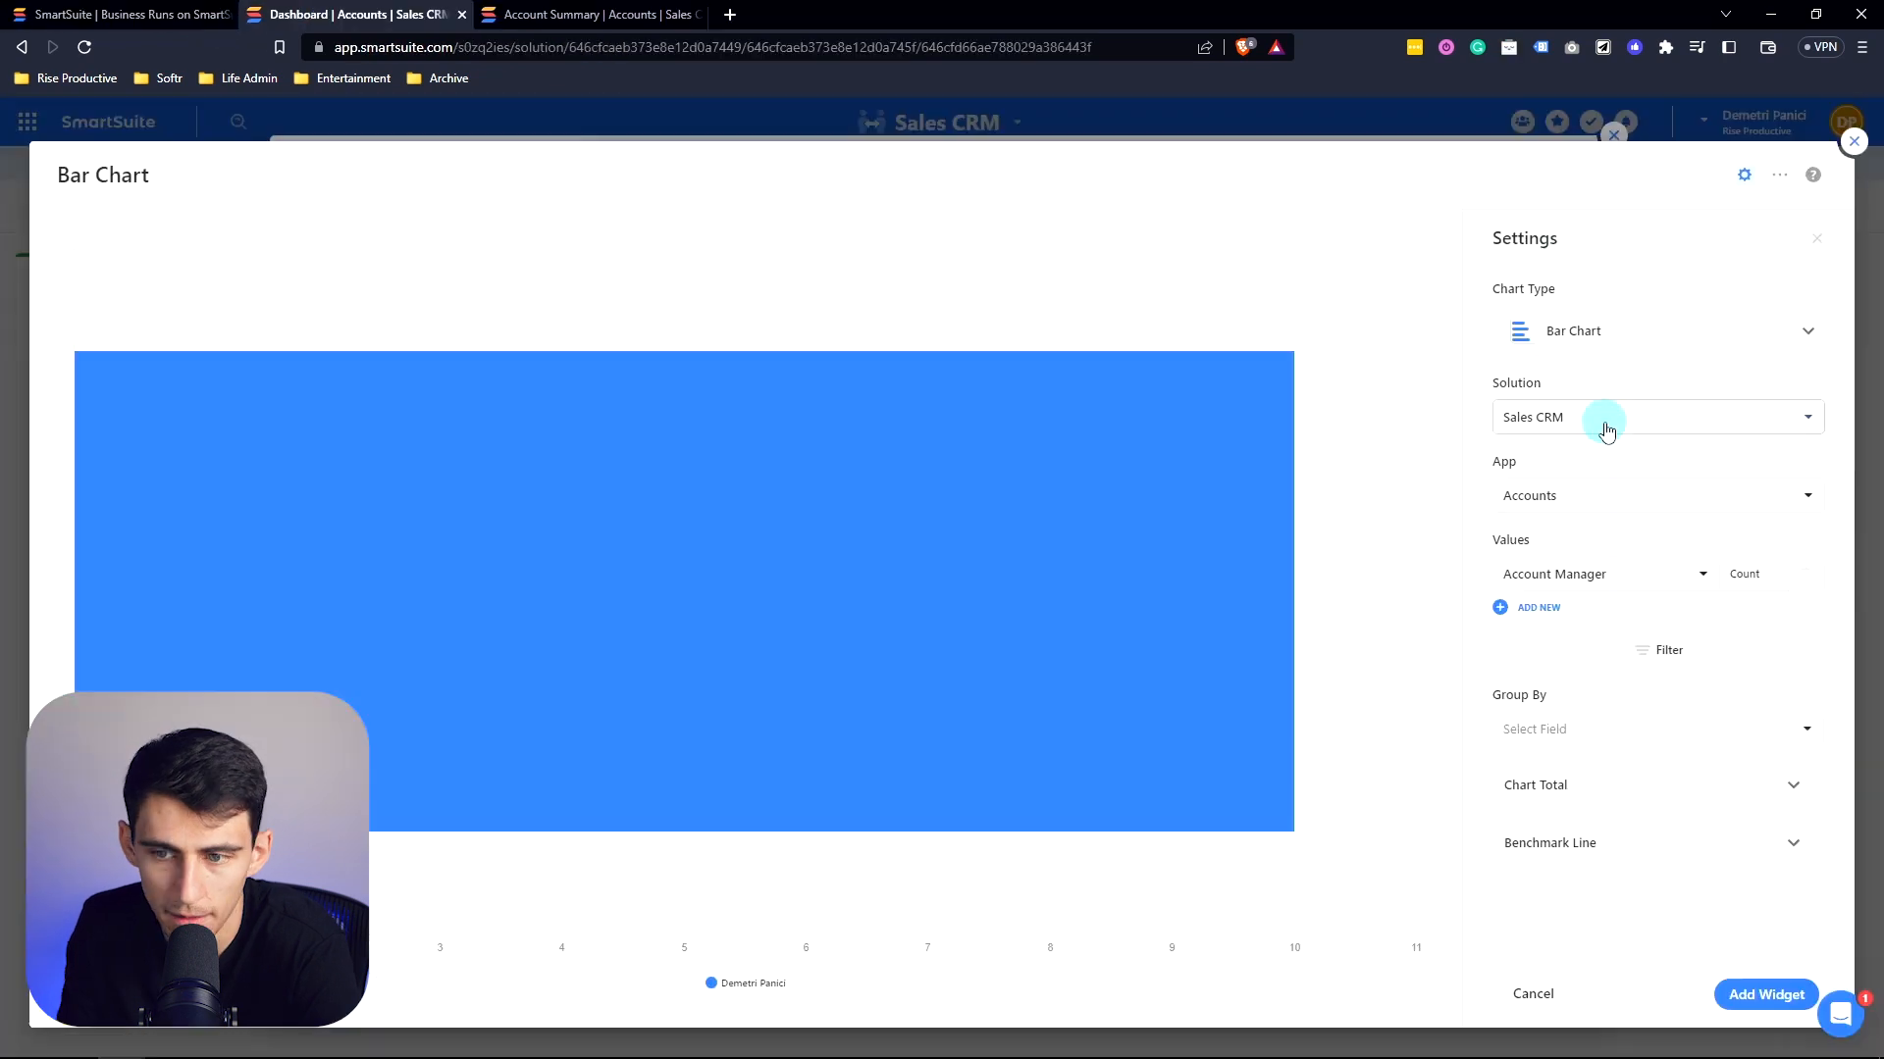
pyautogui.moveTo(1601, 569)
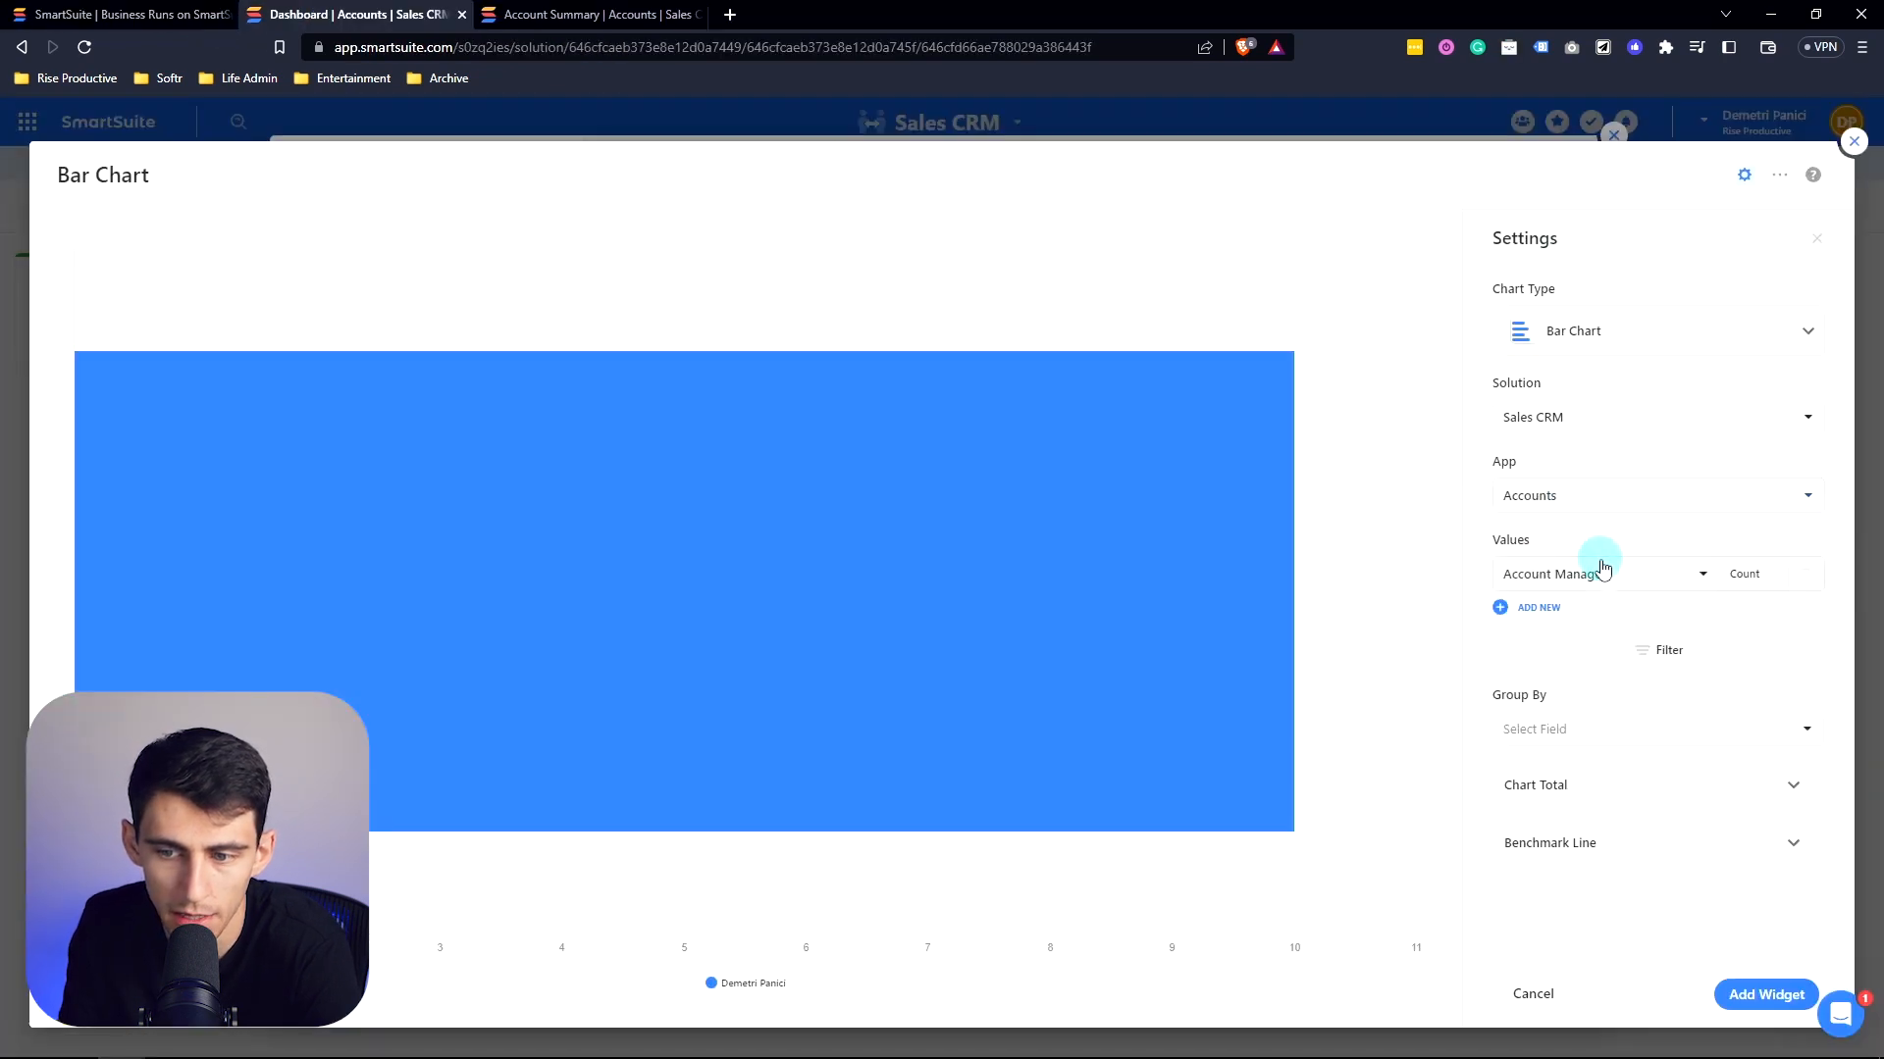
# Step: Set the bar chart to sum Monthly Revenue and filter it by Account Name conditions
pyautogui.click(1597, 573)
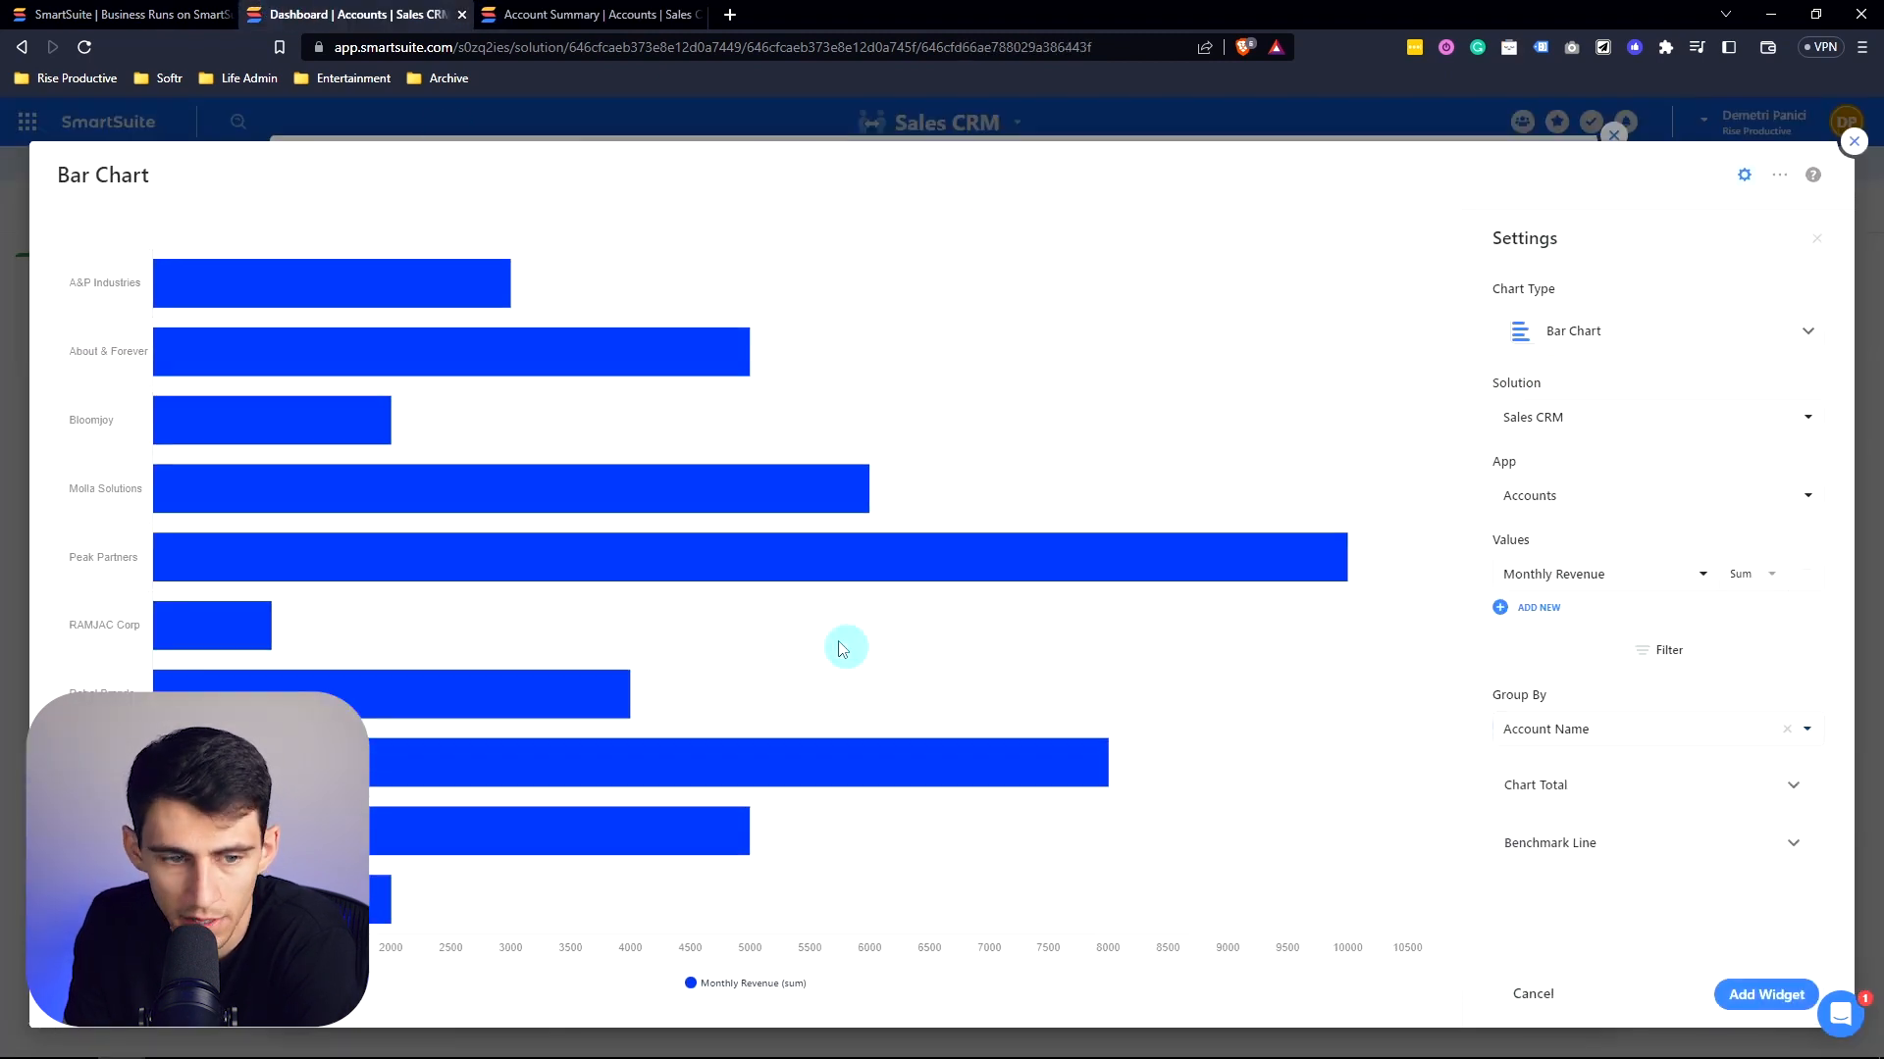
pyautogui.click(1658, 649)
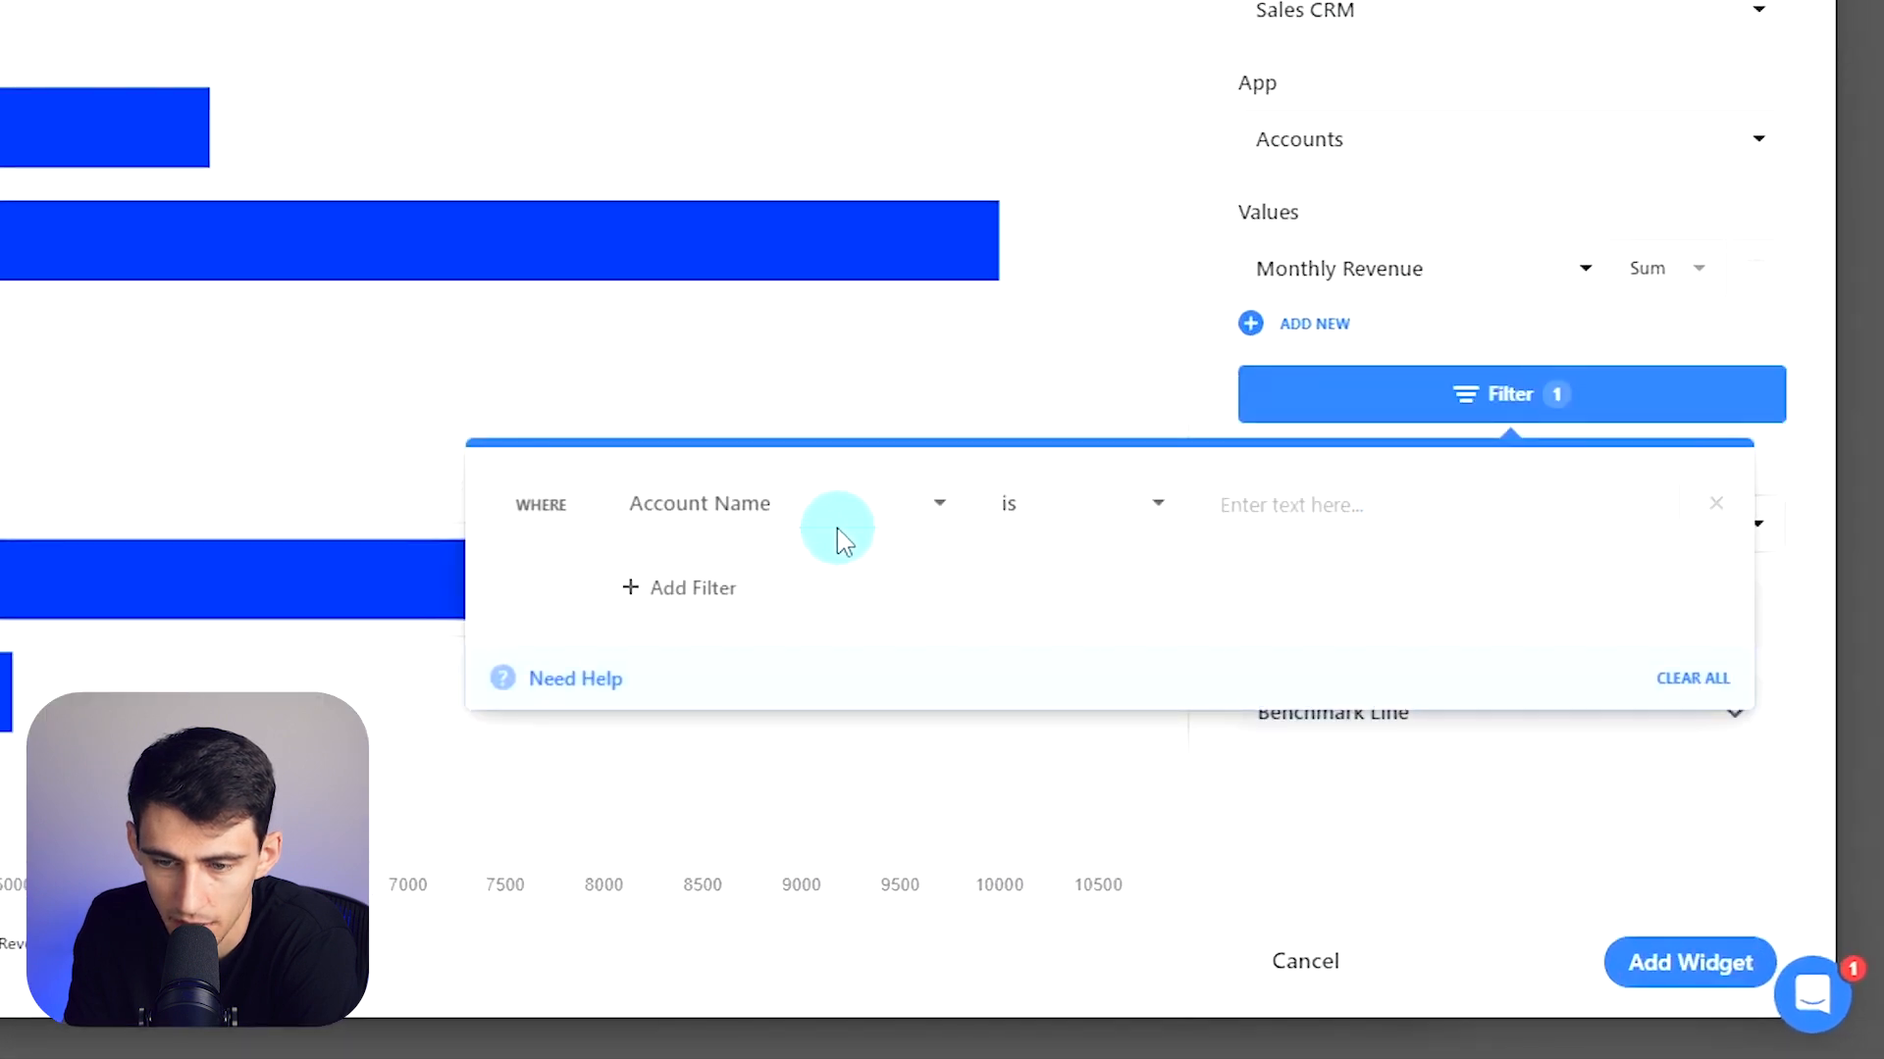
pyautogui.click(1083, 502)
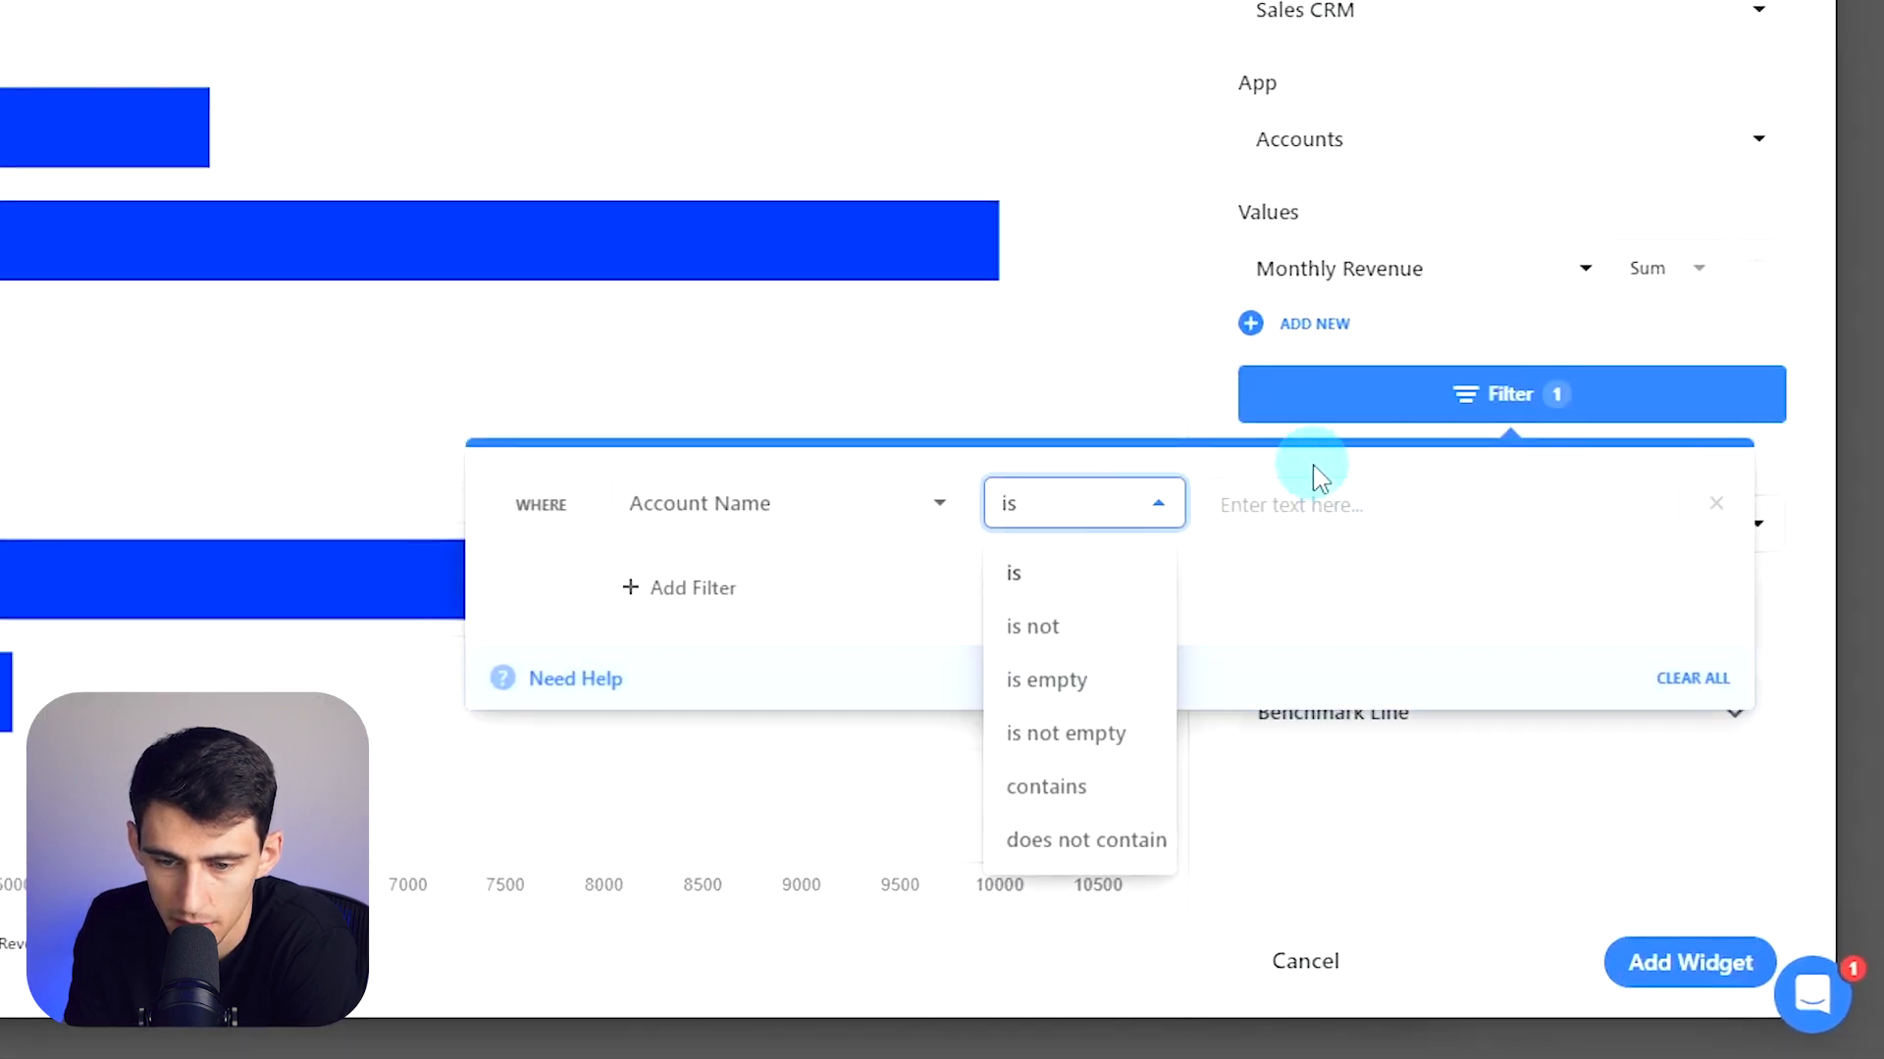
pyautogui.click(789, 502)
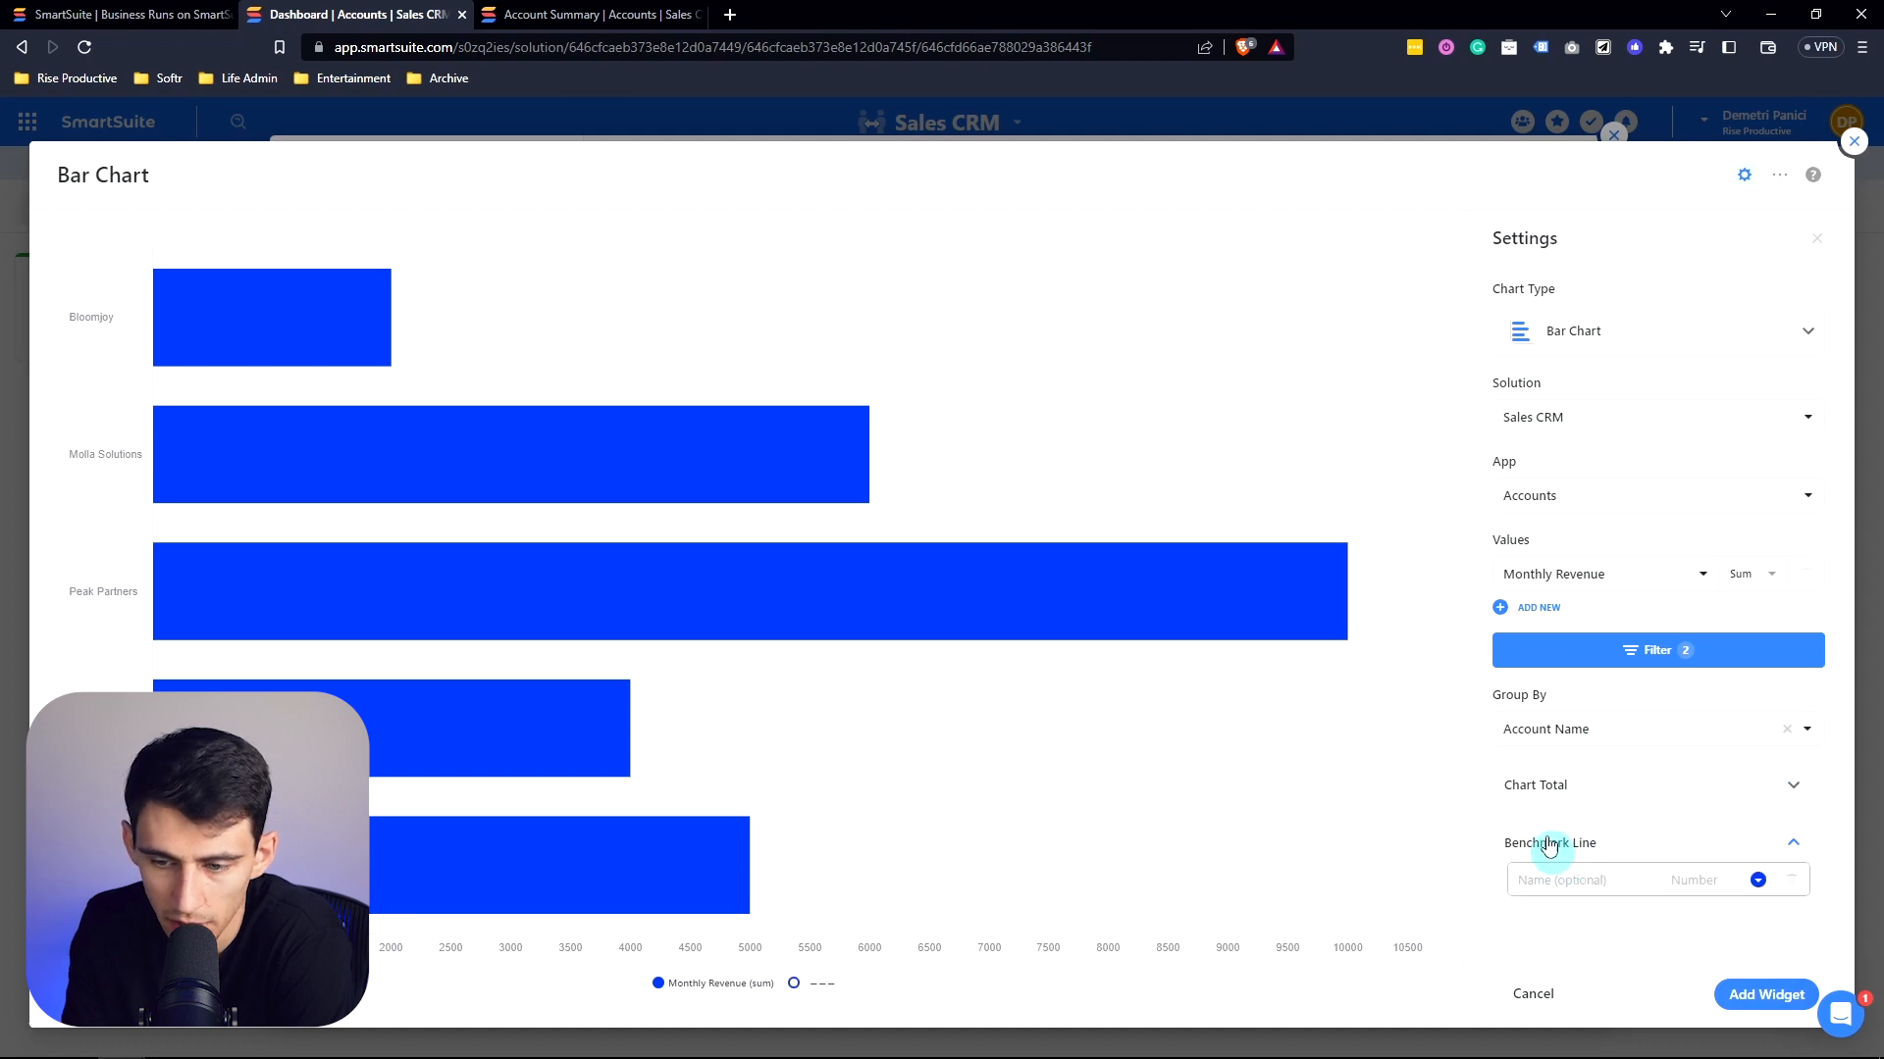
# Step: Add a benchmark line at 5000 named MRR Average Goal and place the bar chart on the dashboard
pyautogui.click(1577, 879)
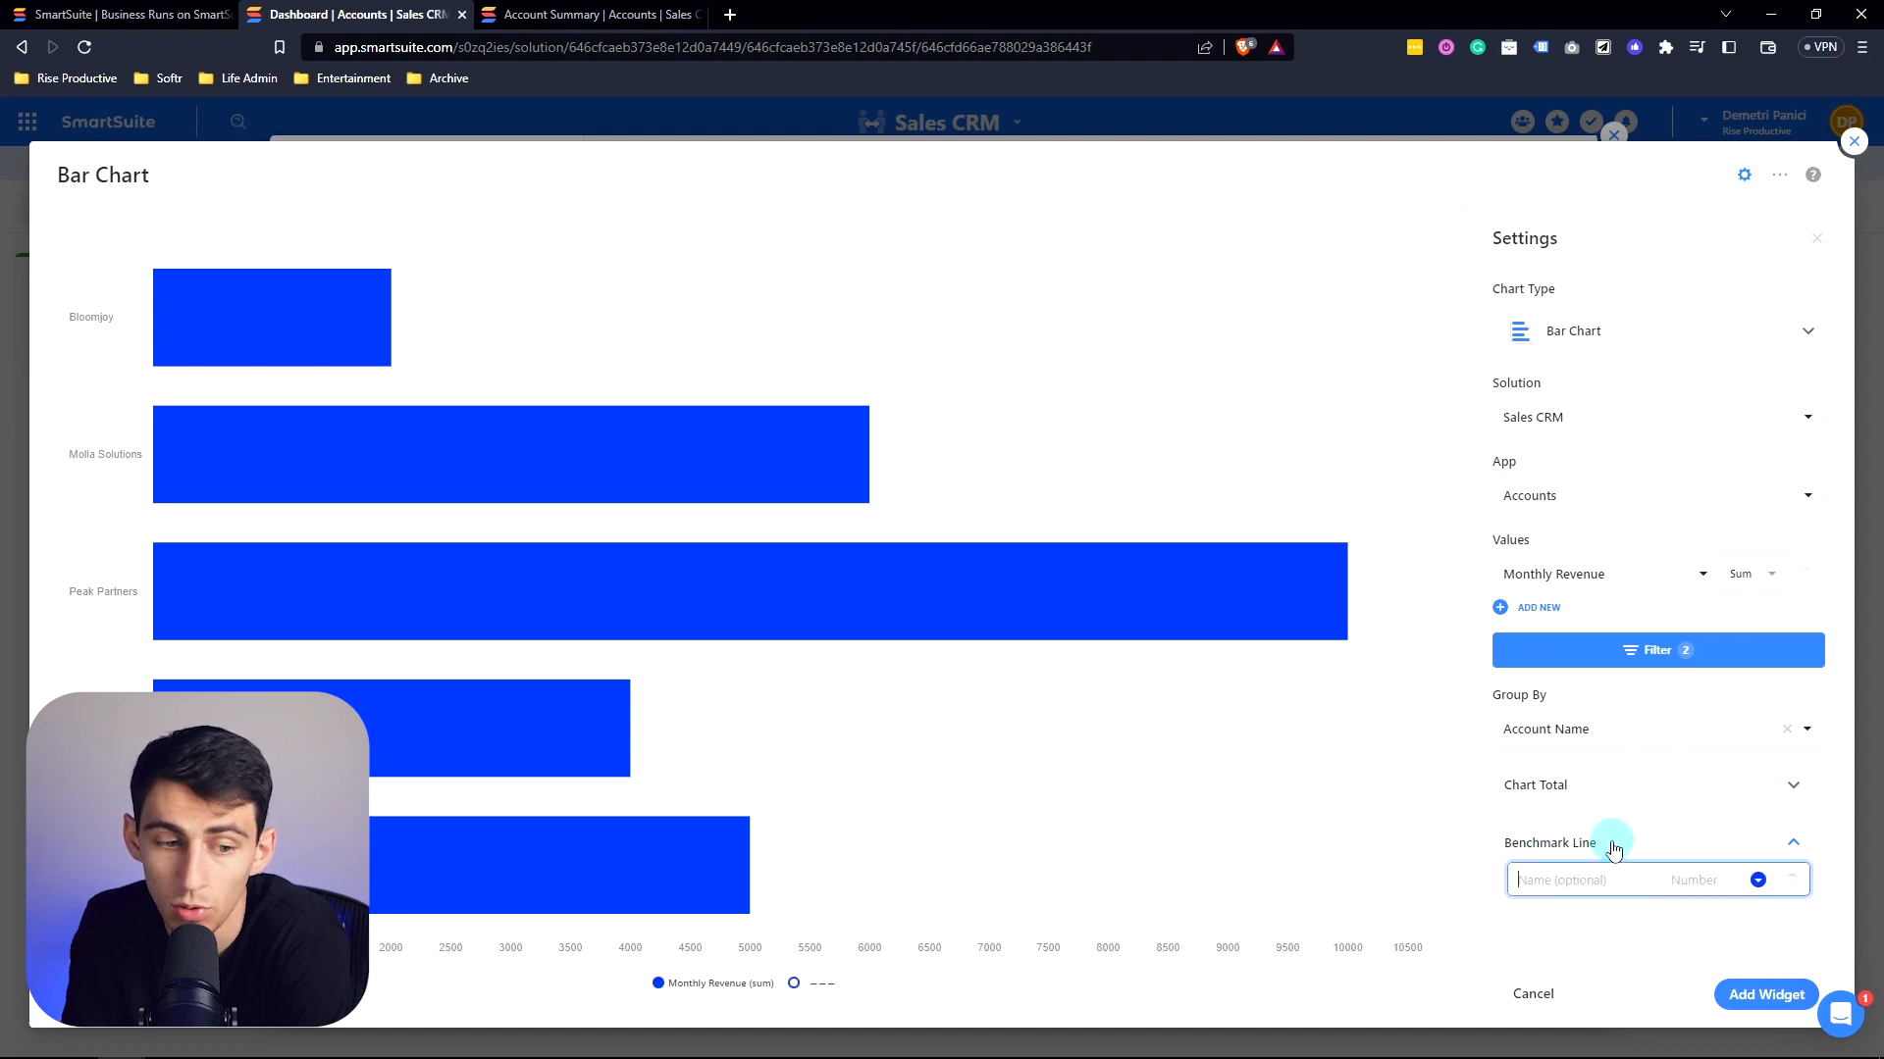
pyautogui.moveTo(1113, 777)
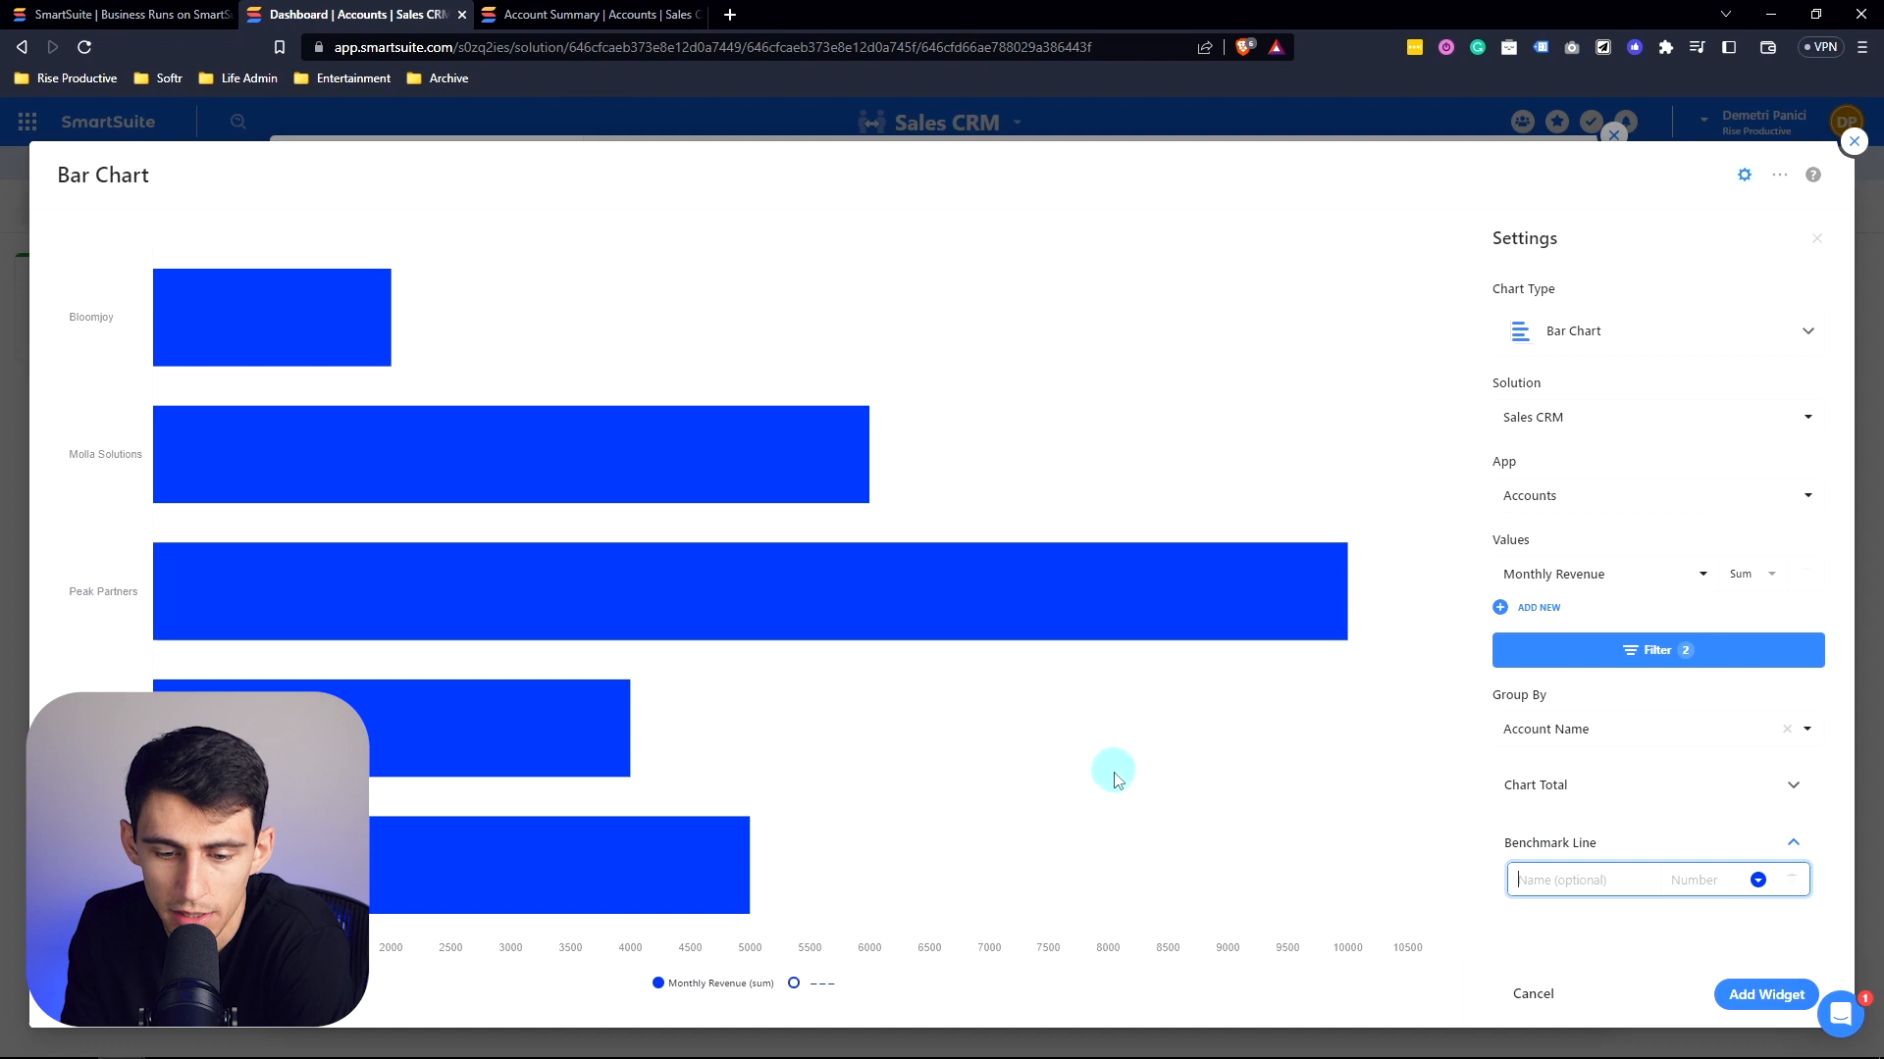
pyautogui.moveTo(755, 805)
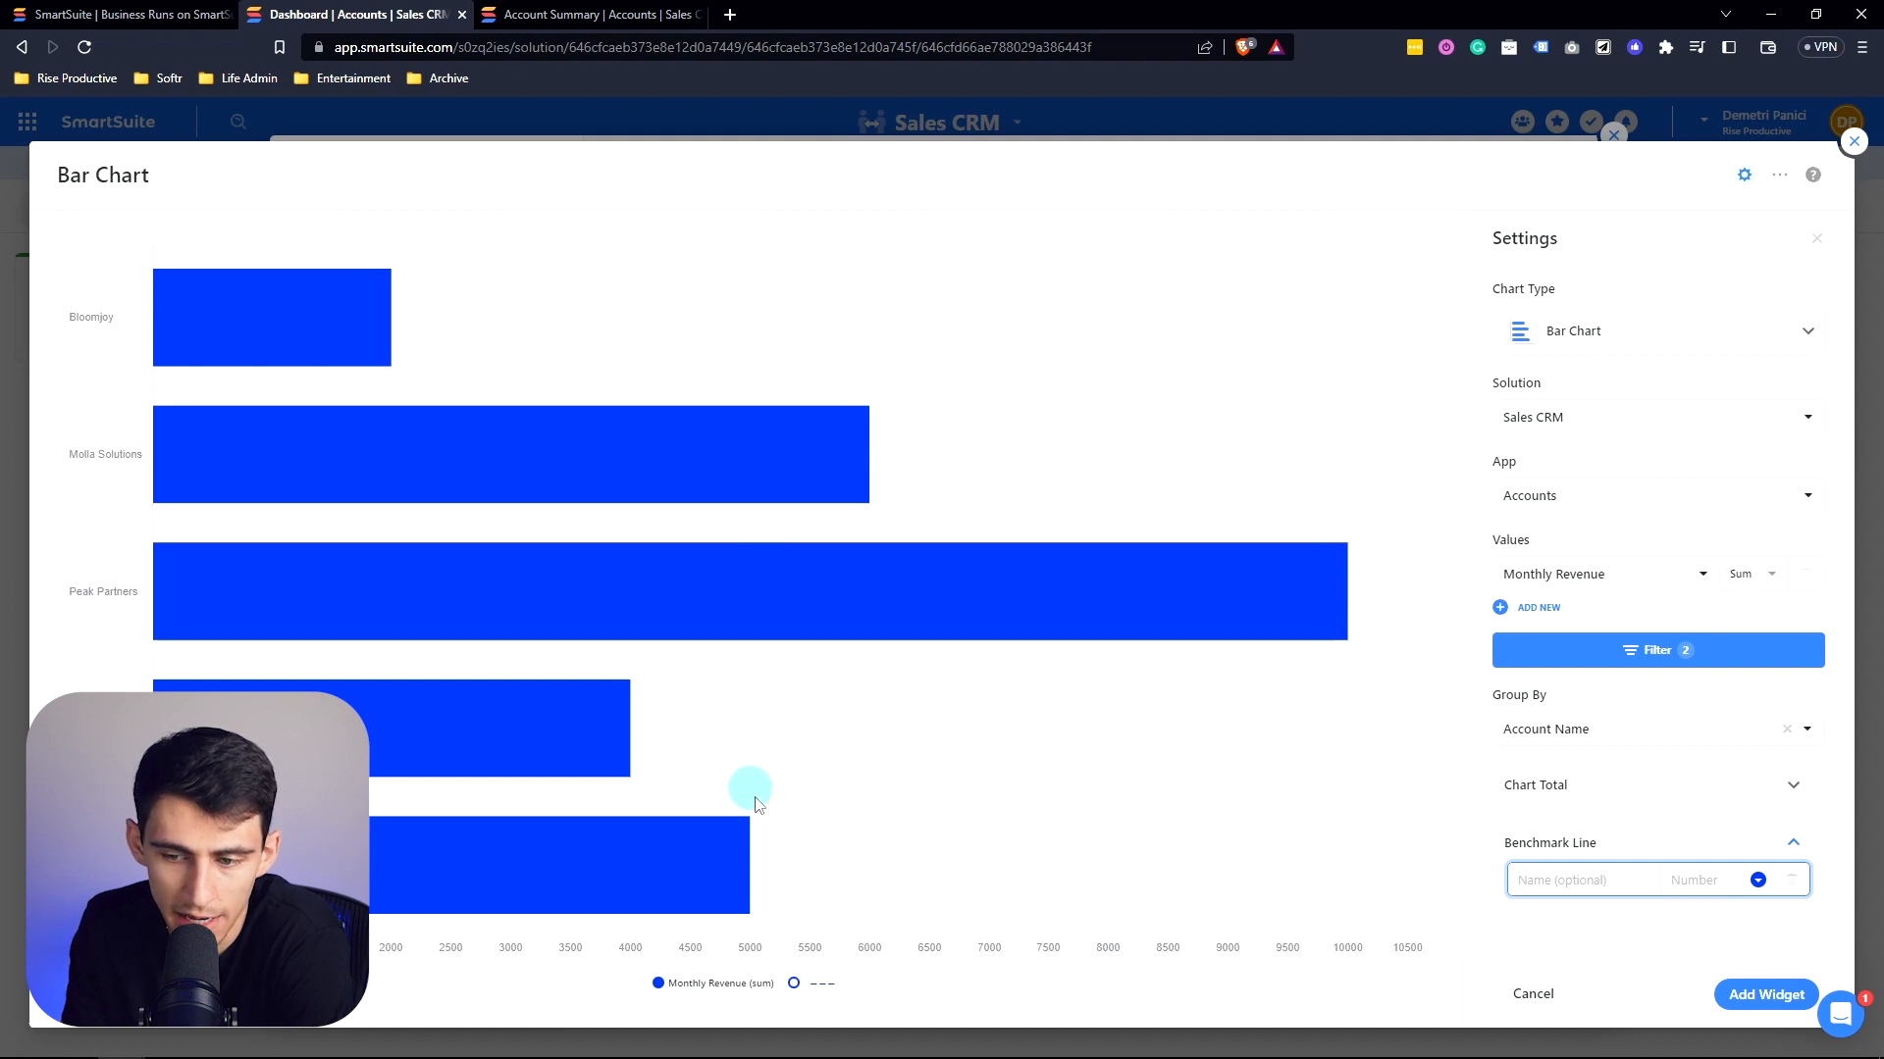
pyautogui.write('5000')
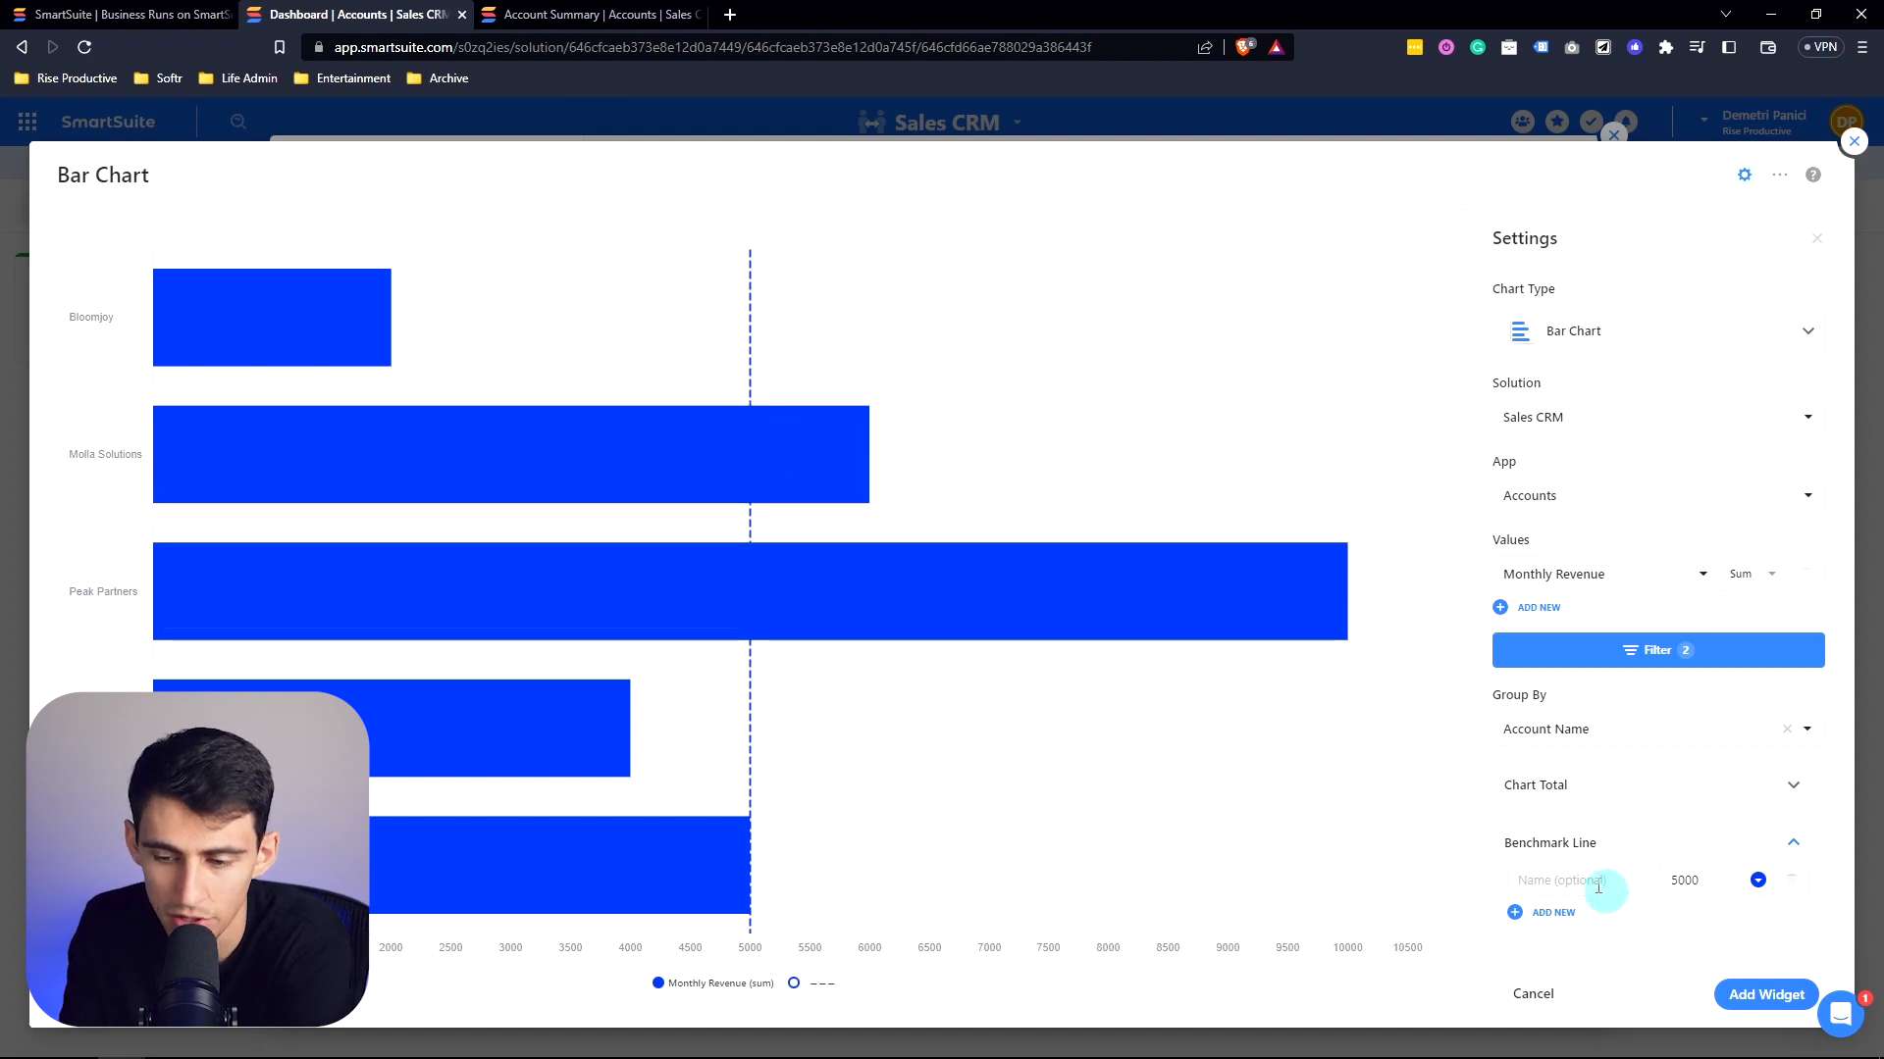
pyautogui.write('MRR Average Goal')
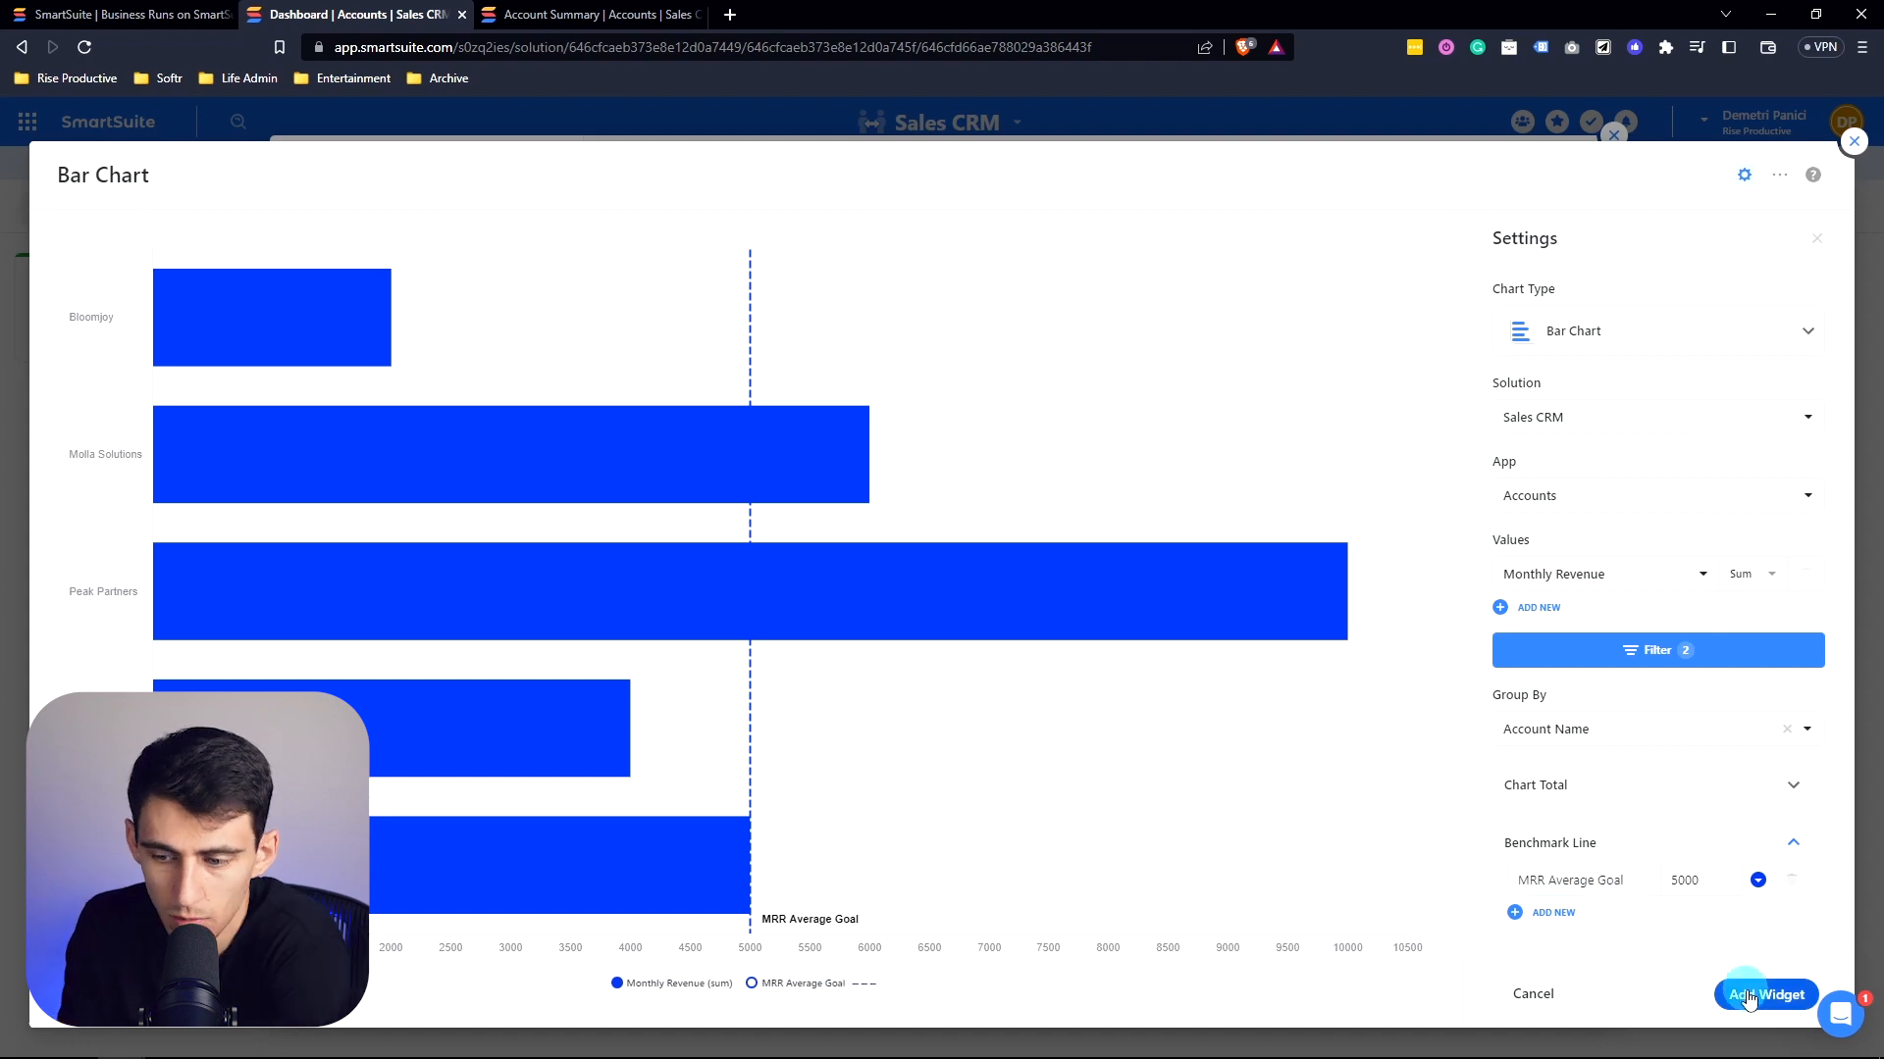
pyautogui.click(1766, 993)
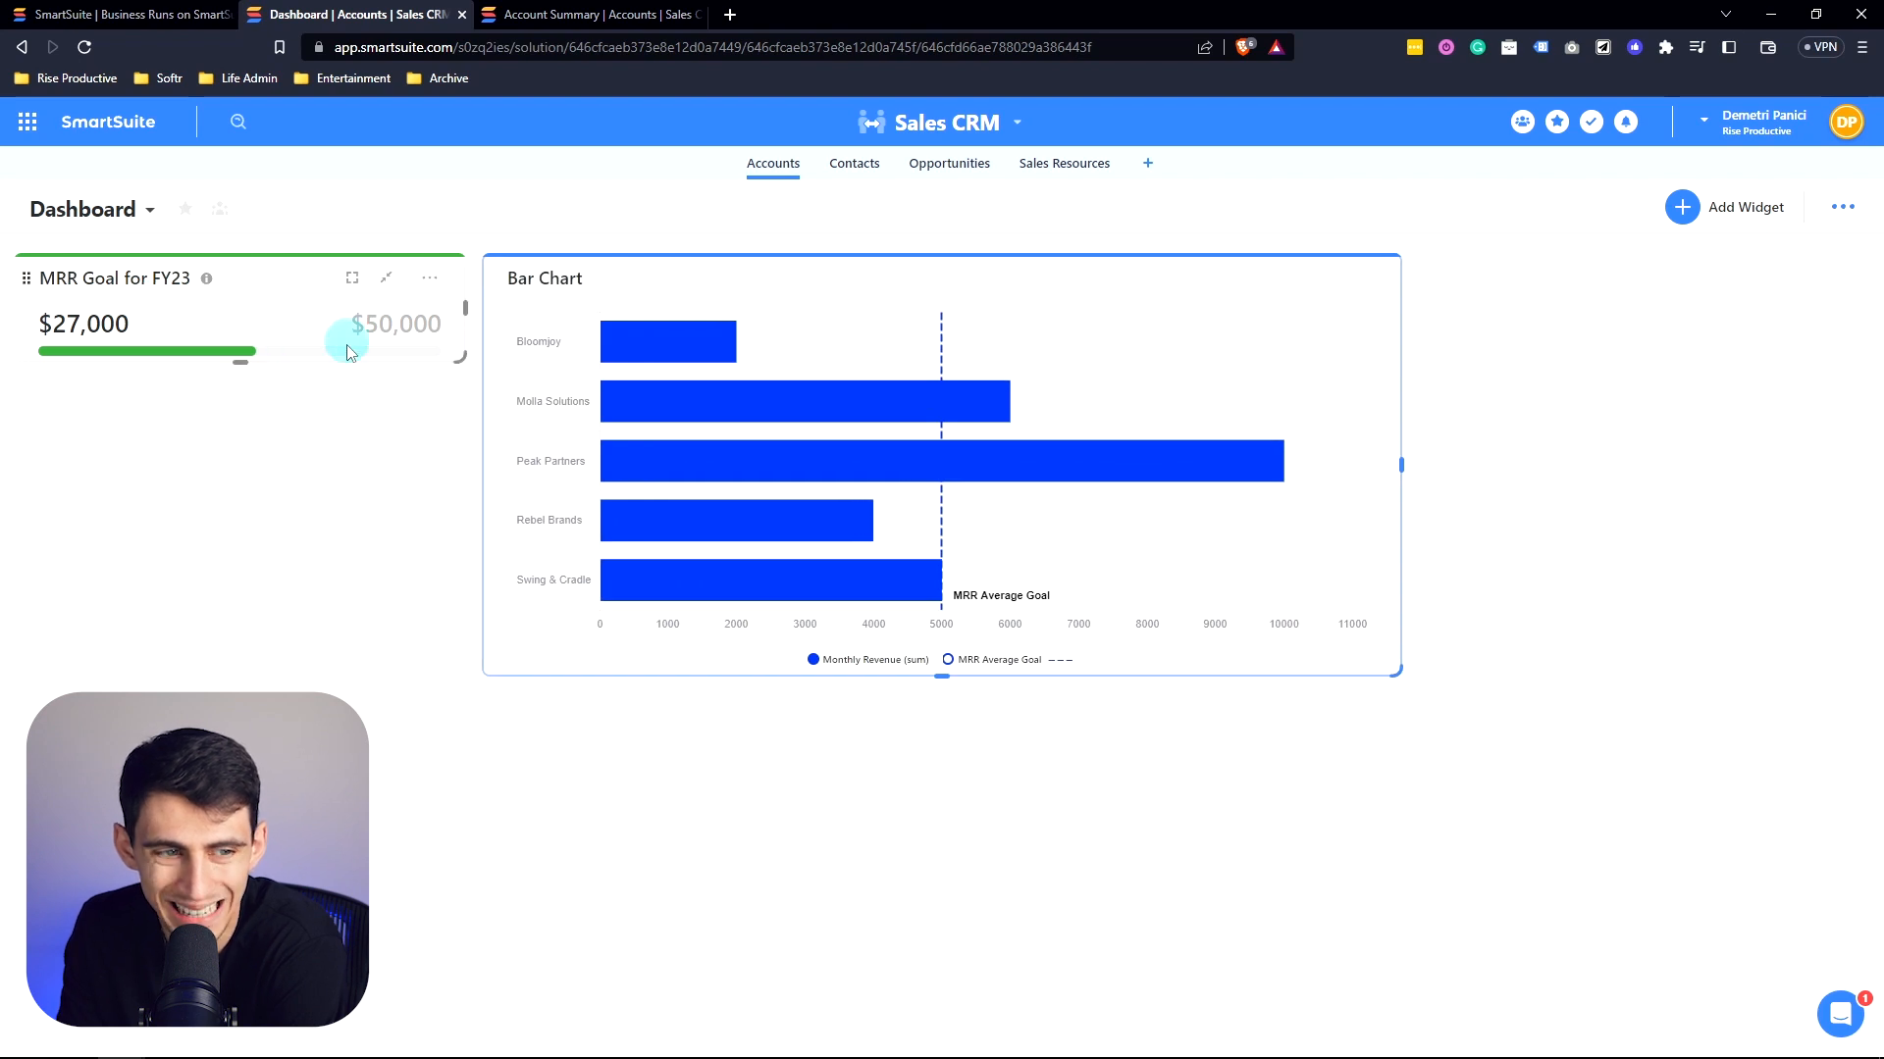
pyautogui.moveTo(1328, 279)
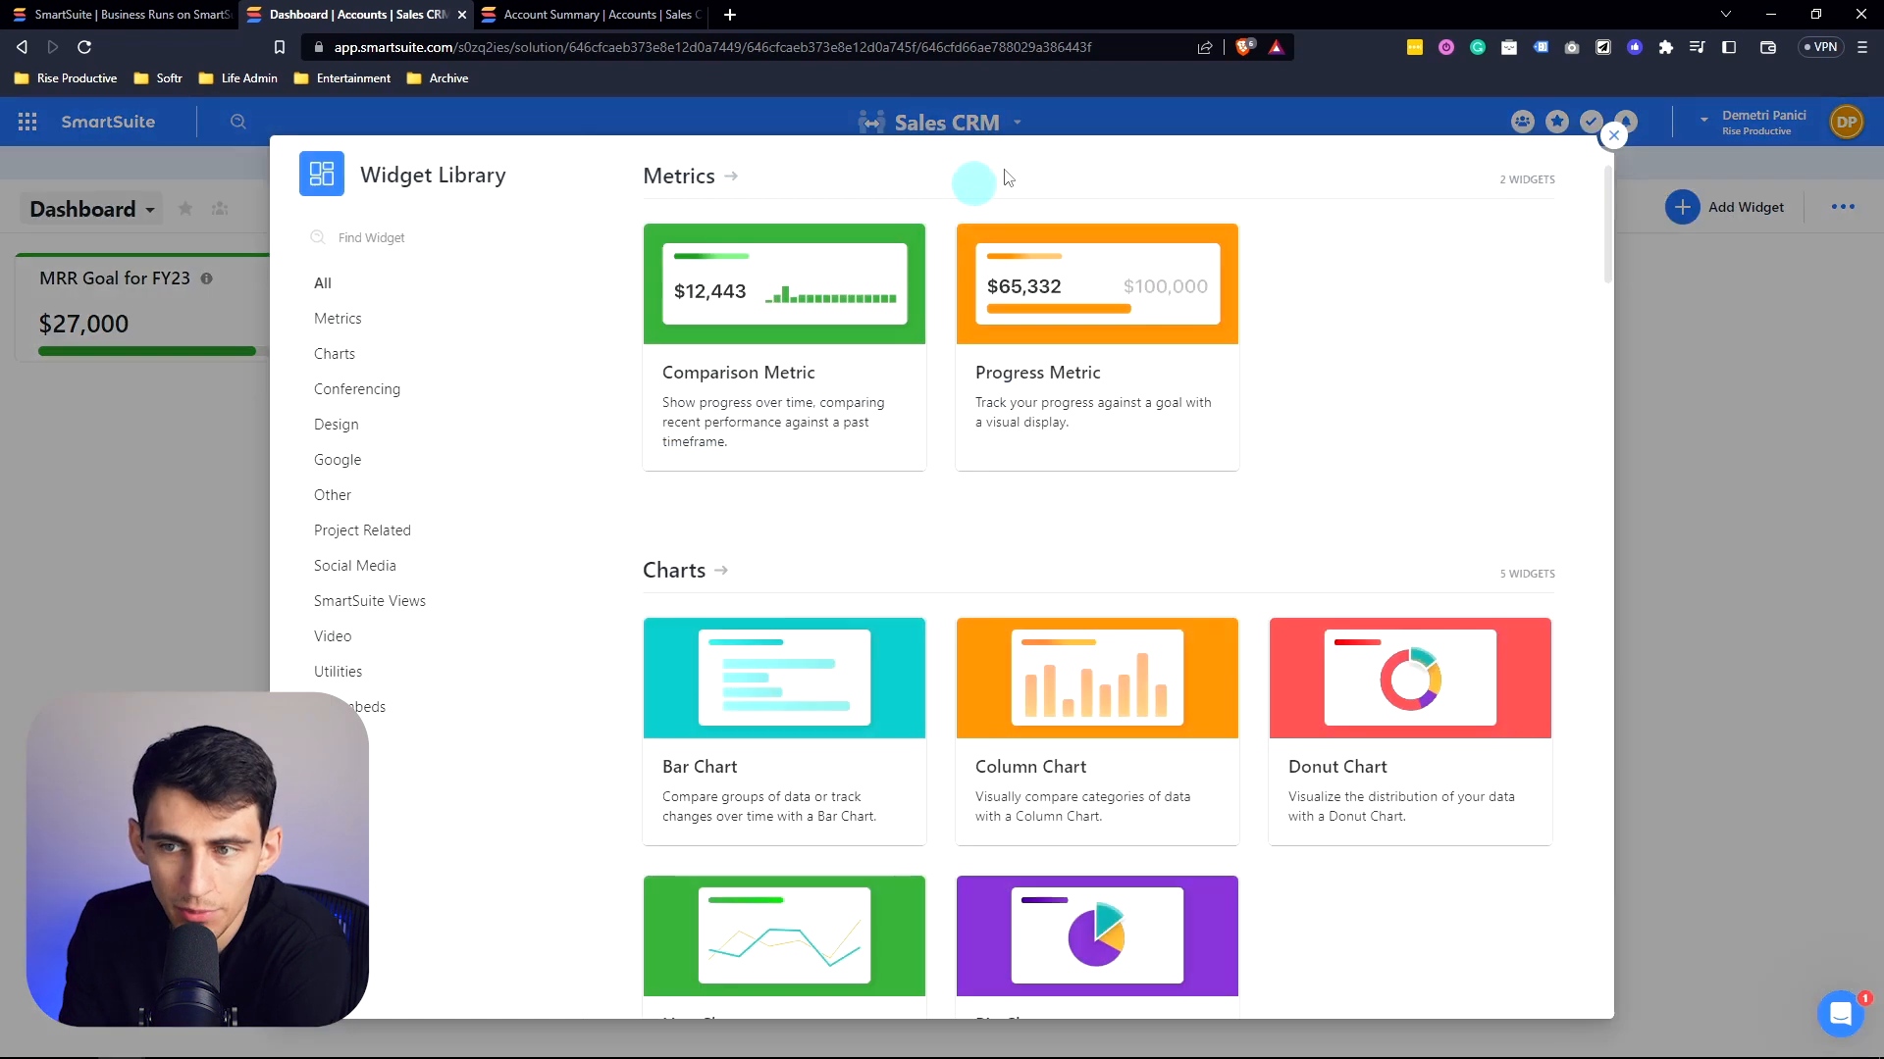
# Step: Start a Progress Metric summing Monthly Revenue from the metric widgets
pyautogui.click(338, 318)
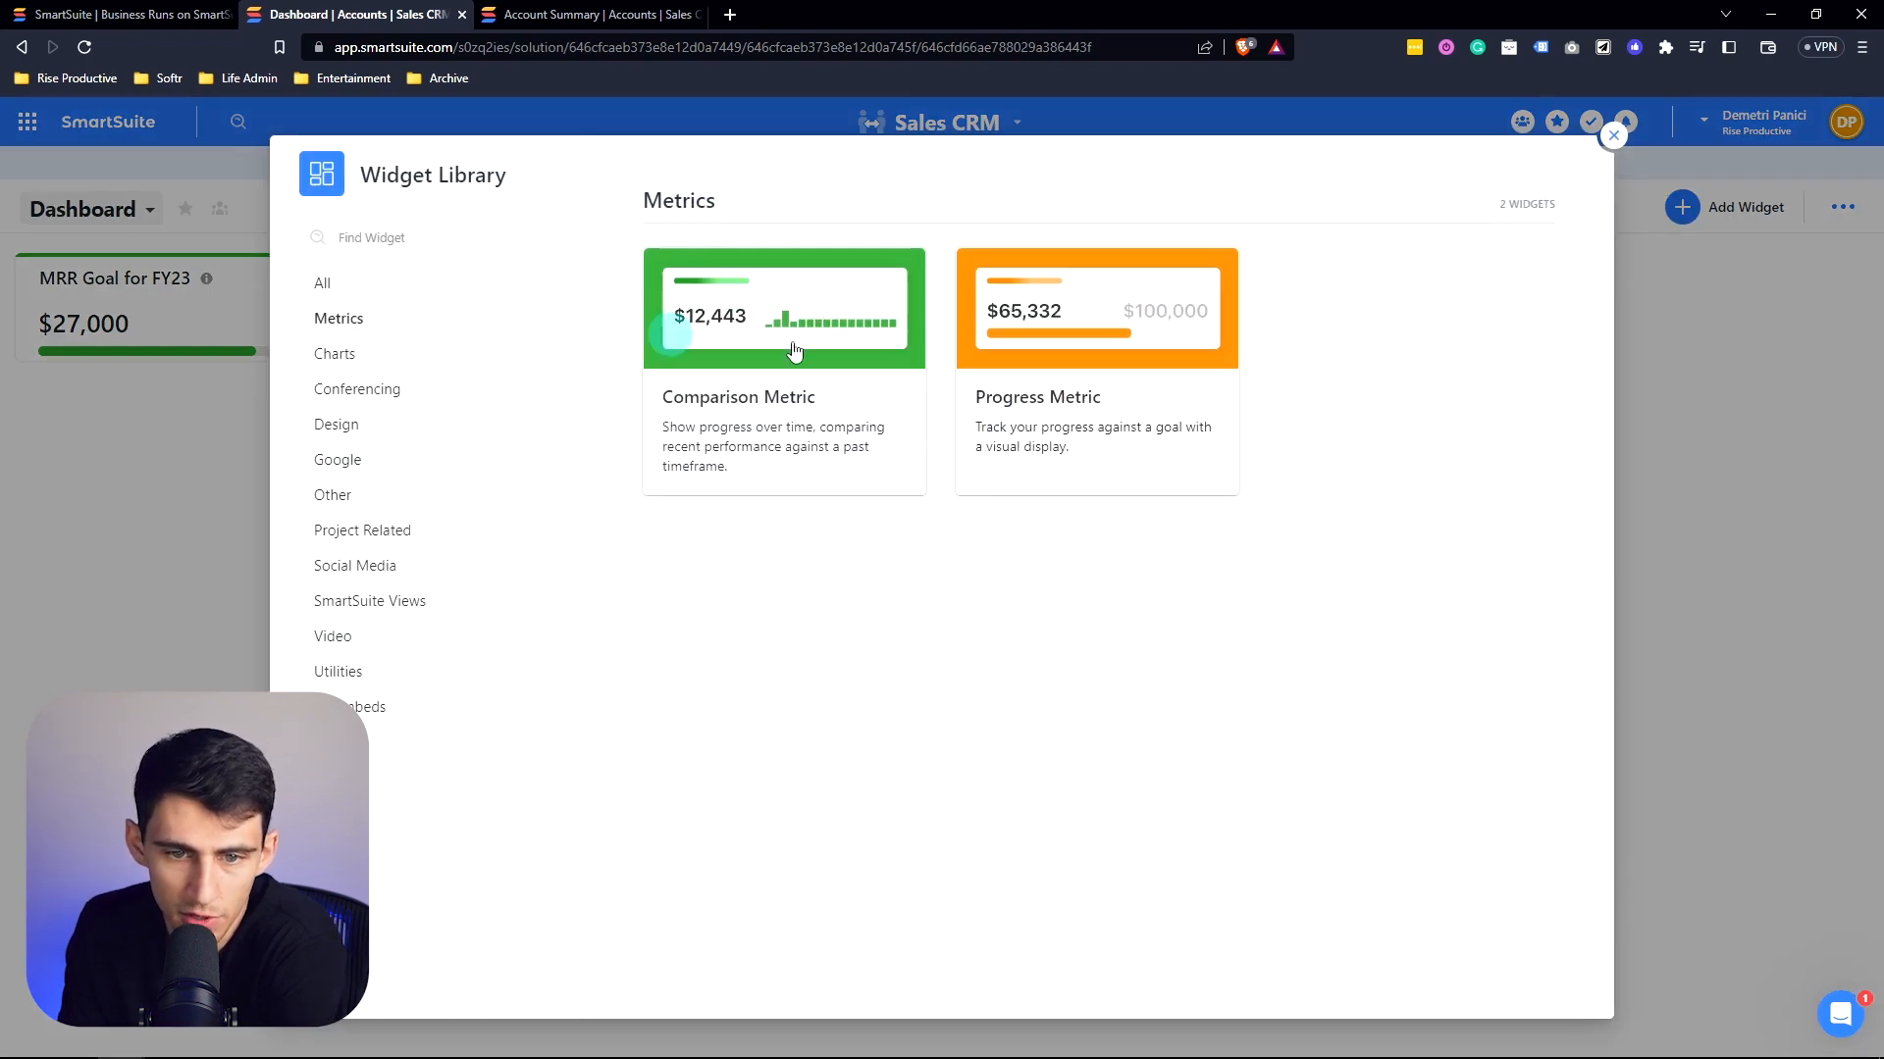
pyautogui.click(1097, 306)
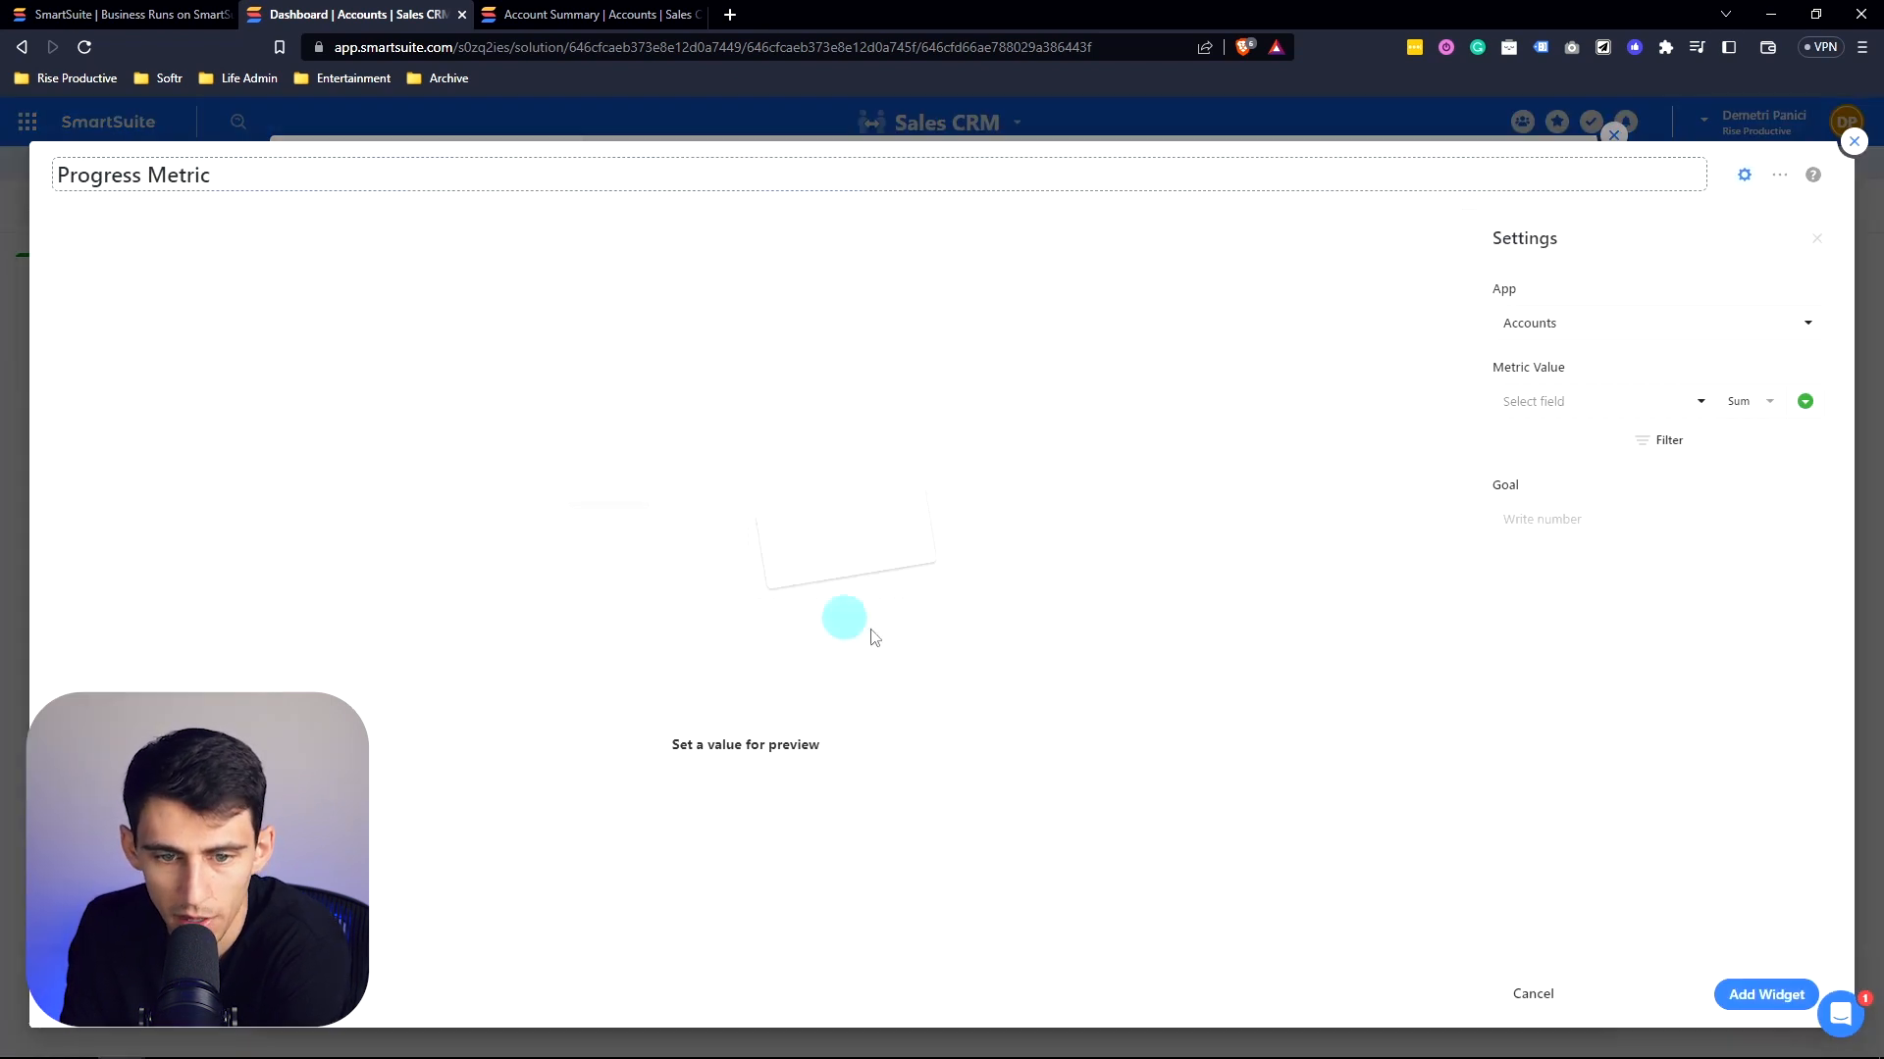
pyautogui.click(1597, 400)
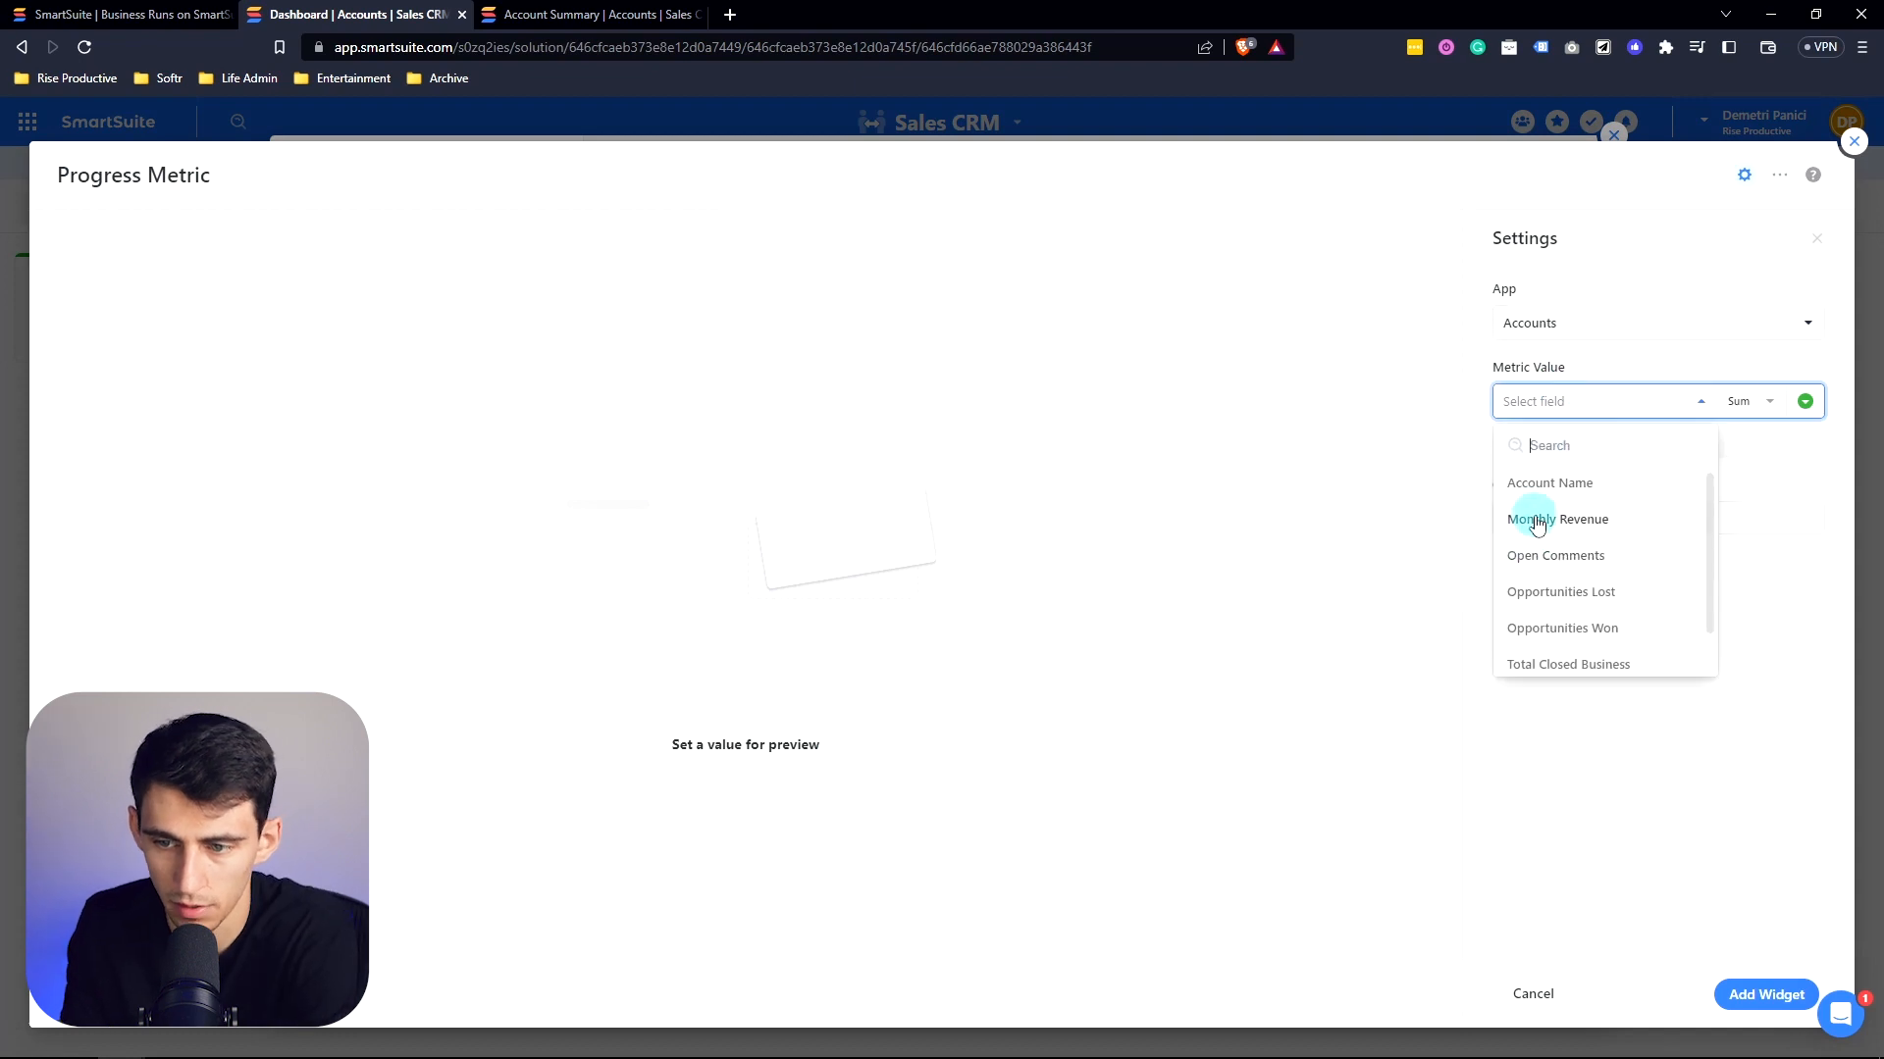
pyautogui.click(1558, 518)
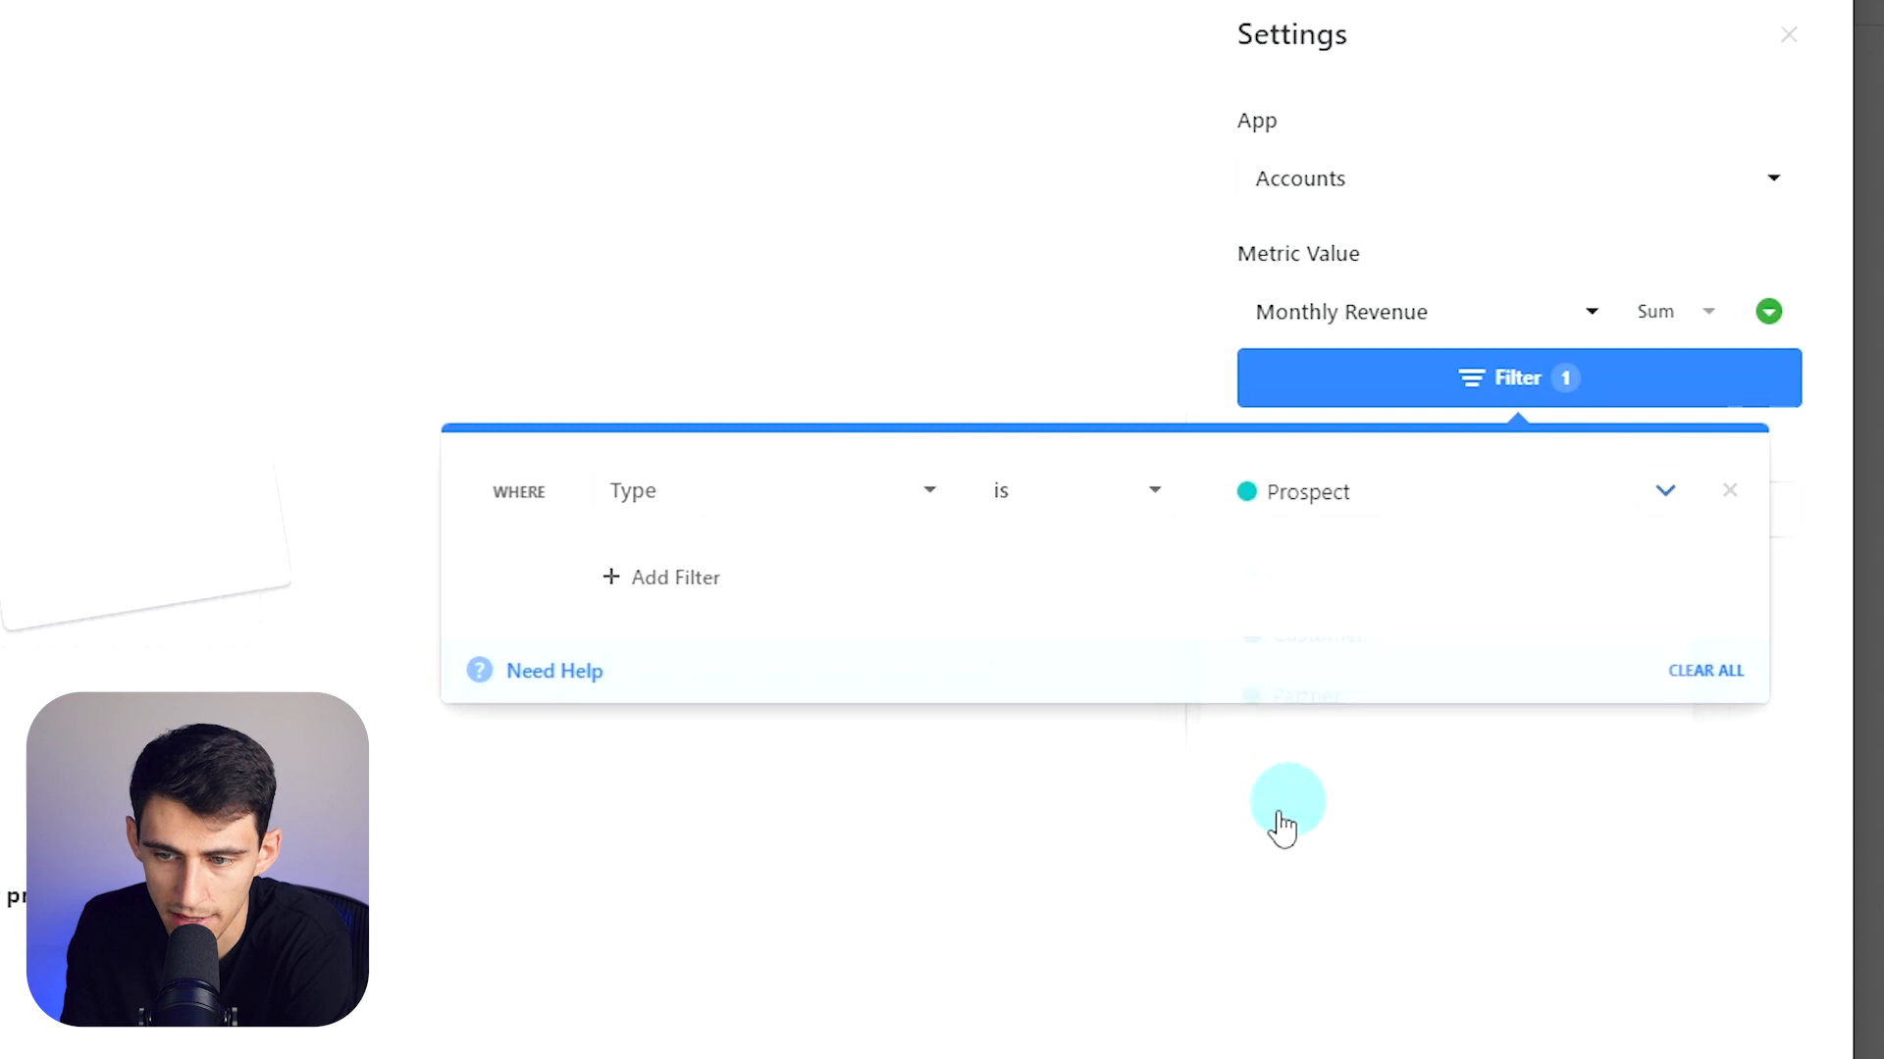
# Step: Filter it to Type is Prospect, set the goal to 10000 and name it Prospect Pipeline
pyautogui.click(1519, 379)
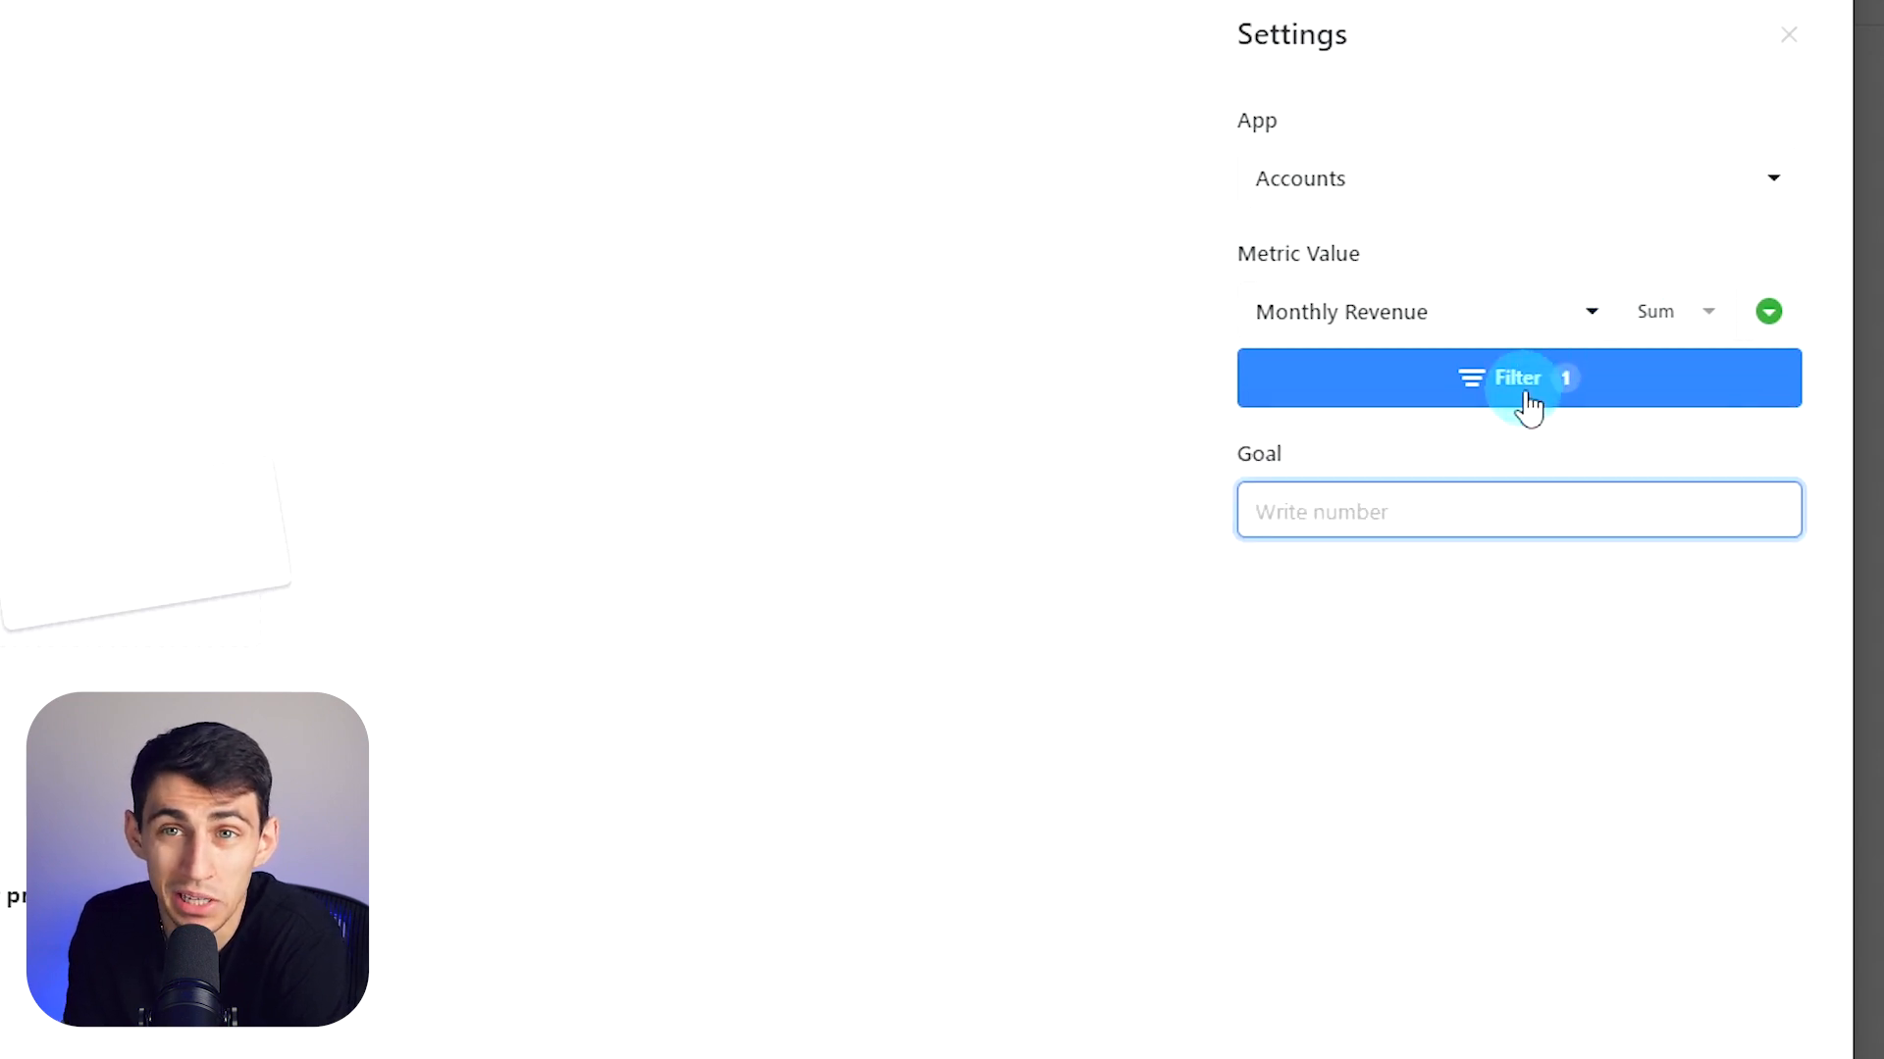
pyautogui.write('10000')
pyautogui.write('P')
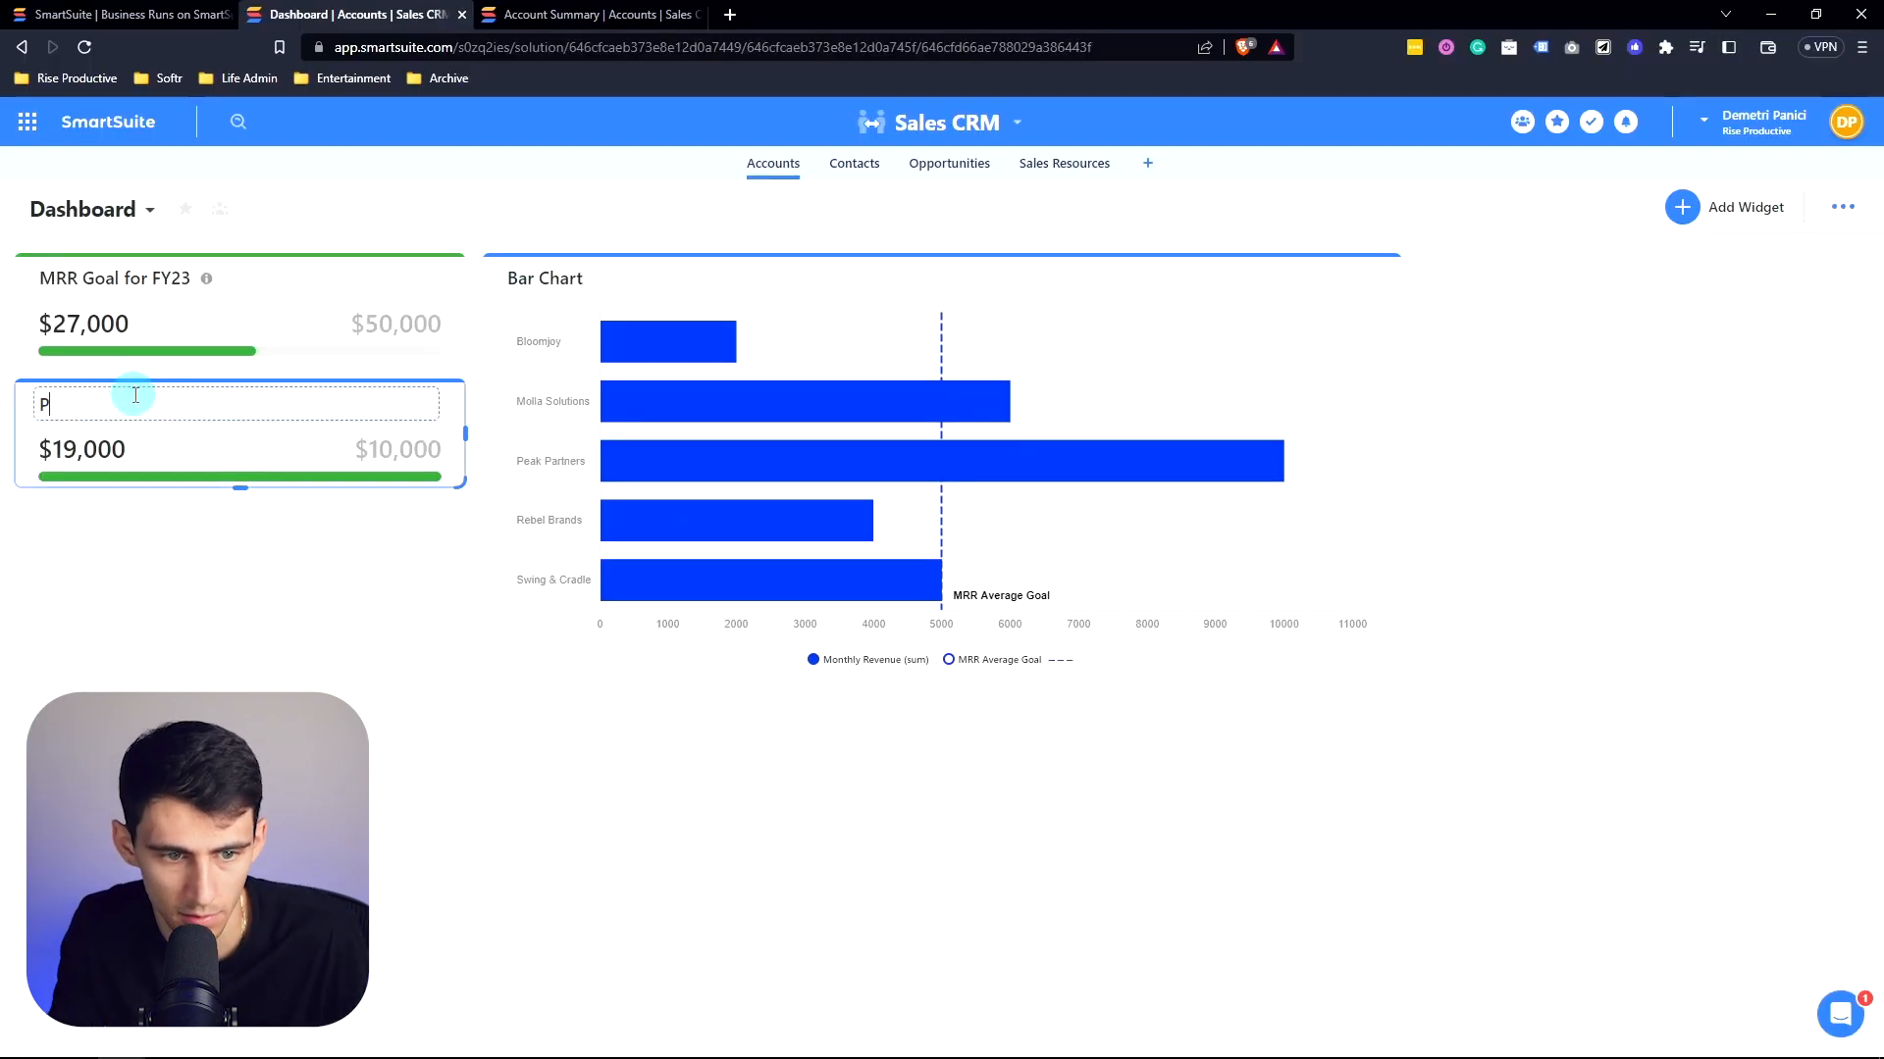
pyautogui.write('rospect Pipeline')
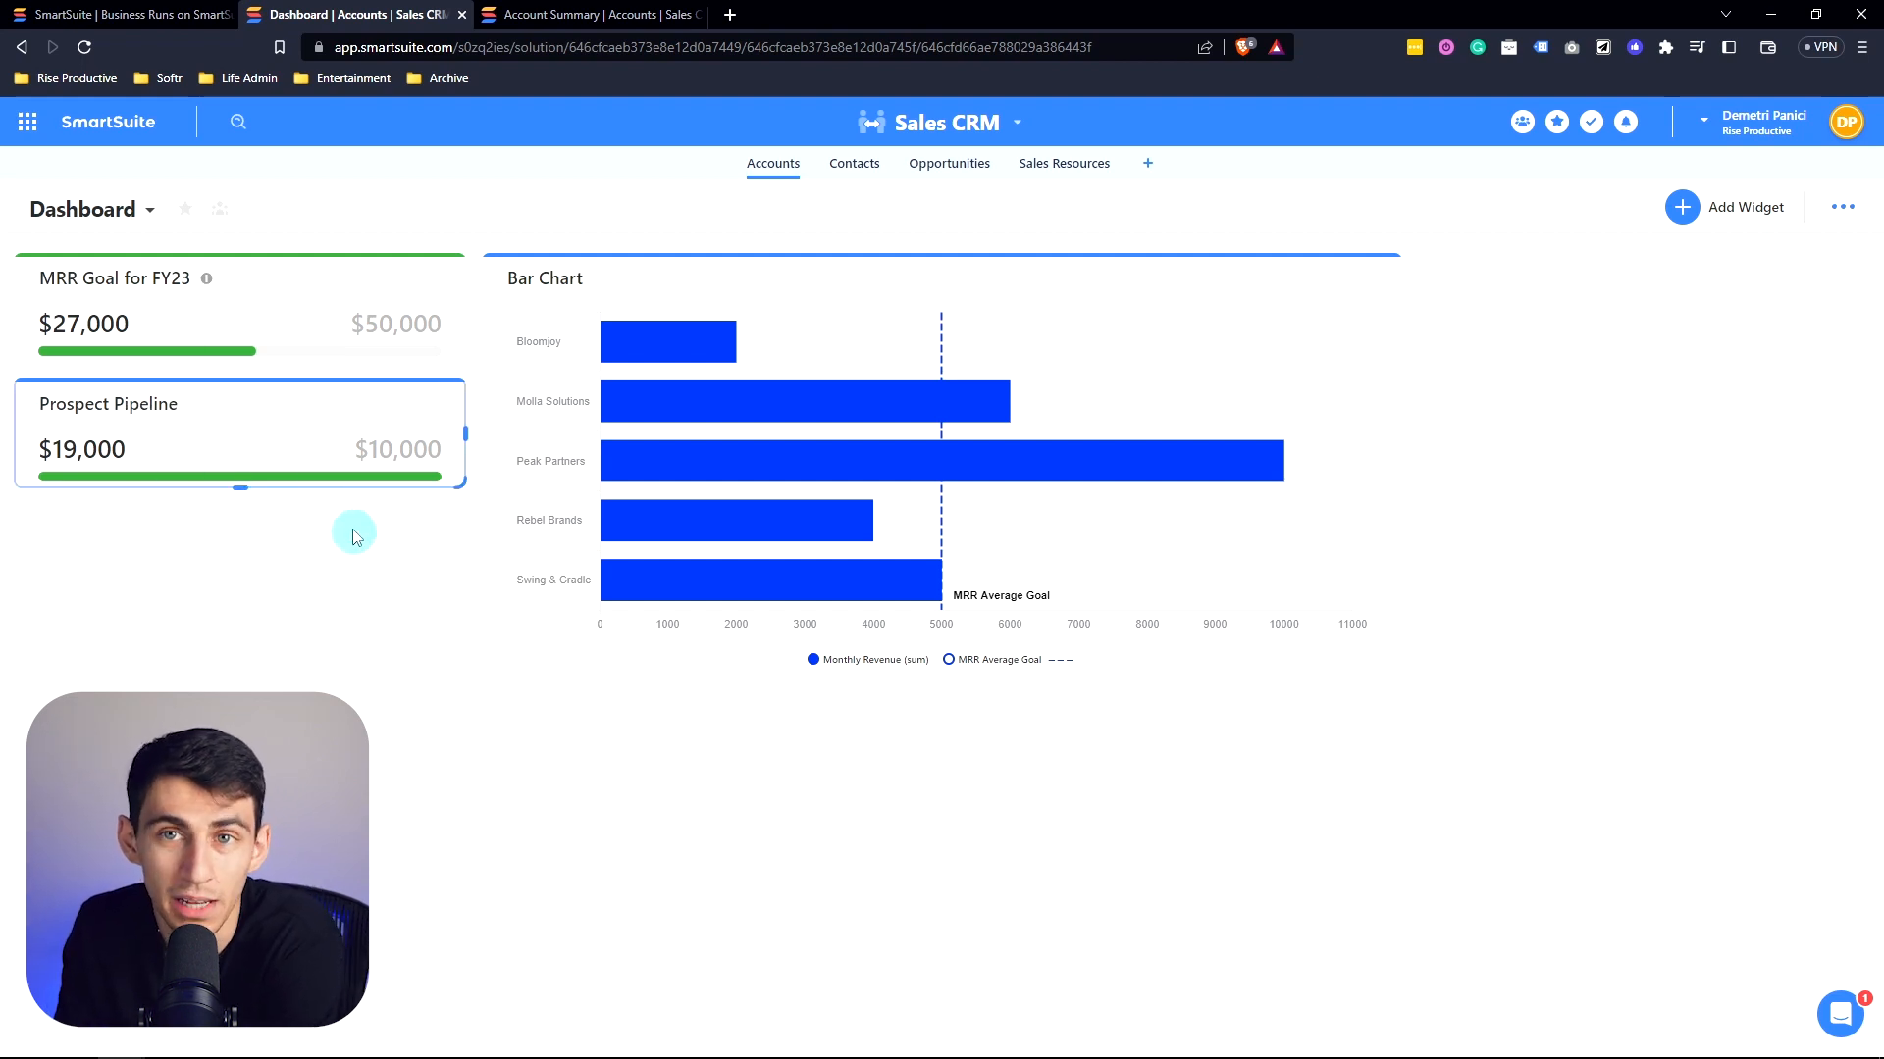
# Step: Start a Countdown widget targeting June 30 with an extra time unit shown
pyautogui.click(1683, 208)
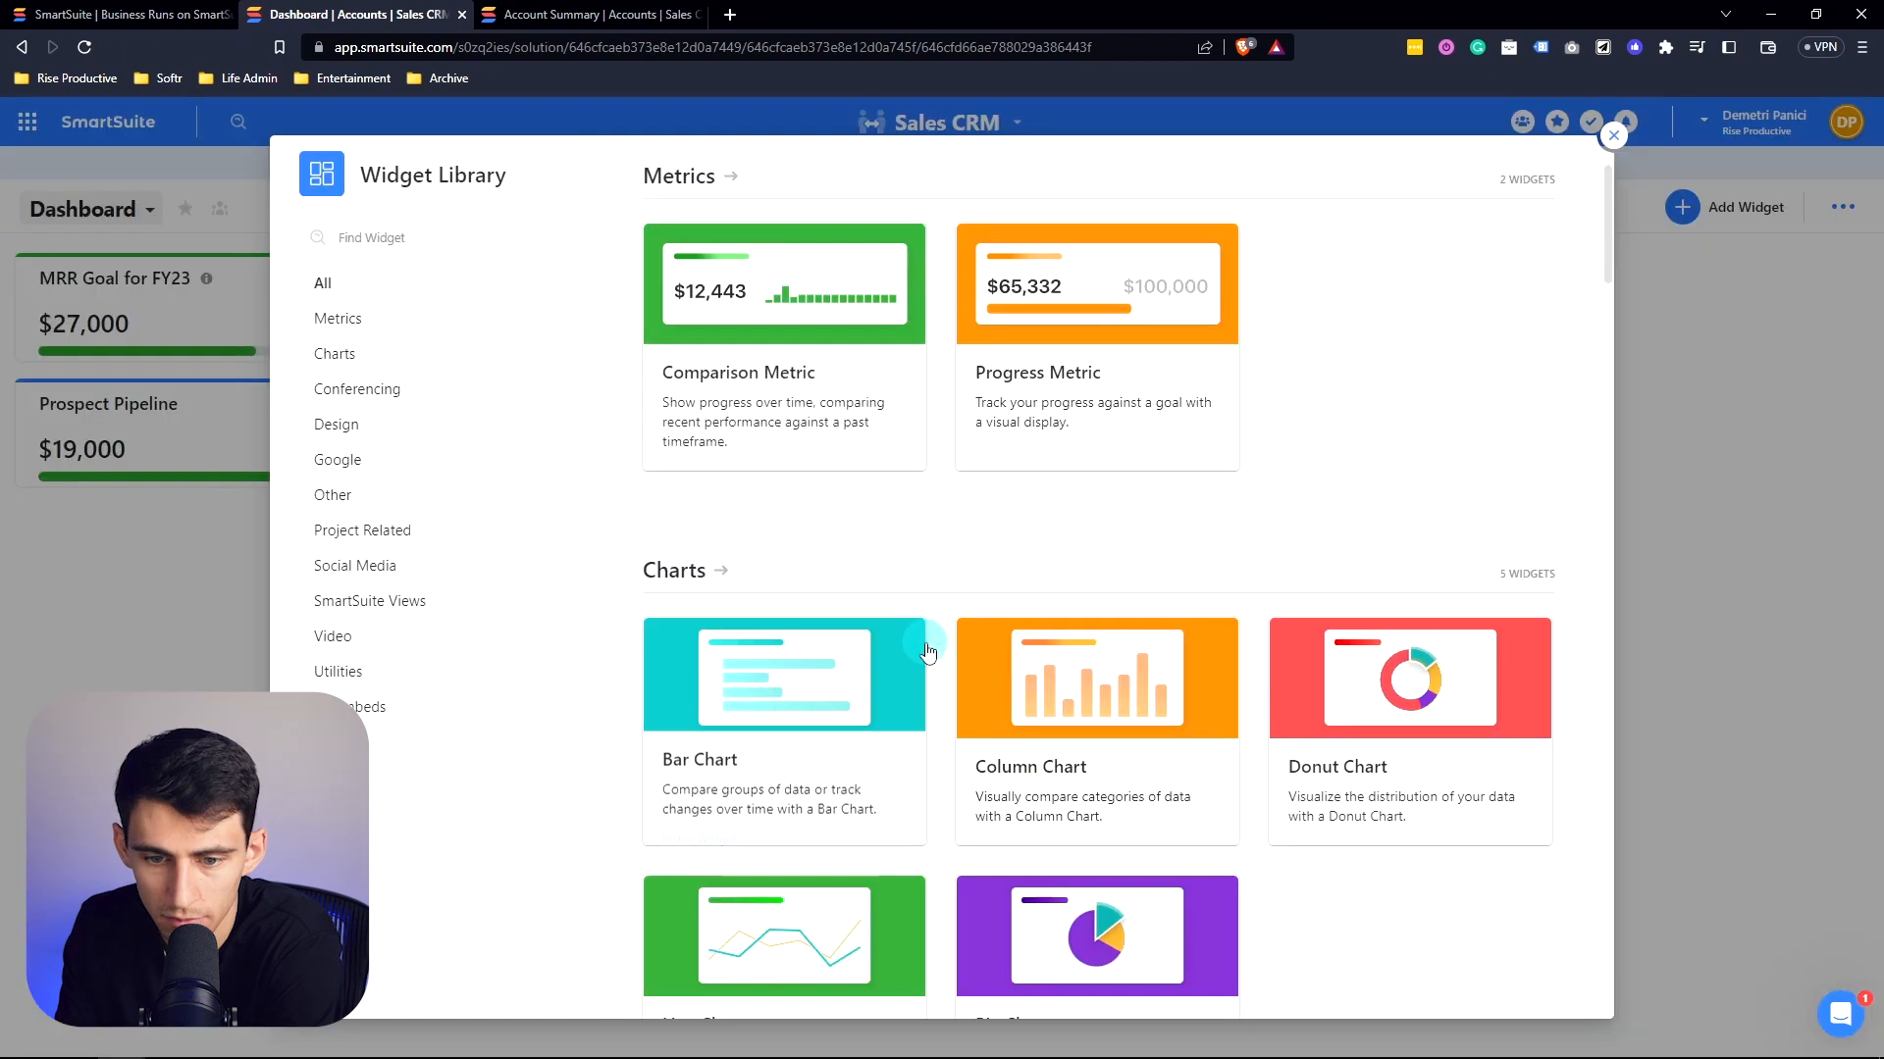
pyautogui.scroll(-3)
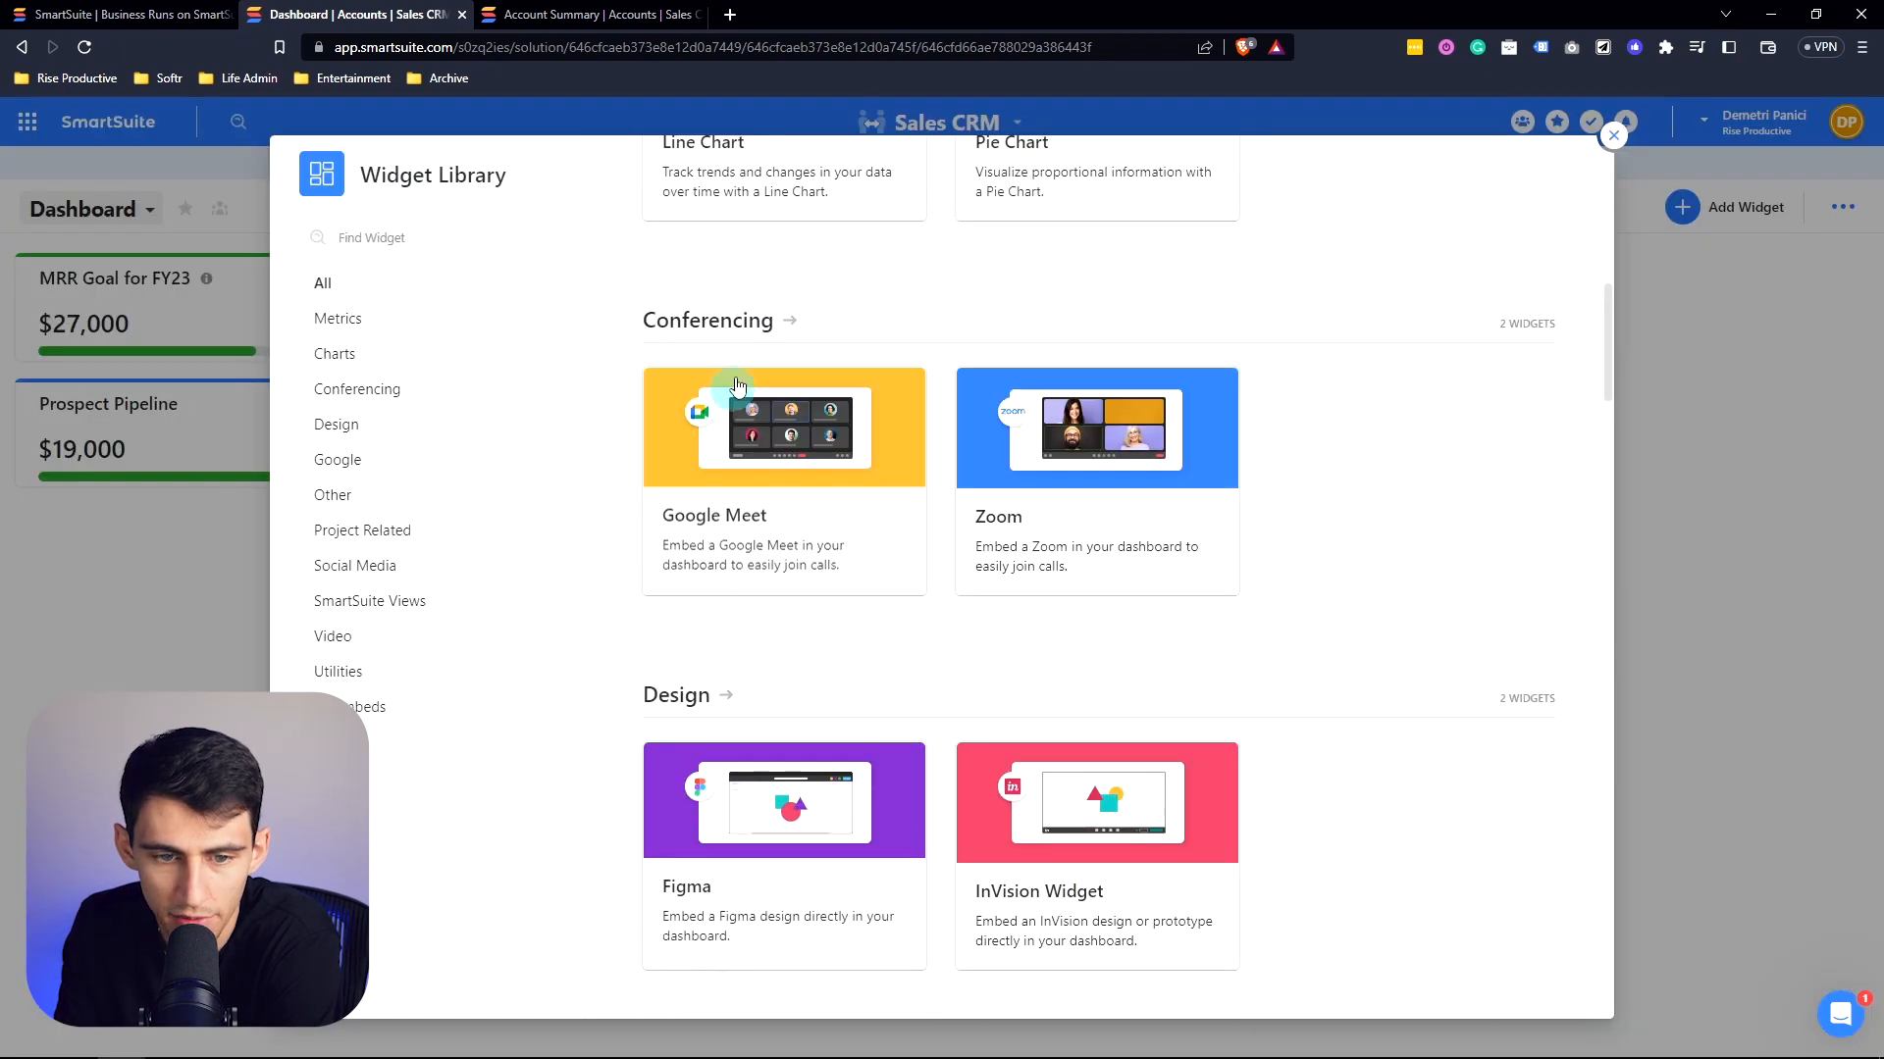
pyautogui.scroll(-3)
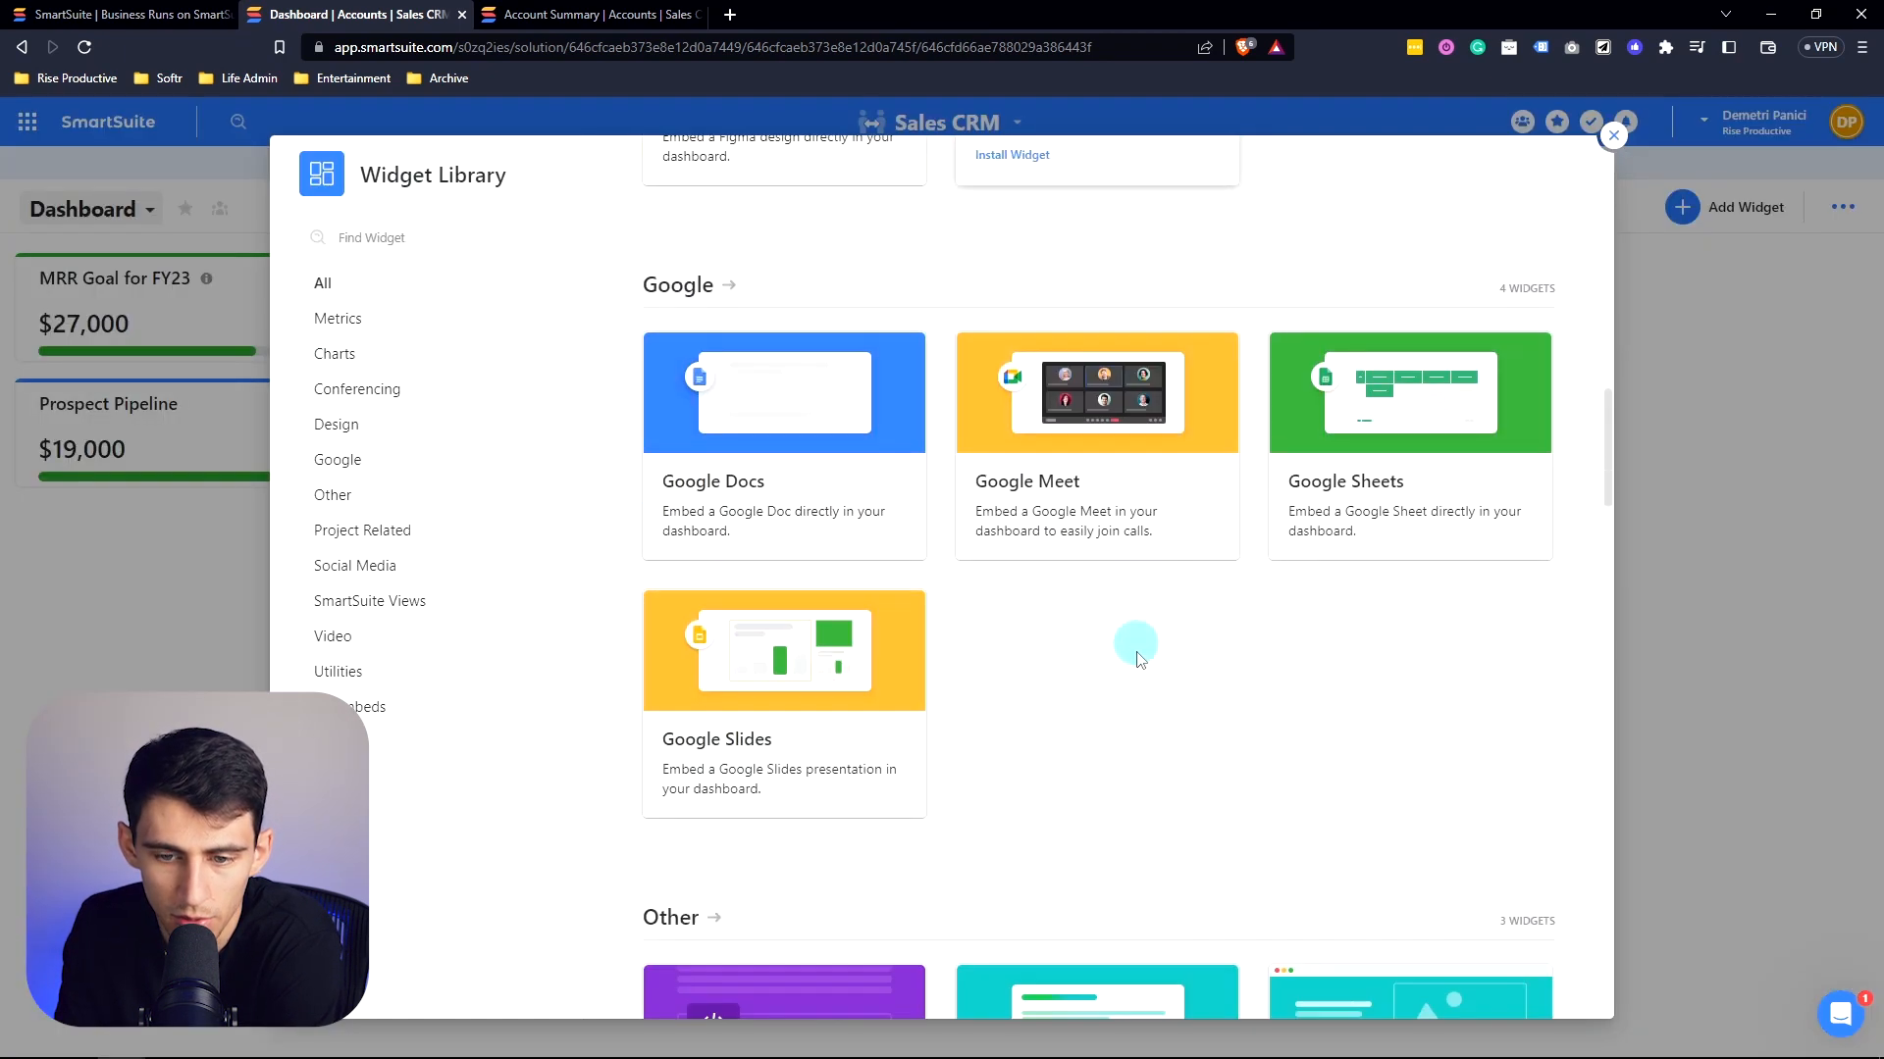
pyautogui.scroll(-3)
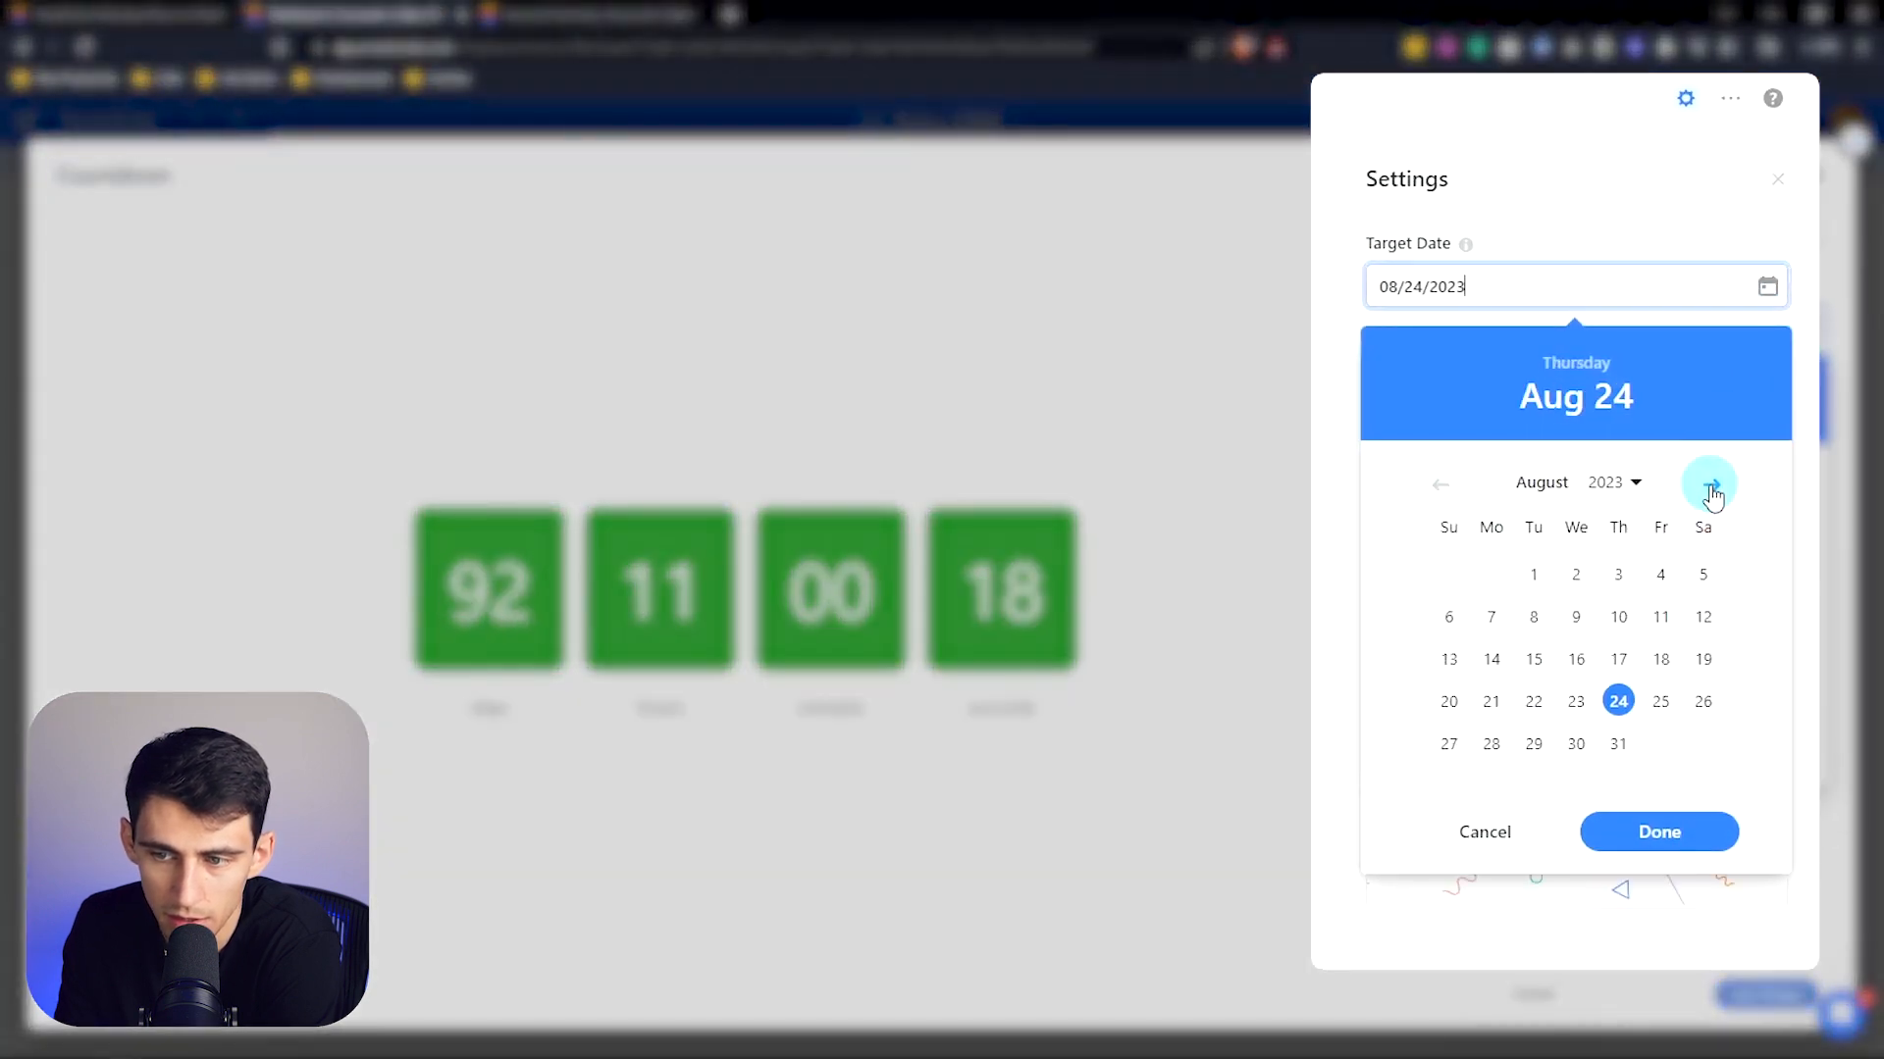
pyautogui.click(1440, 483)
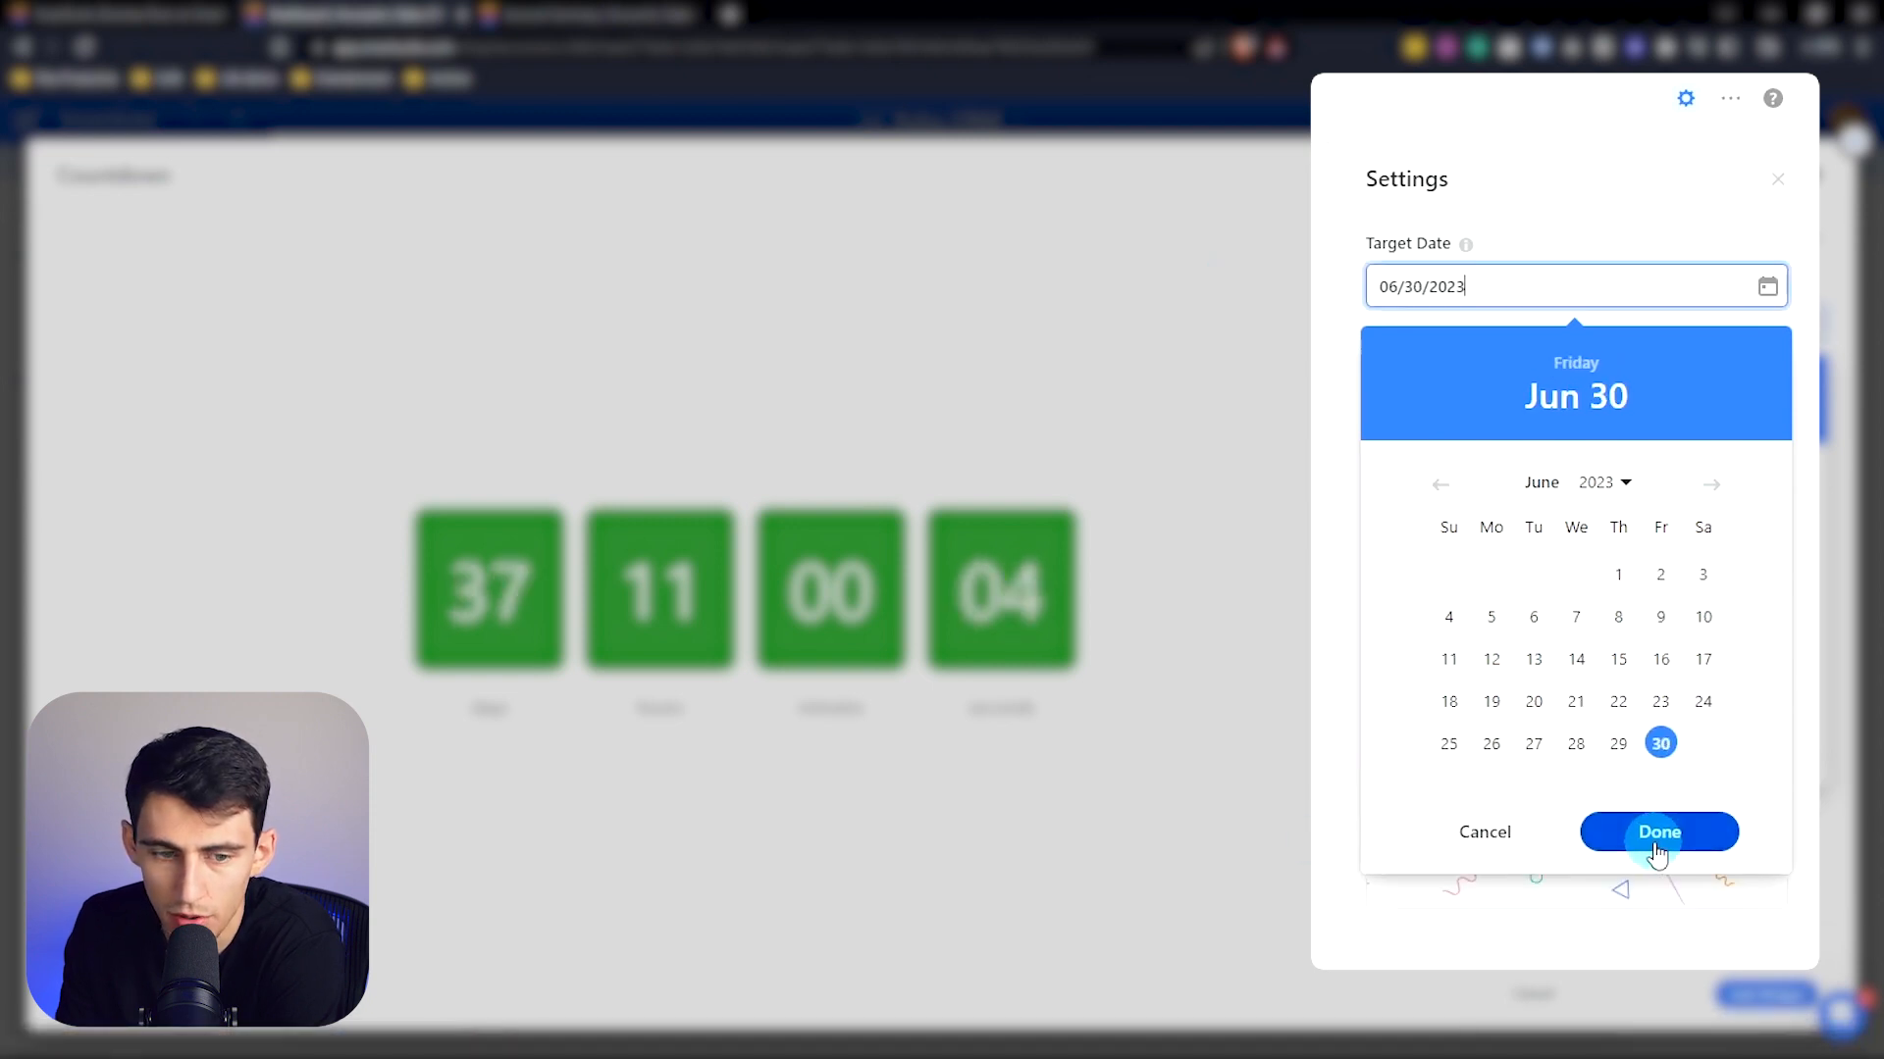
pyautogui.click(1658, 832)
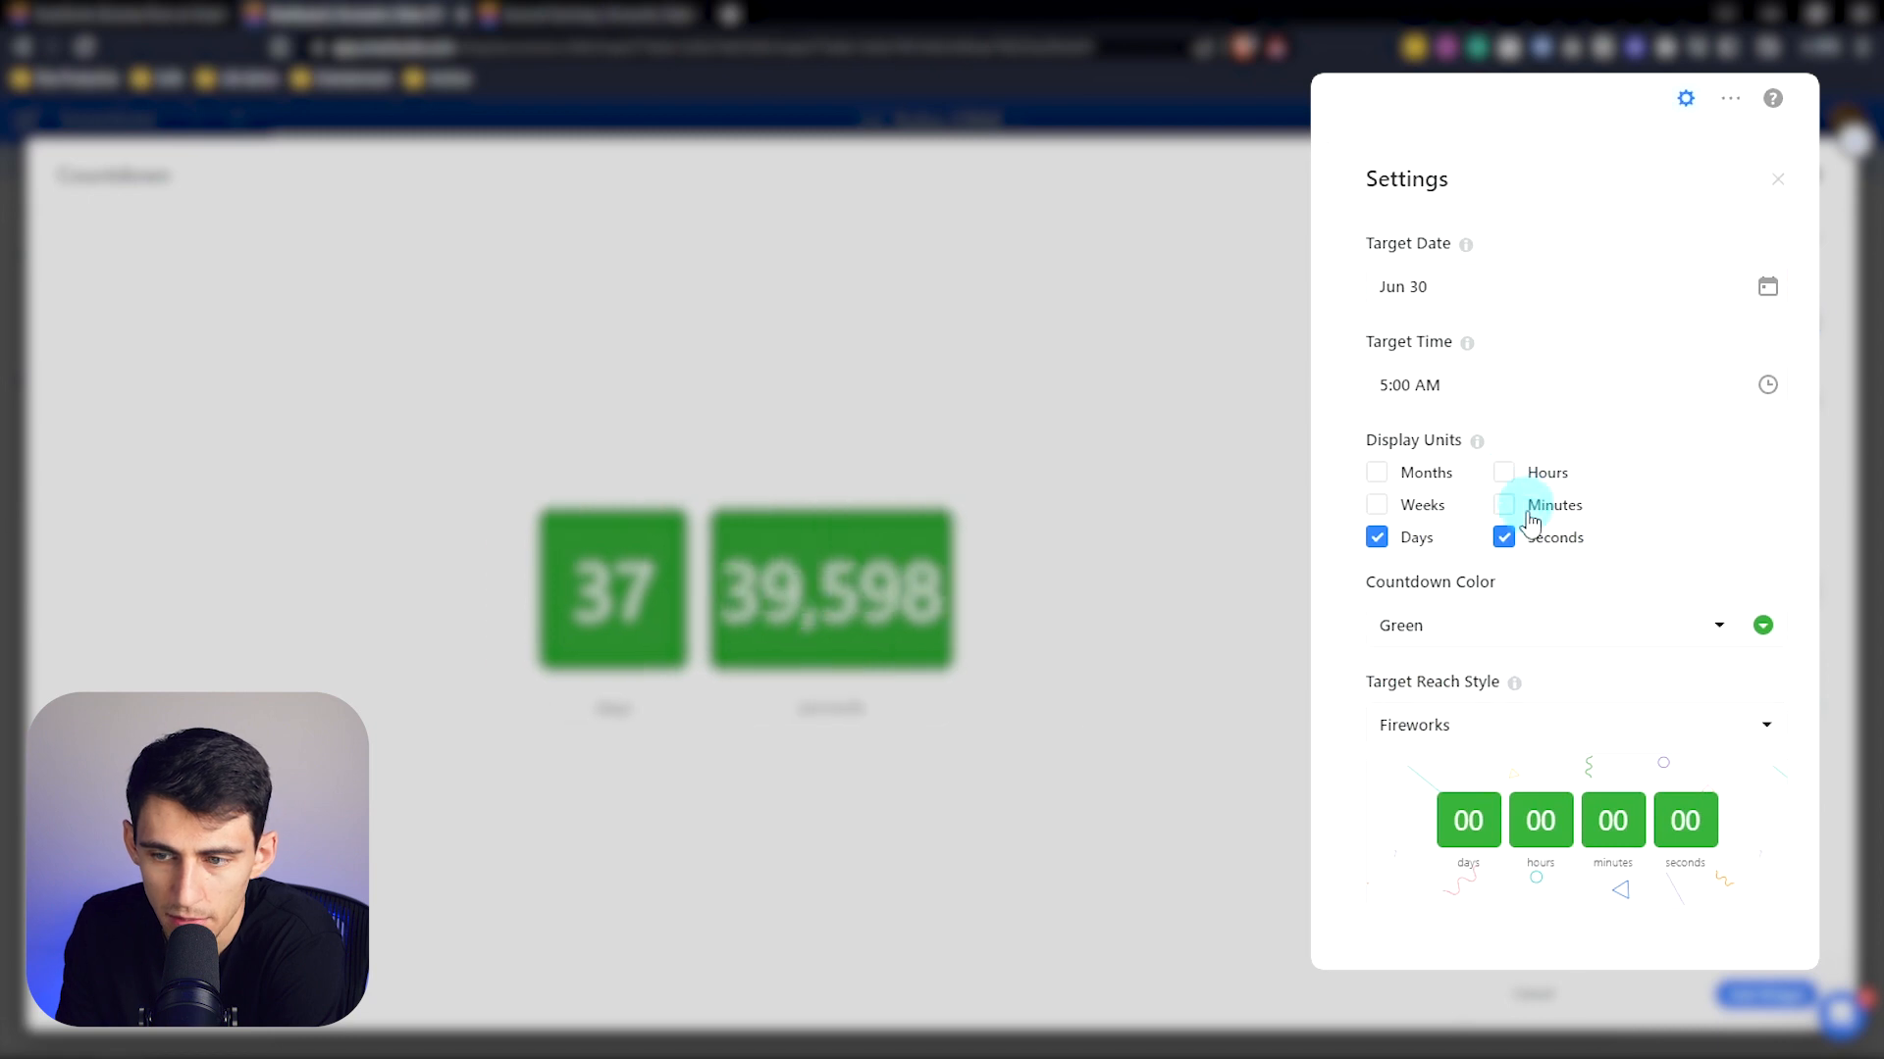
pyautogui.click(1503, 471)
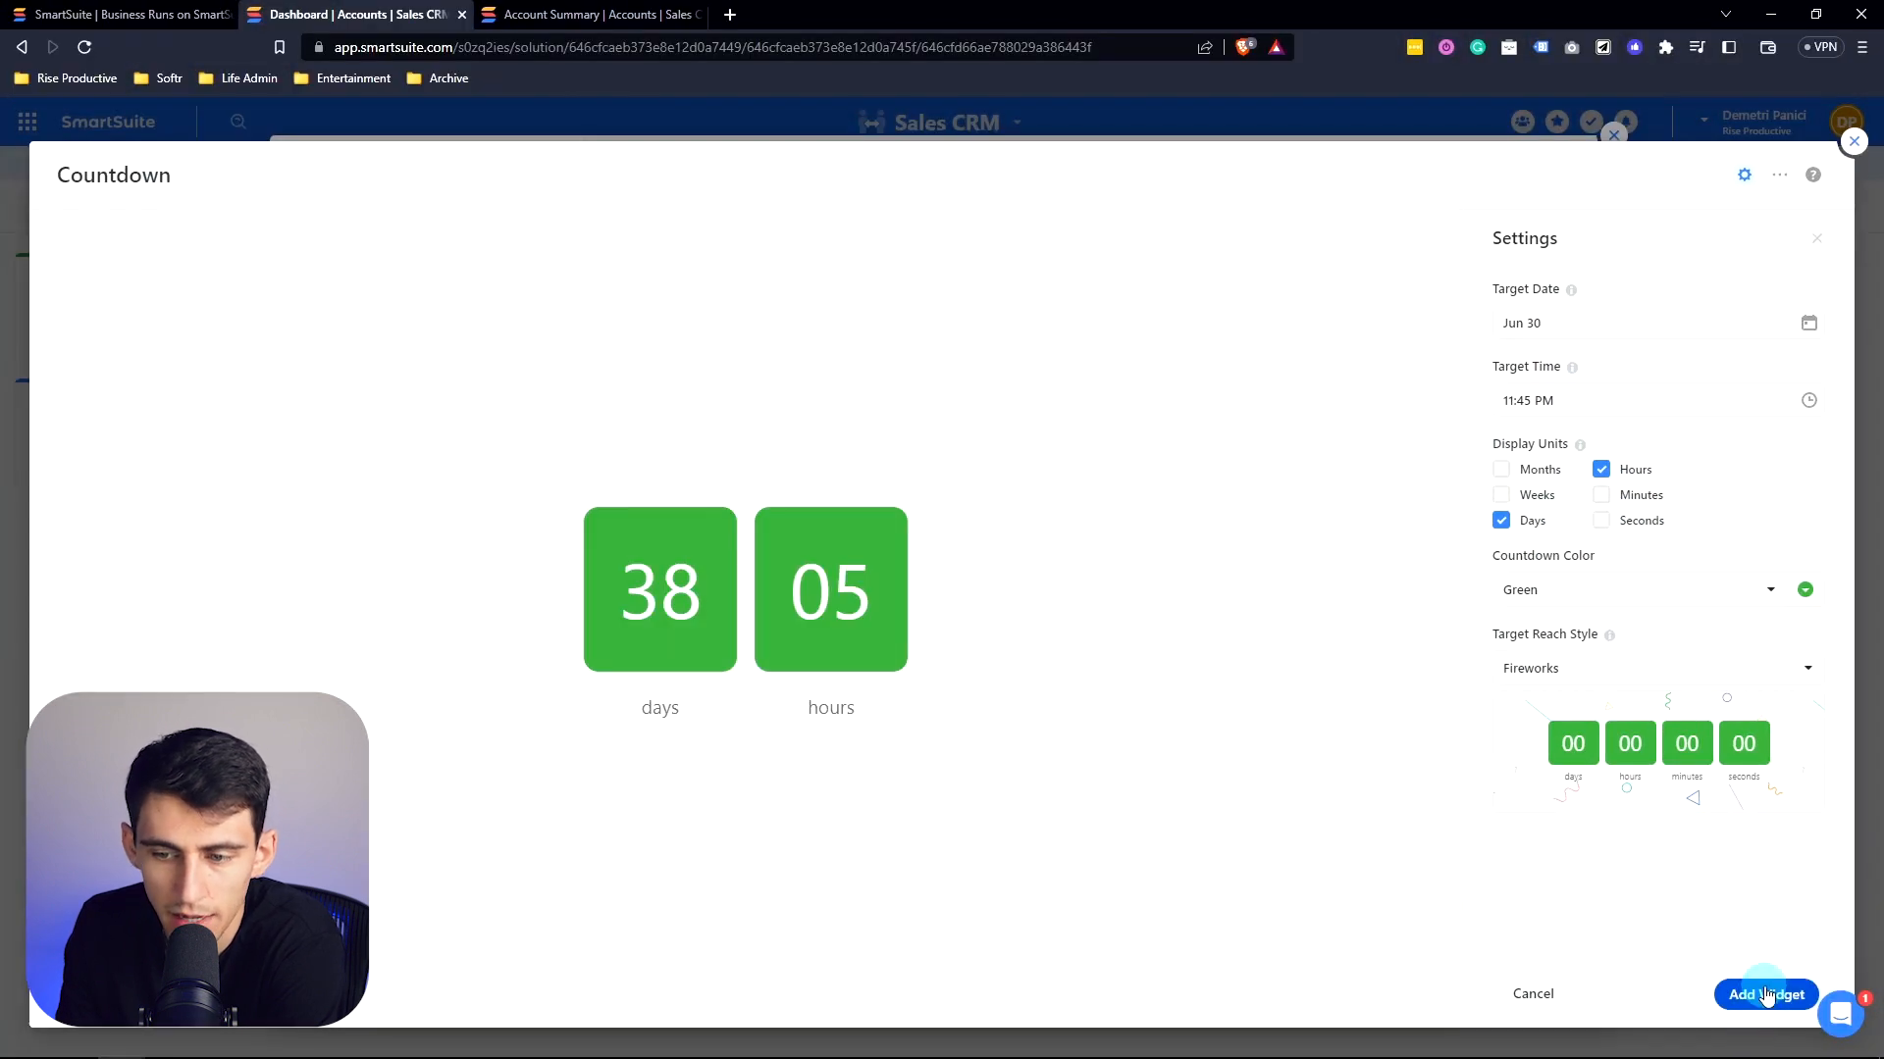
# Step: Place the countdown on the dashboard and name it Days Until EOQ
pyautogui.click(1765, 992)
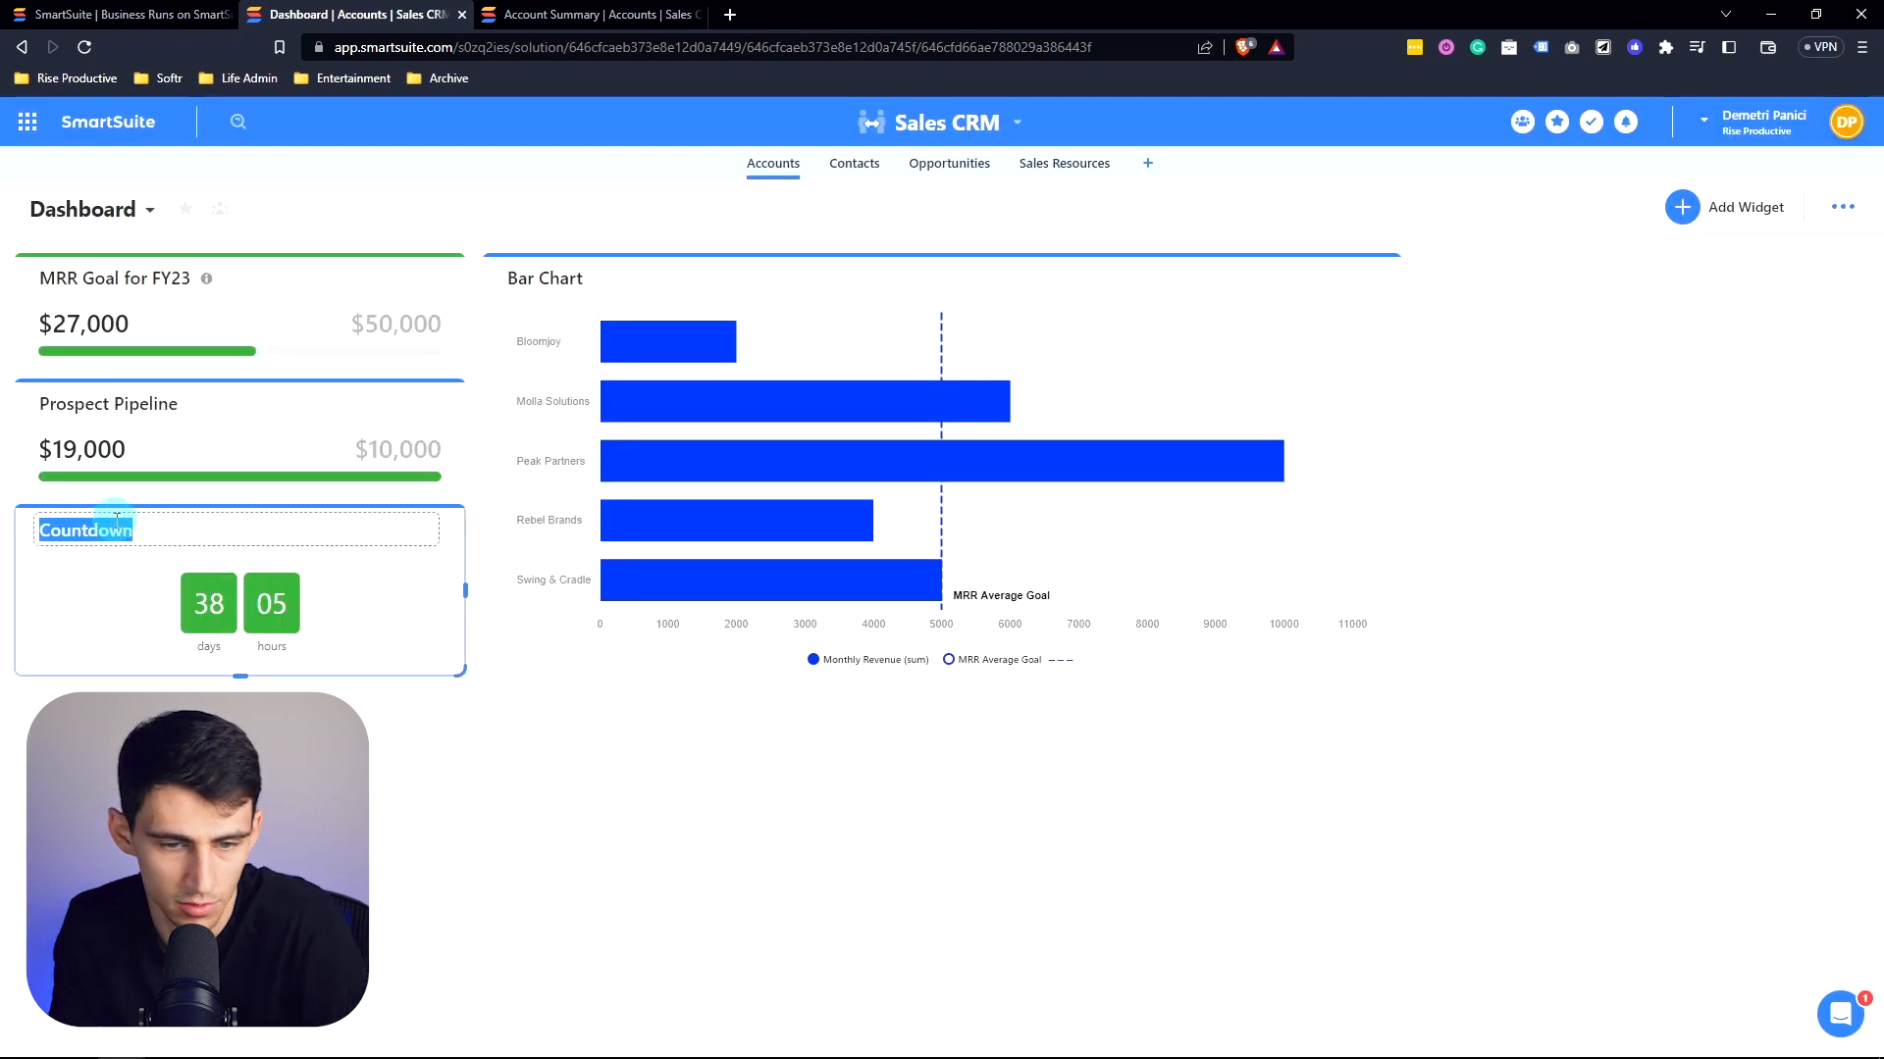
pyautogui.write('Days Until EOQ')
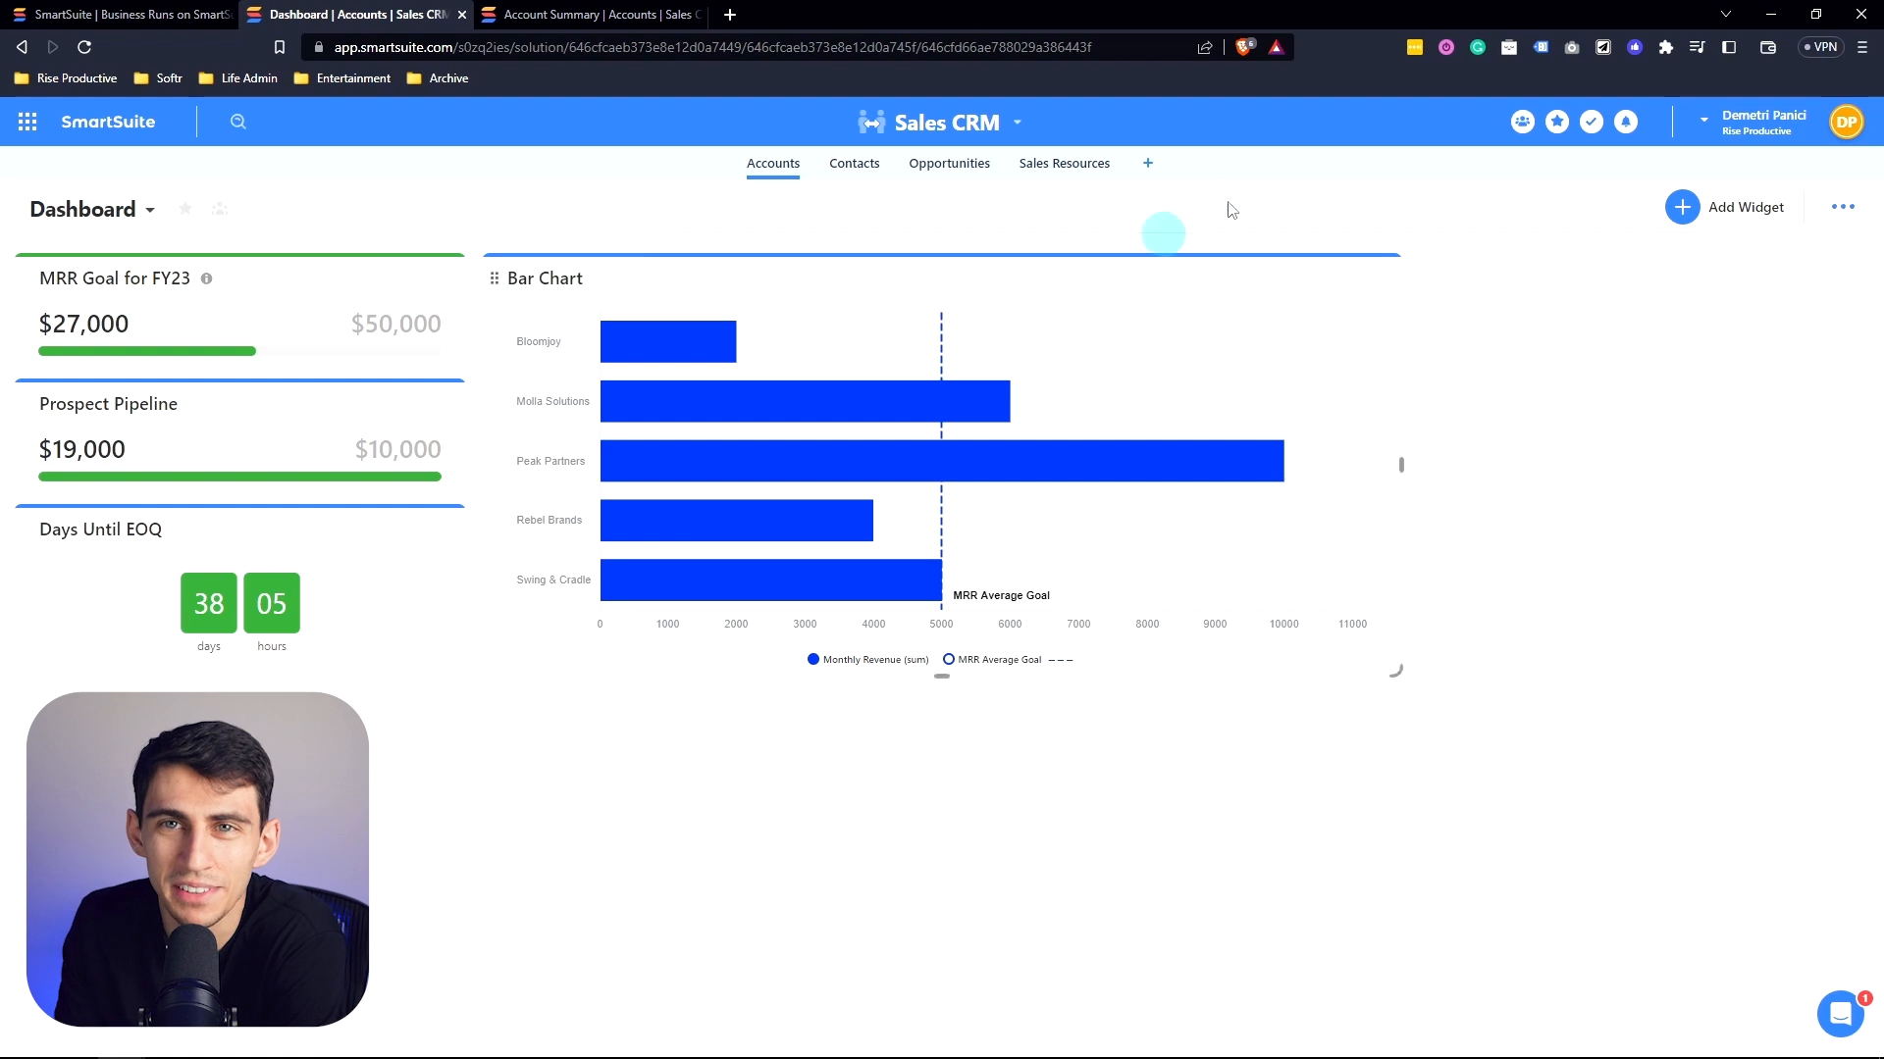
pyautogui.moveTo(801, 279)
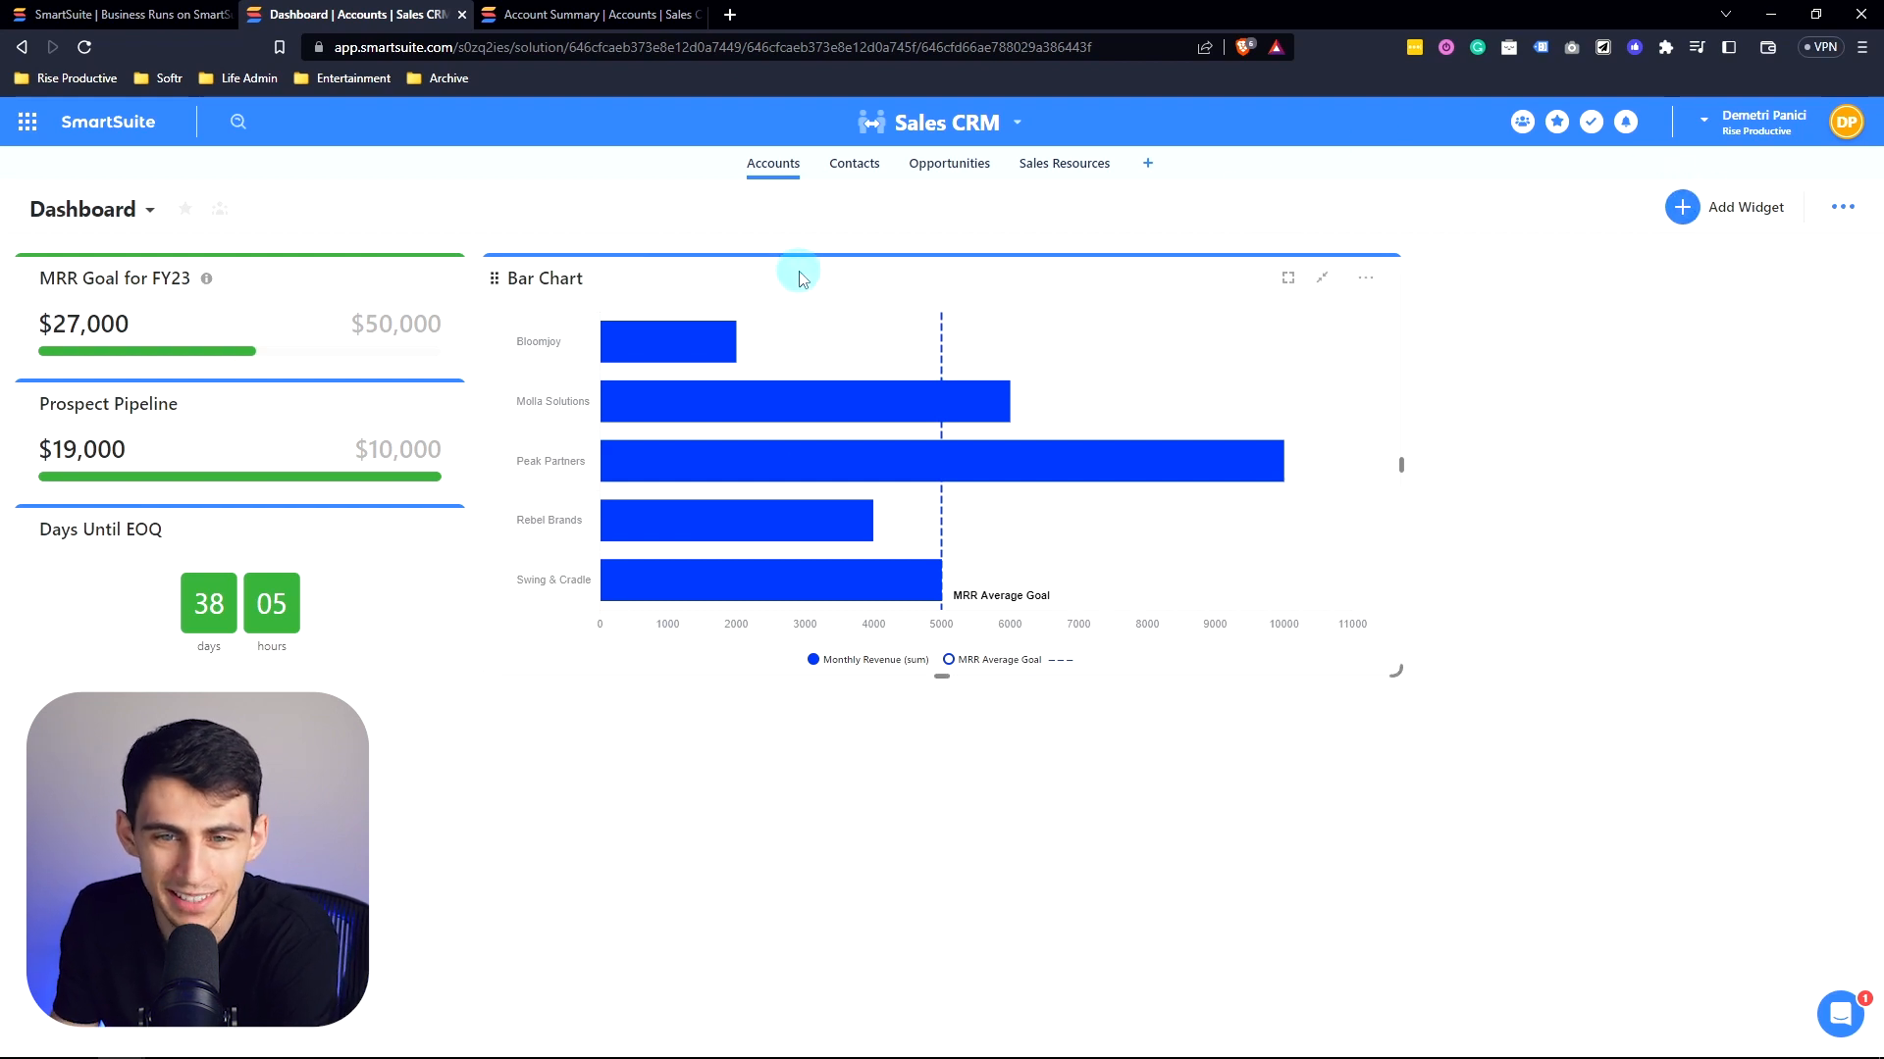
# Step: Install a Grid View of Accounts on the dashboard, then view the Account Summary grid
pyautogui.click(1681, 208)
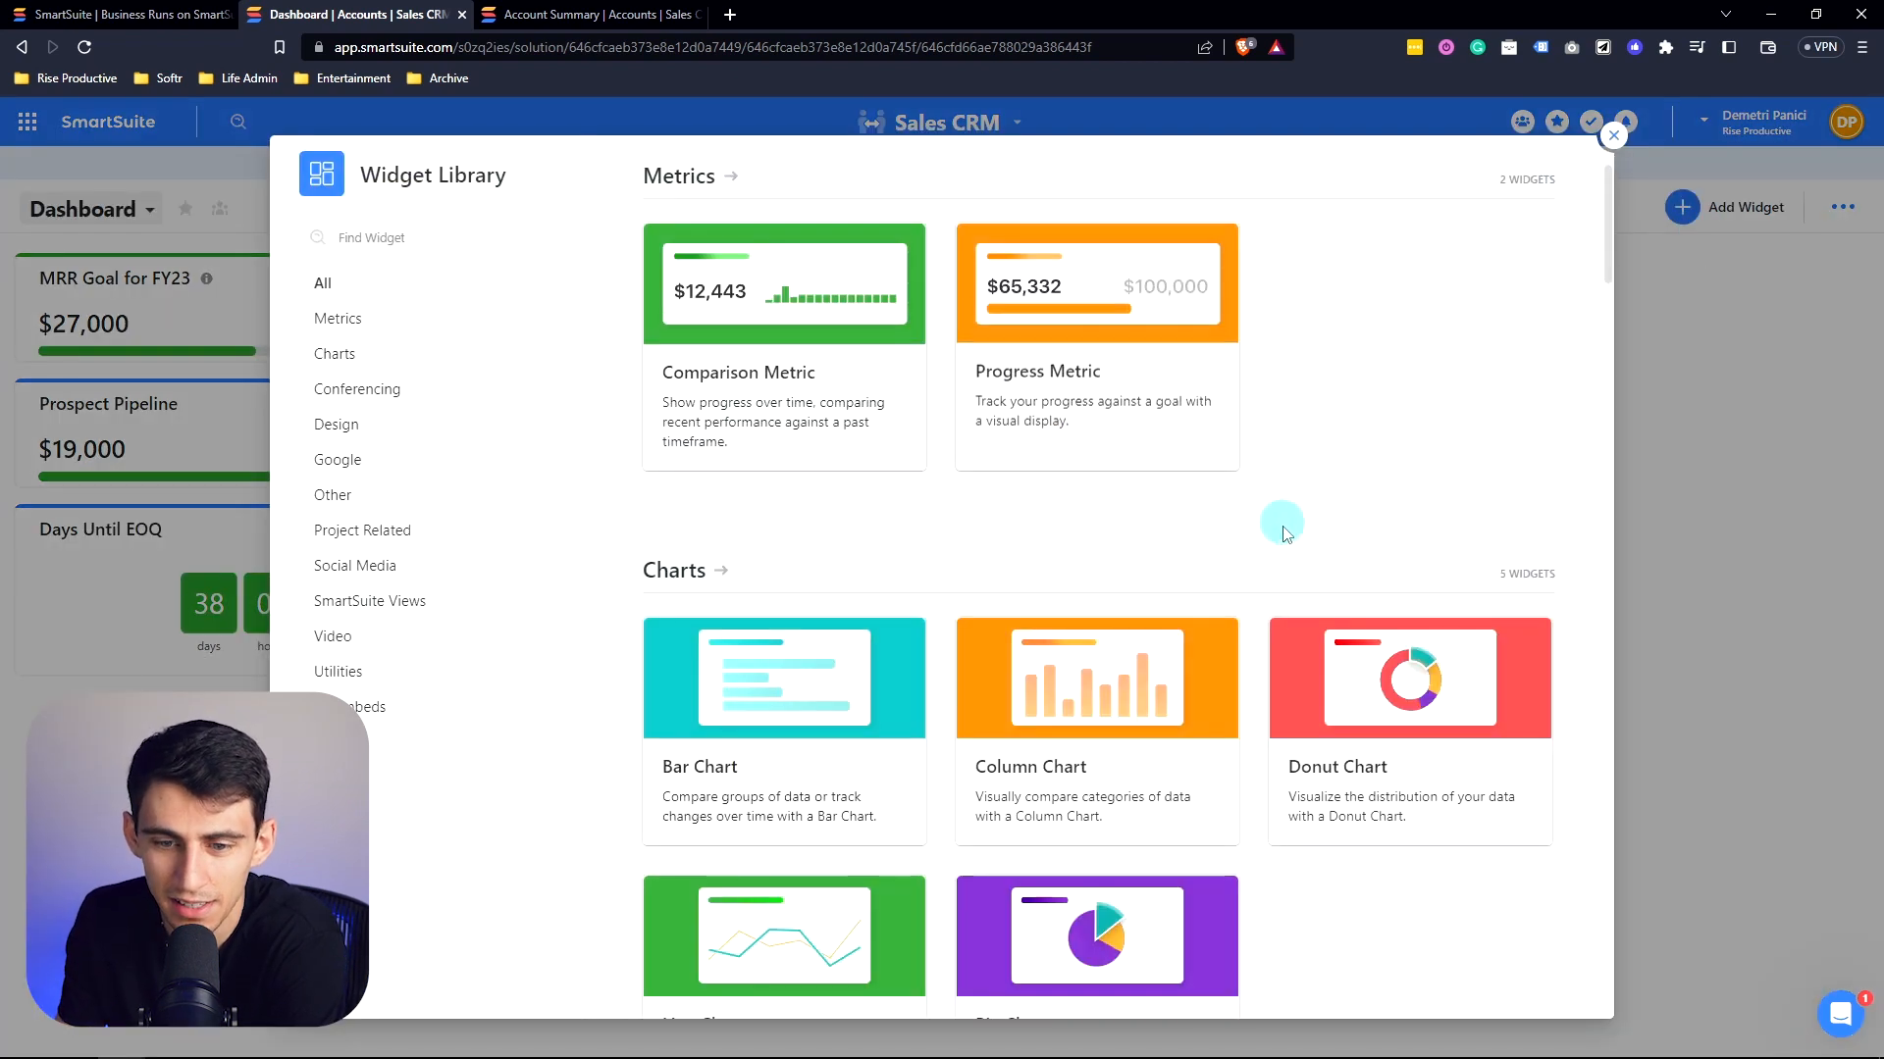
pyautogui.scroll(-3)
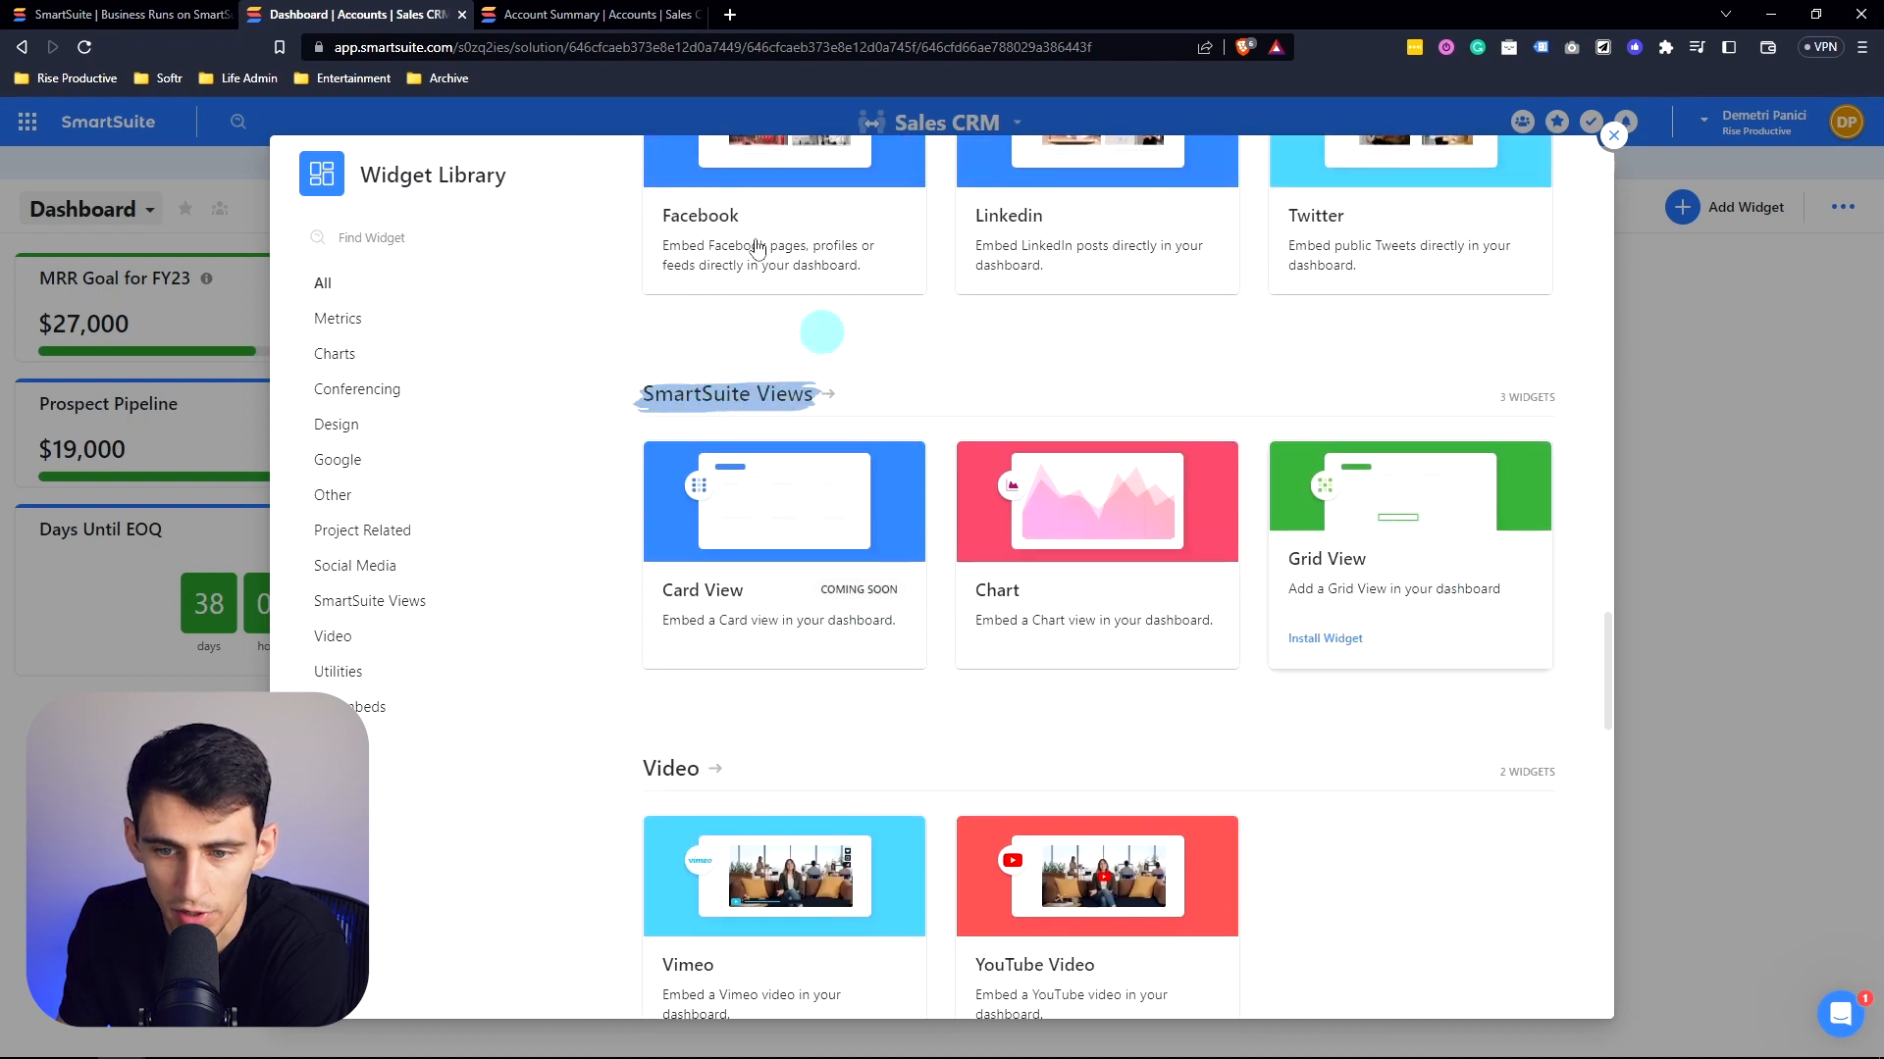
pyautogui.click(1325, 640)
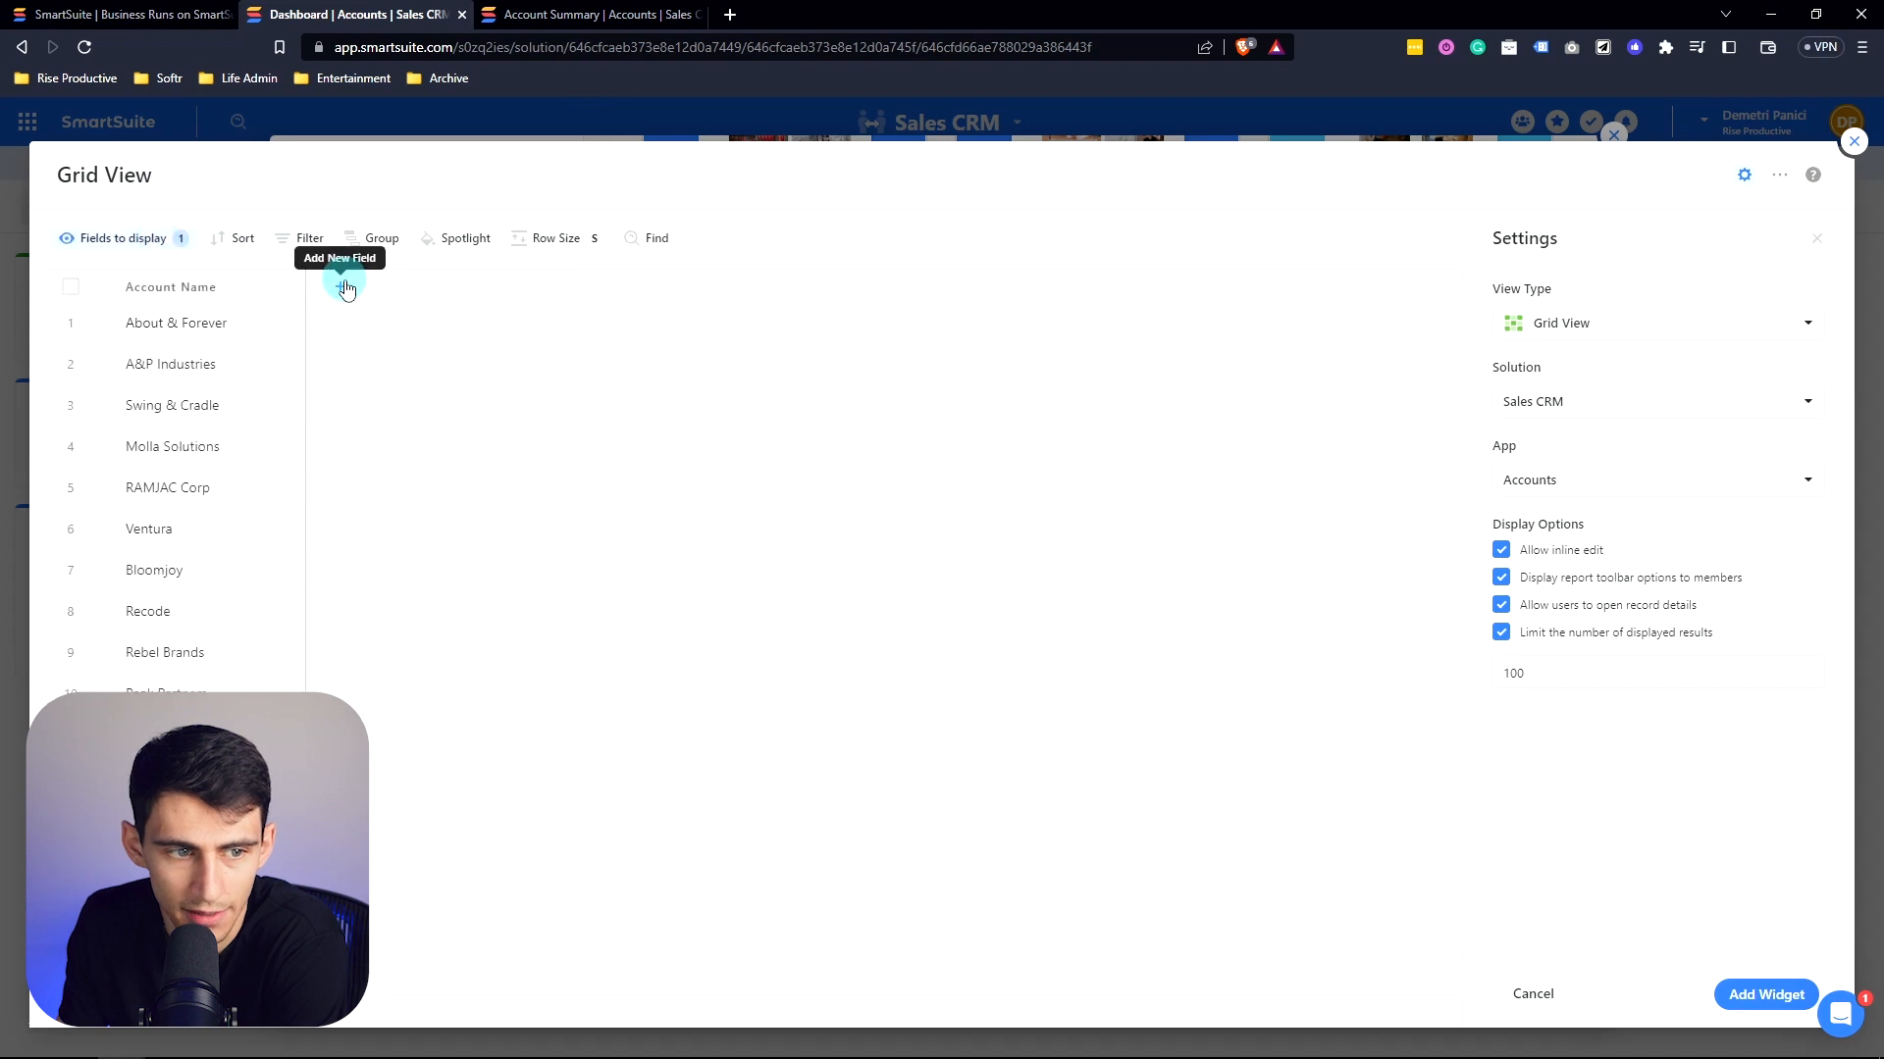
pyautogui.click(345, 288)
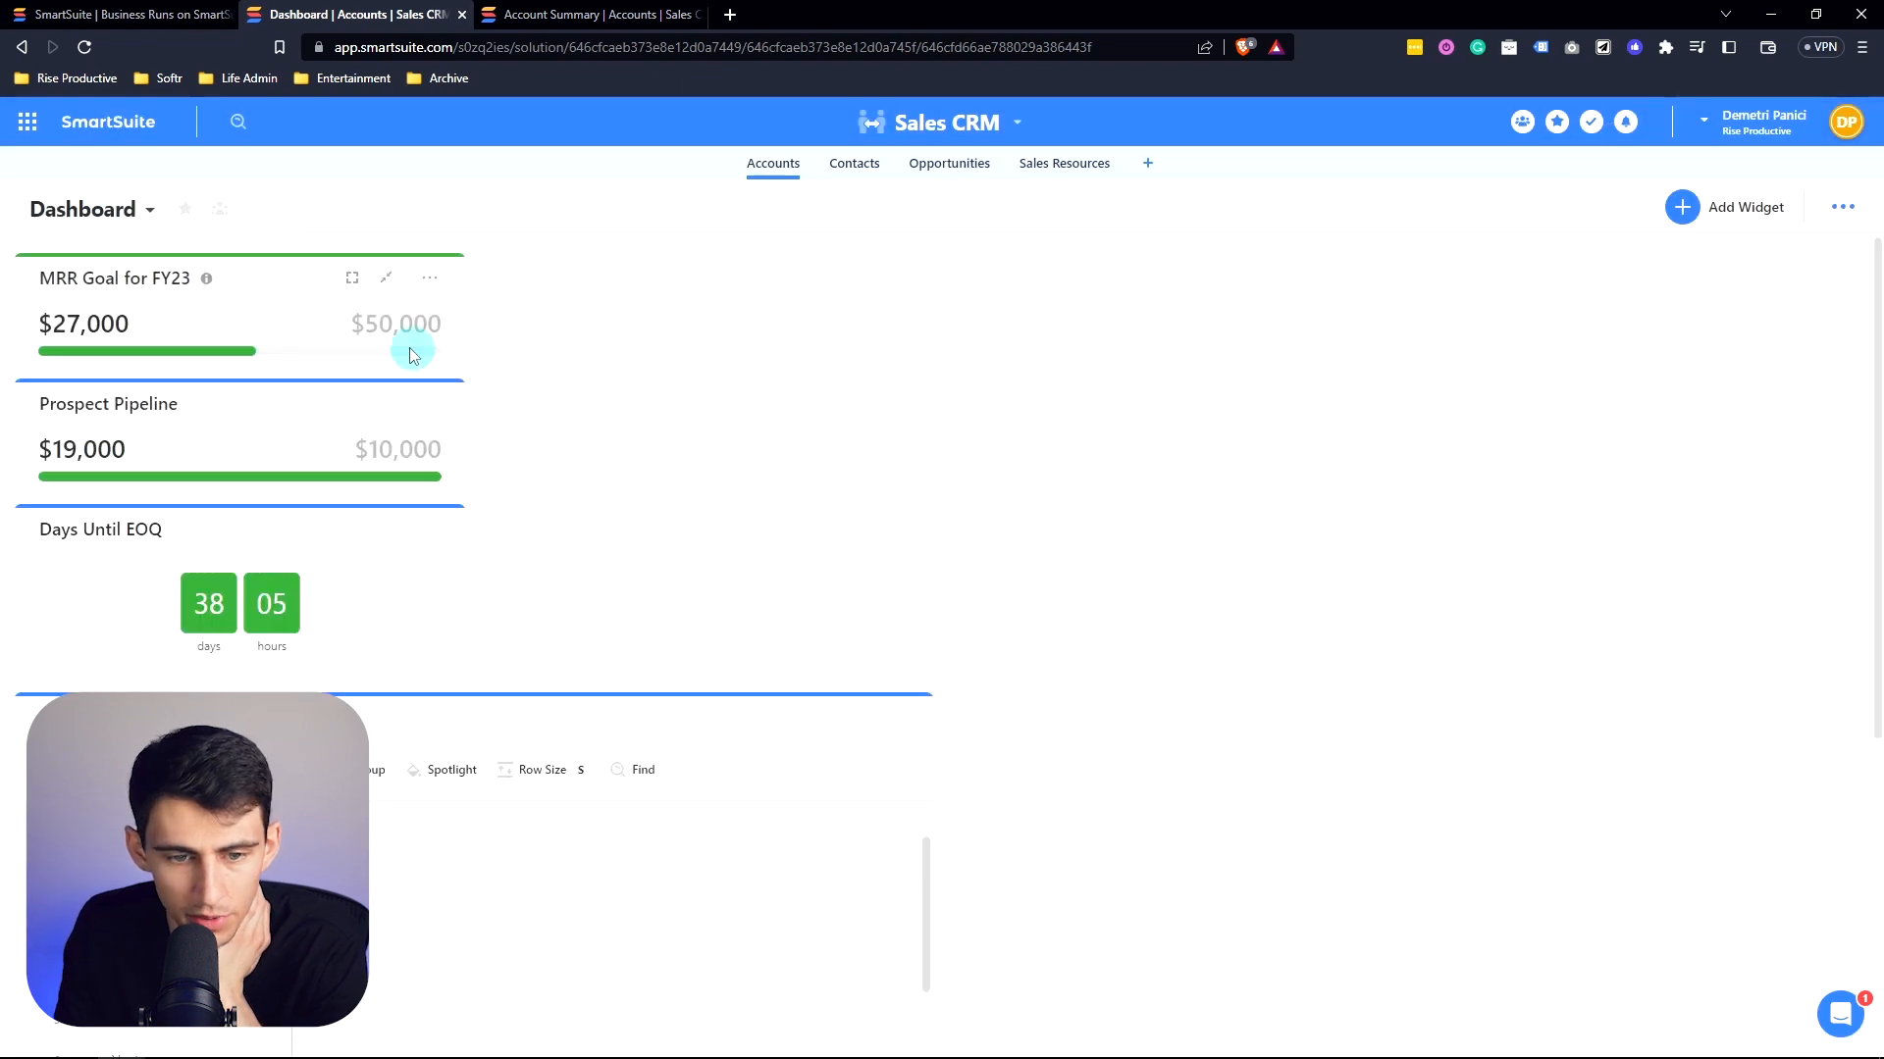
pyautogui.scroll(-3)
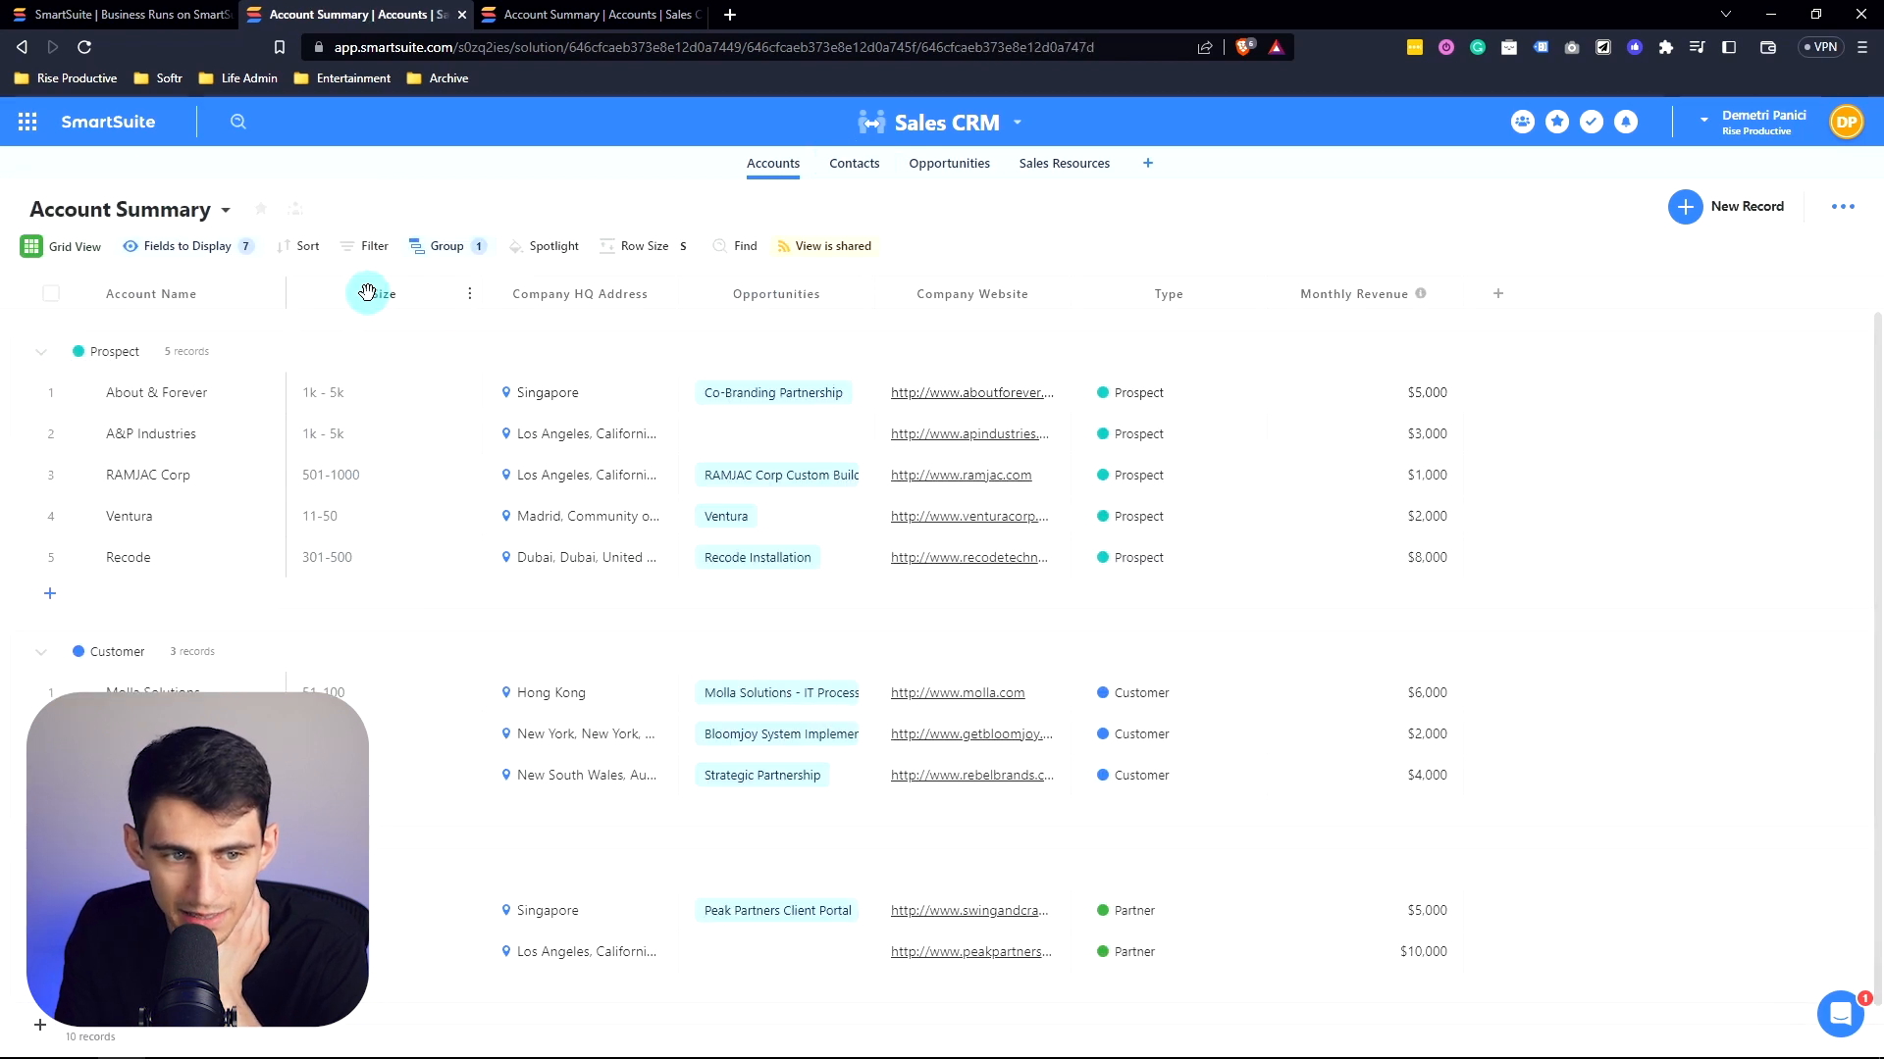
# Step: Filter the embedded Accounts grid to Type is Prospect plus a second condition, leaving five accounts
pyautogui.click(126, 208)
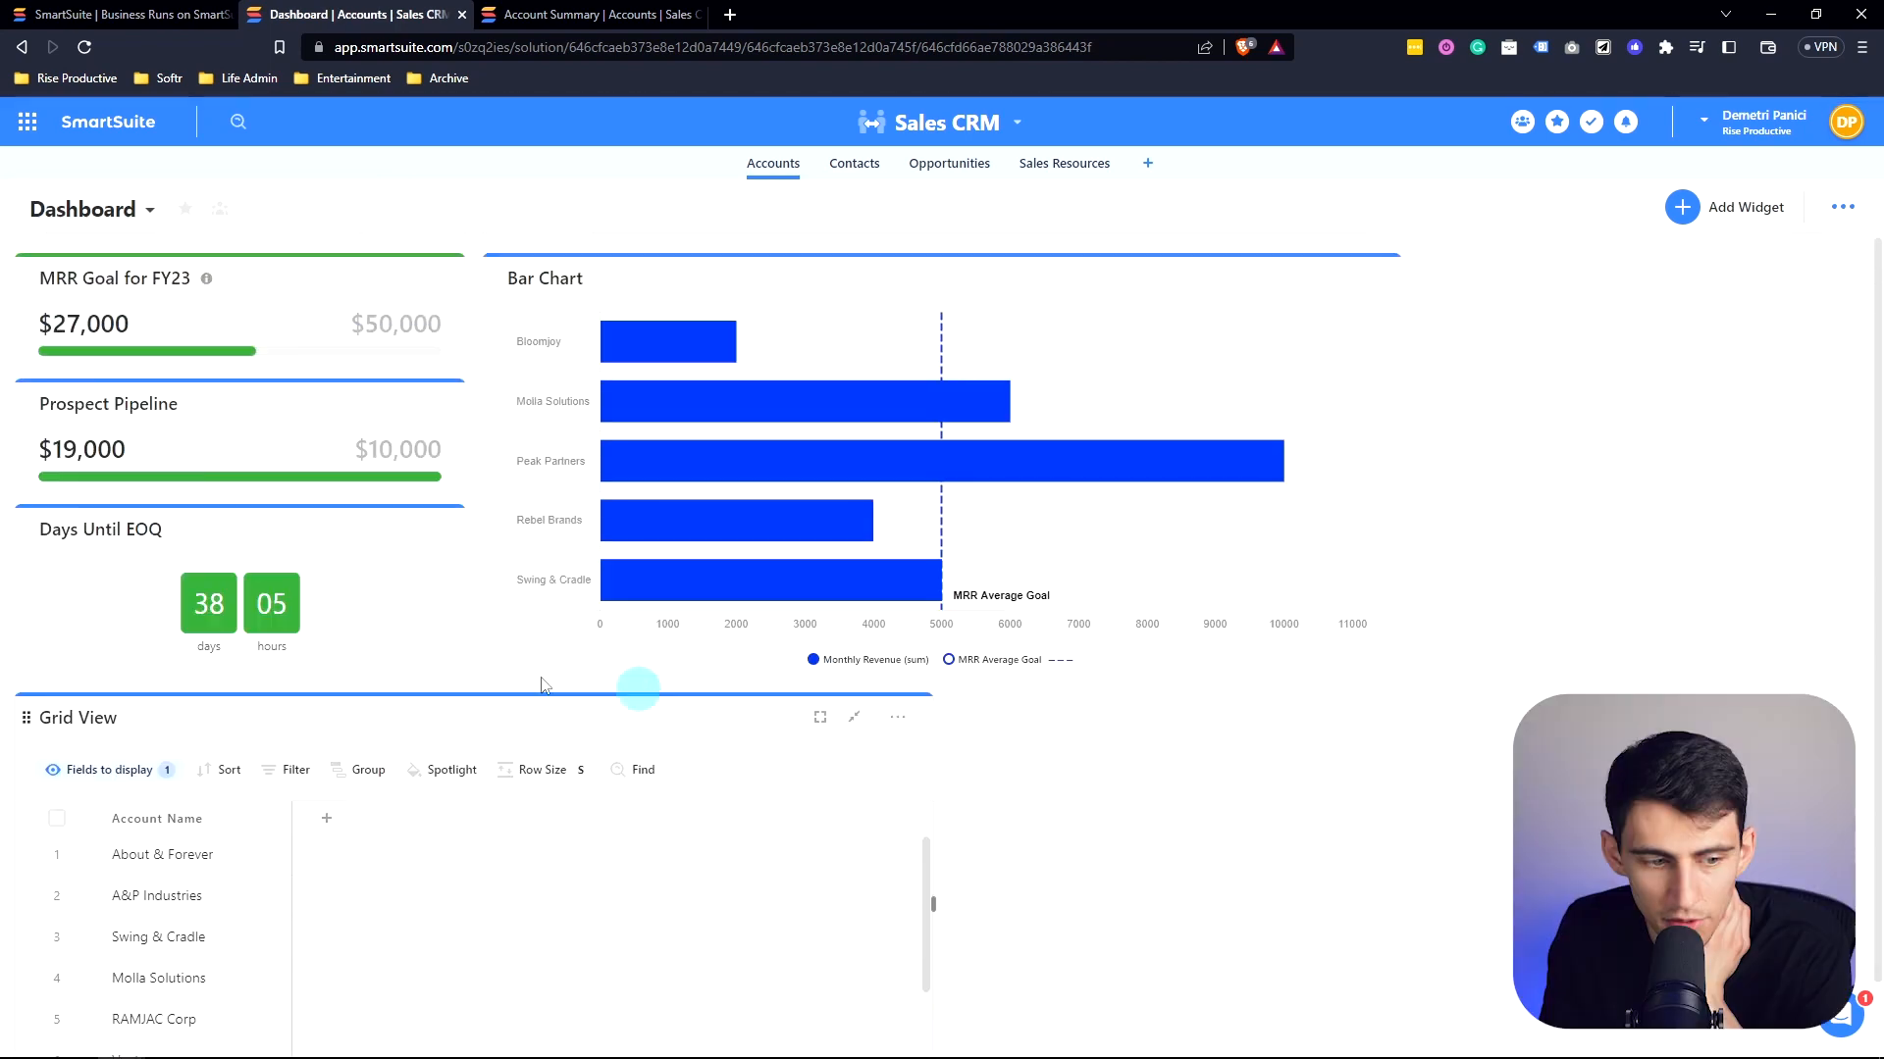
pyautogui.click(325, 818)
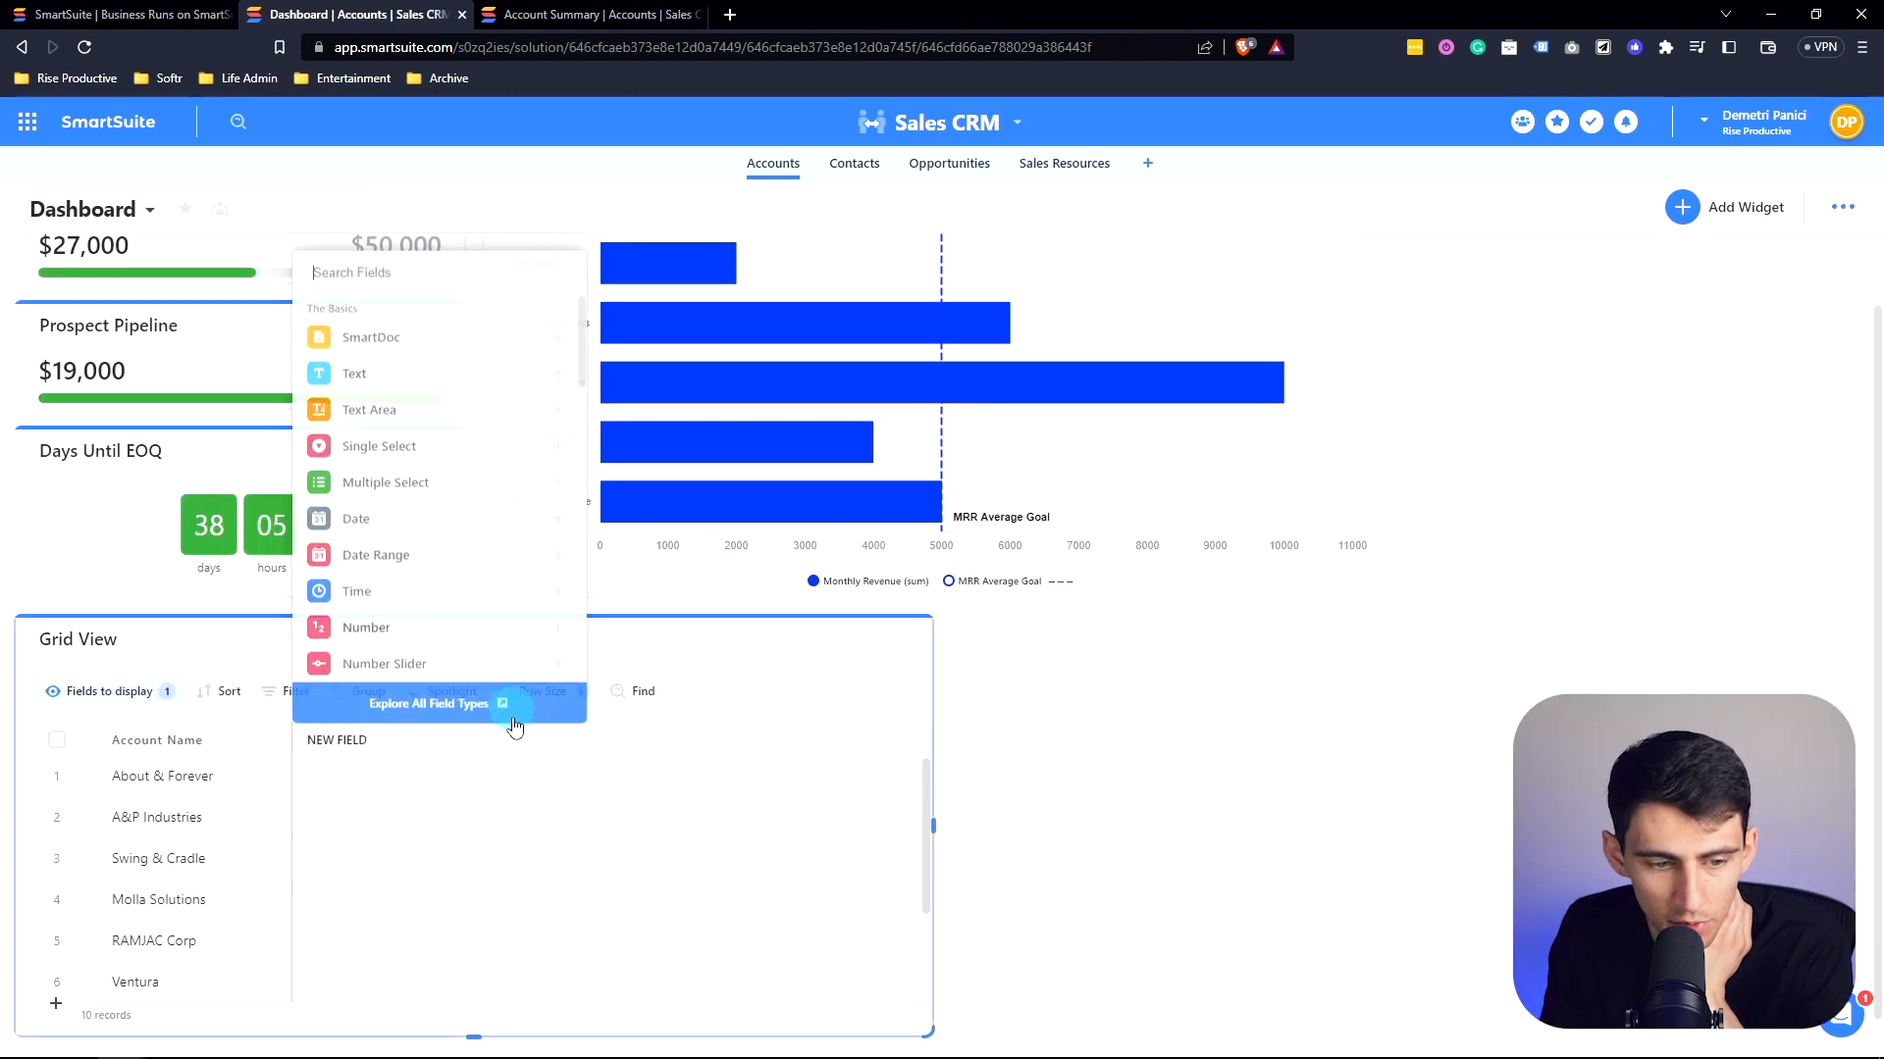
pyautogui.click(110, 690)
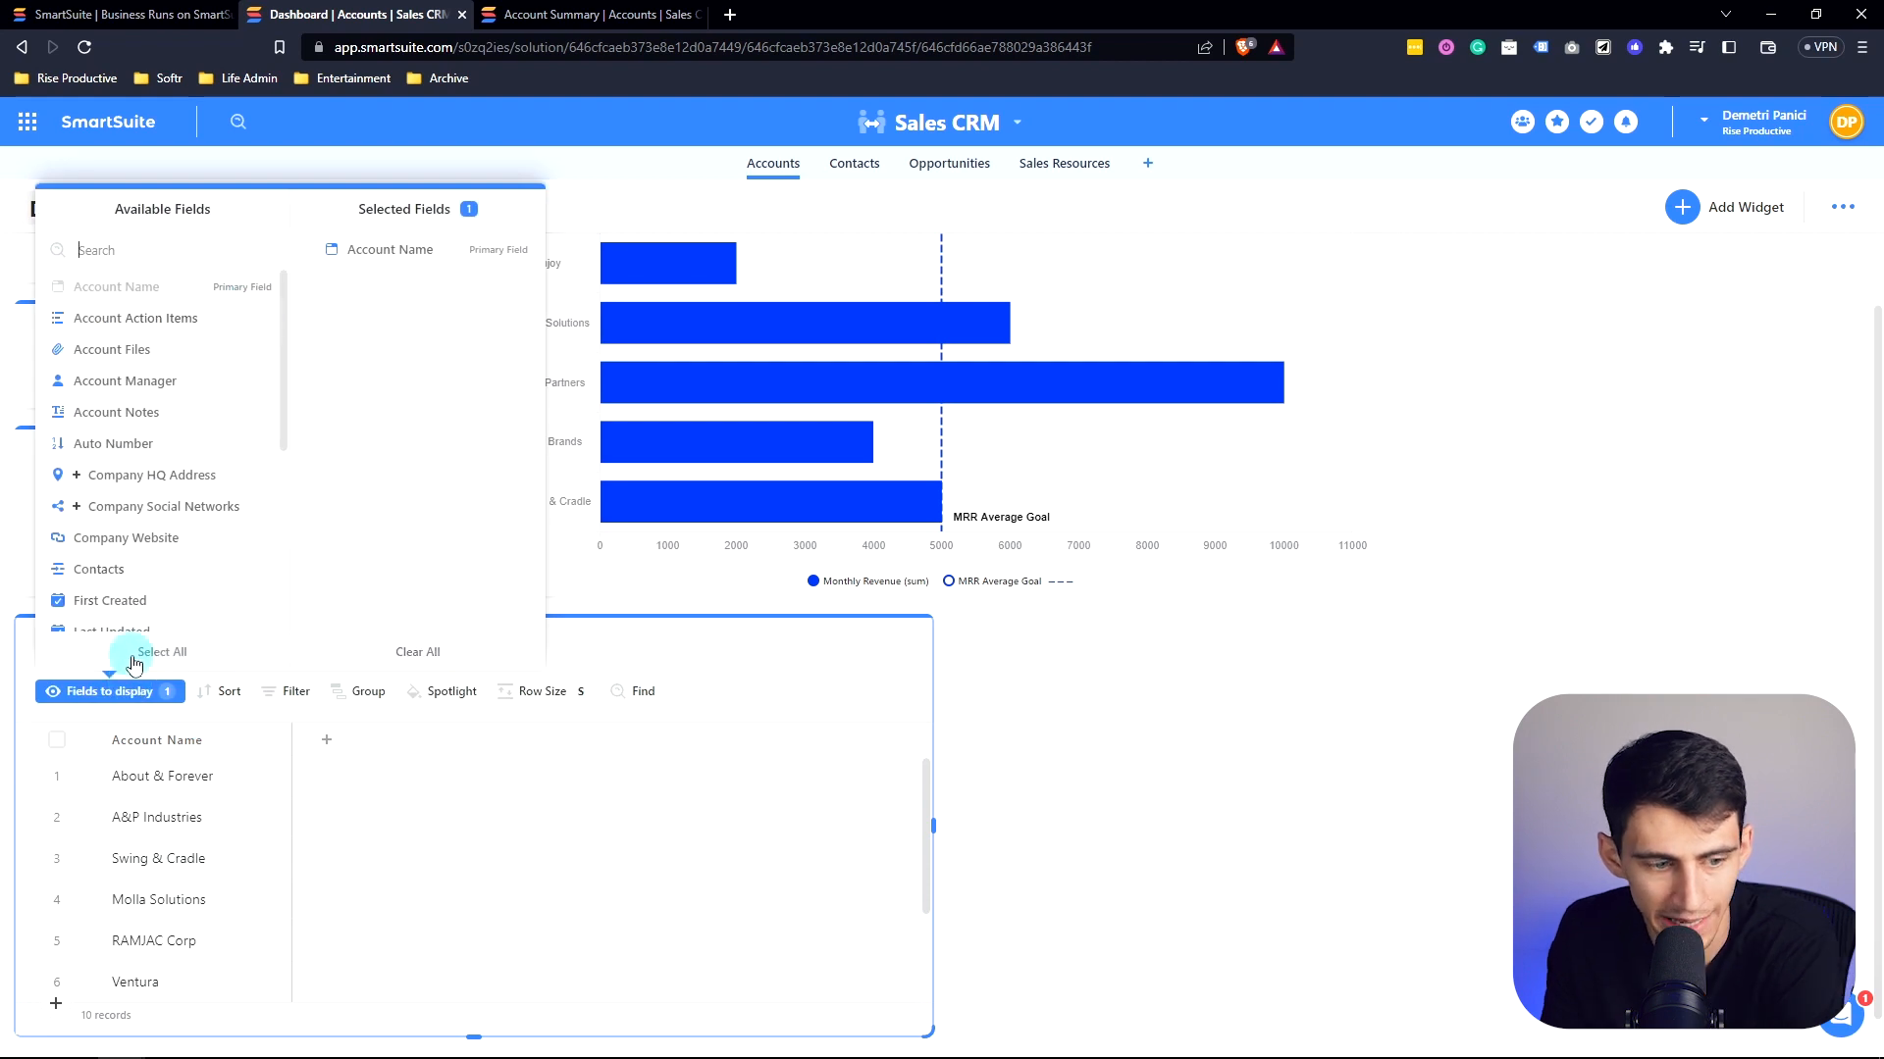
pyautogui.moveTo(224, 439)
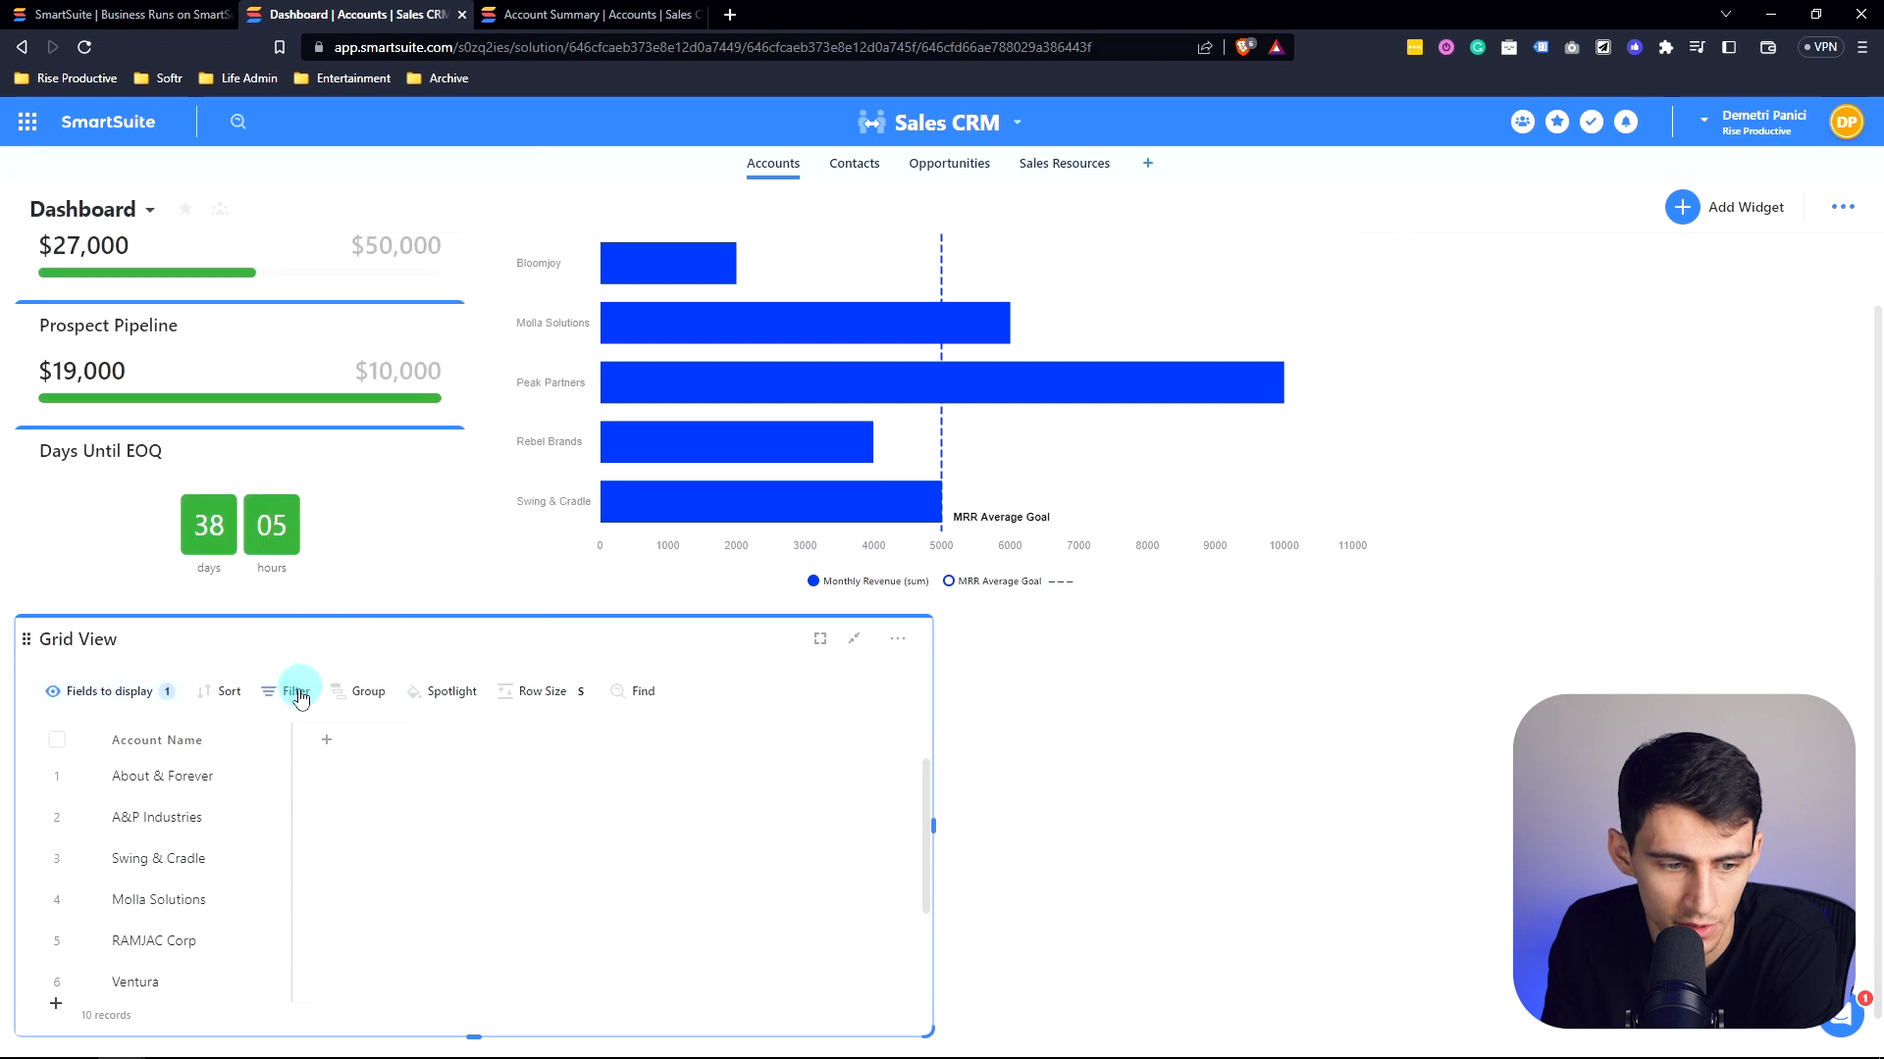
pyautogui.click(294, 691)
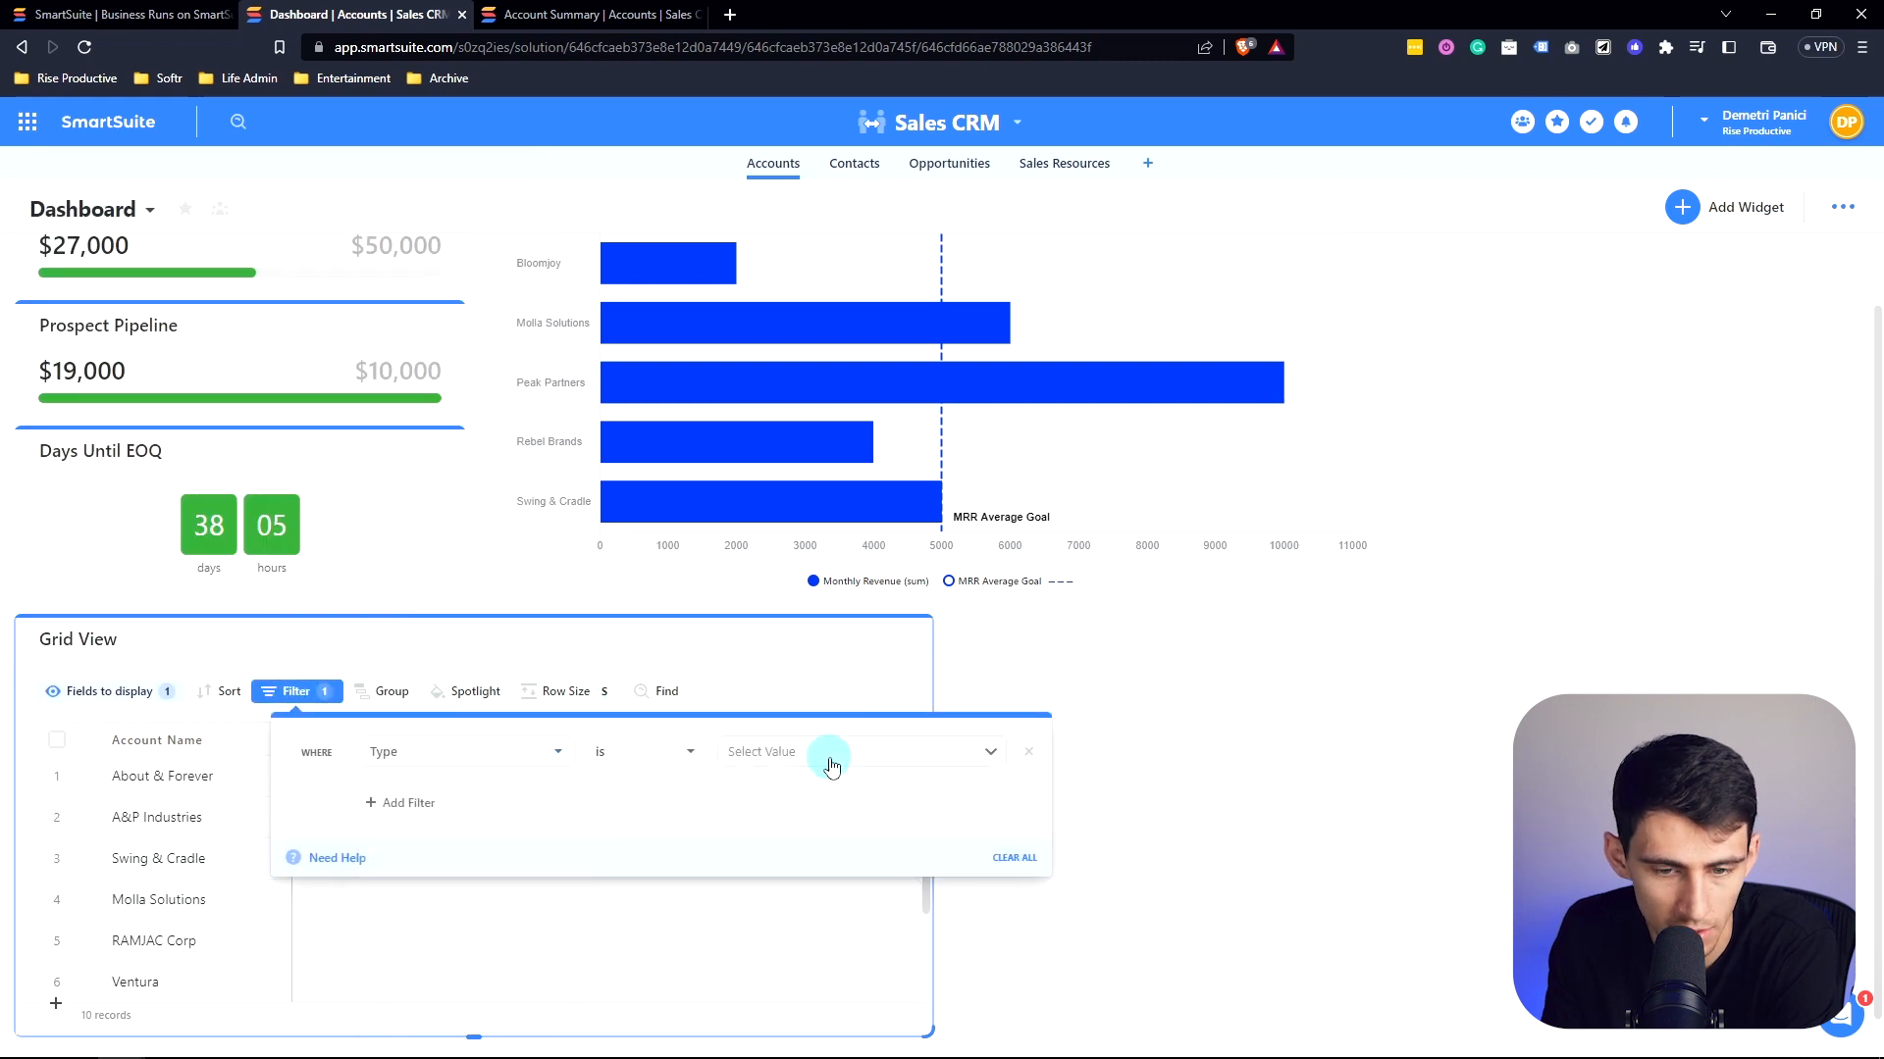
pyautogui.click(831, 754)
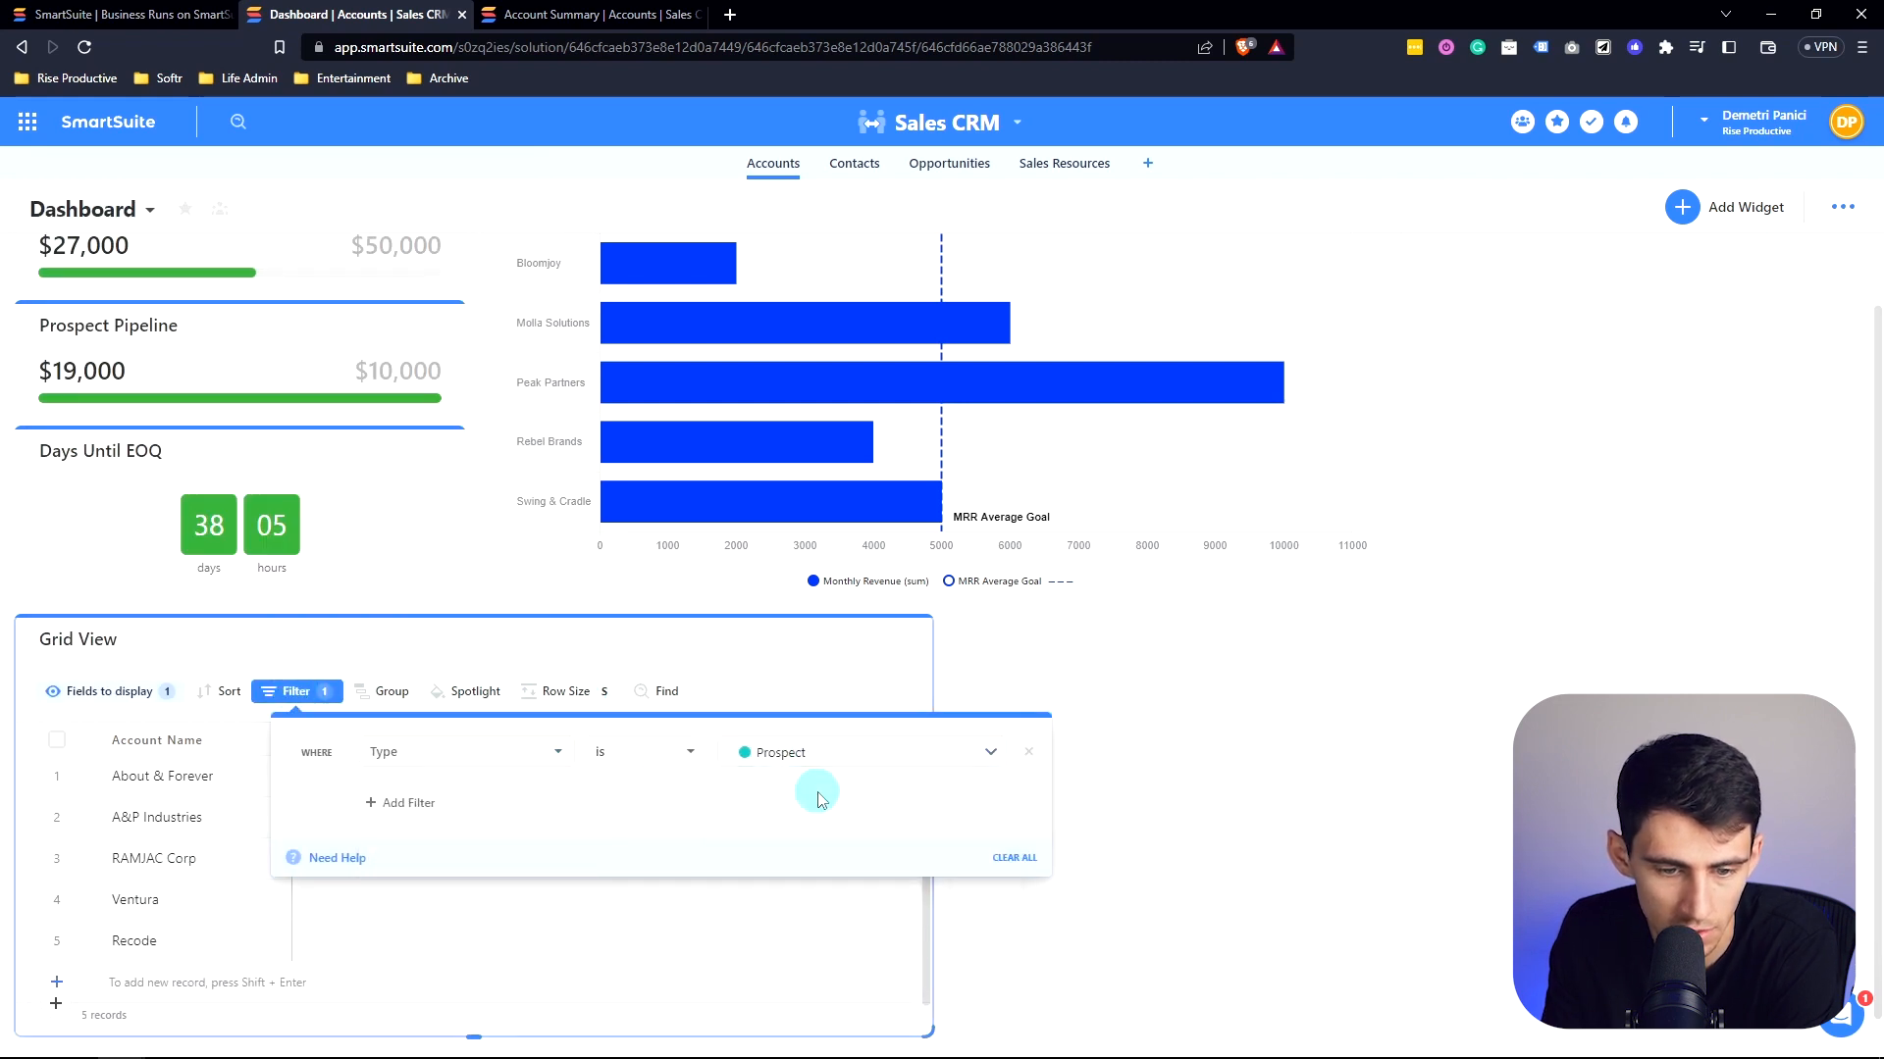
pyautogui.click(781, 753)
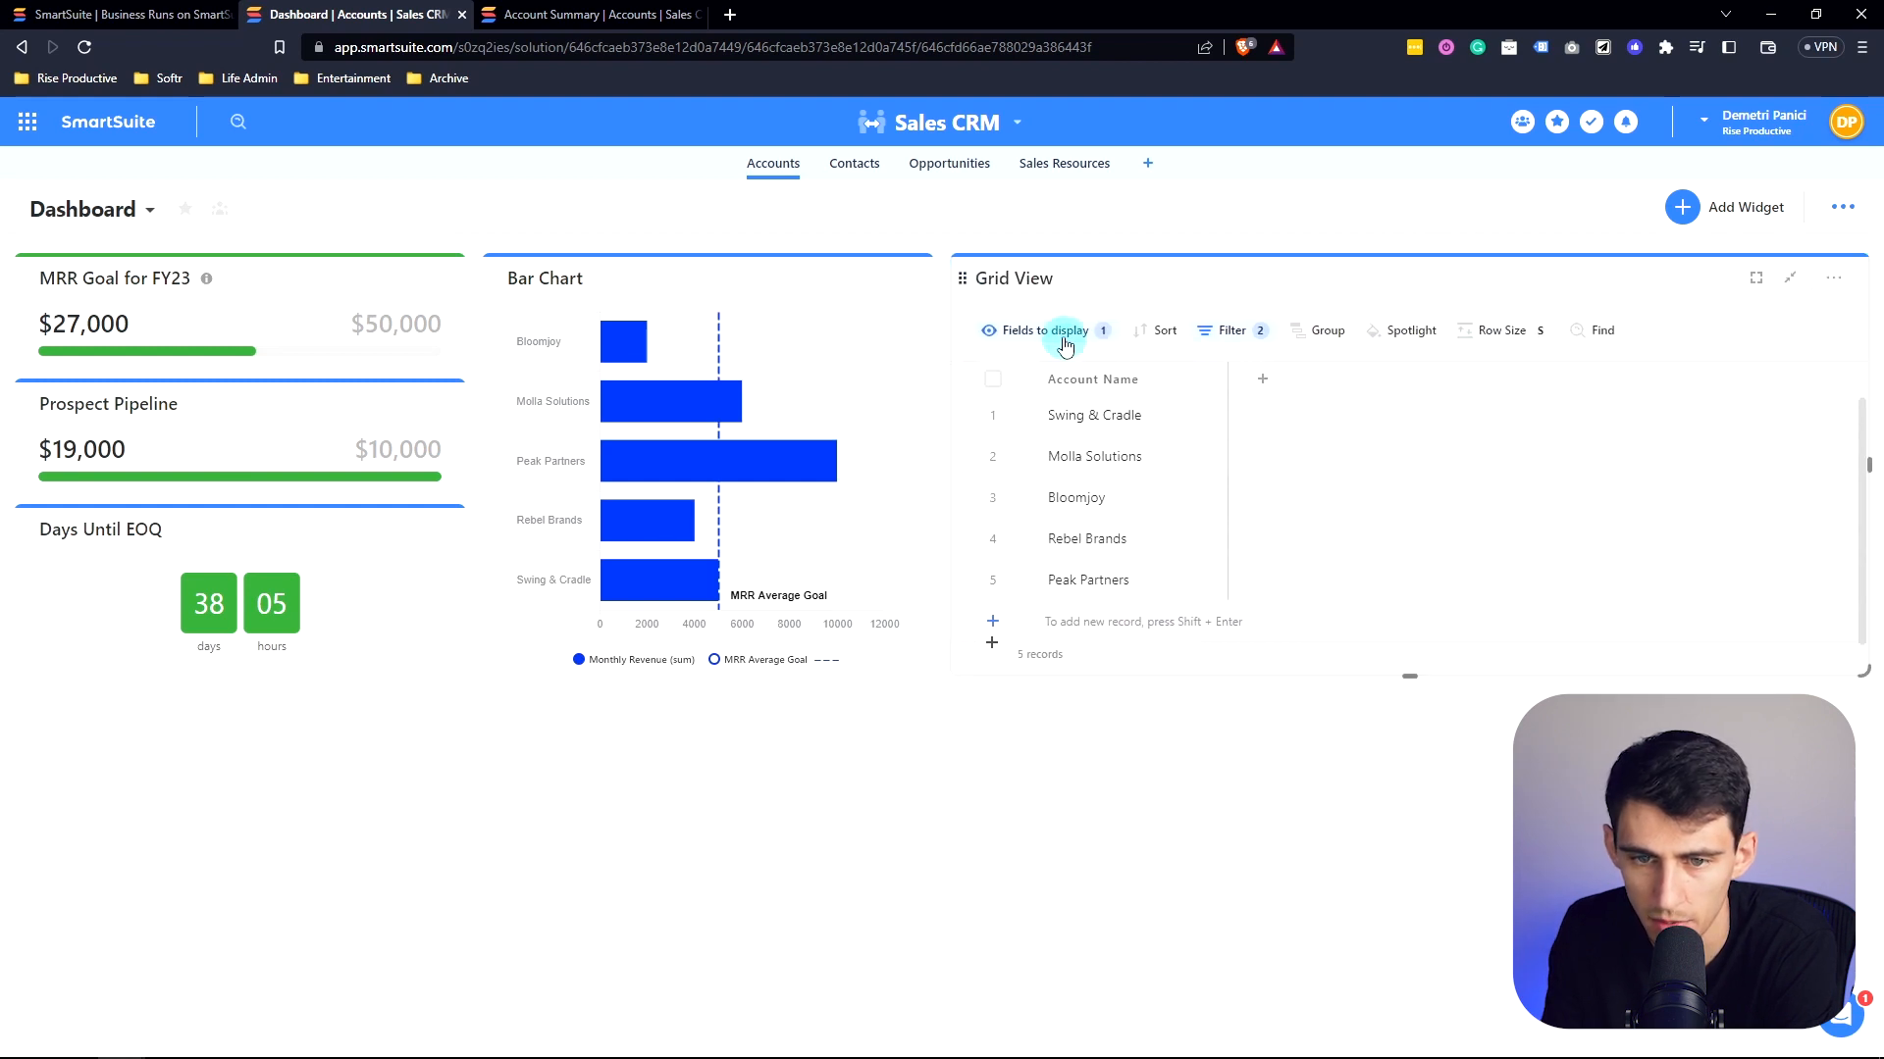
# Step: Show Account Manager, Size and Logo columns beside Account Name in the grid
pyautogui.click(1044, 330)
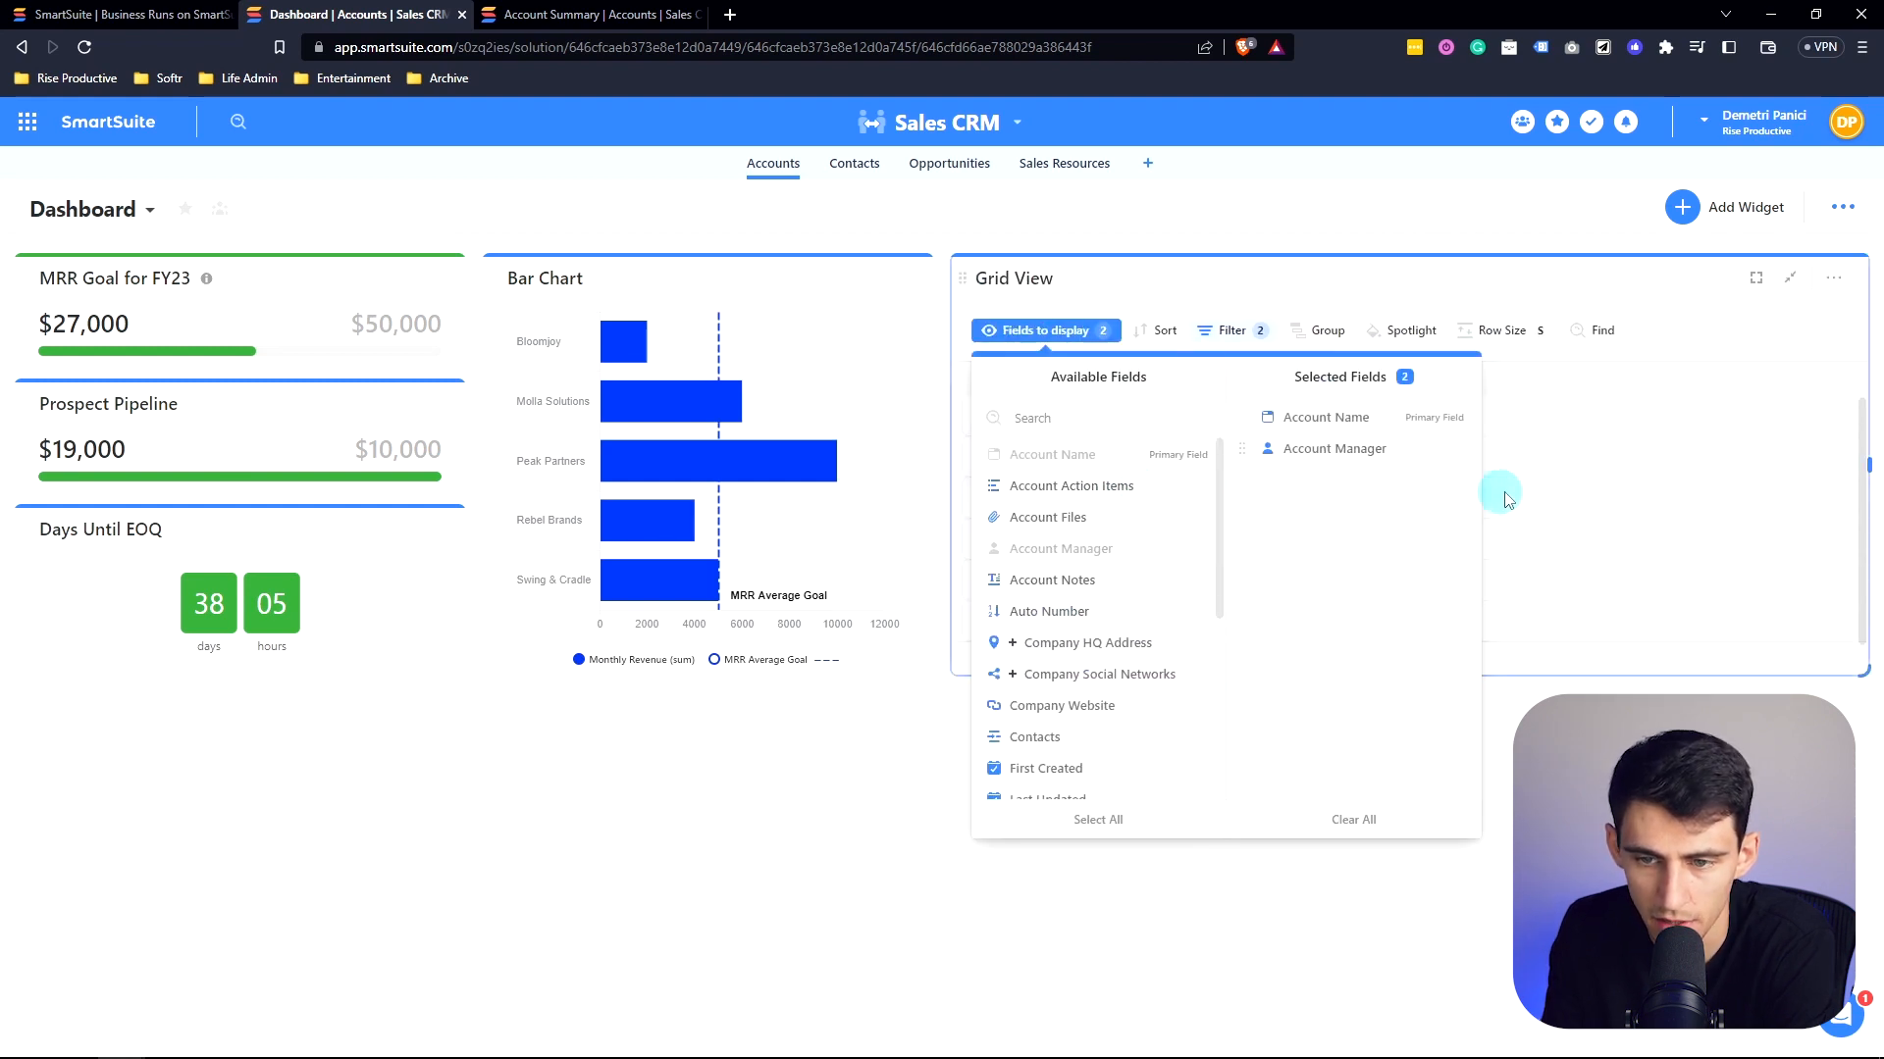
pyautogui.moveTo(1157, 608)
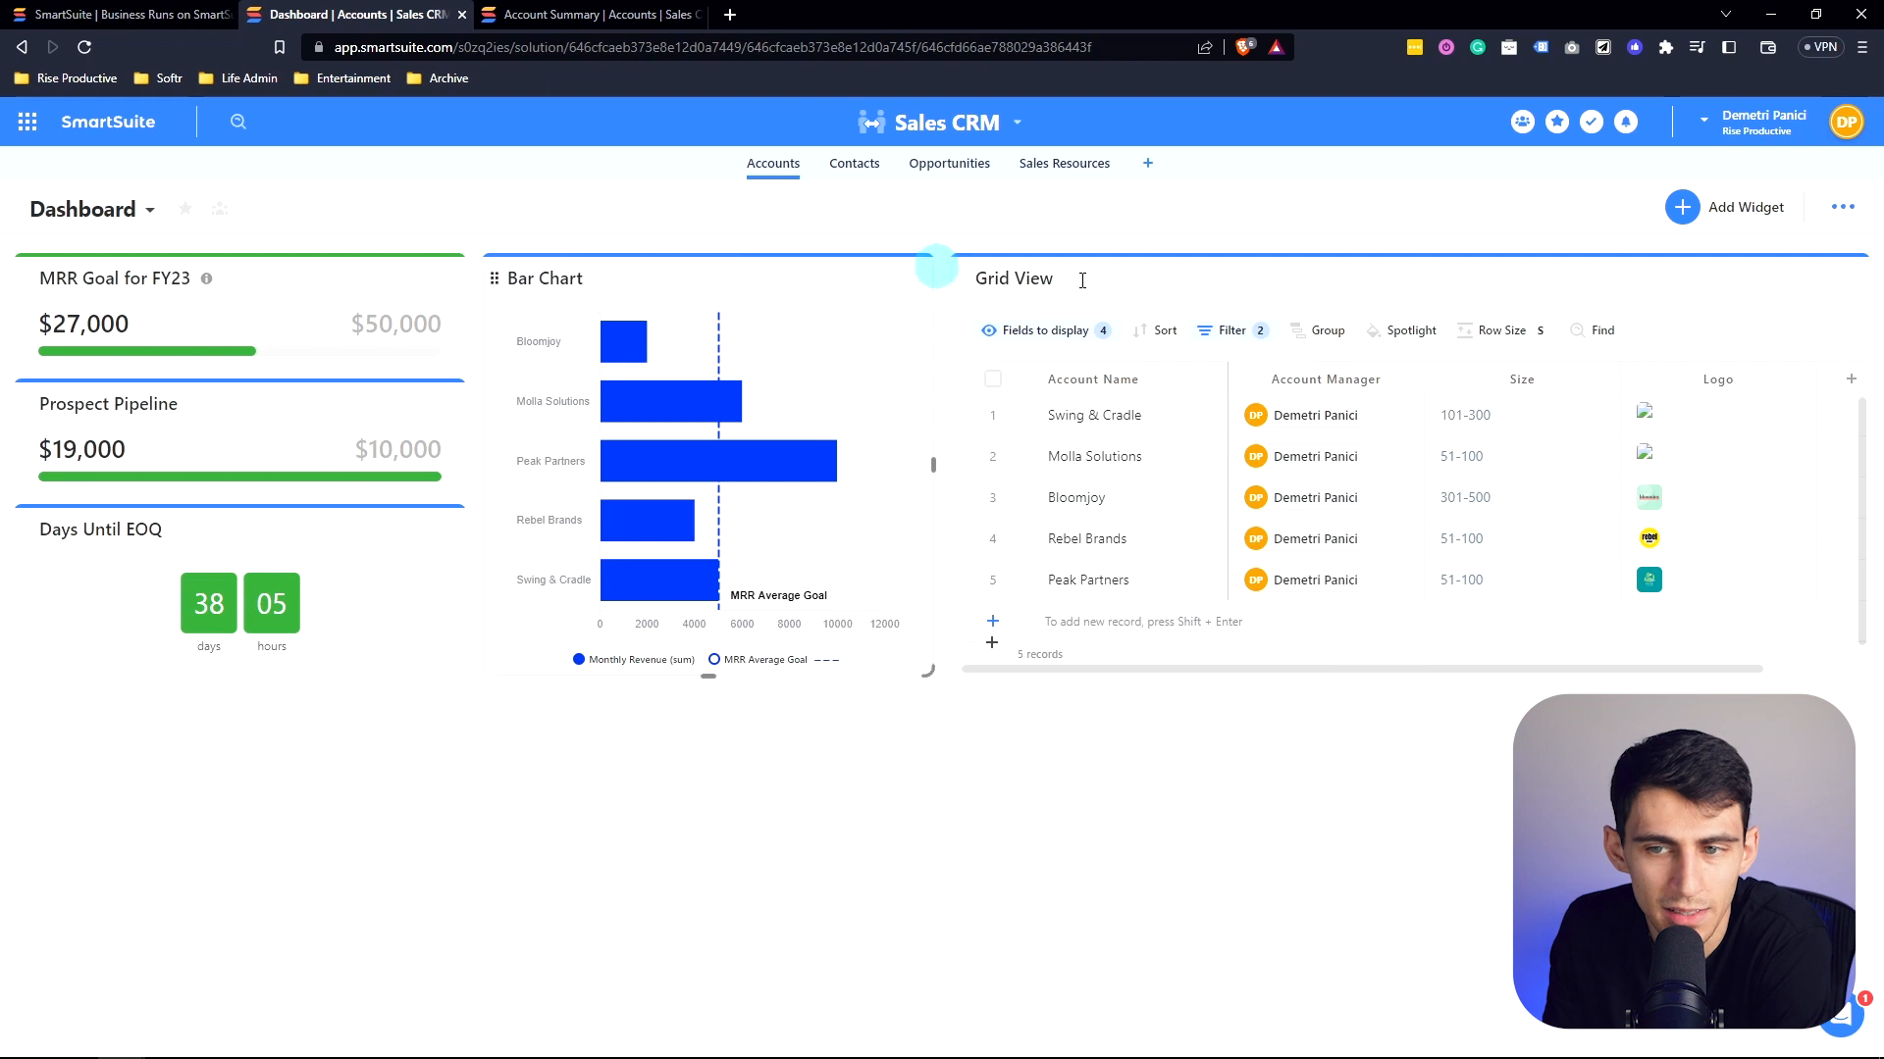
pyautogui.click(1681, 208)
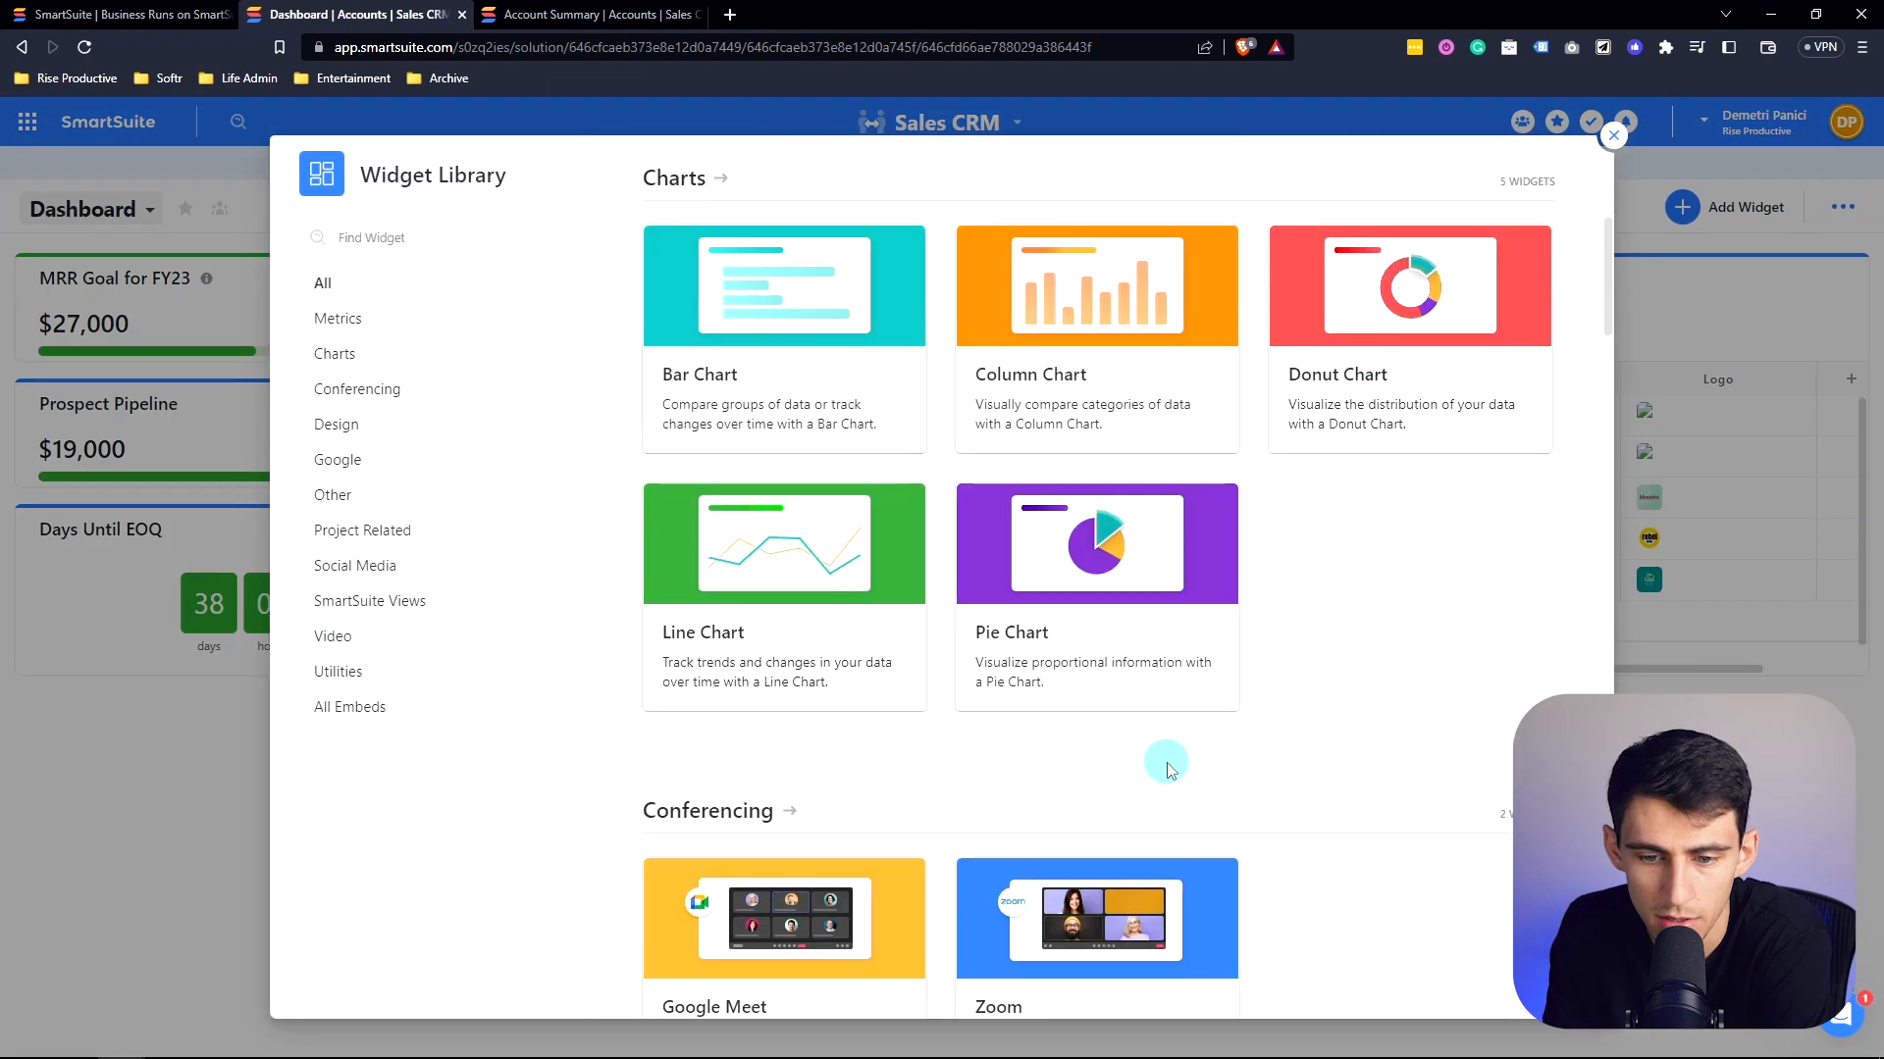
# Step: Add a Text Block titled MRR / Pipeline Notes with a 'Notes' heading below the countdown
pyautogui.scroll(-3)
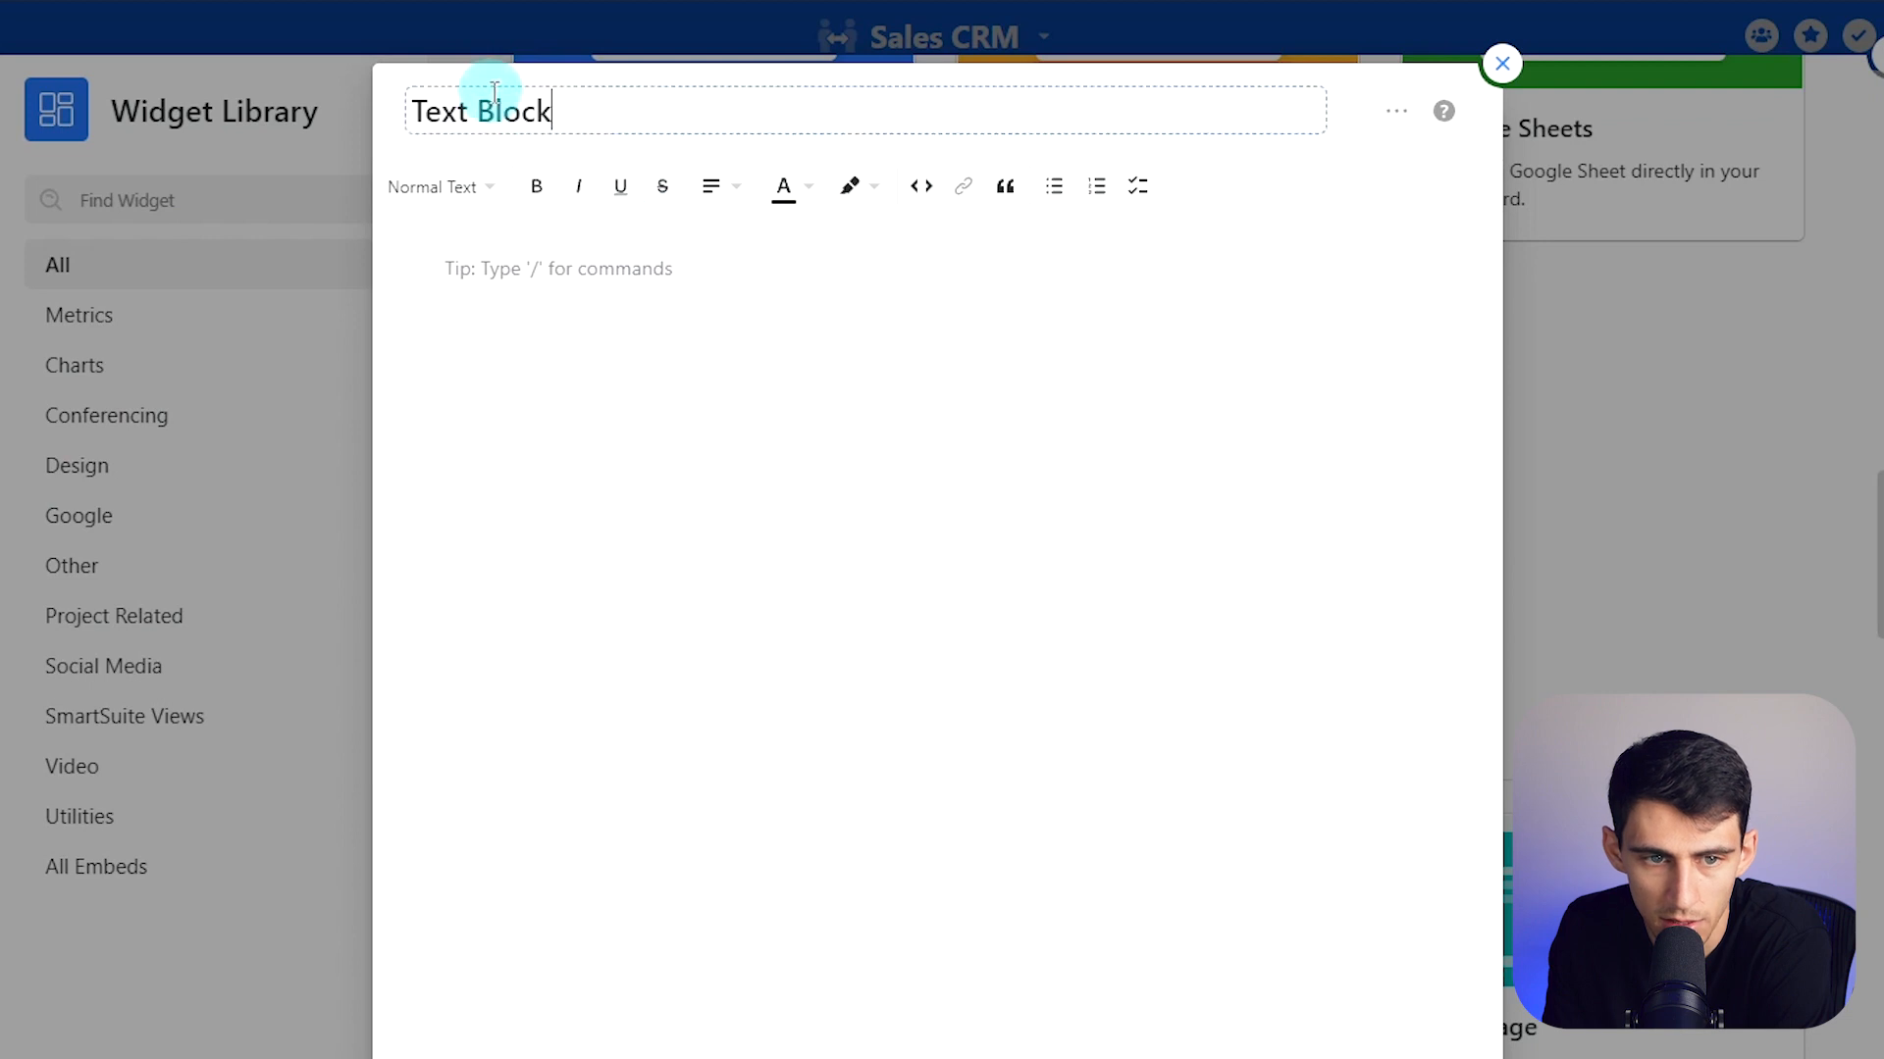
pyautogui.write('MRR')
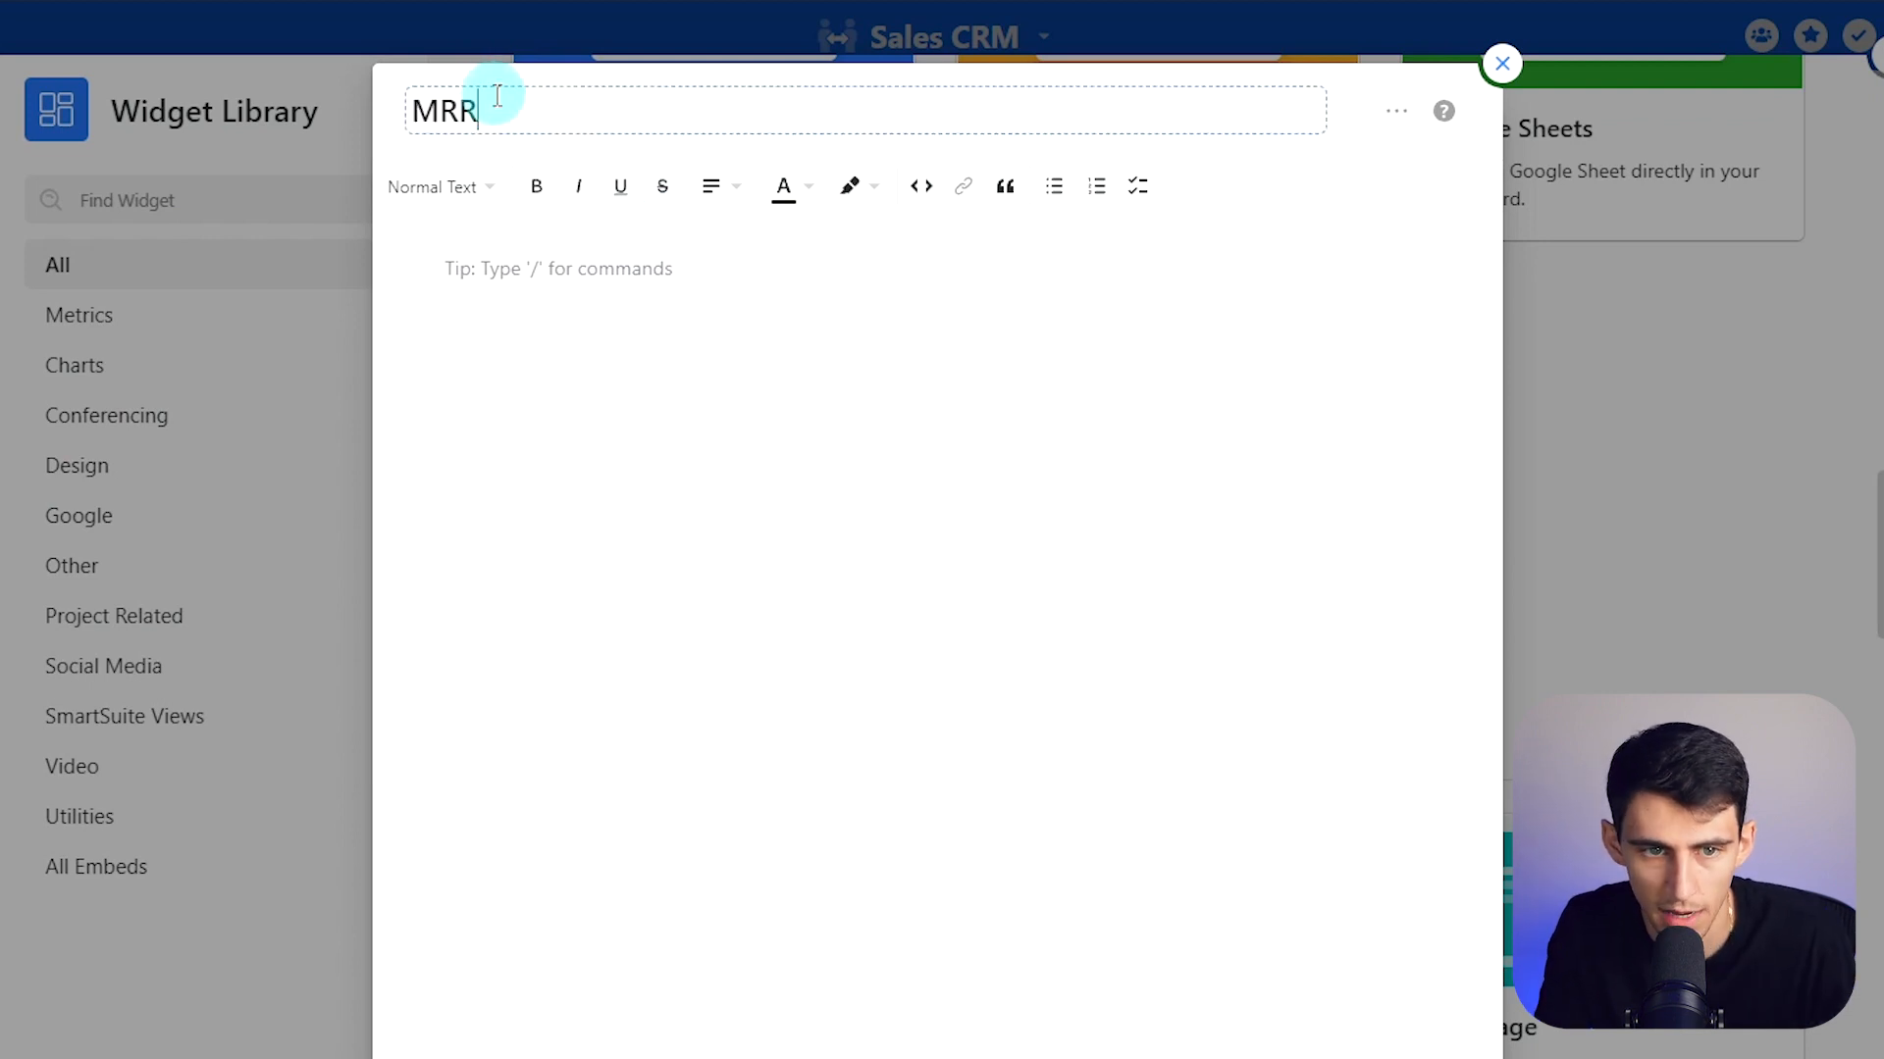
pyautogui.write('/ Pipeline Notes')
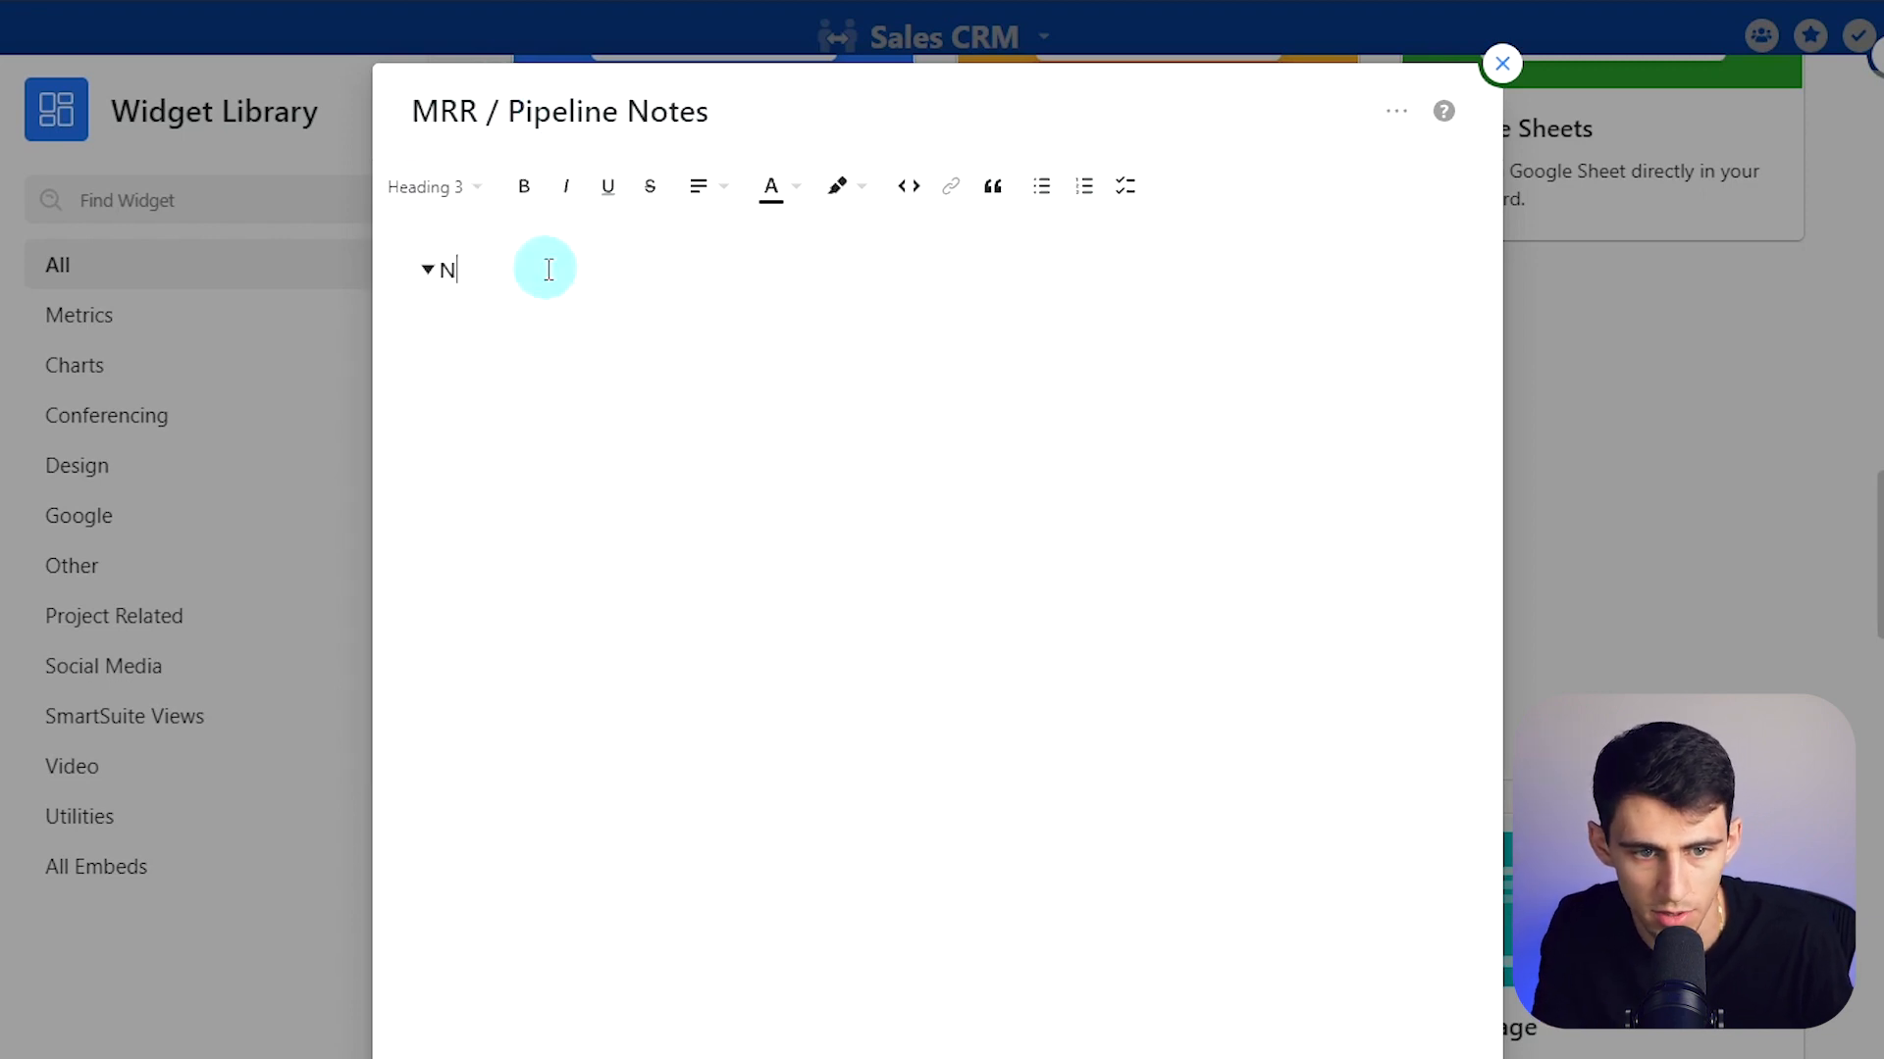
pyautogui.click(1501, 60)
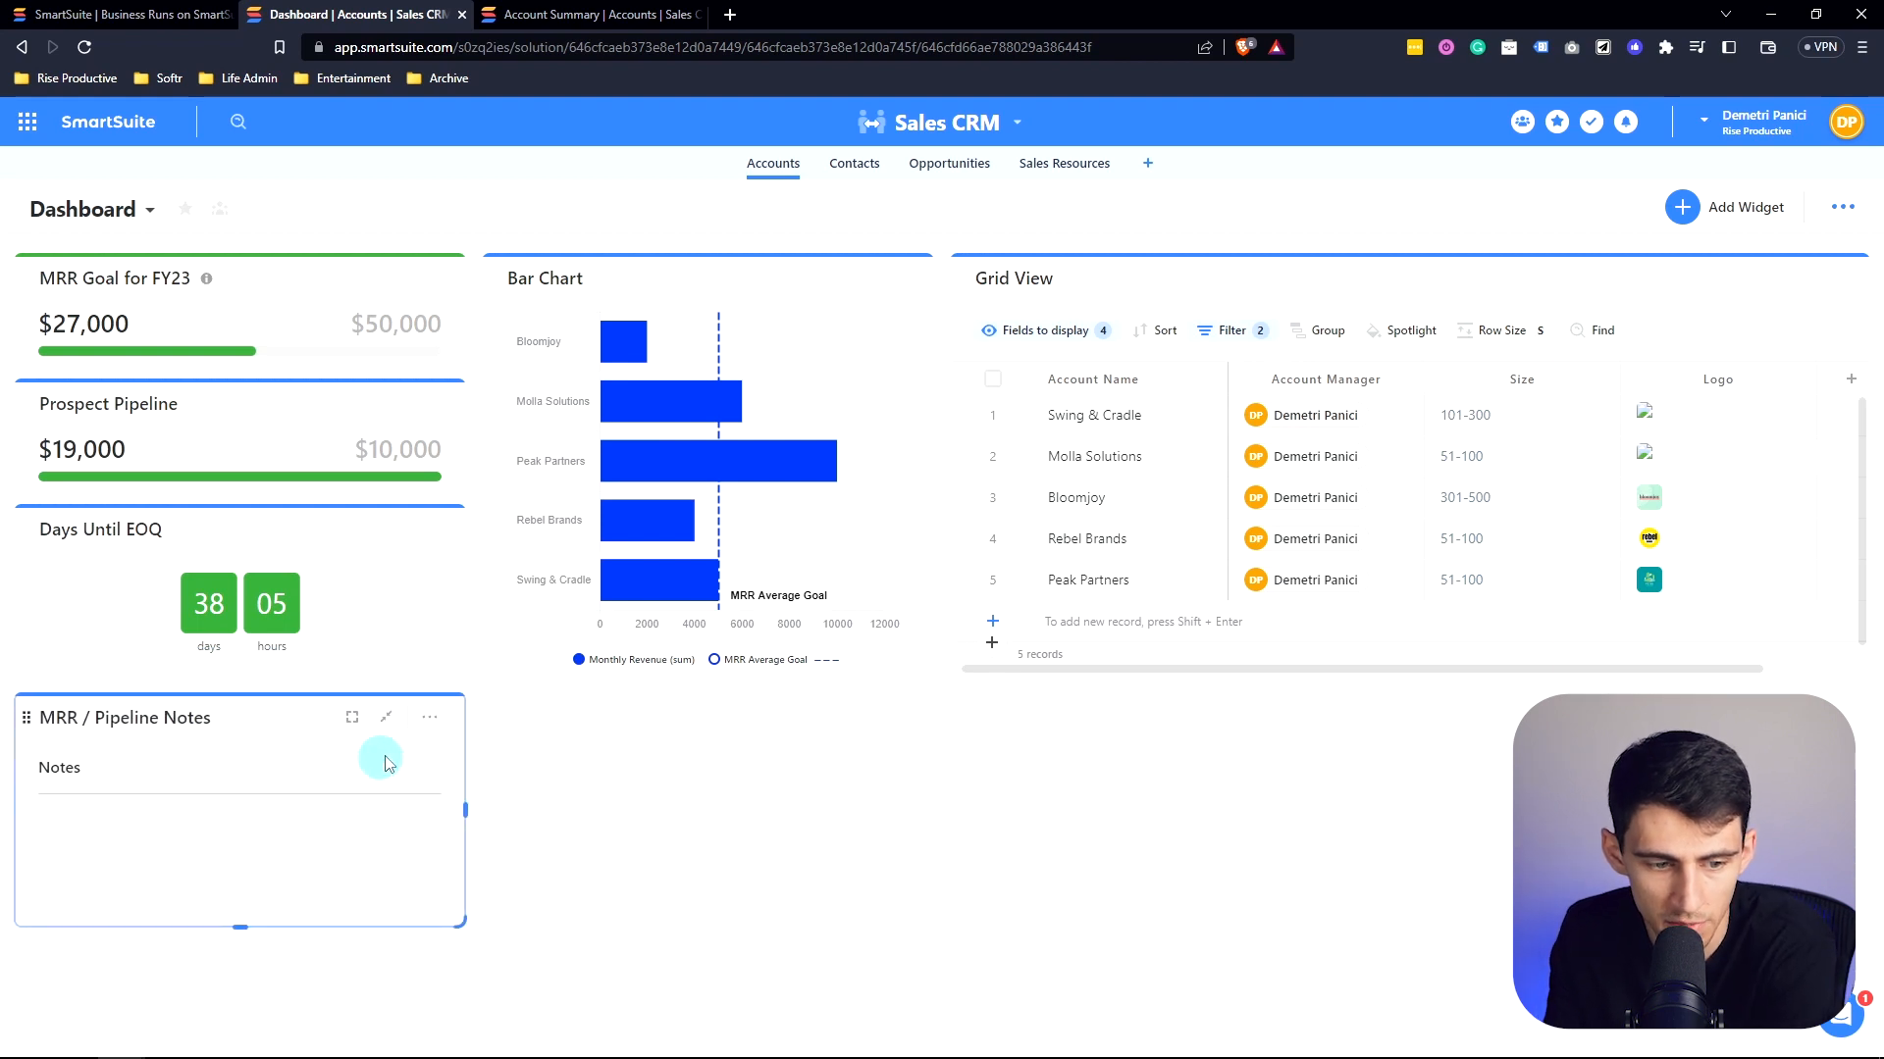
pyautogui.moveTo(307, 765)
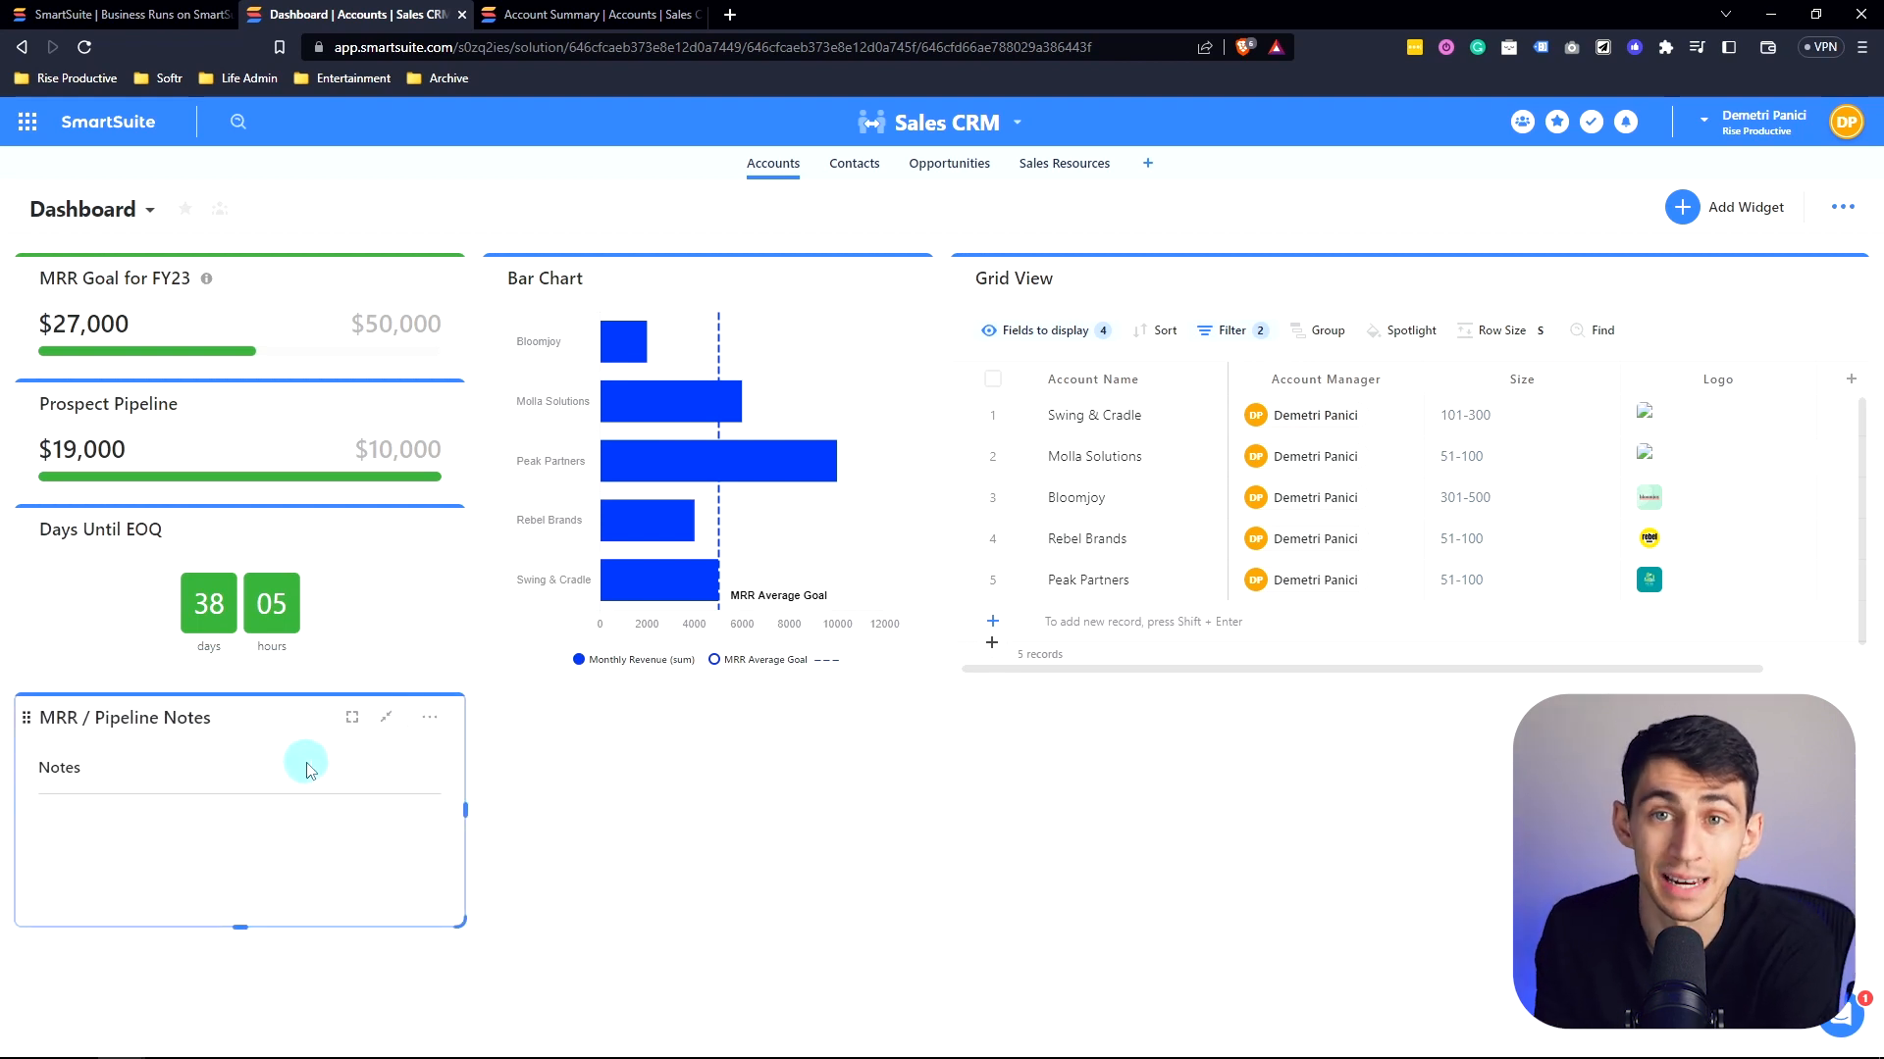
# Step: Deselect the text block and reveal the dashboard's full screen, copy link and recycle bin options
pyautogui.click(1681, 206)
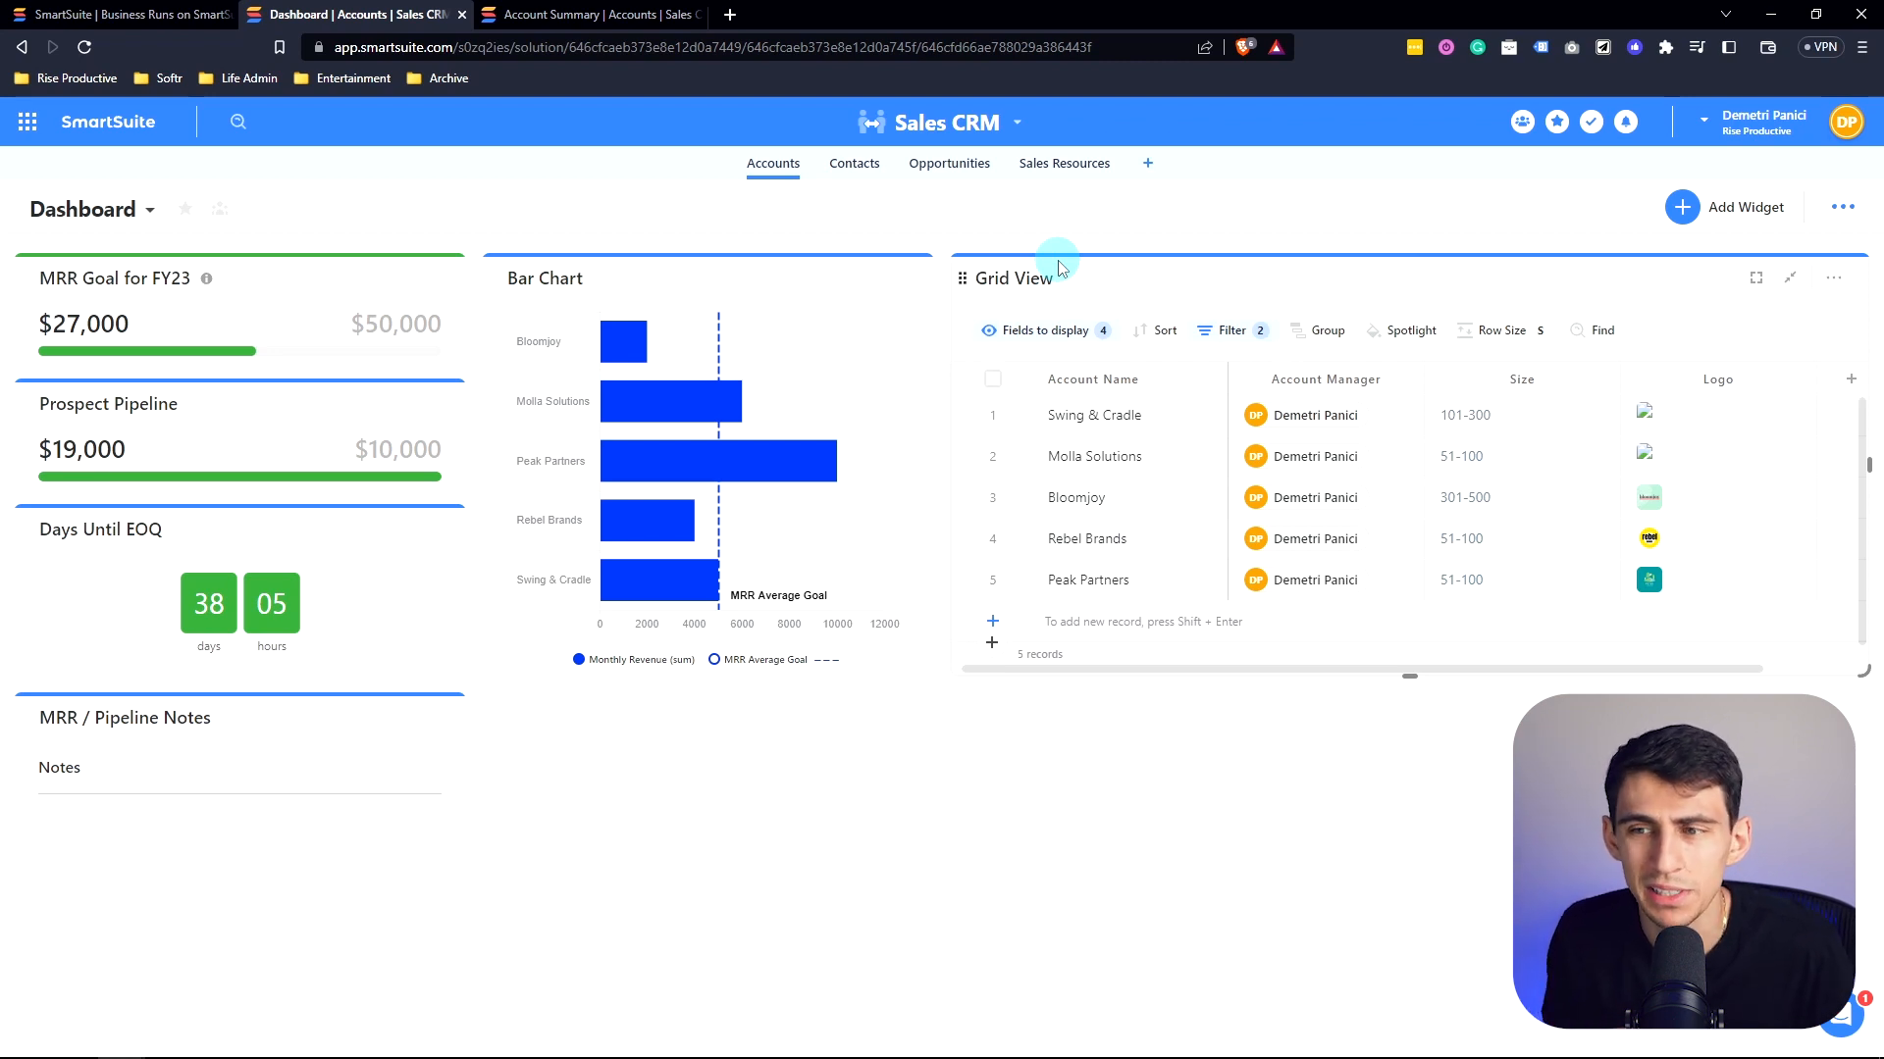
pyautogui.click(1843, 208)
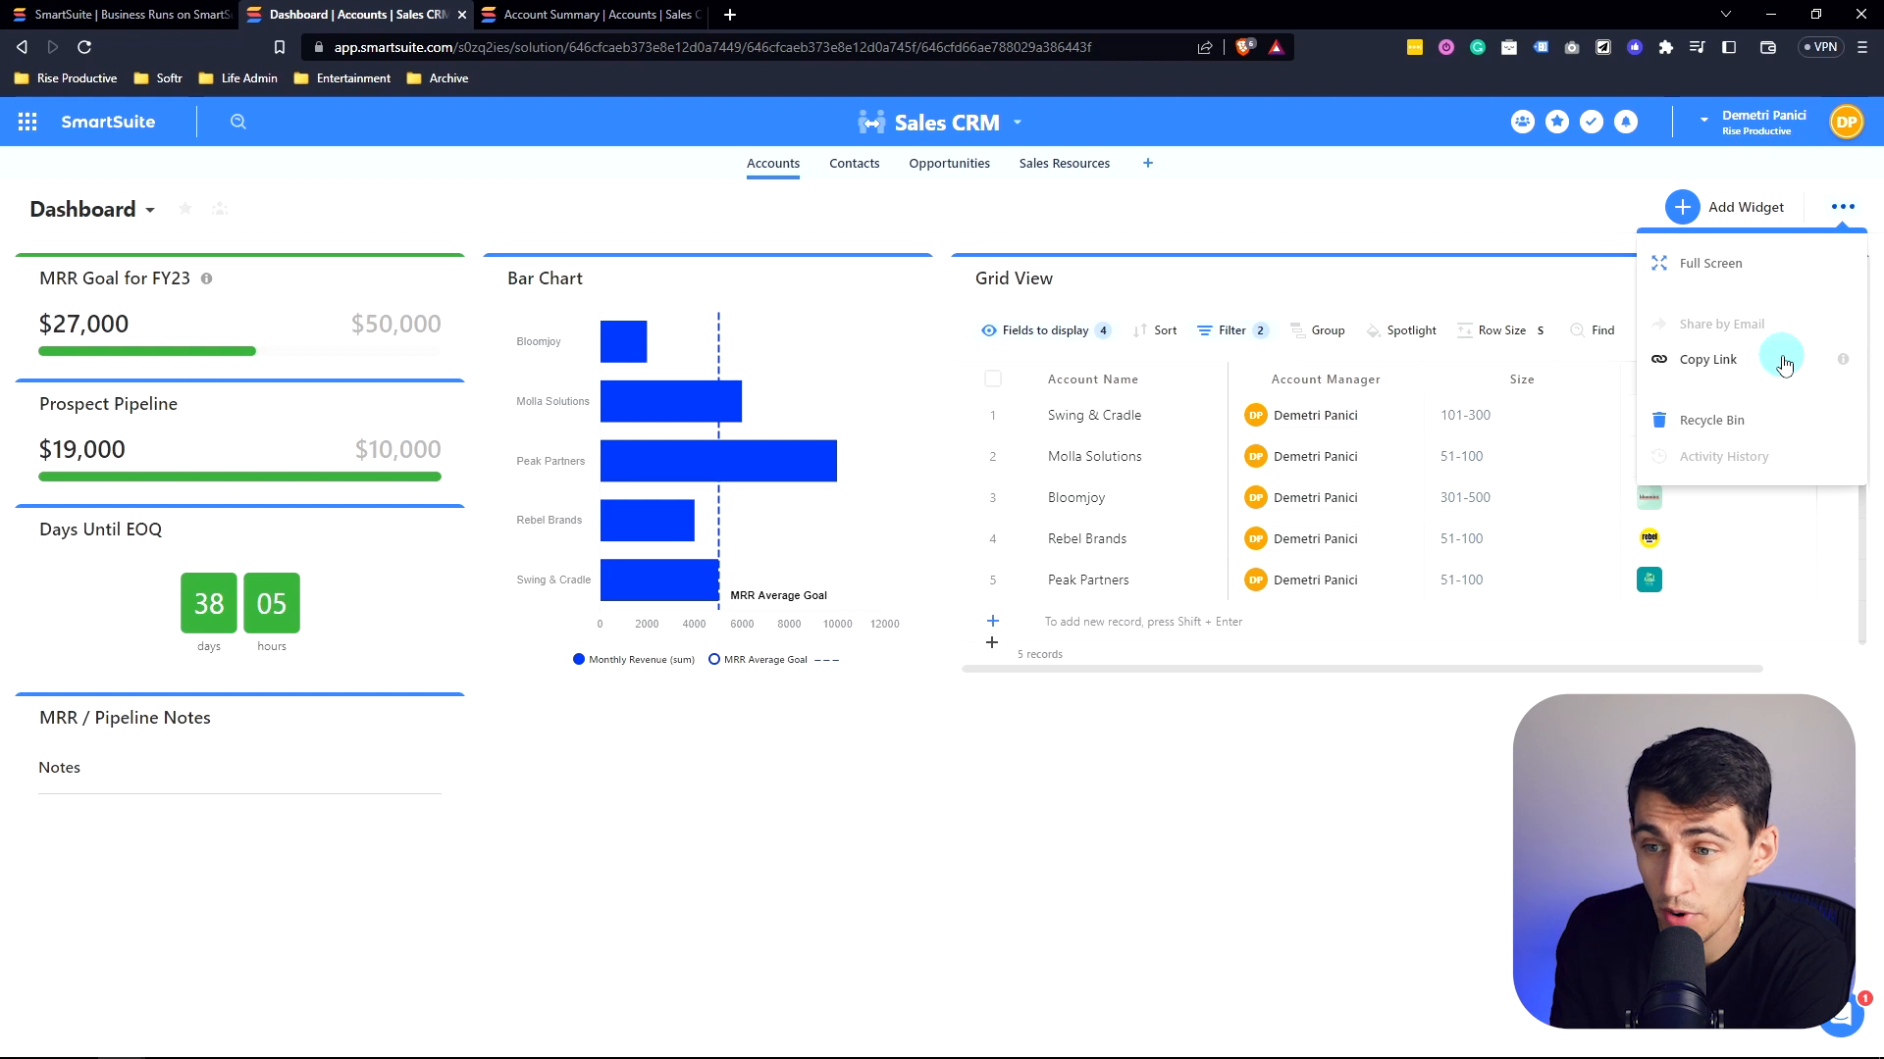